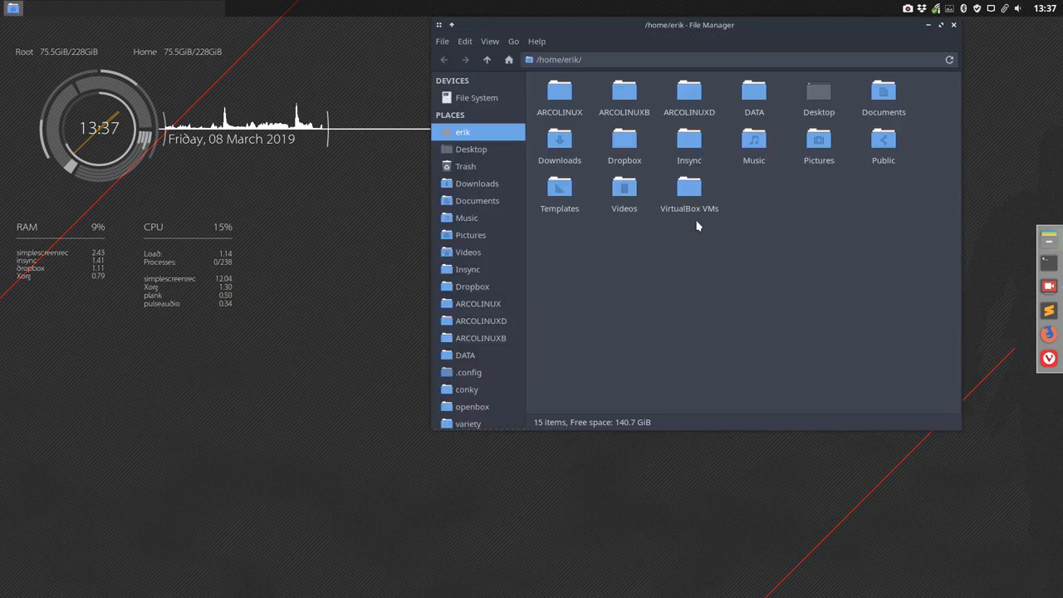
- Briefly look through the applications folder from the home folder, then close it
{"action": "left_click_drag", "start_coordinate": [689, 25], "coordinate": [651, 91]}
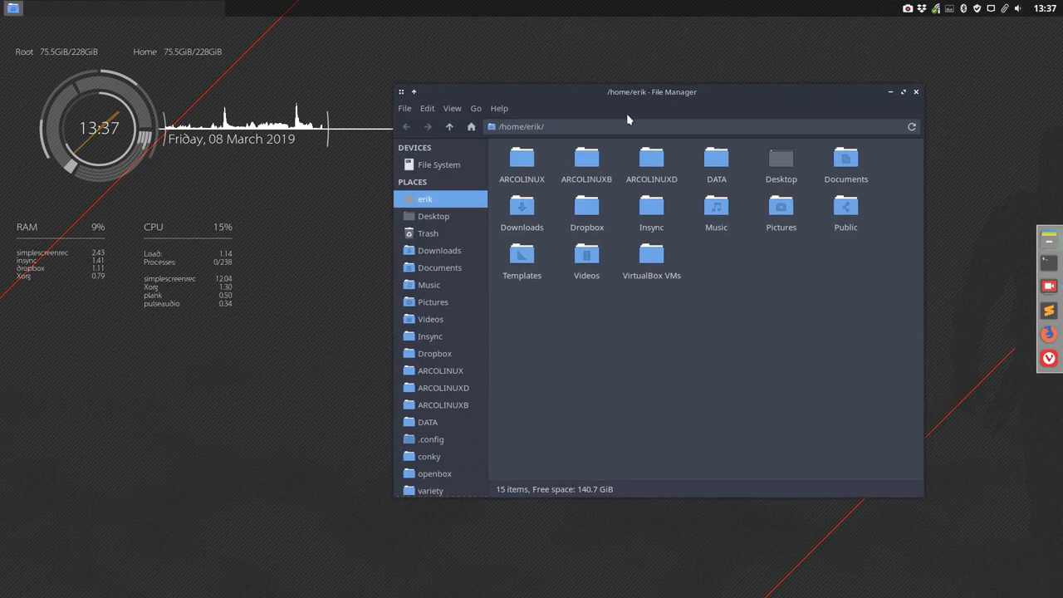
{"action": "mouse_move", "coordinate": [648, 355]}
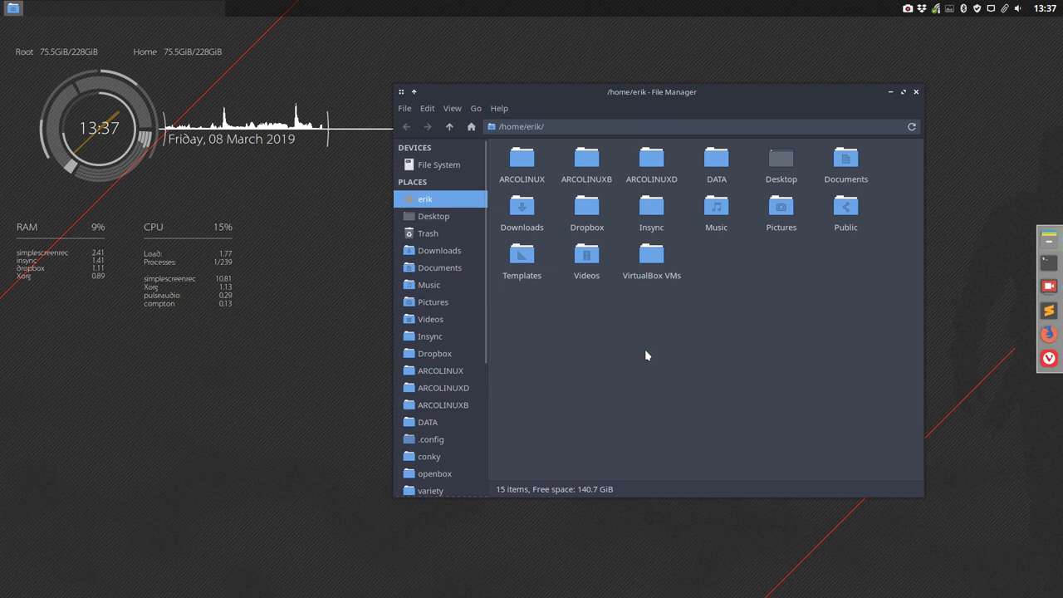
{"action": "scroll", "scroll_direction": "down", "scroll_amount": 3}
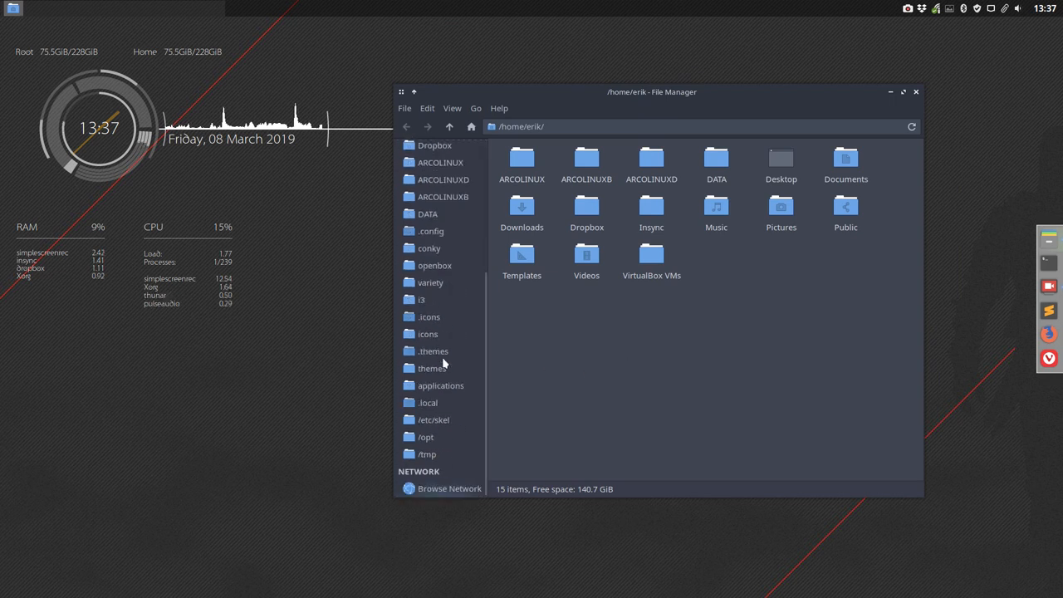
{"action": "left_click", "coordinate": [440, 385]}
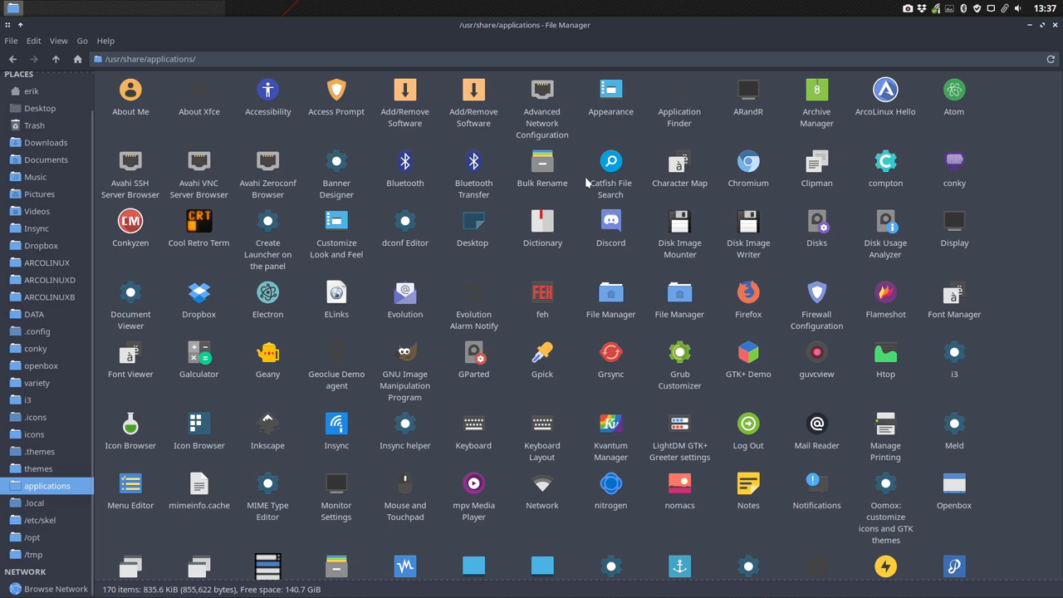
{"action": "scroll", "scroll_direction": "down", "scroll_amount": 3}
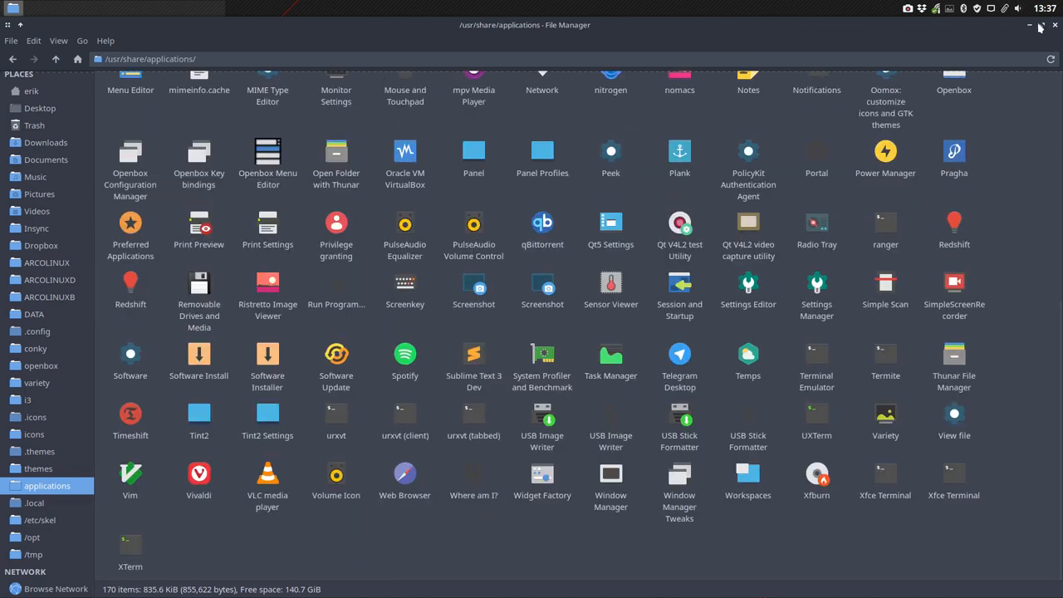
{"action": "left_click", "coordinate": [1055, 27]}
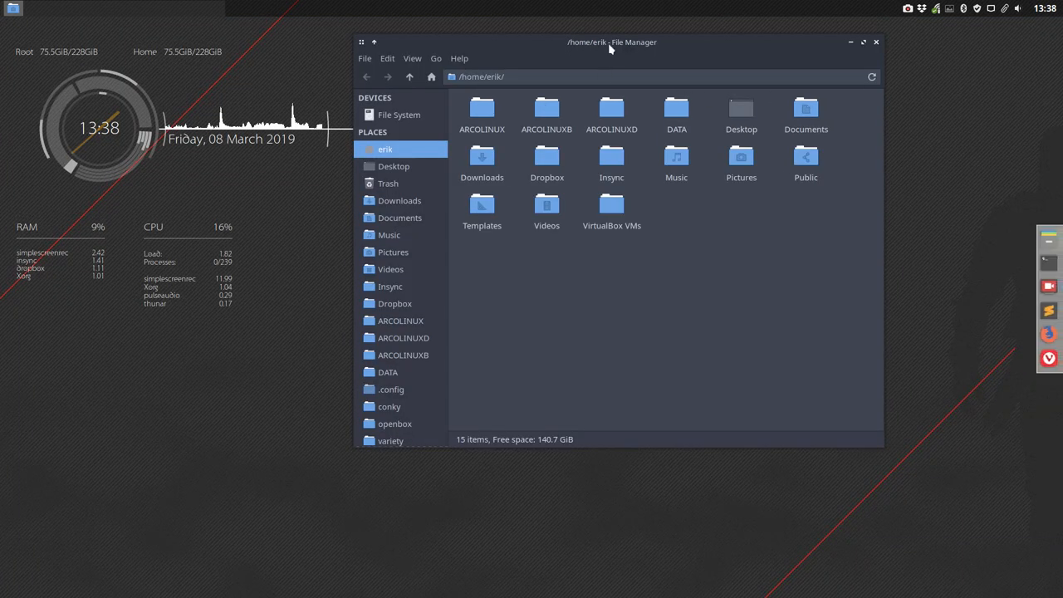
- Move the home folder window lower toward the centre of the desktop
{"action": "left_click_drag", "start_coordinate": [611, 41], "coordinate": [611, 158]}
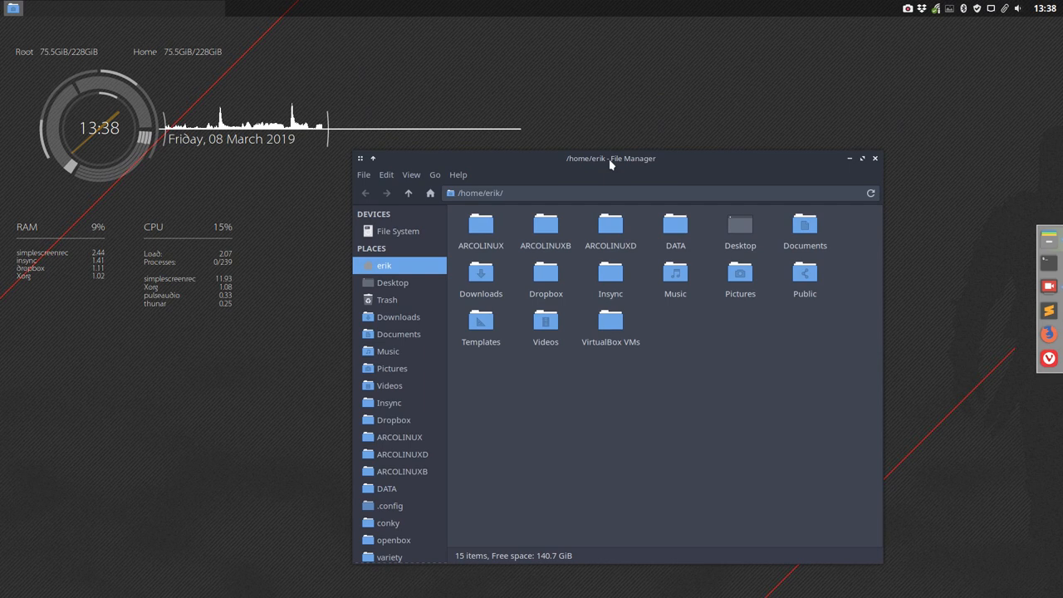
{"action": "left_click_drag", "start_coordinate": [611, 158], "coordinate": [624, 191]}
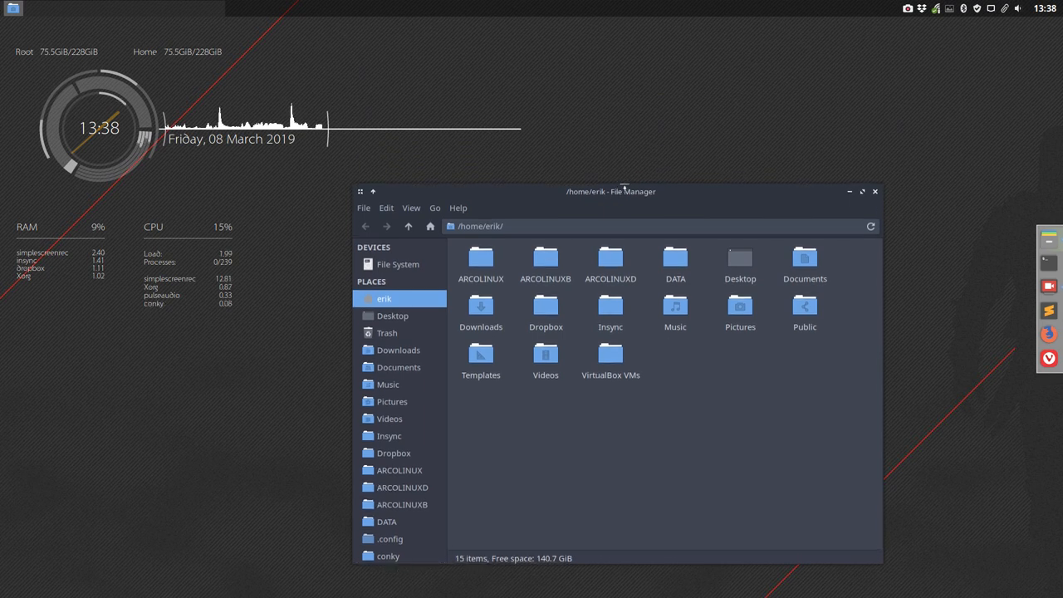
{"action": "left_click_drag", "start_coordinate": [611, 191], "coordinate": [671, 209]}
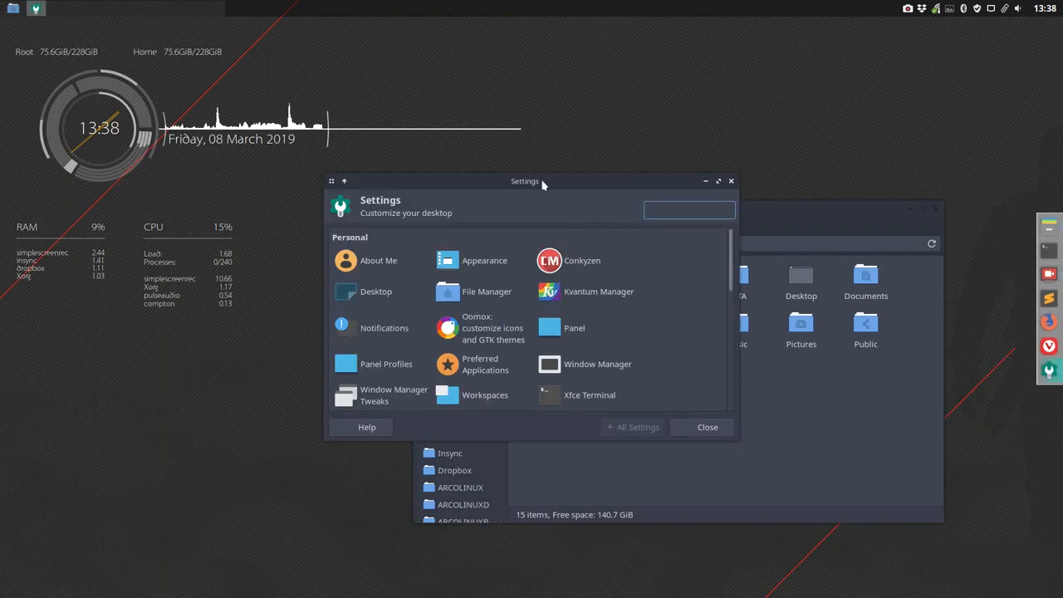
- Move the Settings Manager window up and toward the top left of the desktop
{"action": "left_click_drag", "start_coordinate": [525, 181], "coordinate": [495, 170]}
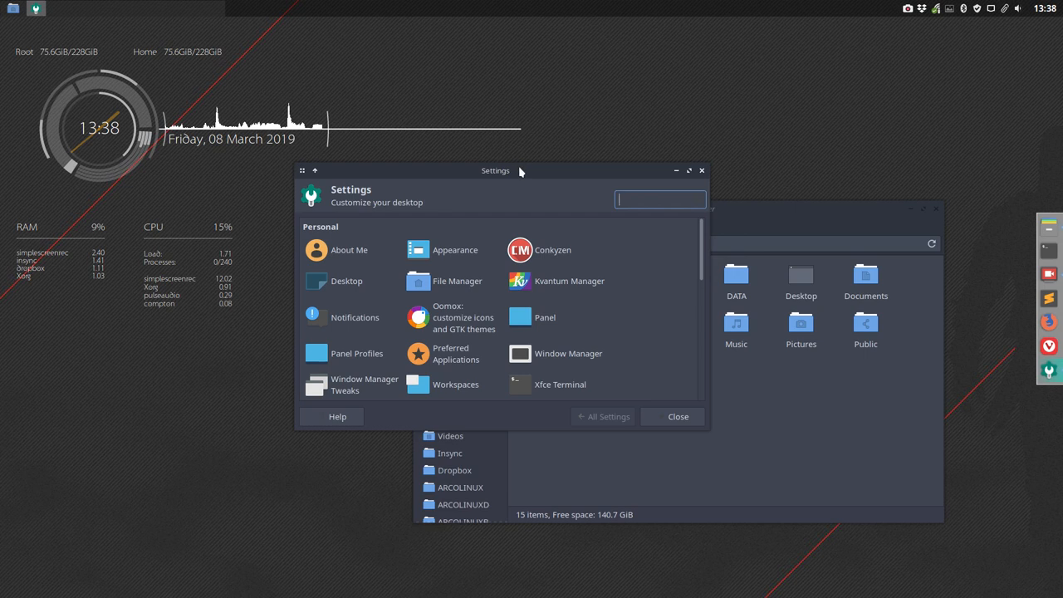
{"action": "left_click_drag", "start_coordinate": [495, 169], "coordinate": [495, 47]}
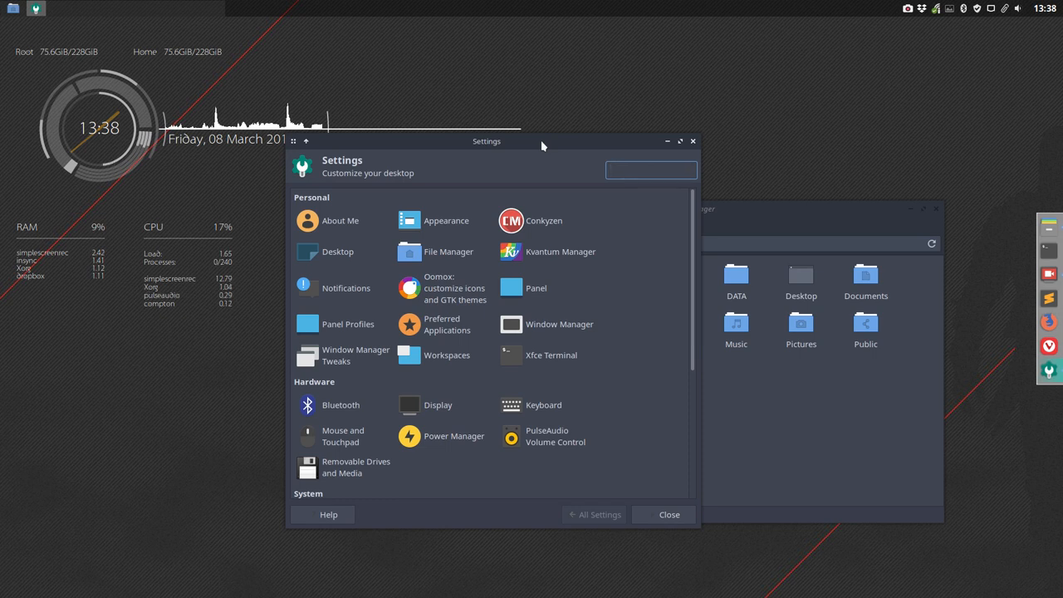
{"action": "left_click", "coordinate": [651, 169]}
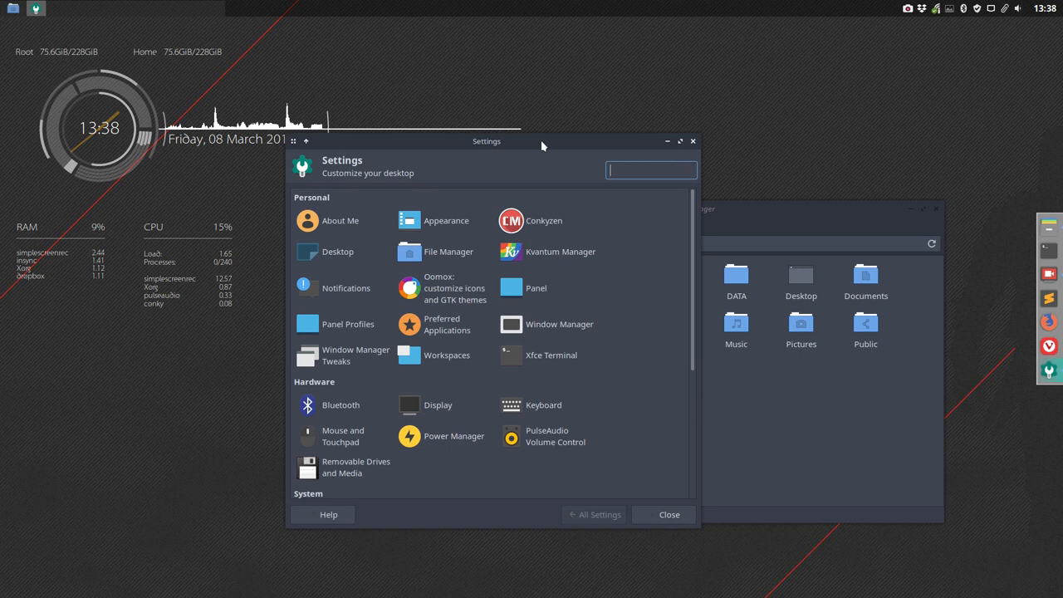
{"action": "left_click_drag", "start_coordinate": [485, 141], "coordinate": [379, 83]}
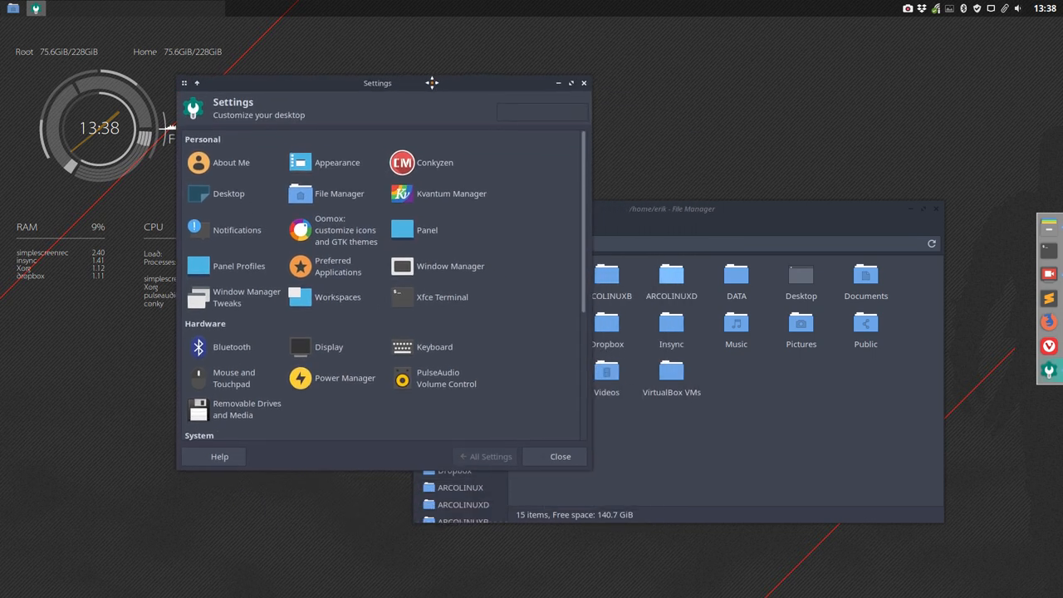
{"action": "left_click_drag", "start_coordinate": [377, 83], "coordinate": [309, 87]}
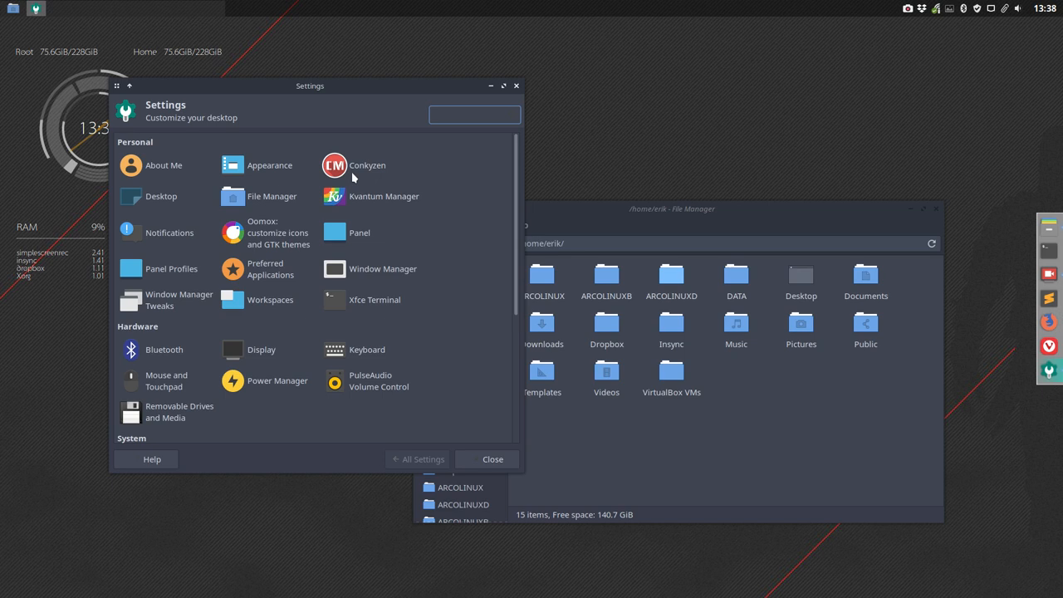
- Choose the Appearance category from the settings overview
{"action": "left_click", "coordinate": [475, 114]}
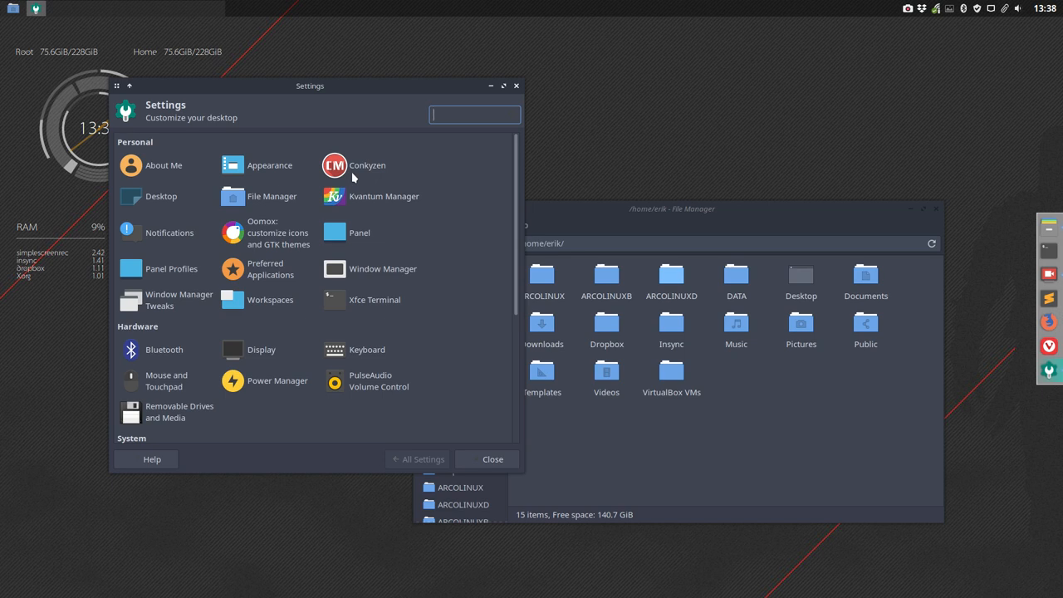
{"action": "left_click", "coordinate": [269, 166]}
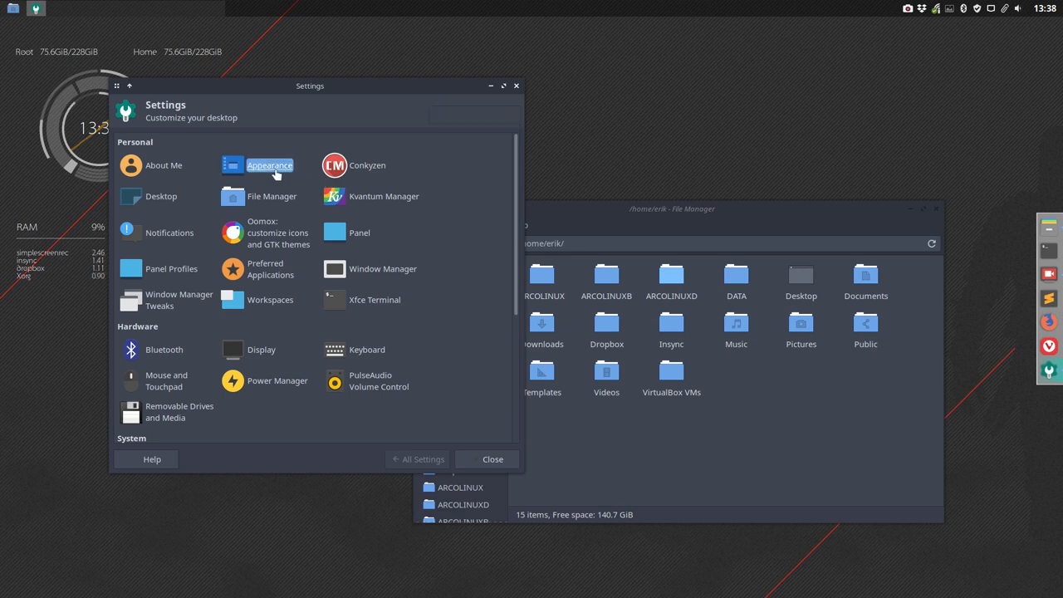
- In Appearance, scroll the icon themes list to pick Papirus instead of Papirus Arc
{"action": "left_click", "coordinate": [269, 166]}
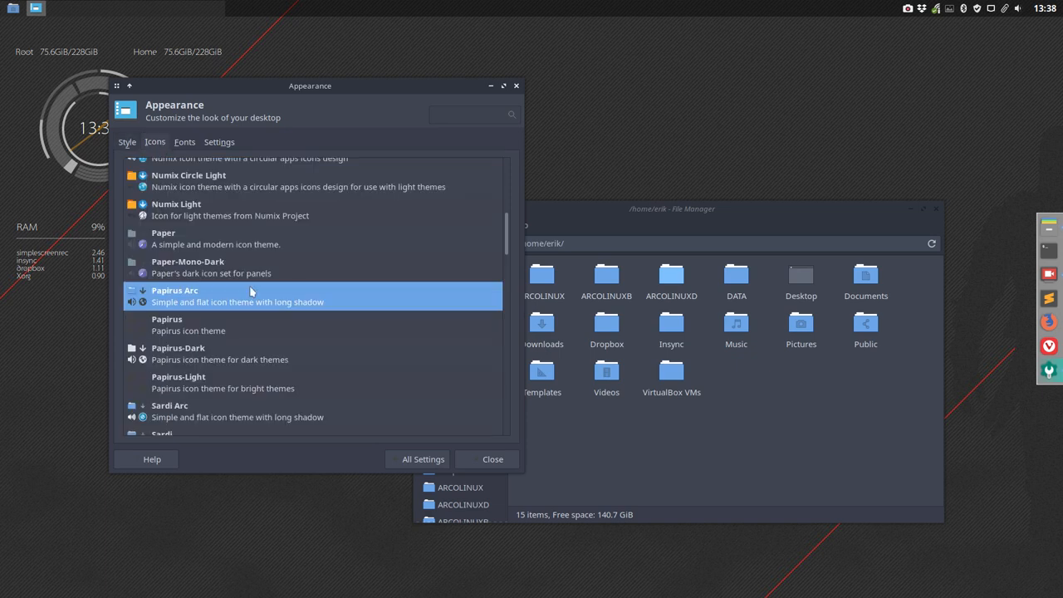
{"action": "mouse_move", "coordinate": [193, 303]}
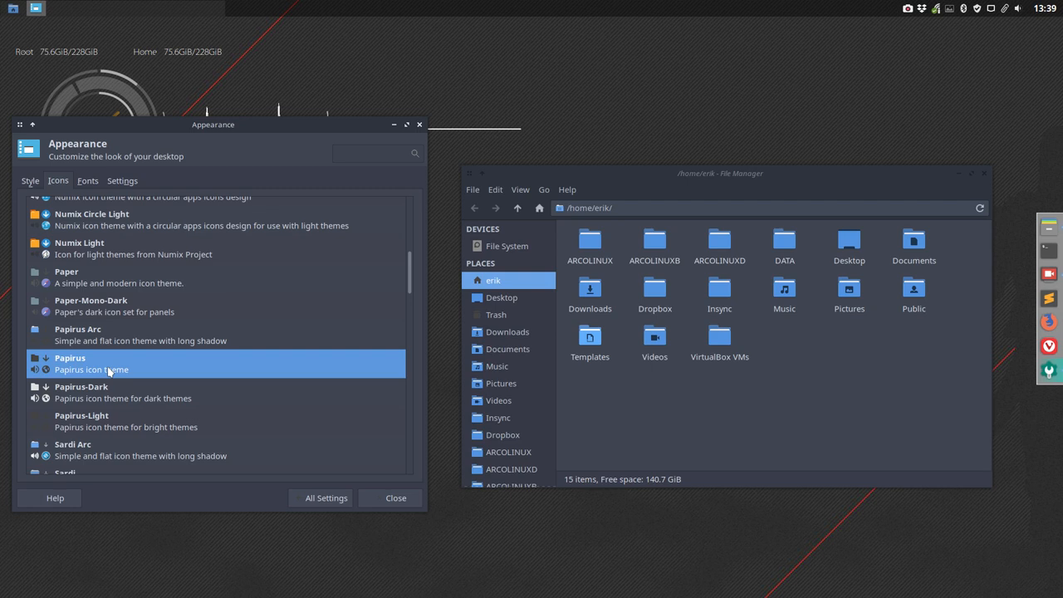
{"action": "scroll", "scroll_direction": "down", "scroll_amount": 3}
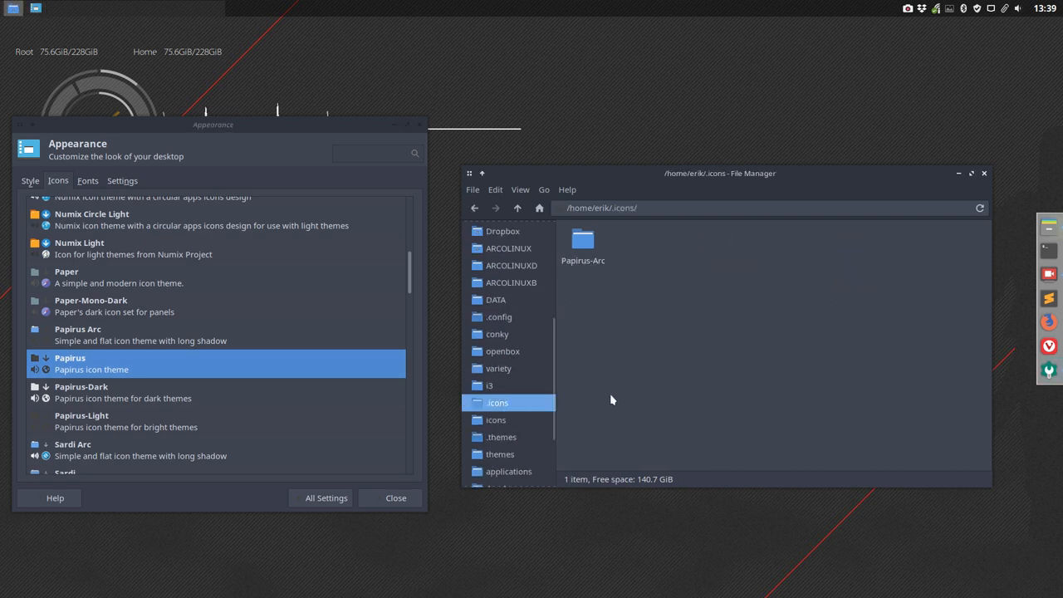
- Delete the Papirus-Arc folder from ~/.icons, leaving it empty
{"action": "left_click", "coordinate": [581, 241]}
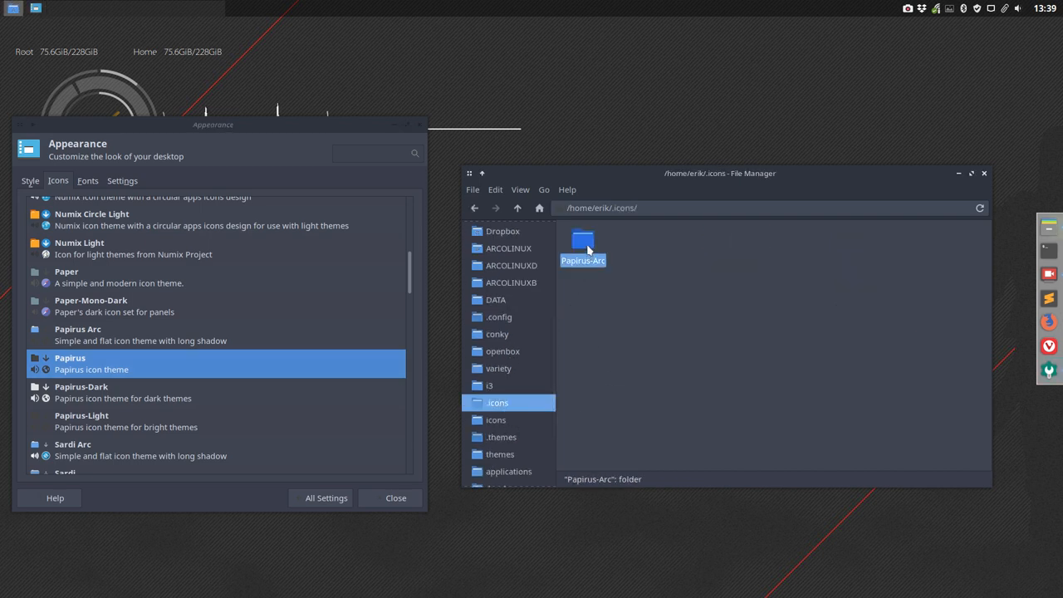
{"action": "double_click", "coordinate": [583, 240]}
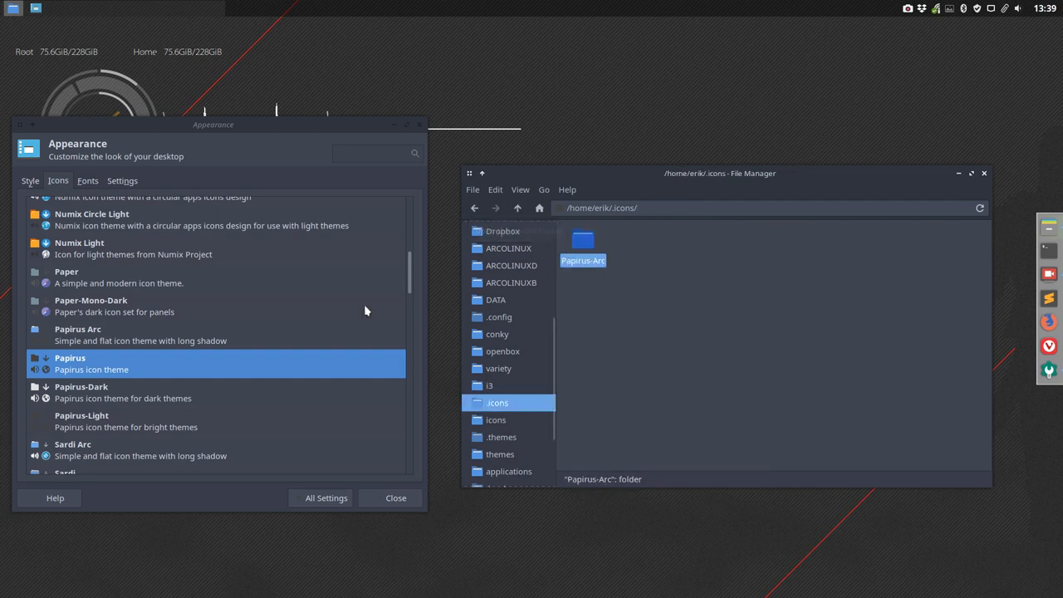
{"action": "left_click", "coordinate": [123, 369]}
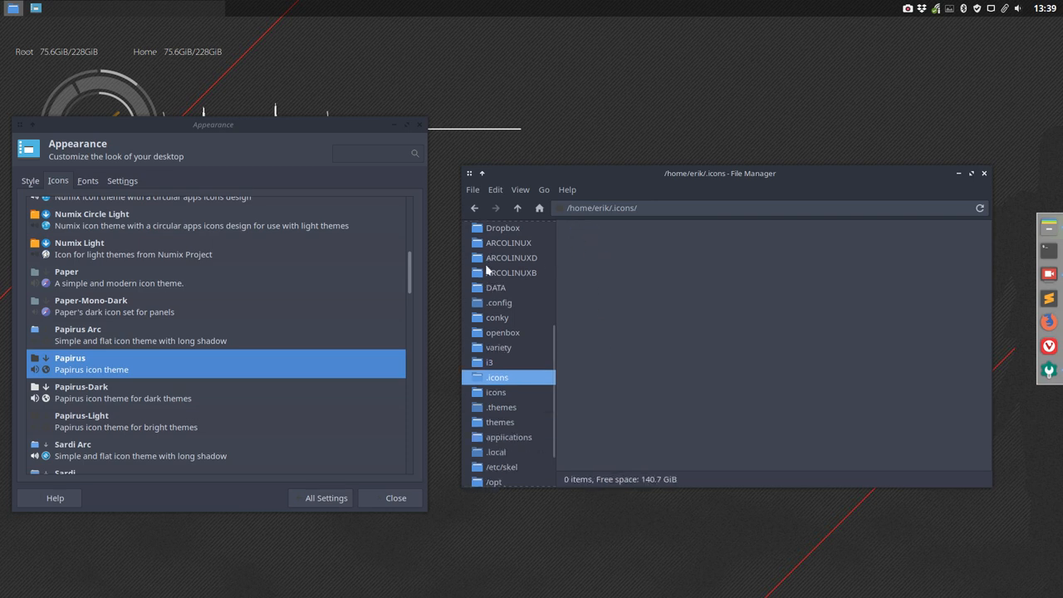
- Close the Appearance settings and enlarge the file manager to fill the screen
{"action": "left_click", "coordinate": [396, 498]}
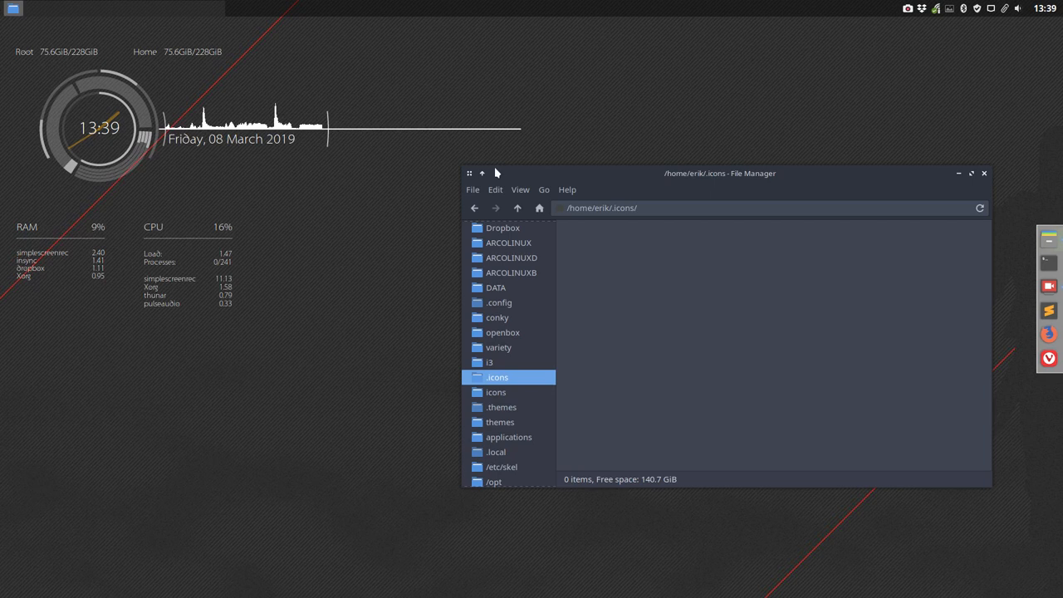
{"action": "left_click", "coordinate": [970, 174]}
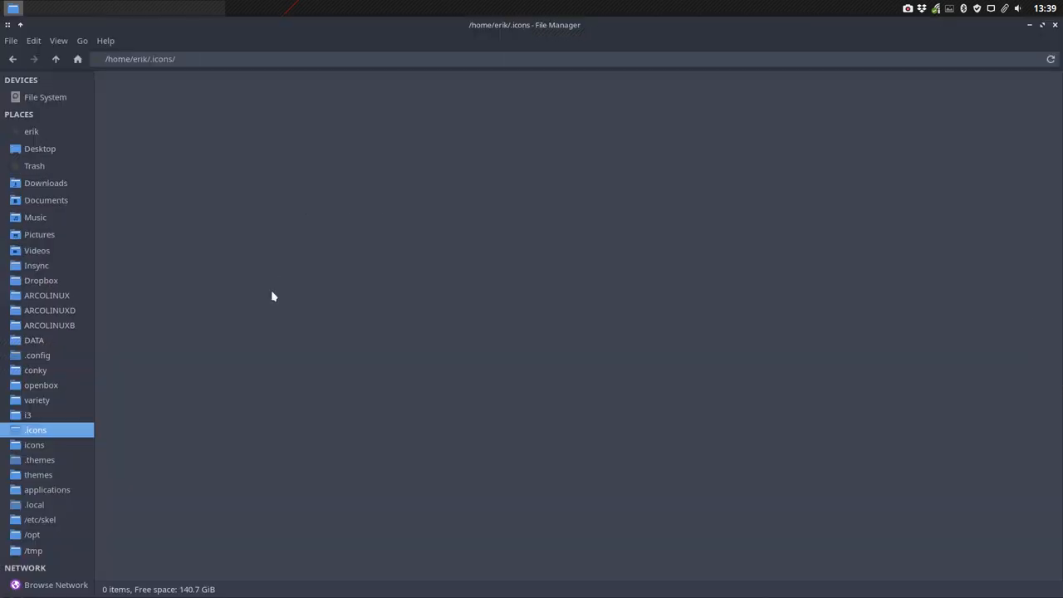
- Go to /usr/share/icons and briefly select the Papirus theme folders
{"action": "left_click", "coordinate": [34, 445]}
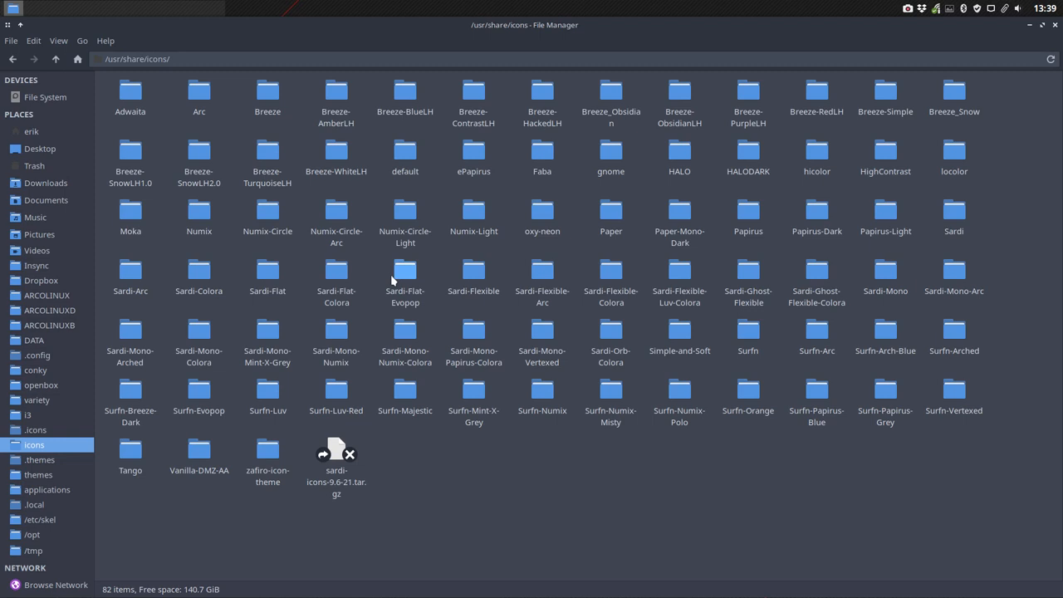
{"action": "mouse_move", "coordinate": [615, 367]}
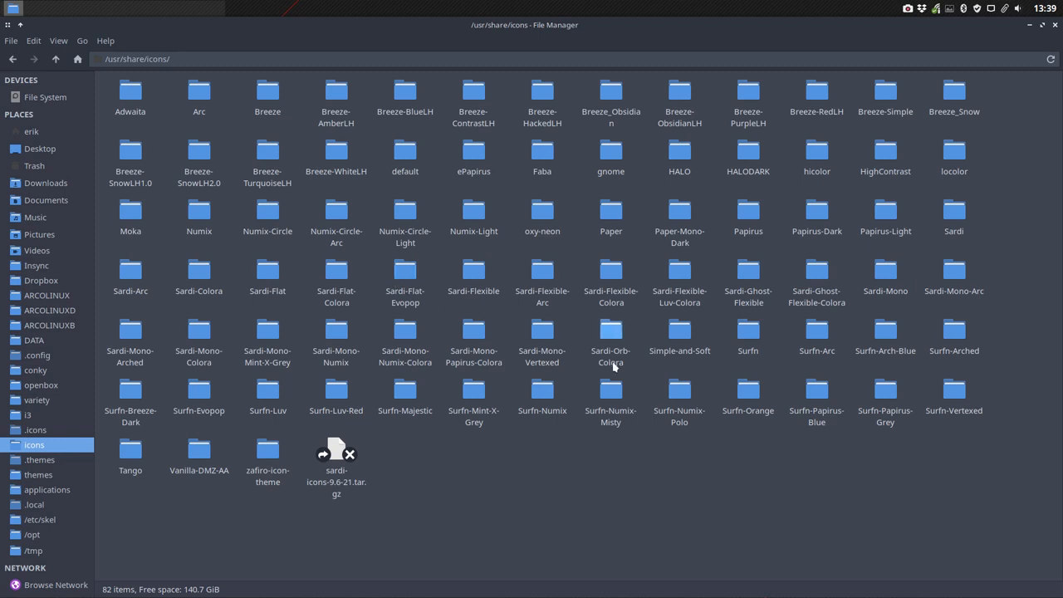
{"action": "left_click", "coordinate": [747, 210]}
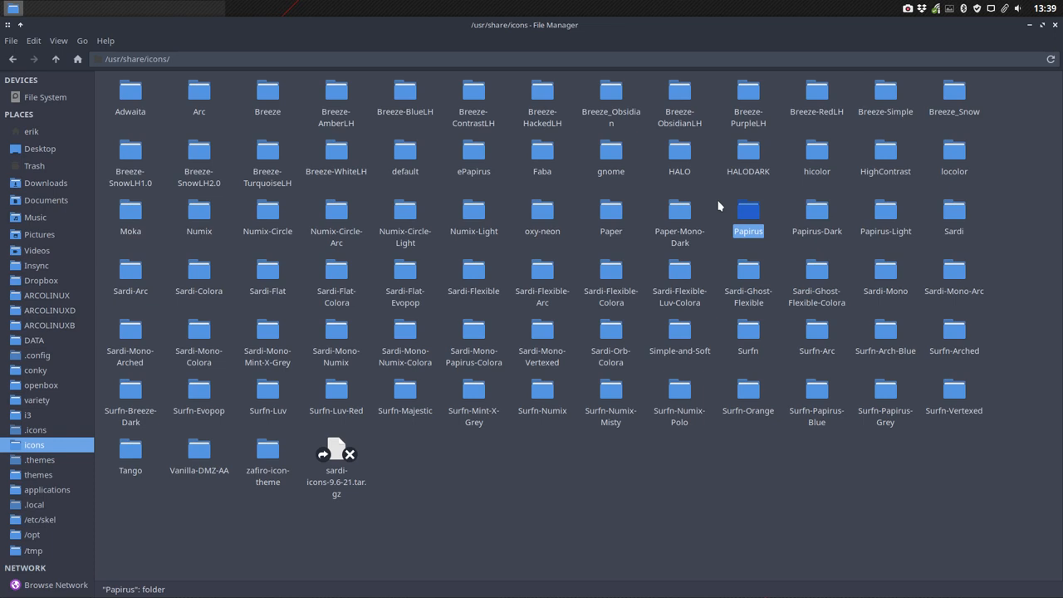
{"action": "left_click", "coordinate": [885, 210]}
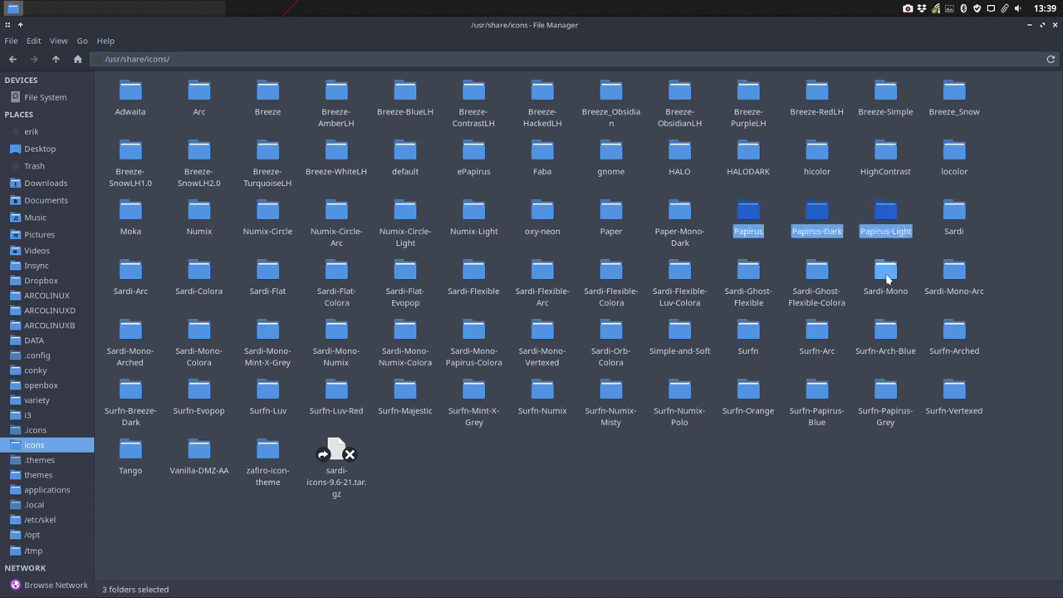
{"action": "mouse_move", "coordinate": [717, 198]}
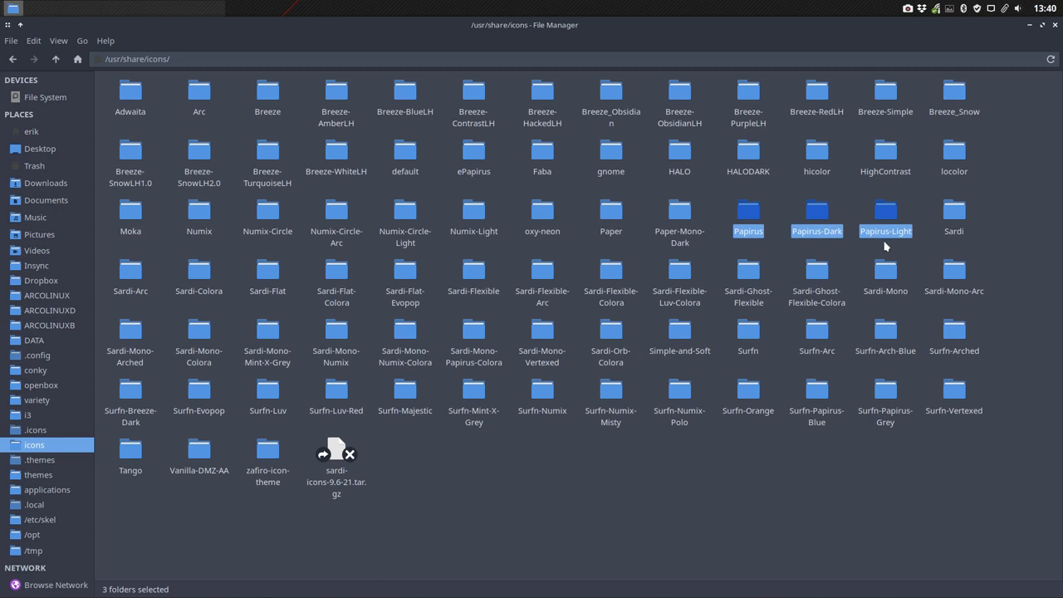
{"action": "left_click", "coordinate": [376, 315]}
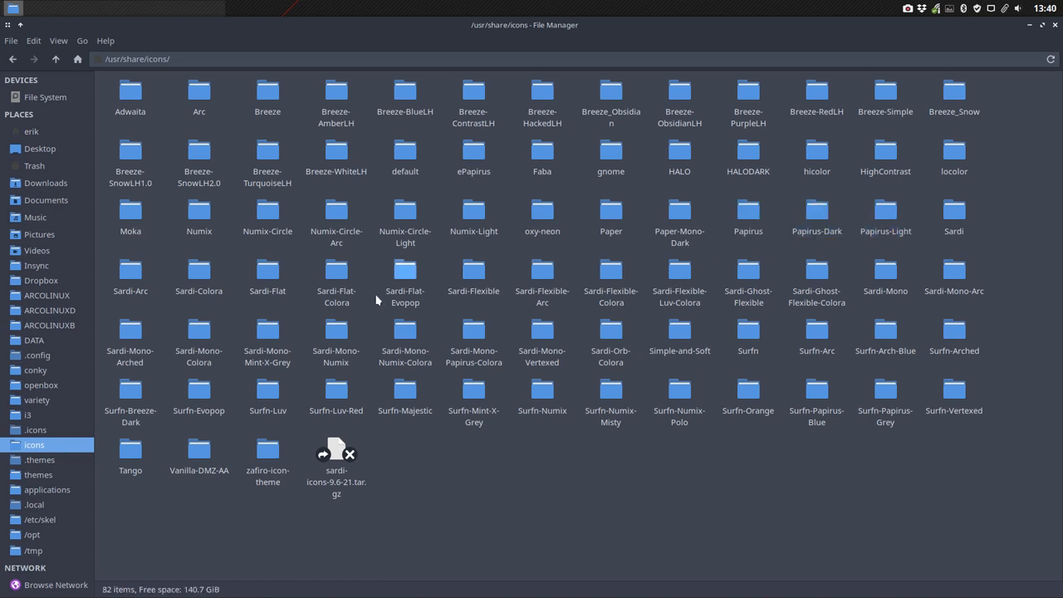
- Pick out the Sardi-Arc theme folder in /usr/share/icons
{"action": "left_click", "coordinate": [130, 274]}
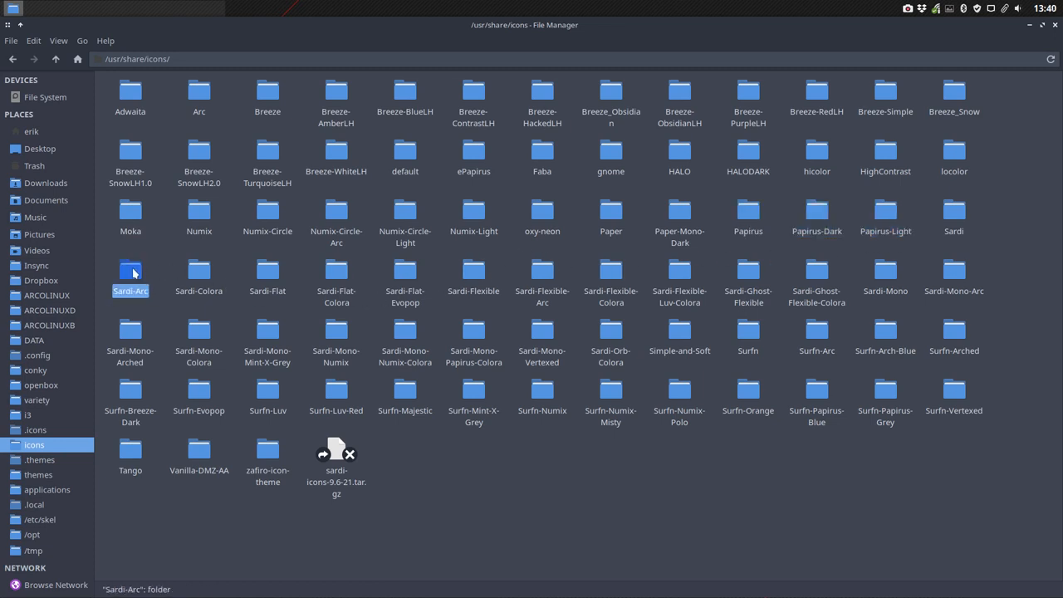
{"action": "left_click", "coordinate": [199, 92]}
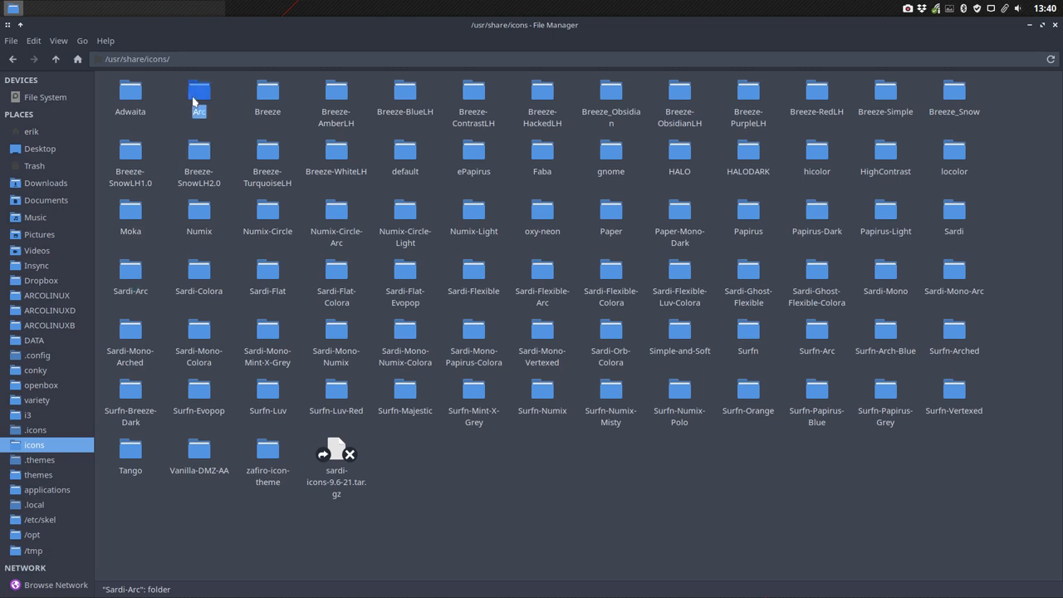
{"action": "double_click", "coordinate": [200, 95]}
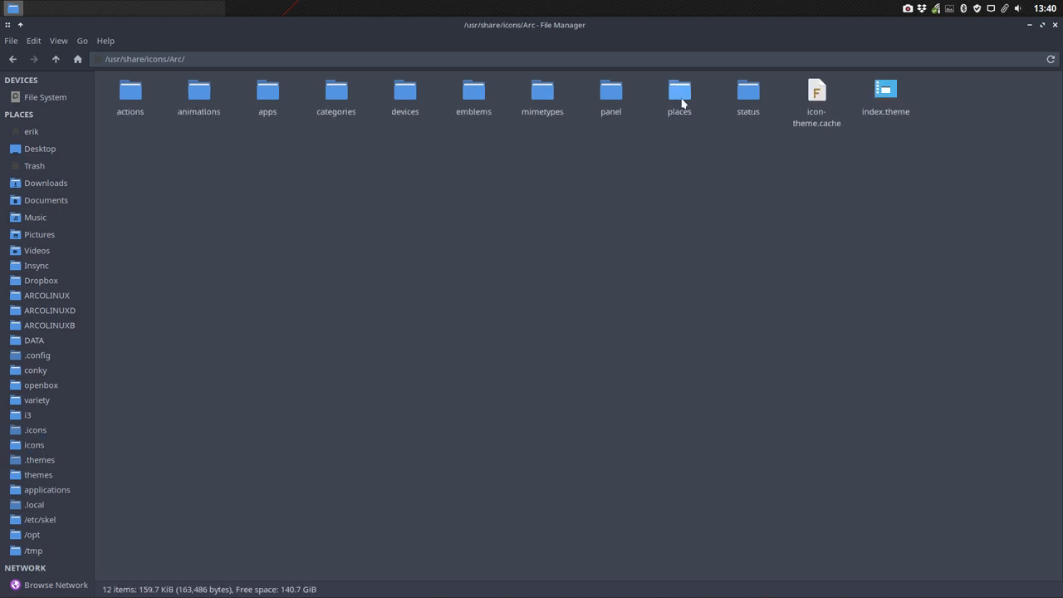
{"action": "double_click", "coordinate": [679, 92]}
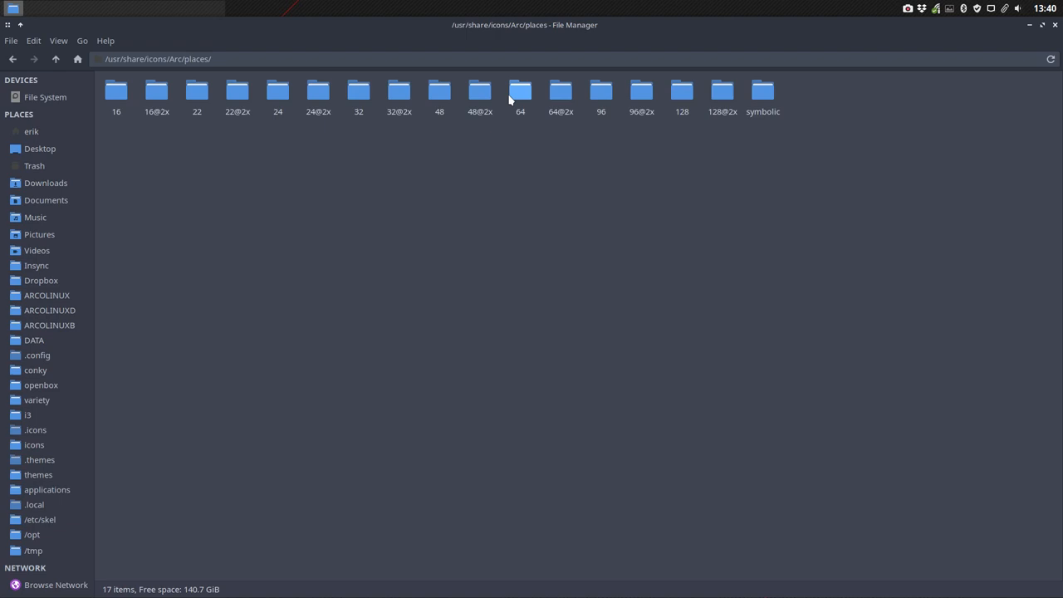
{"action": "double_click", "coordinate": [439, 90]}
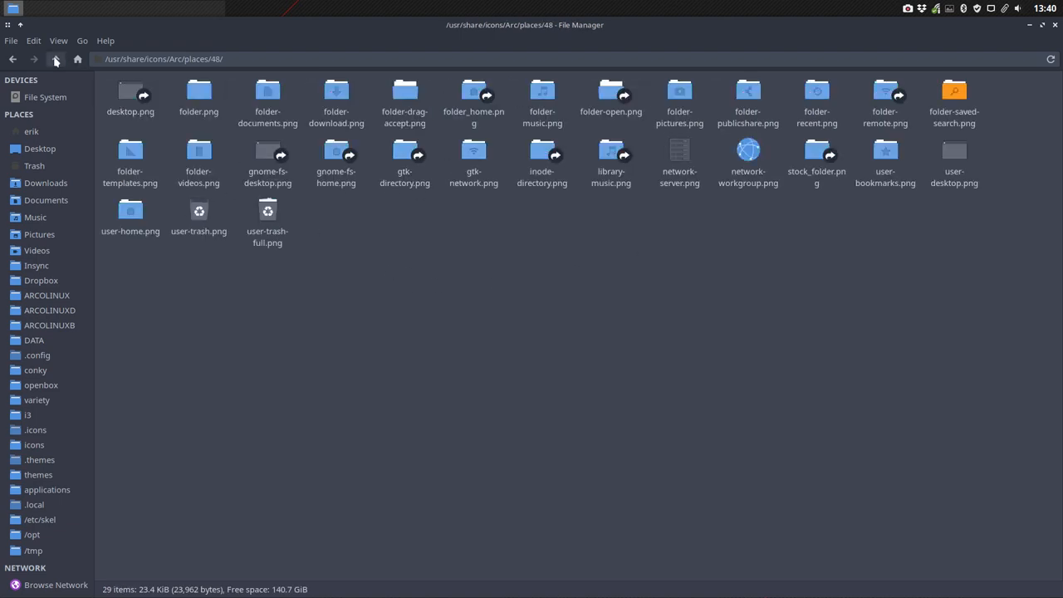
{"action": "left_click", "coordinate": [56, 60]}
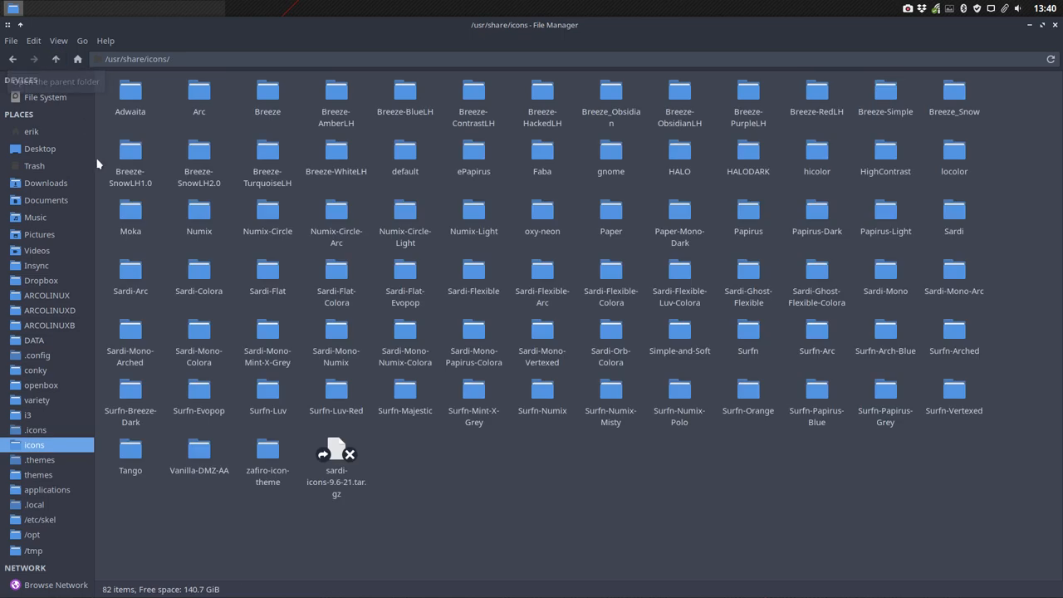
{"action": "double_click", "coordinate": [129, 273]}
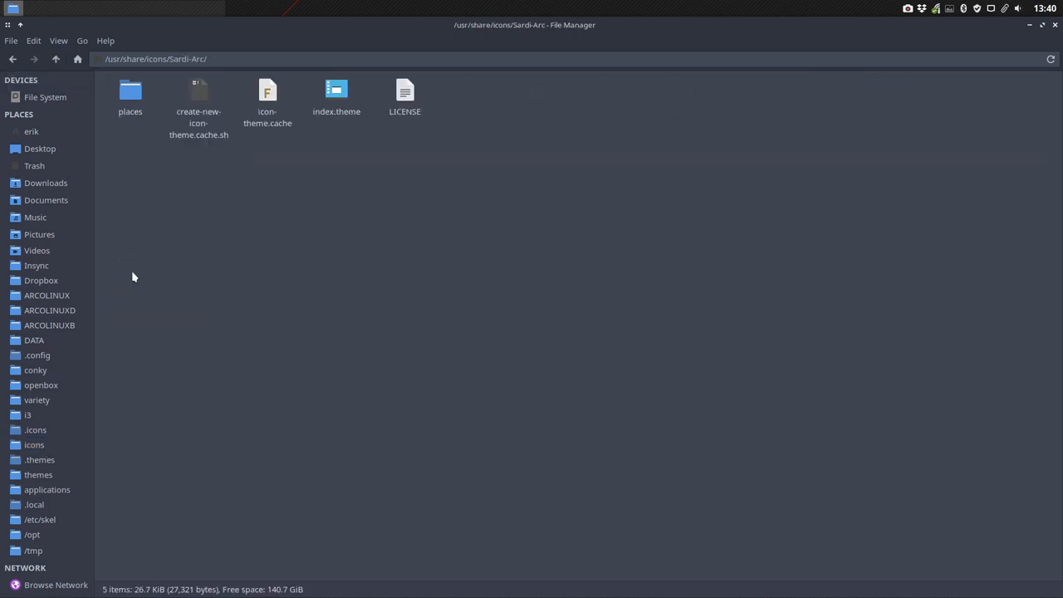
{"action": "double_click", "coordinate": [129, 90]}
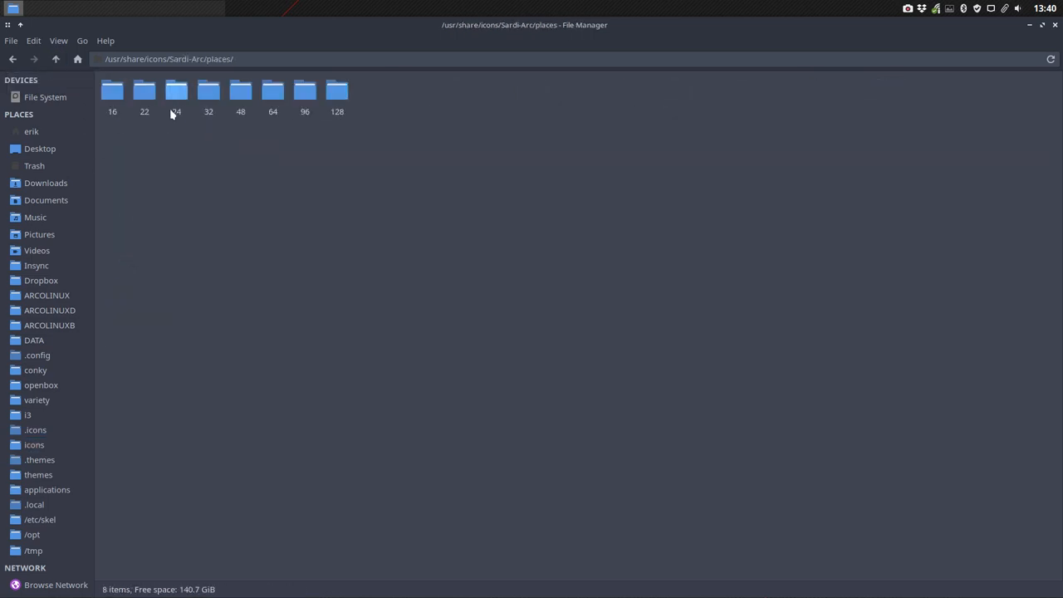
{"action": "double_click", "coordinate": [239, 90]}
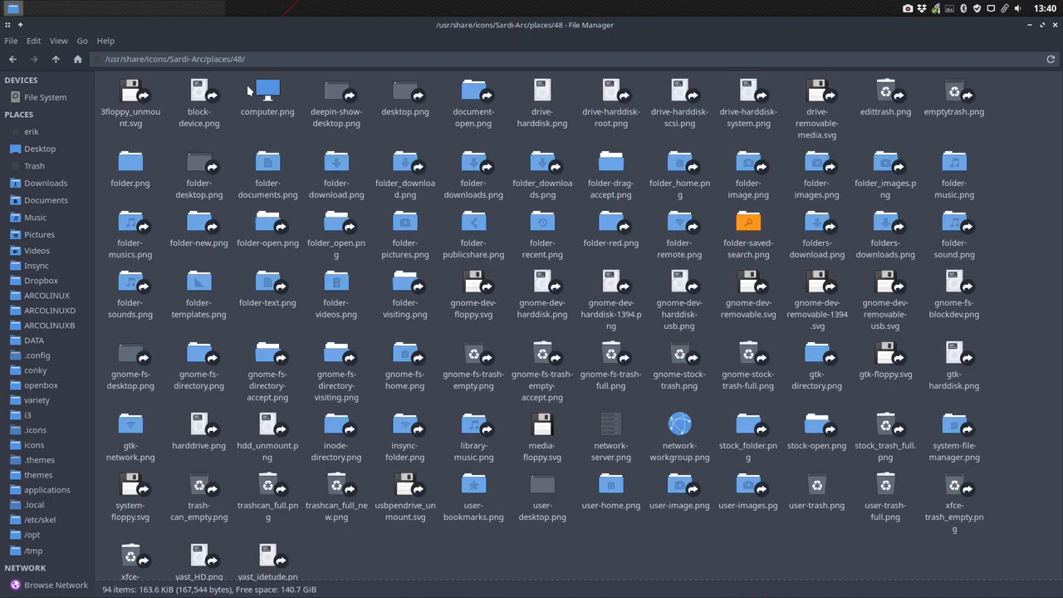
{"action": "left_click", "coordinate": [57, 59]}
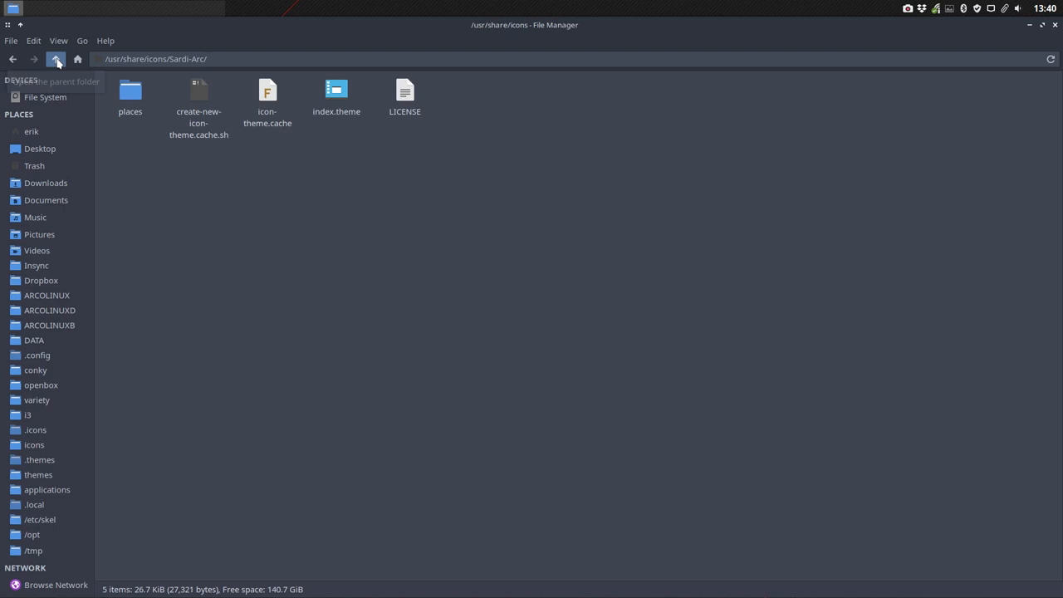
{"action": "left_click", "coordinate": [57, 60]}
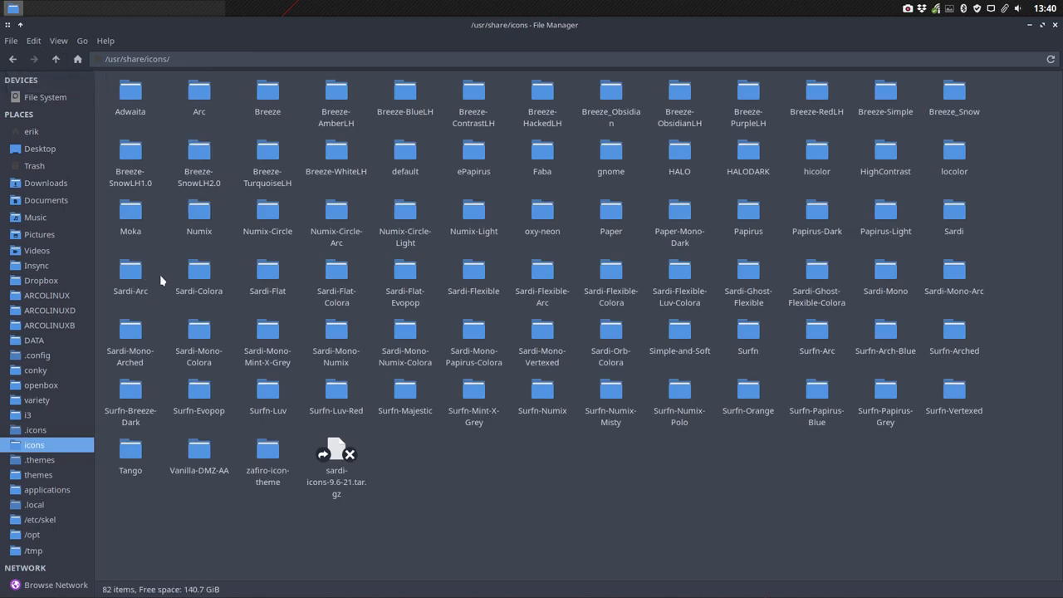
{"action": "left_click", "coordinate": [130, 273]}
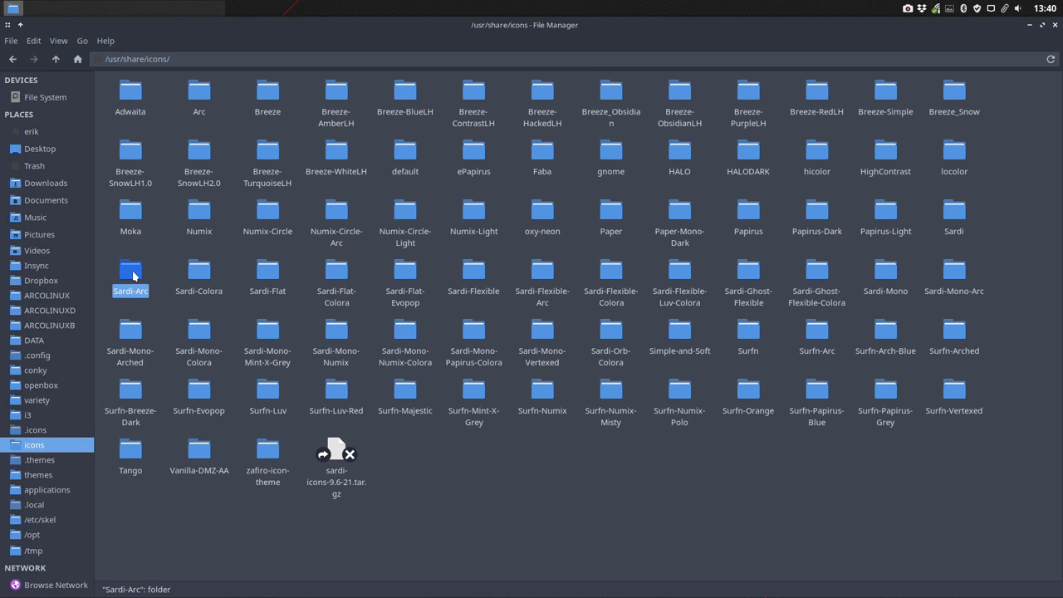
- Copy the Sardi-Arc folder and paste it into the empty ~/.icons folder
{"action": "right_click", "coordinate": [129, 274]}
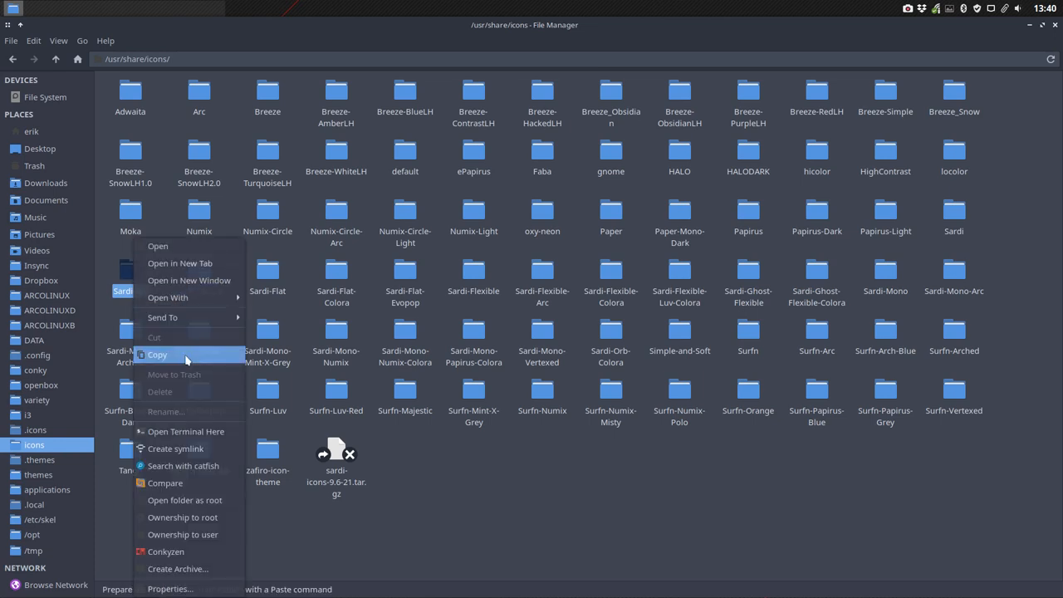
{"action": "left_click", "coordinate": [34, 429]}
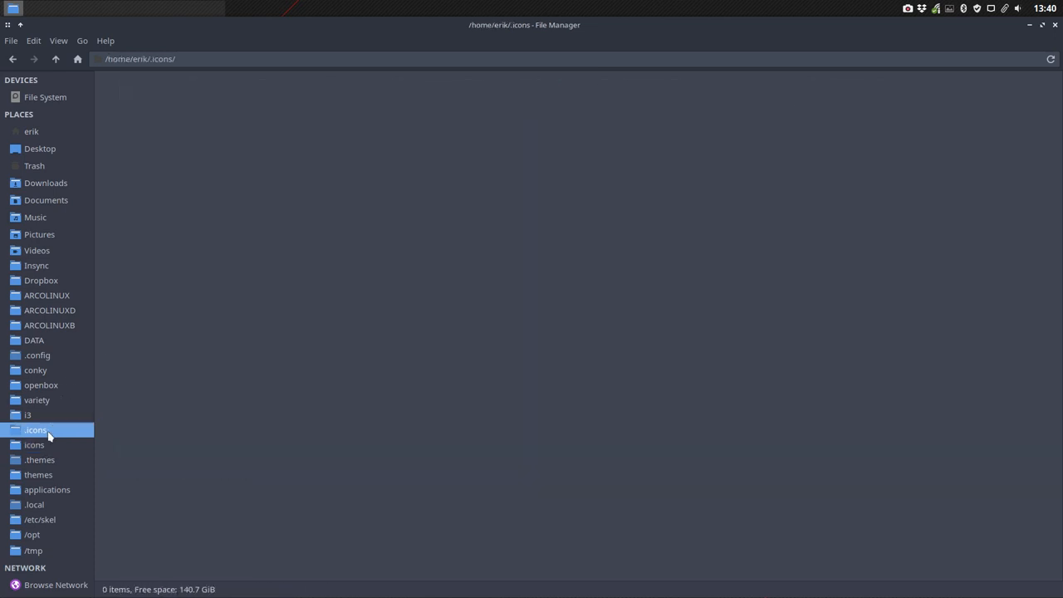
{"action": "mouse_move", "coordinate": [173, 146]}
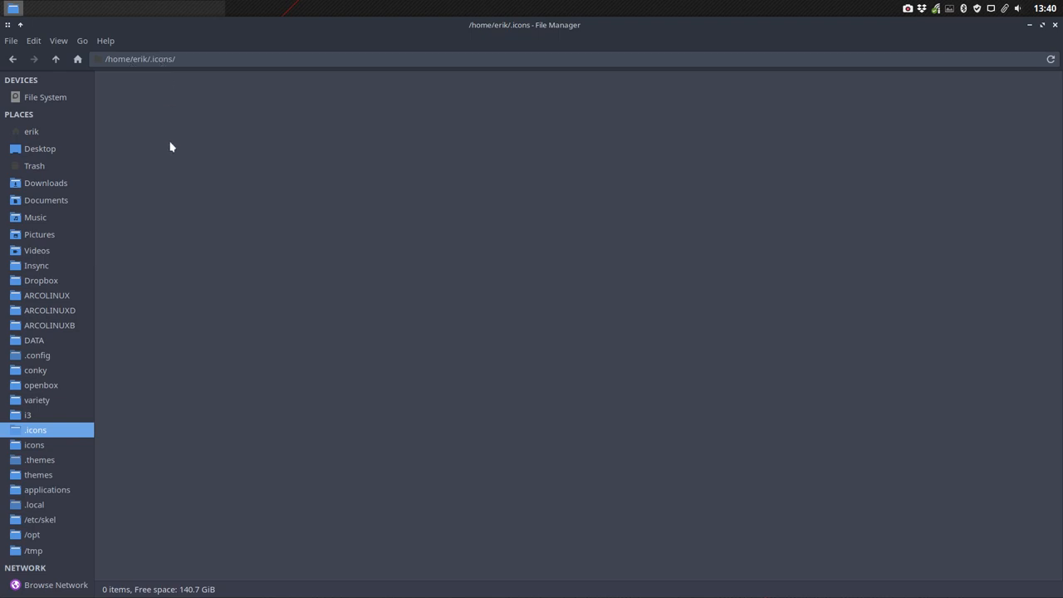
{"action": "right_click", "coordinate": [173, 146]}
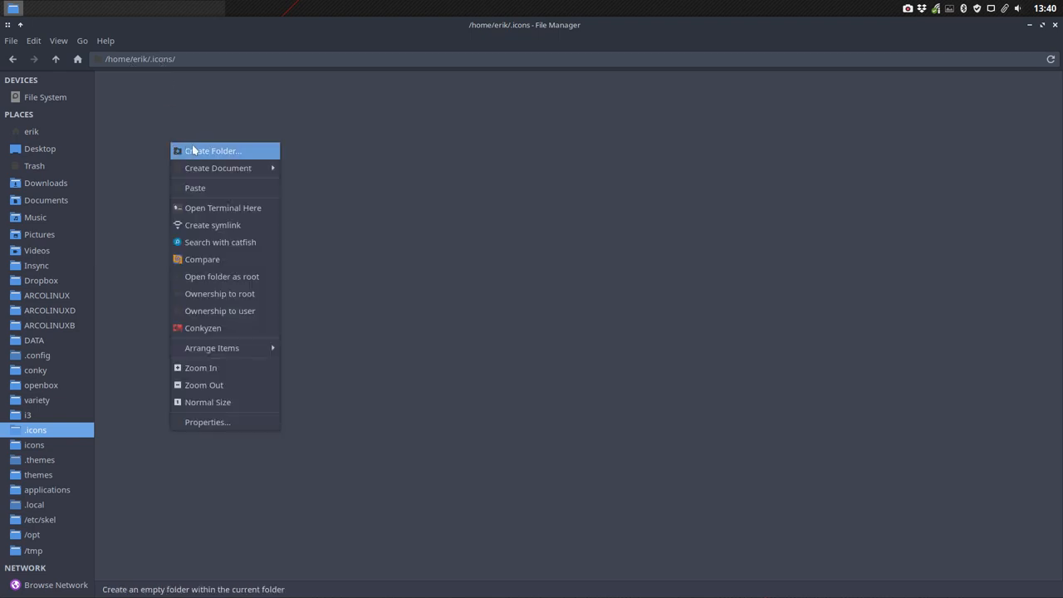
{"action": "mouse_move", "coordinate": [202, 187]}
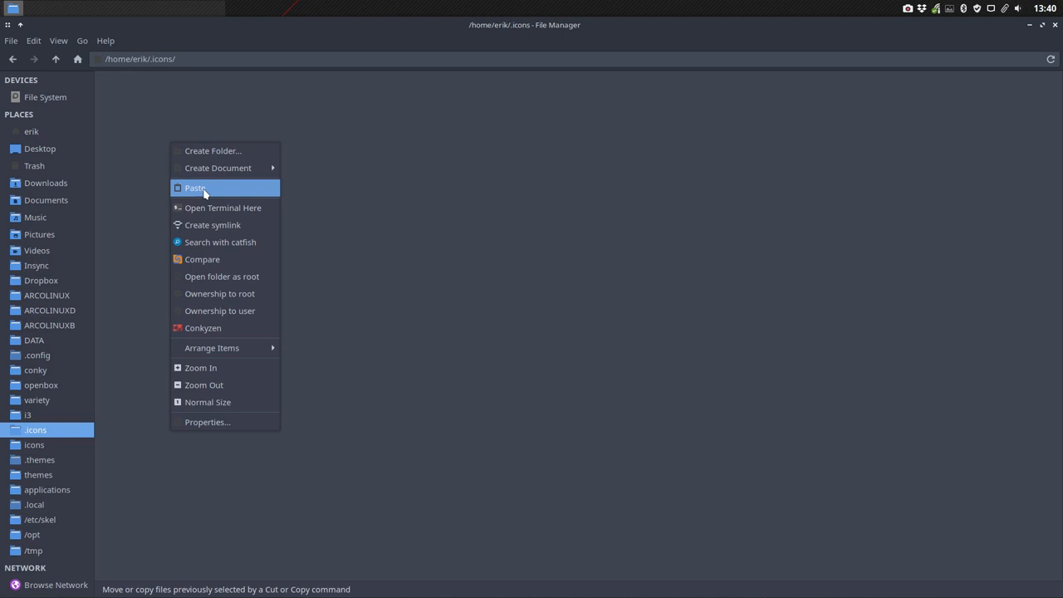
{"action": "left_click", "coordinate": [196, 188]}
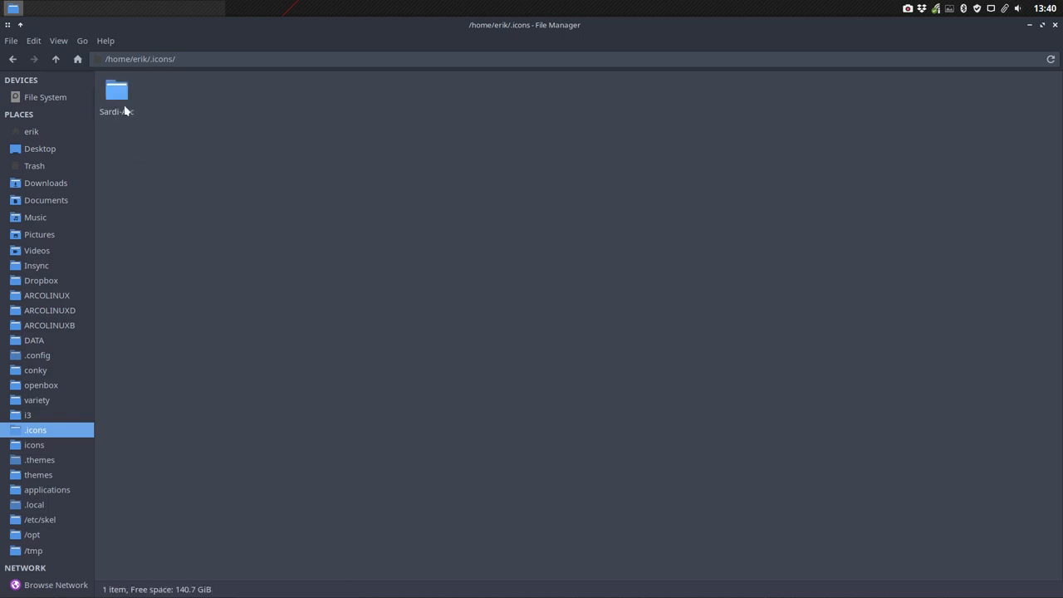
- Rename the pasted Sardi-Arc copy to Papirus-Arc
{"action": "left_click", "coordinate": [117, 91]}
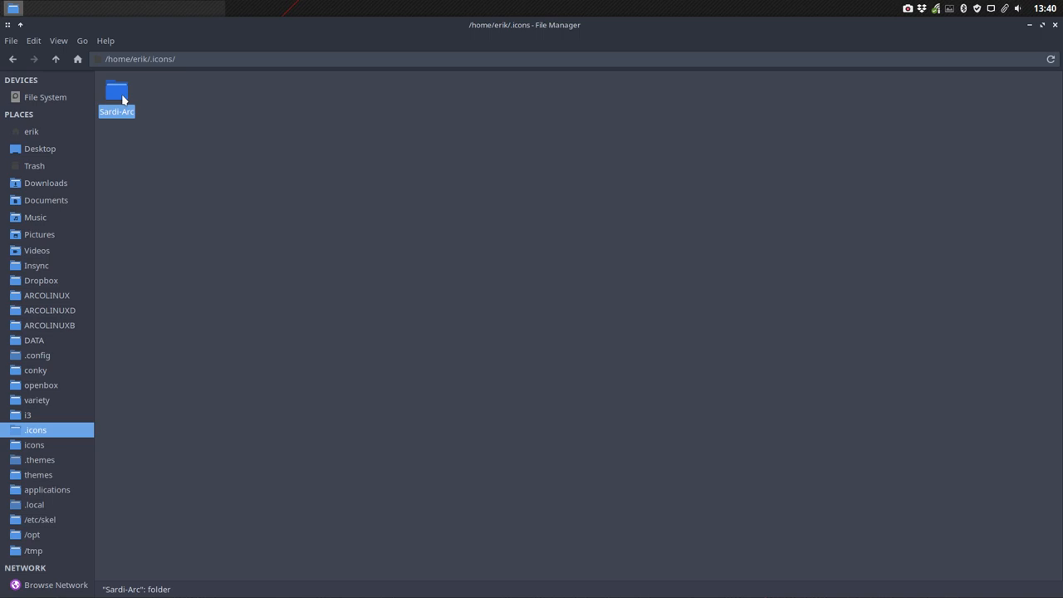
{"action": "key", "text": "F2"}
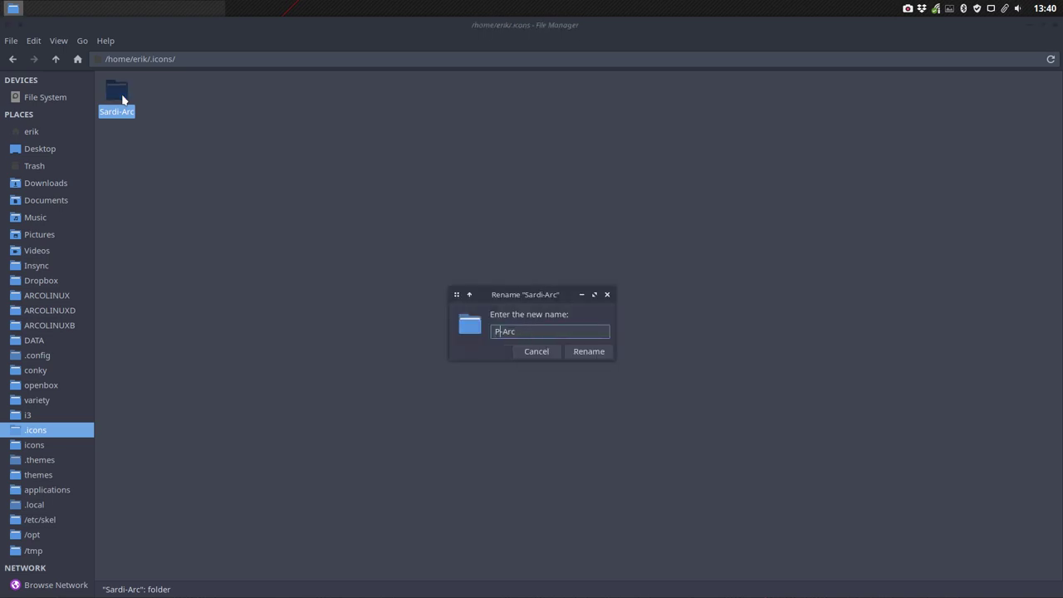
{"action": "left_click", "coordinate": [588, 351]}
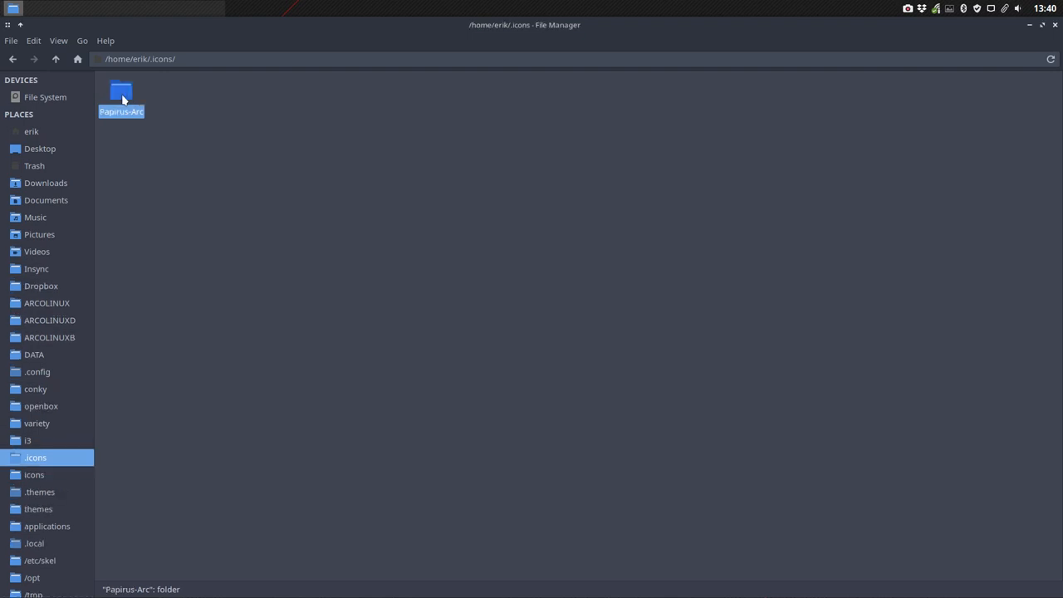
- Browse Papirus-Arc's places/24 icons, then return to the top of the theme folder
{"action": "double_click", "coordinate": [121, 91]}
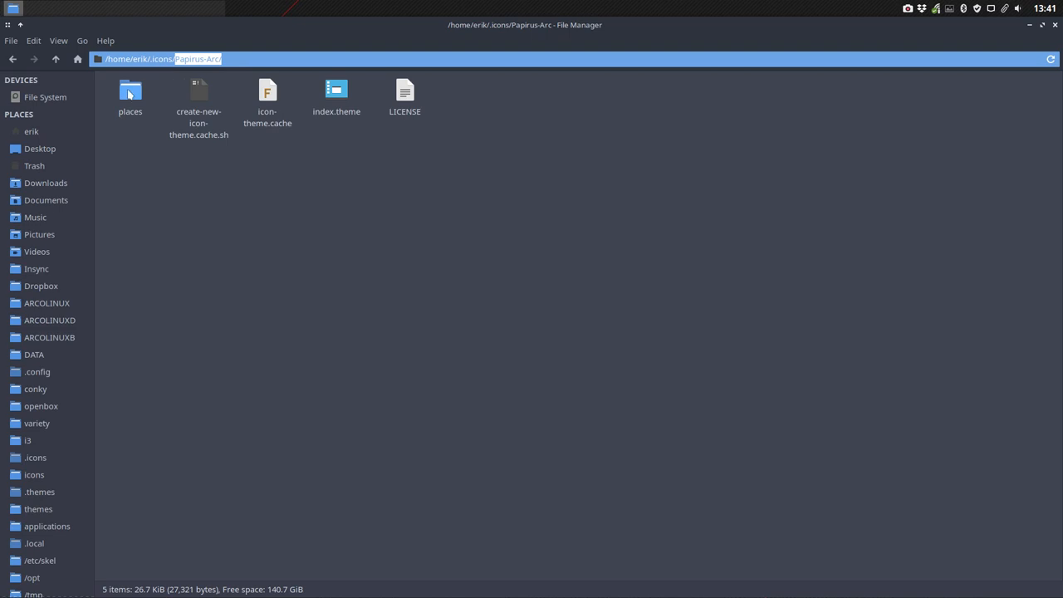
{"action": "double_click", "coordinate": [129, 90]}
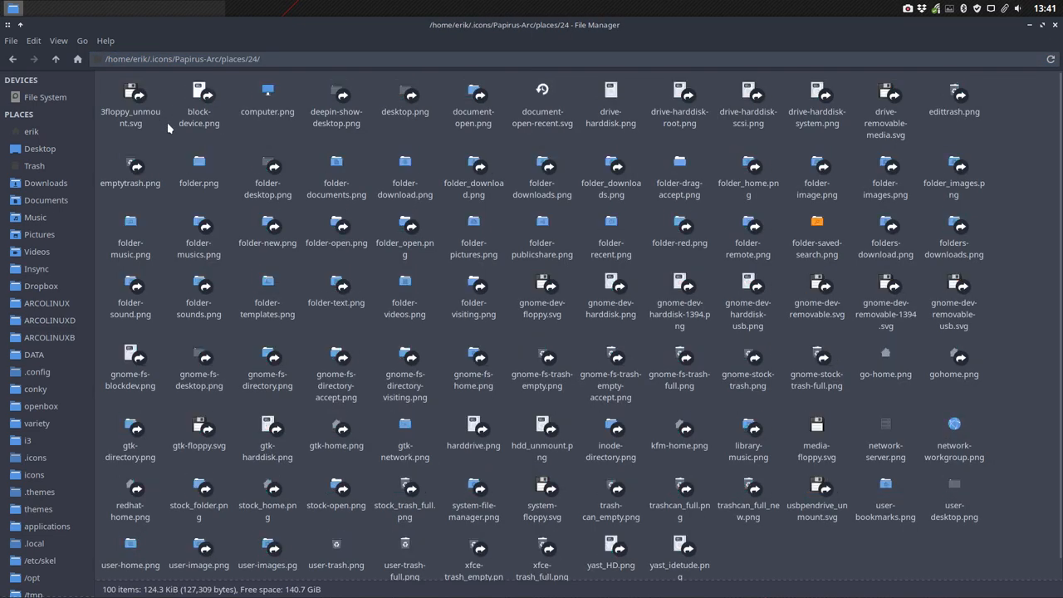
{"action": "mouse_move", "coordinate": [439, 436]}
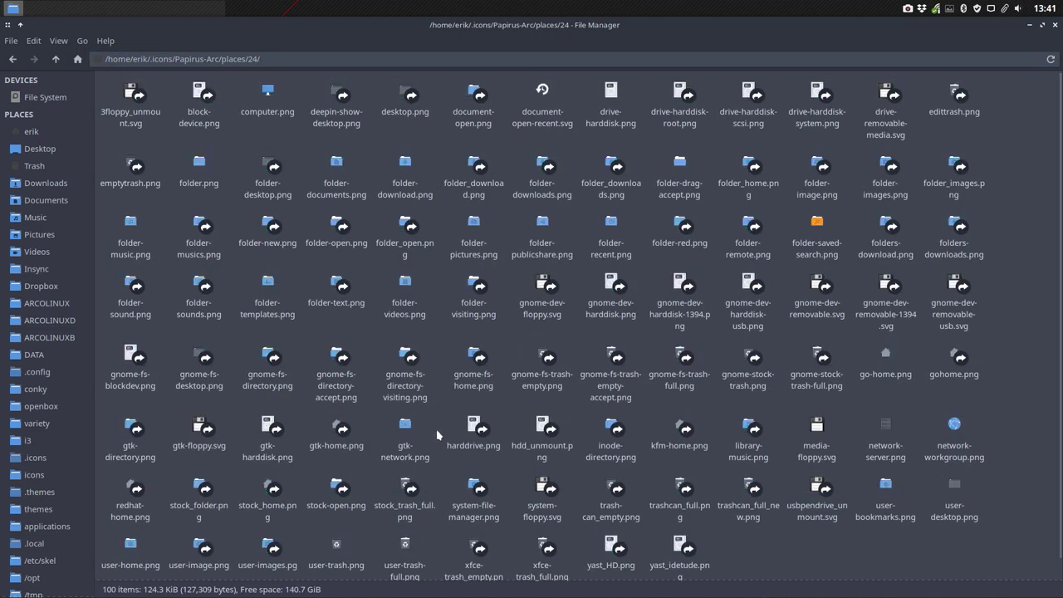
{"action": "left_click", "coordinate": [56, 60]}
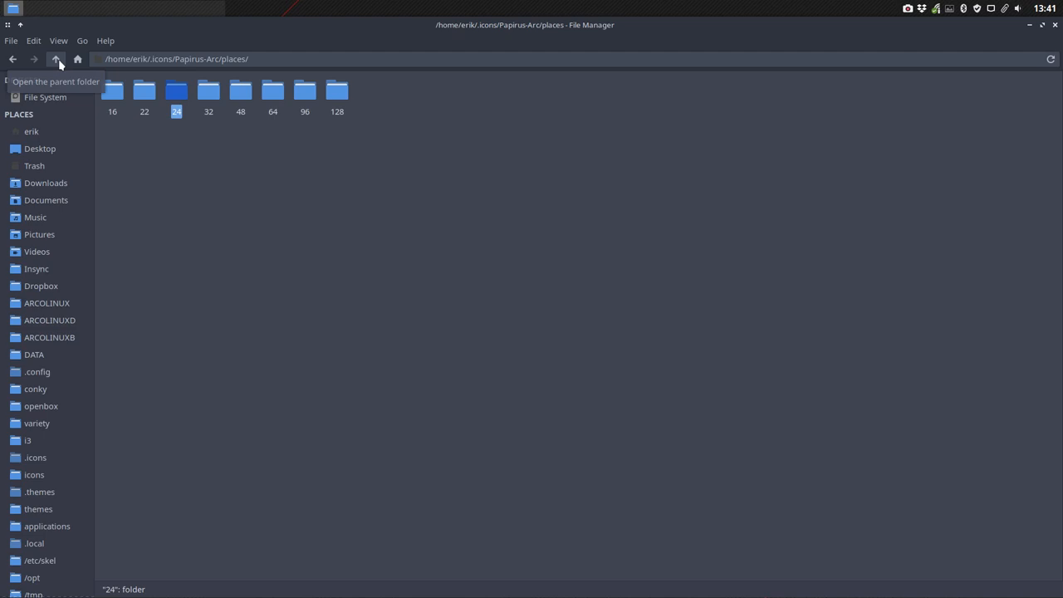
{"action": "left_click", "coordinate": [57, 60]}
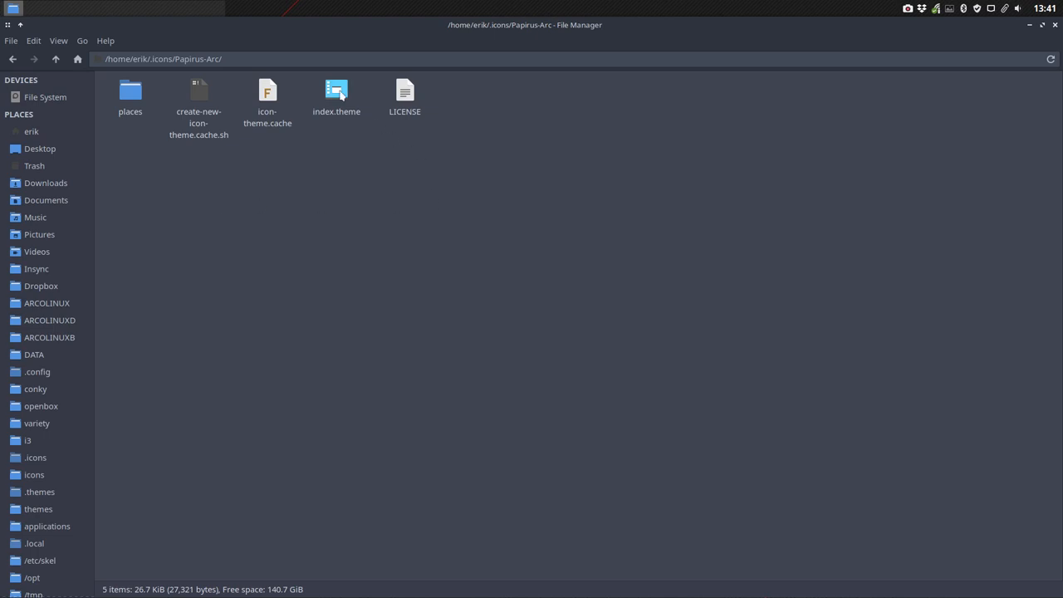
- Add 'Papirus,' to the Inherits line of Papirus-Arc's index.theme
{"action": "double_click", "coordinate": [335, 94]}
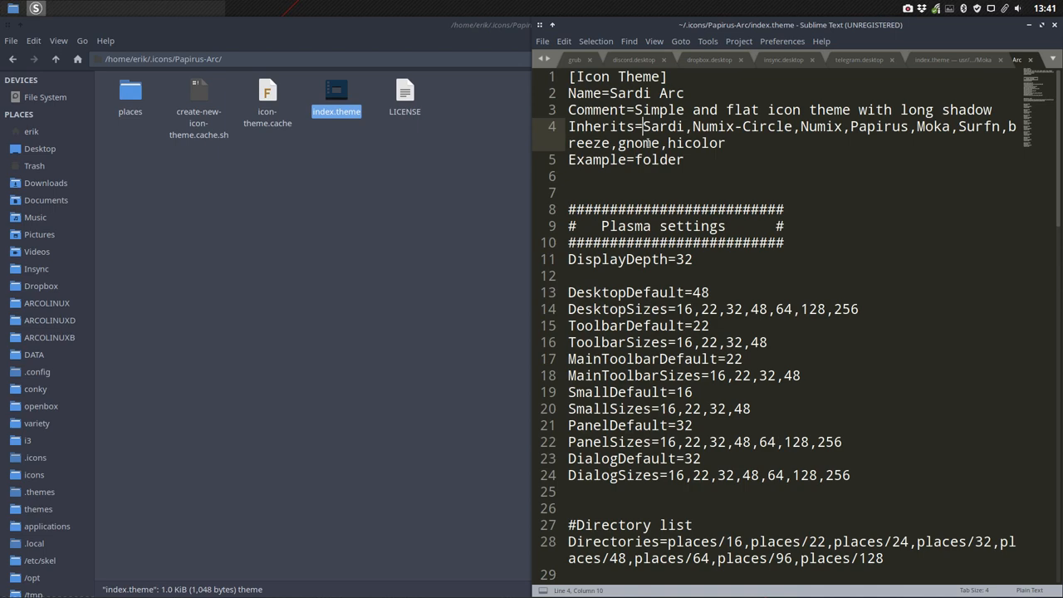
{"action": "type", "text": "Papirus,"}
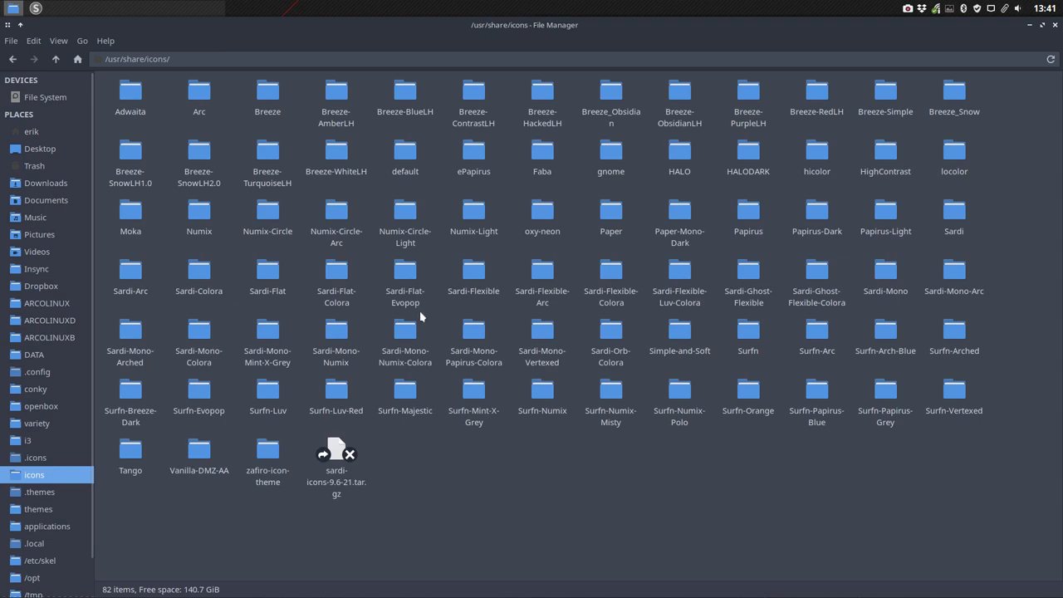
{"action": "mouse_move", "coordinate": [680, 210]}
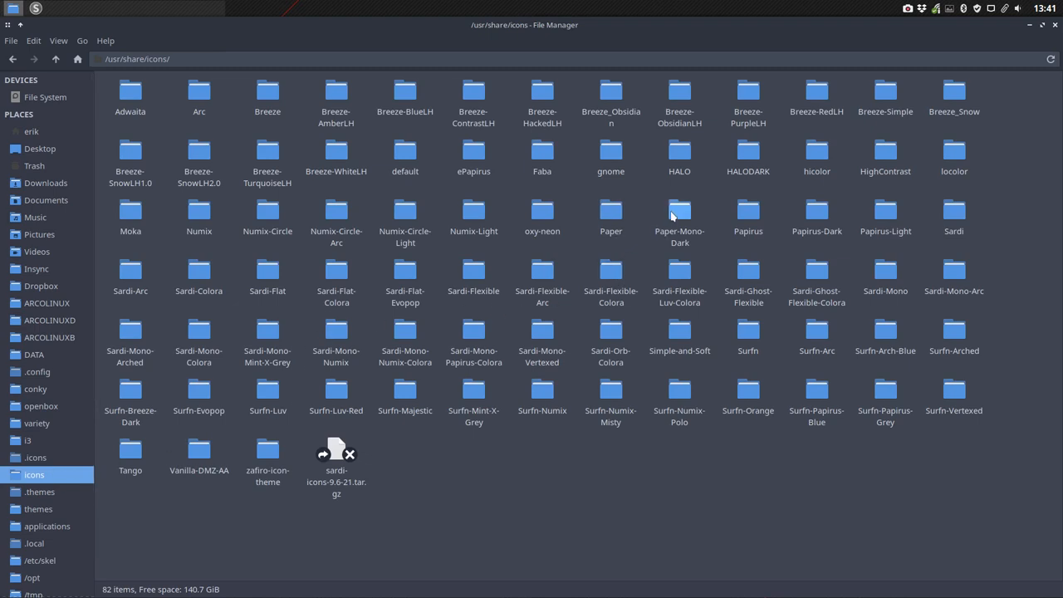
{"action": "mouse_move", "coordinate": [817, 215]}
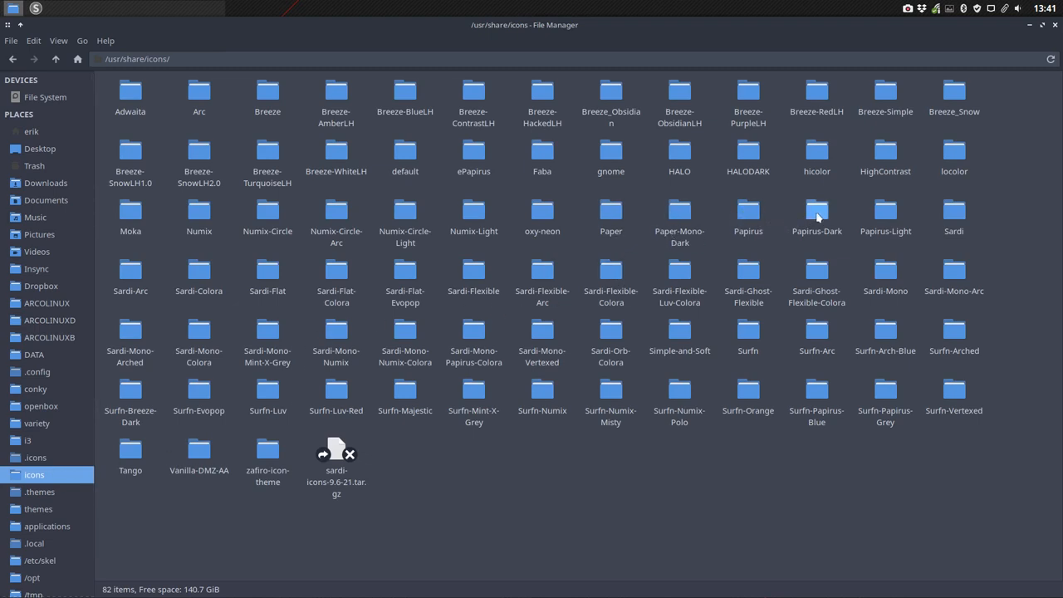
- Check the Papirus folder name against the inherited theme list and save index.theme
{"action": "left_click", "coordinate": [747, 215]}
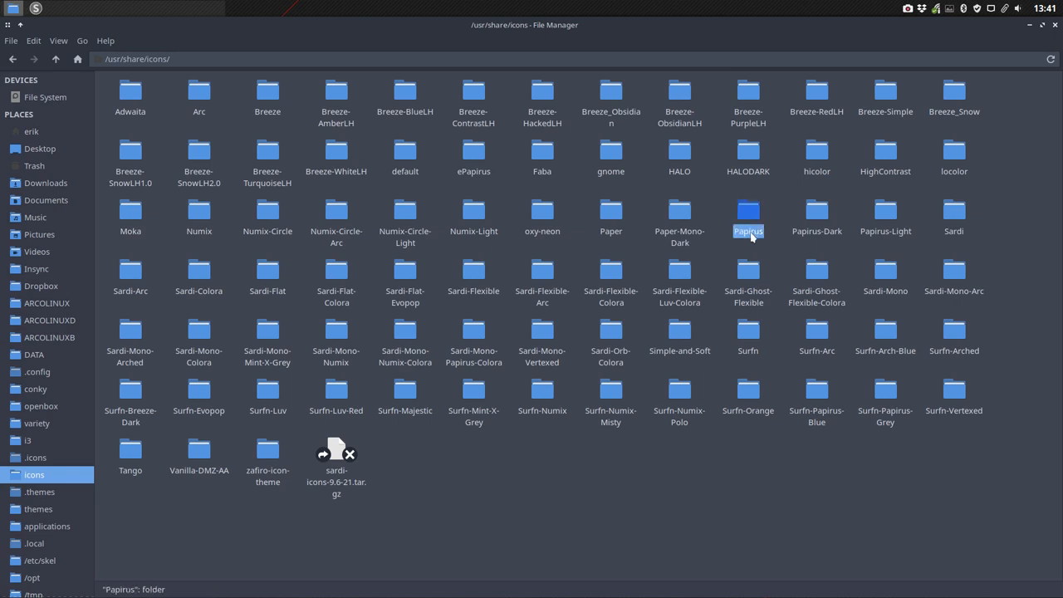
{"action": "left_click", "coordinate": [33, 459]}
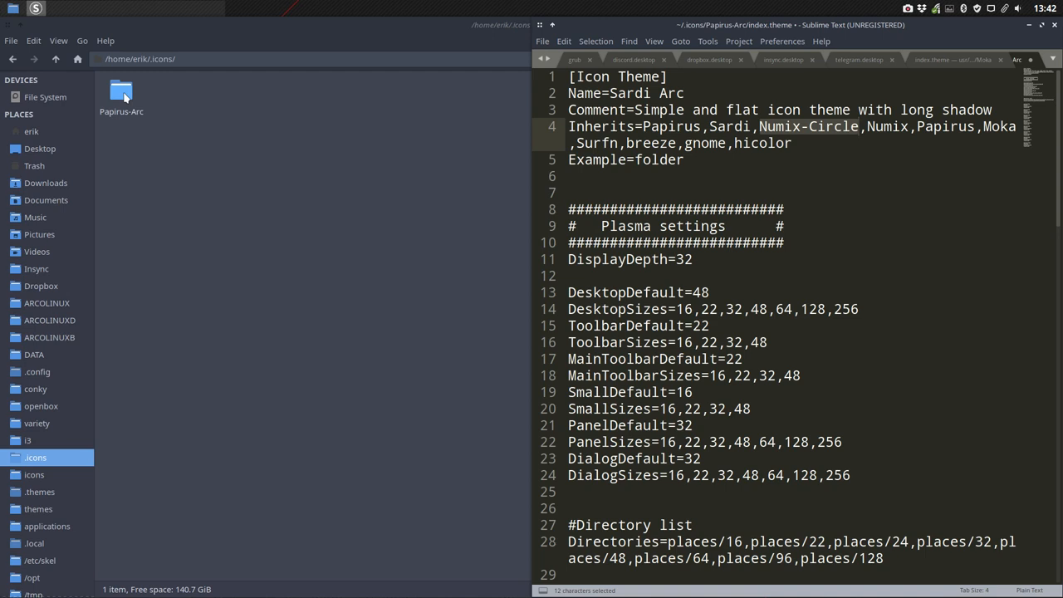
{"action": "left_click", "coordinate": [644, 126]}
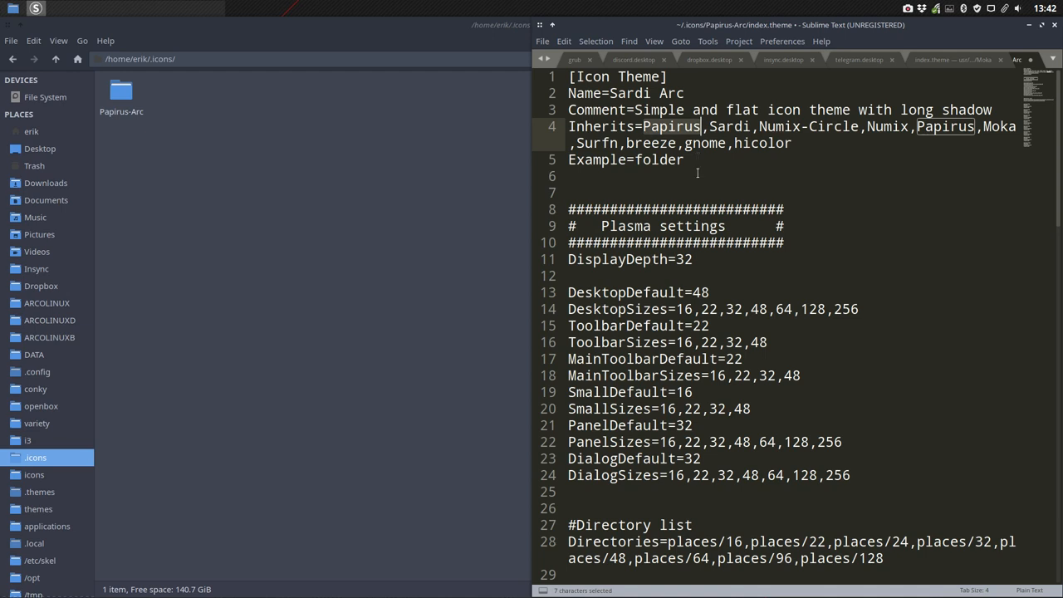
{"action": "key", "text": "ctrl+s"}
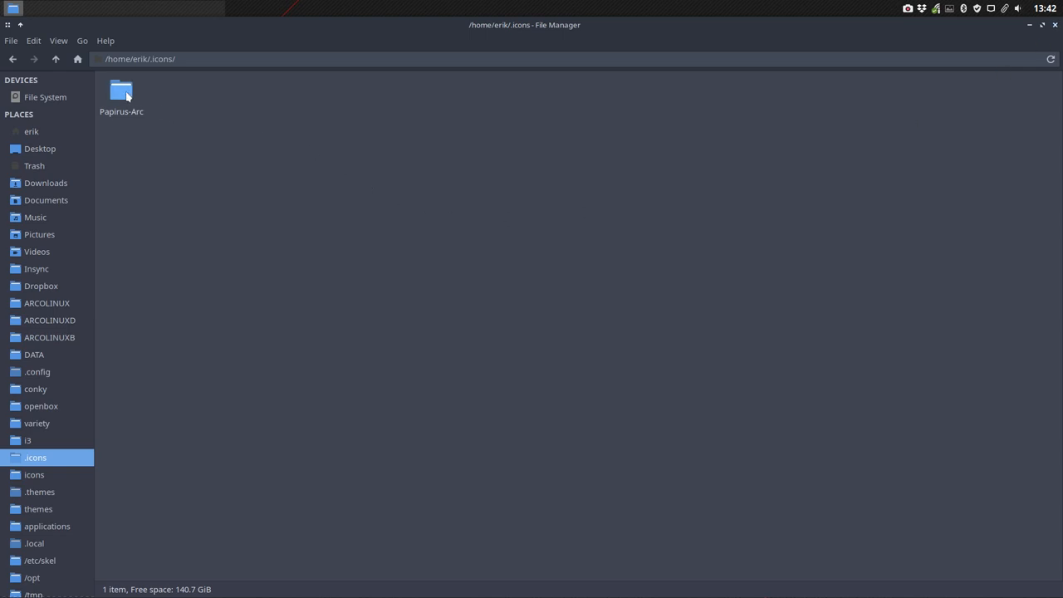
- Rename the theme in index.theme to Papirus Arc, save it and close the editor
{"action": "double_click", "coordinate": [121, 90]}
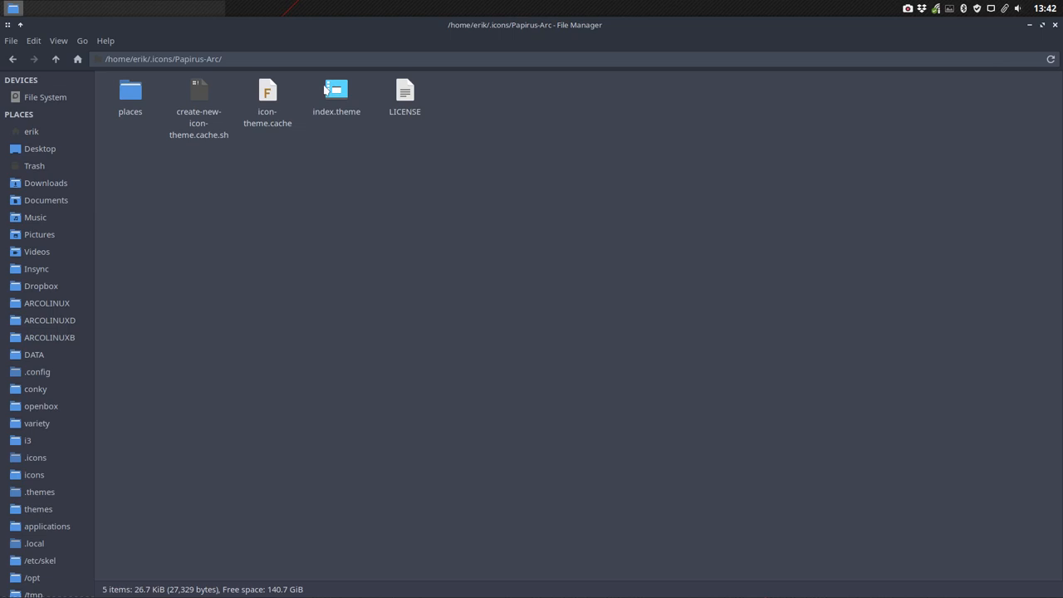
{"action": "double_click", "coordinate": [336, 95]}
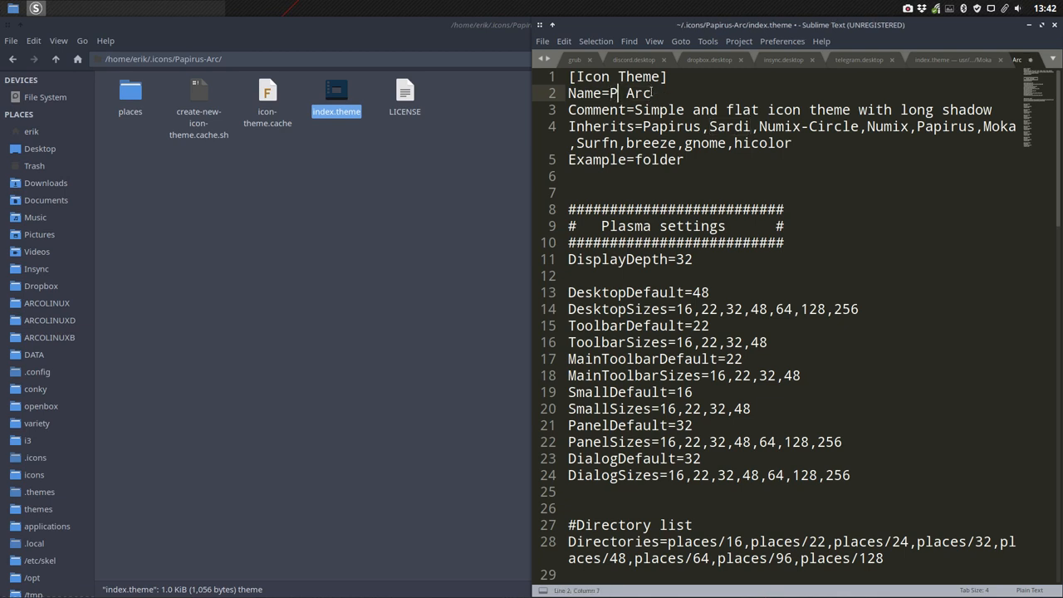
{"action": "type", "text": "apirus"}
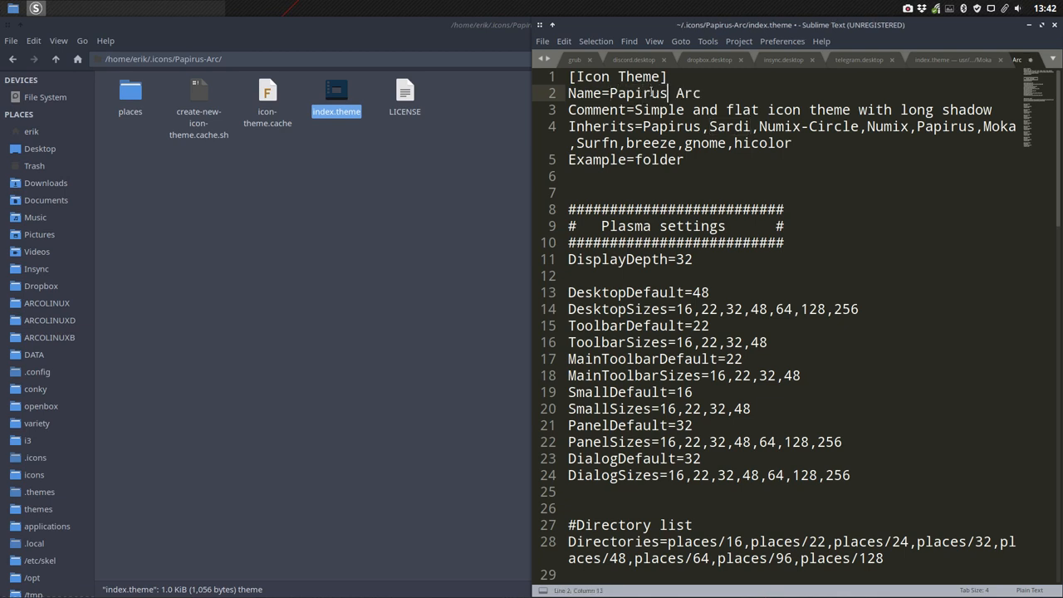
{"action": "key", "text": "ctrl+s"}
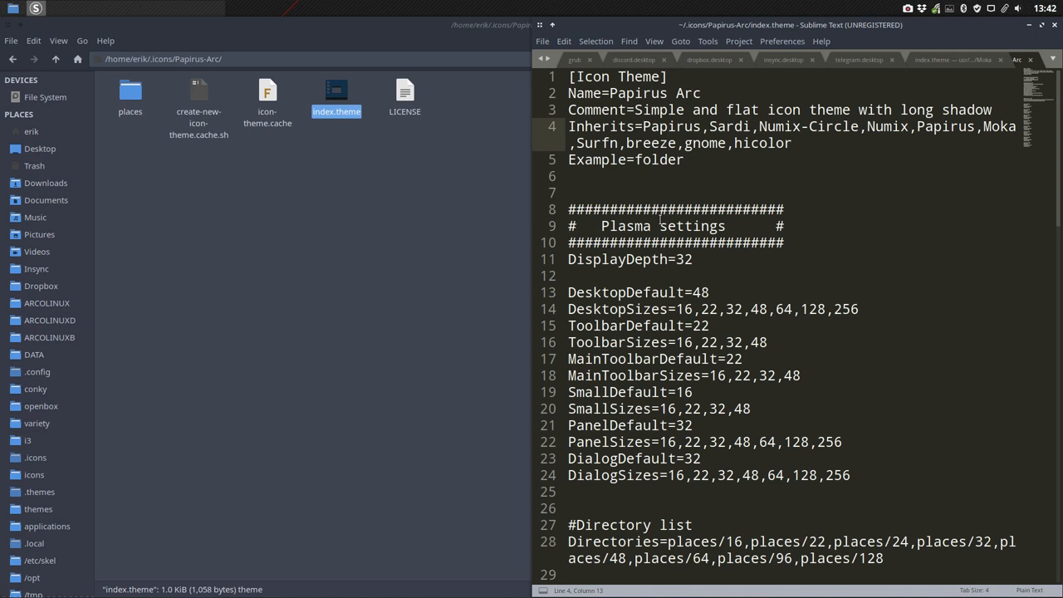
{"action": "left_click", "coordinate": [1056, 25]}
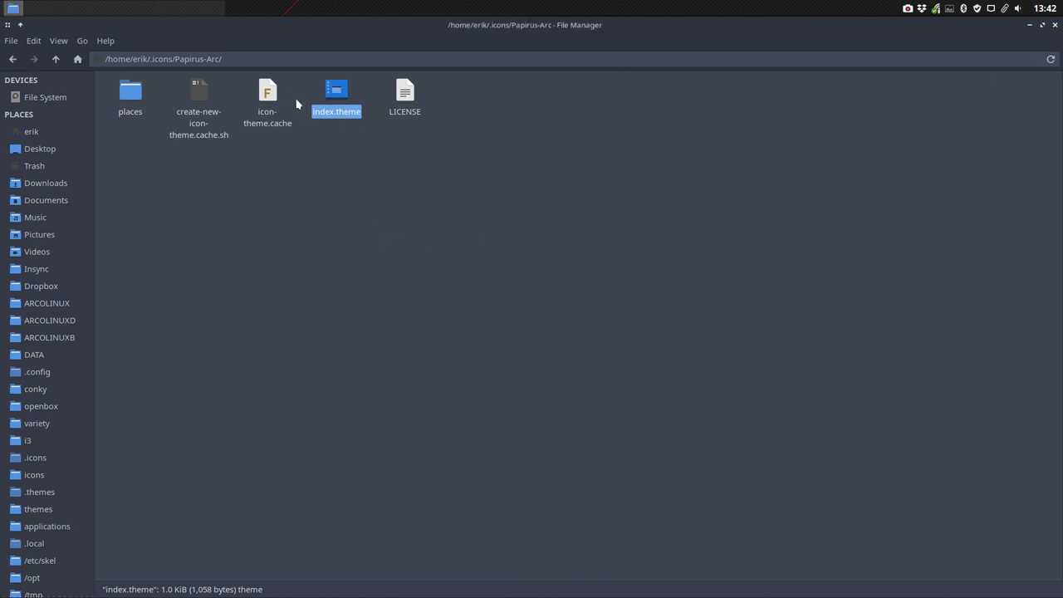
- Apply Make executable to create-new-icon-theme.cache.sh in the Papirus-Arc folder
{"action": "left_click", "coordinate": [267, 91]}
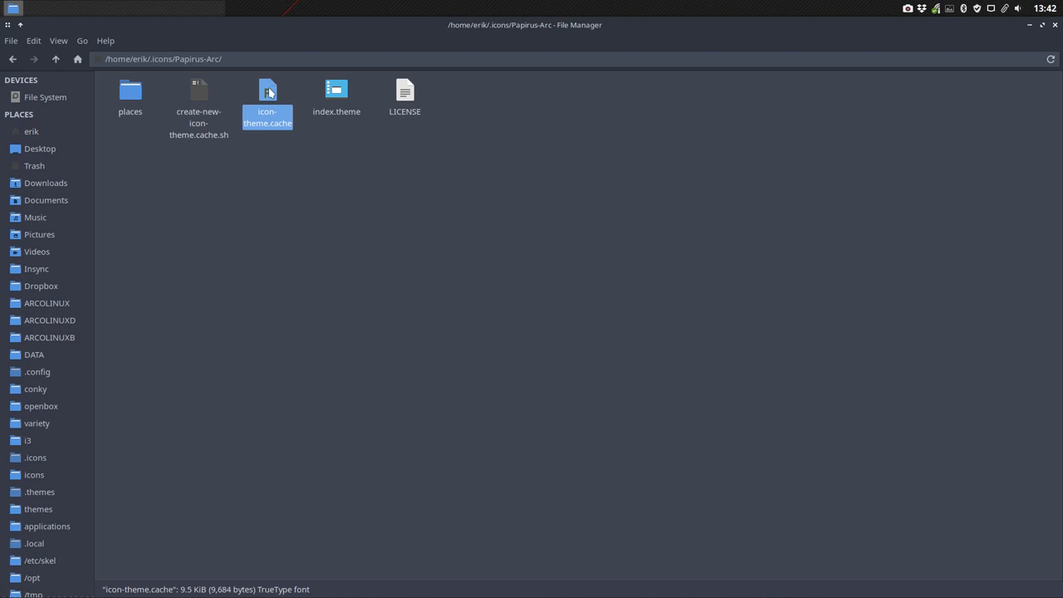
{"action": "mouse_move", "coordinate": [266, 89]}
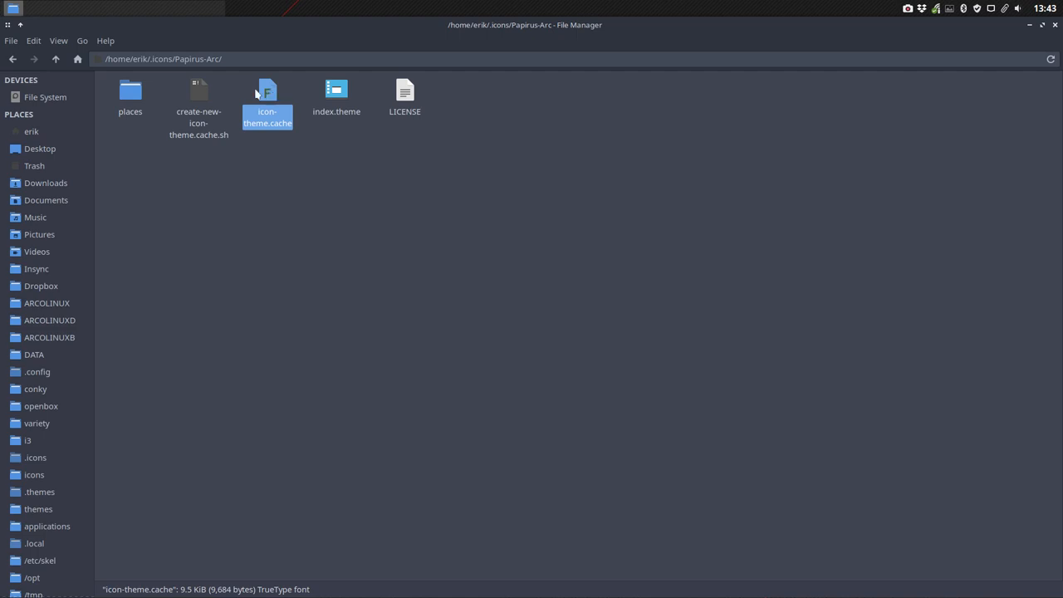
{"action": "right_click", "coordinate": [200, 95]}
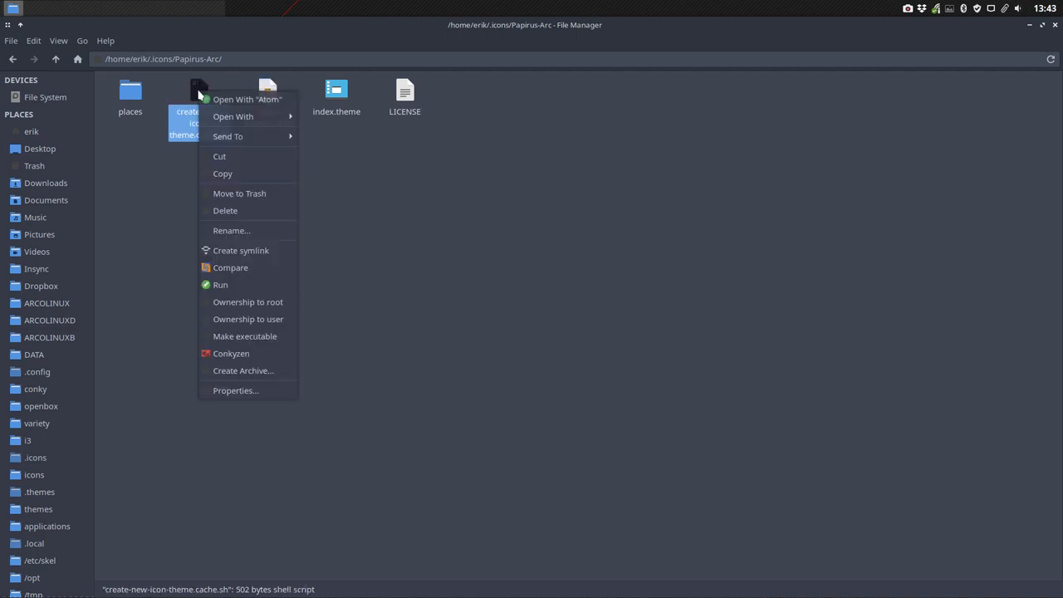
{"action": "mouse_move", "coordinate": [244, 335]}
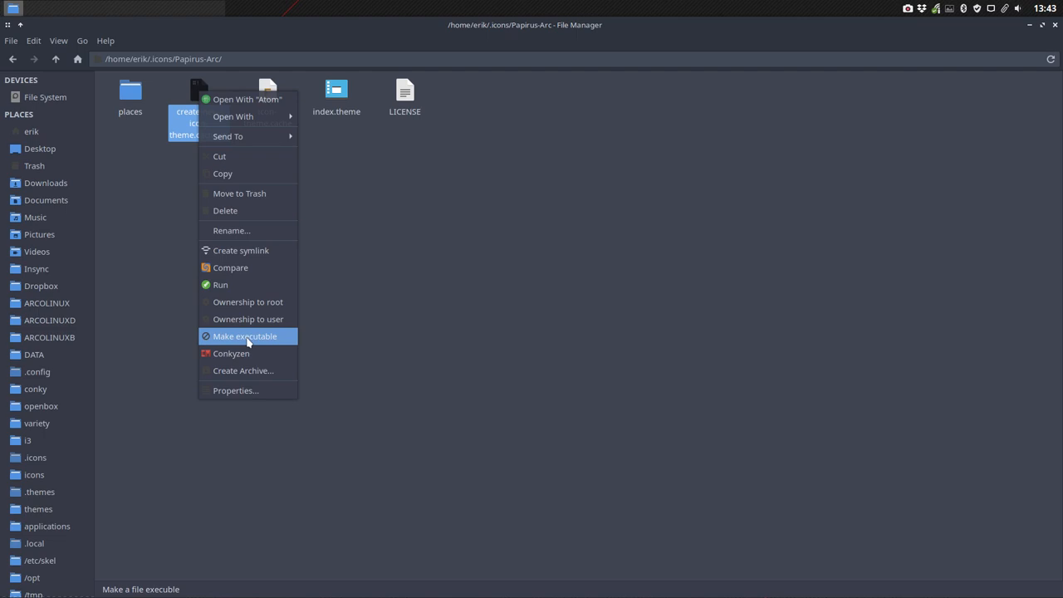
{"action": "left_click", "coordinate": [244, 336]}
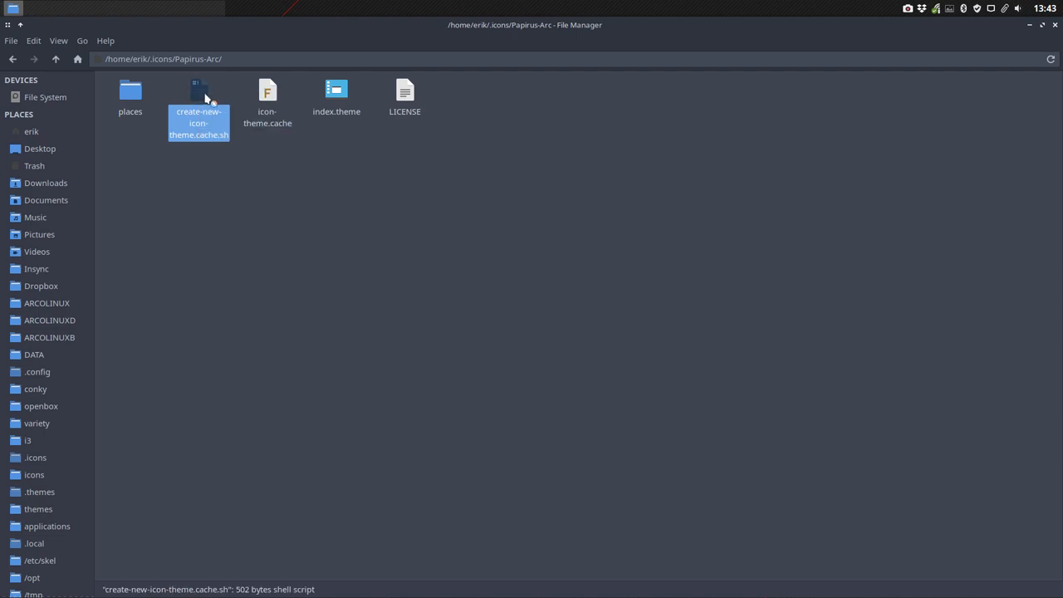
{"action": "double_click", "coordinate": [200, 99]}
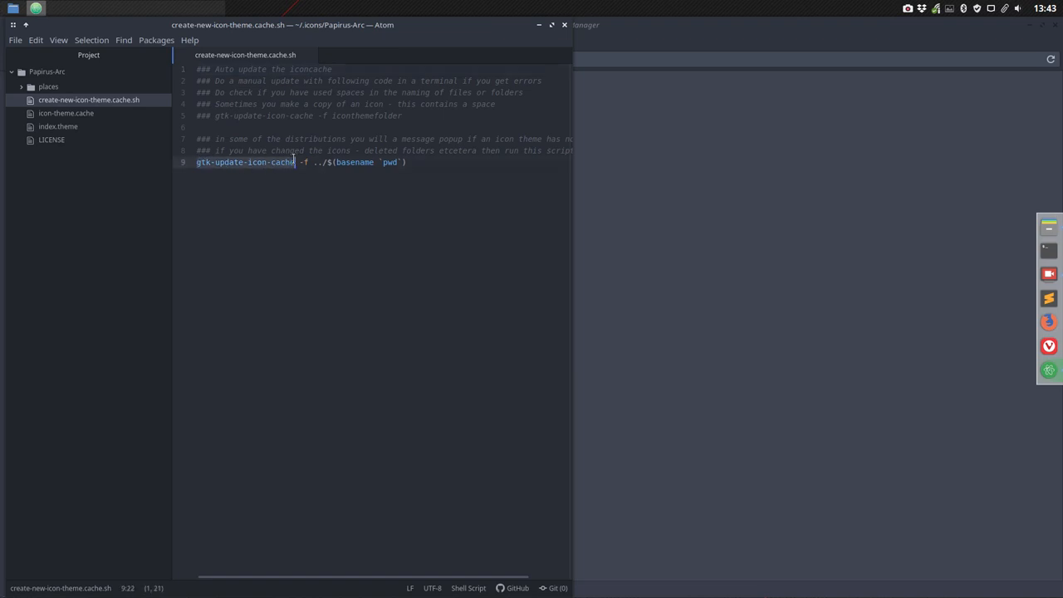
{"action": "left_click", "coordinate": [219, 163]}
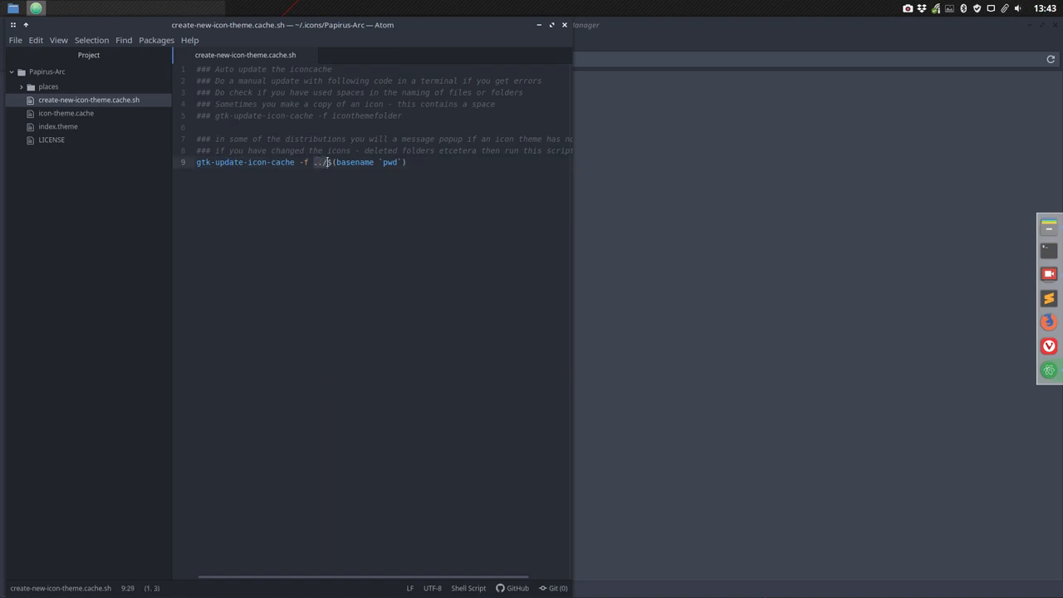
{"action": "mouse_move", "coordinate": [343, 193]}
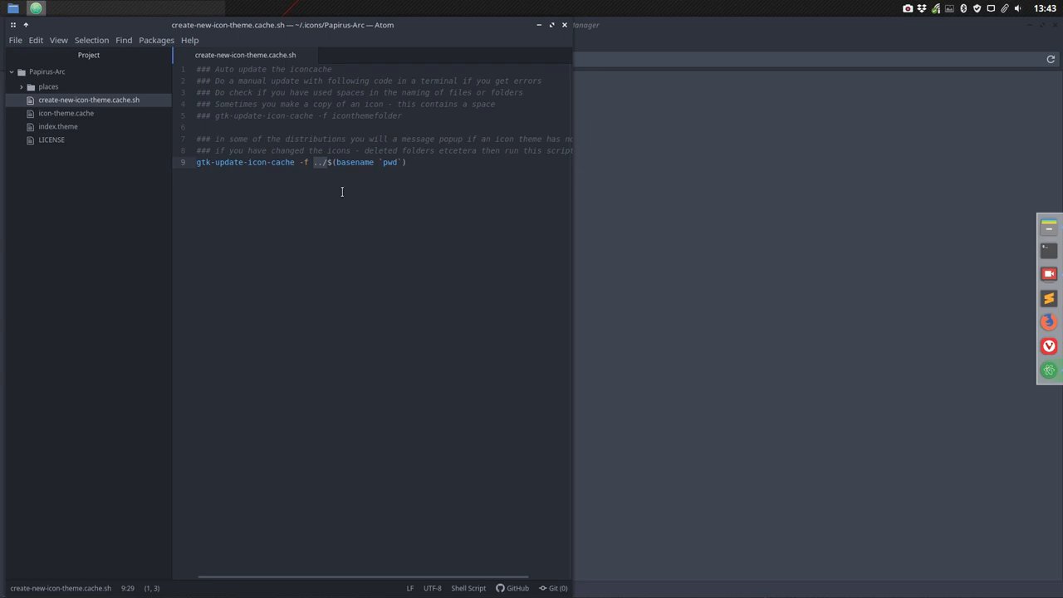
{"action": "mouse_move", "coordinate": [382, 179]}
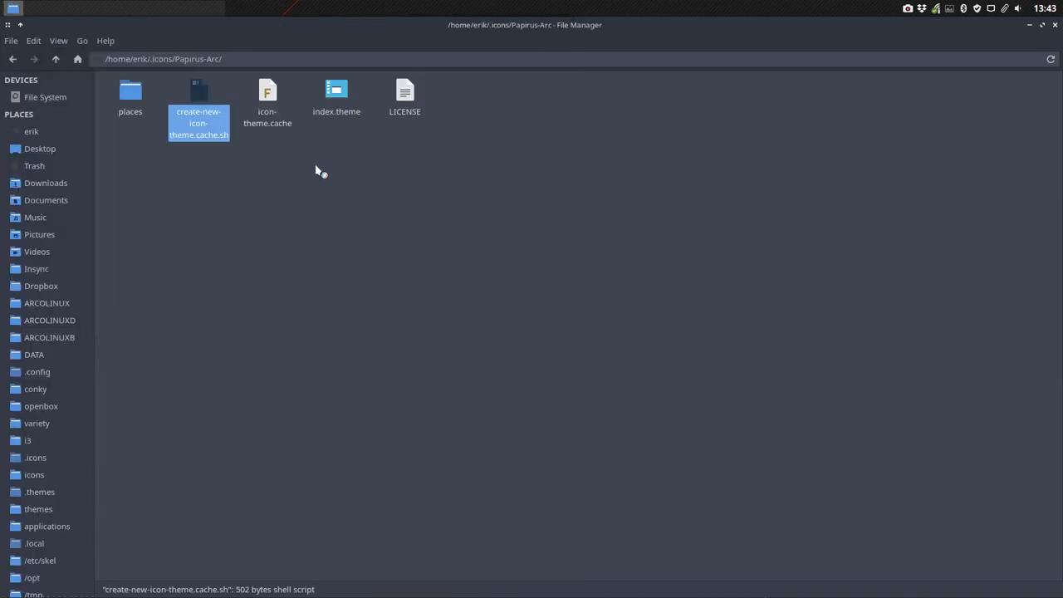
- Run ./create-new-icon-theme.cache.sh from a terminal in Papirus-Arc to rebuild icon-theme.cache
{"action": "right_click", "coordinate": [321, 171]}
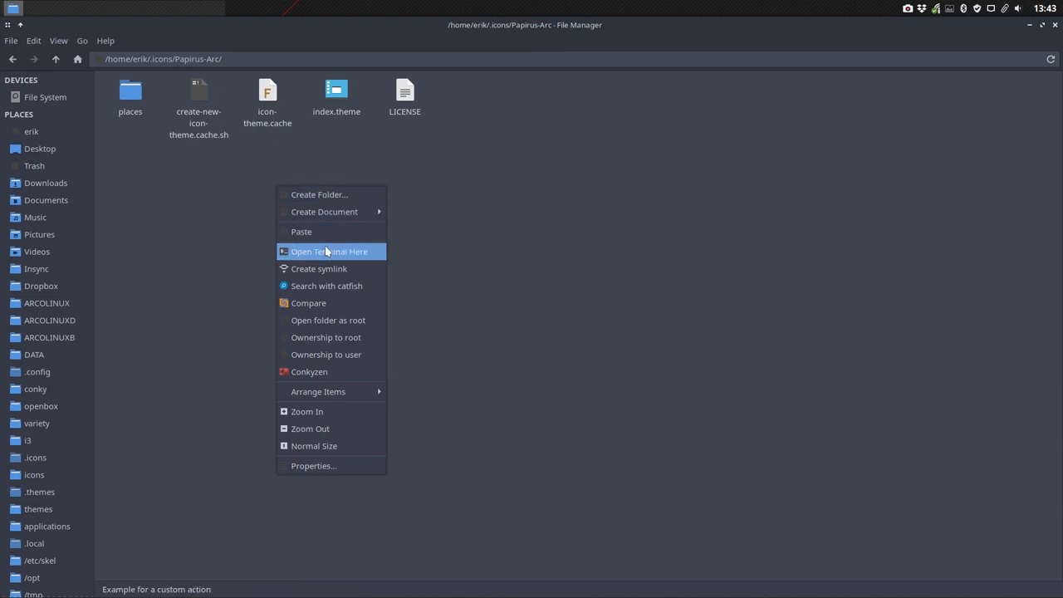
{"action": "left_click", "coordinate": [329, 251]}
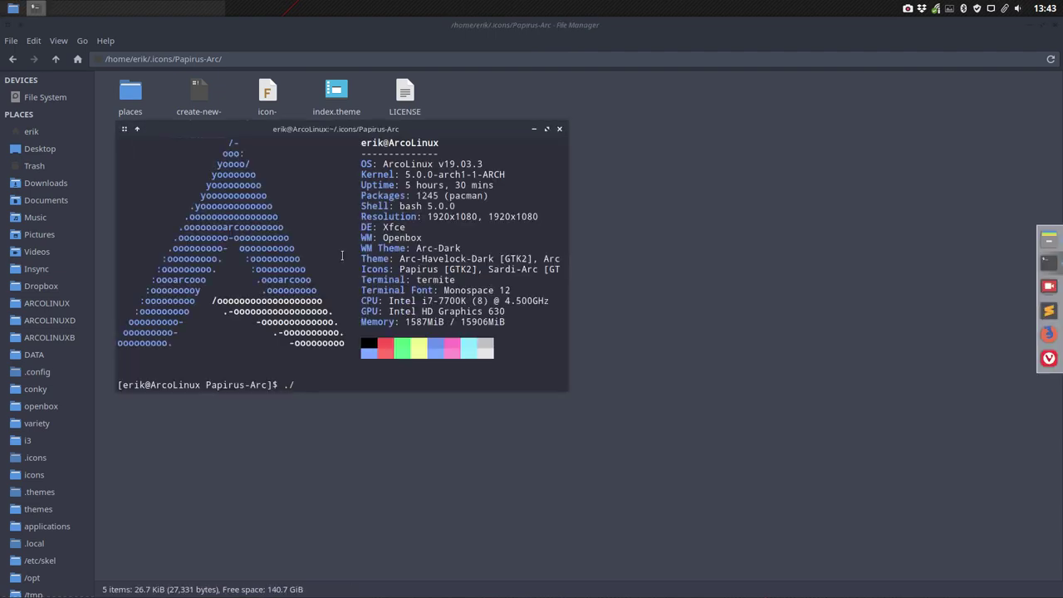
{"action": "key", "text": "Return"}
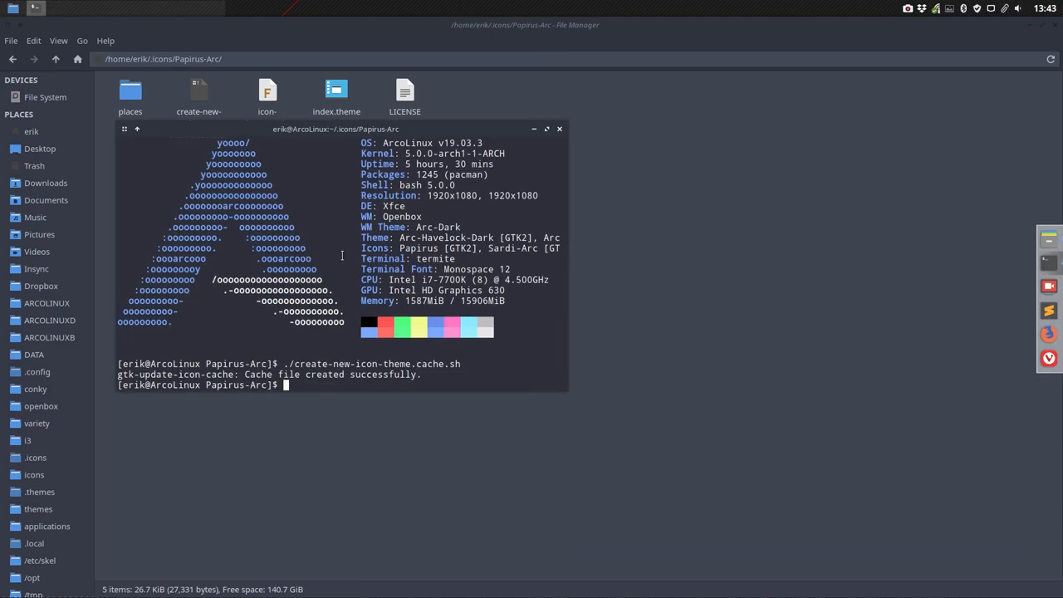
{"action": "left_click", "coordinate": [558, 130]}
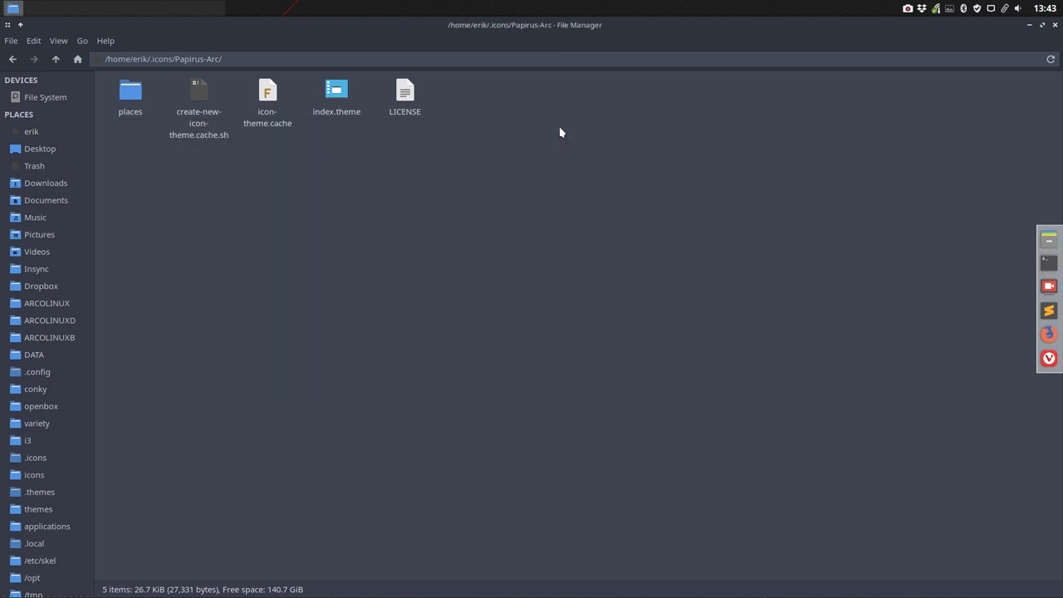
- Check the regenerated icon-theme.cache file in Papirus-Arc, then return home
{"action": "left_click", "coordinate": [267, 94]}
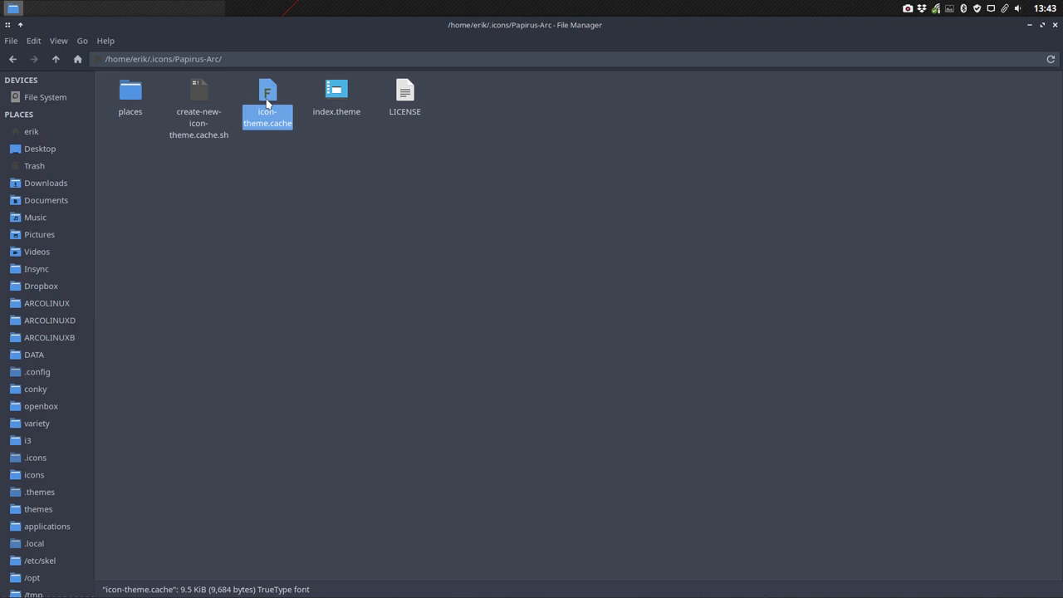
{"action": "left_click", "coordinate": [269, 155]}
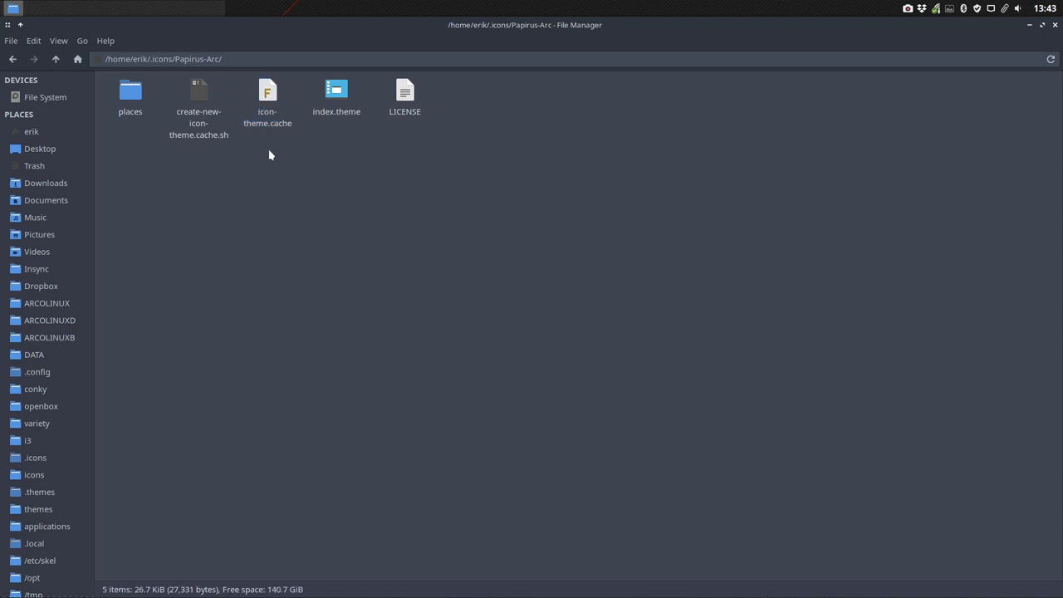
{"action": "mouse_move", "coordinate": [193, 286]}
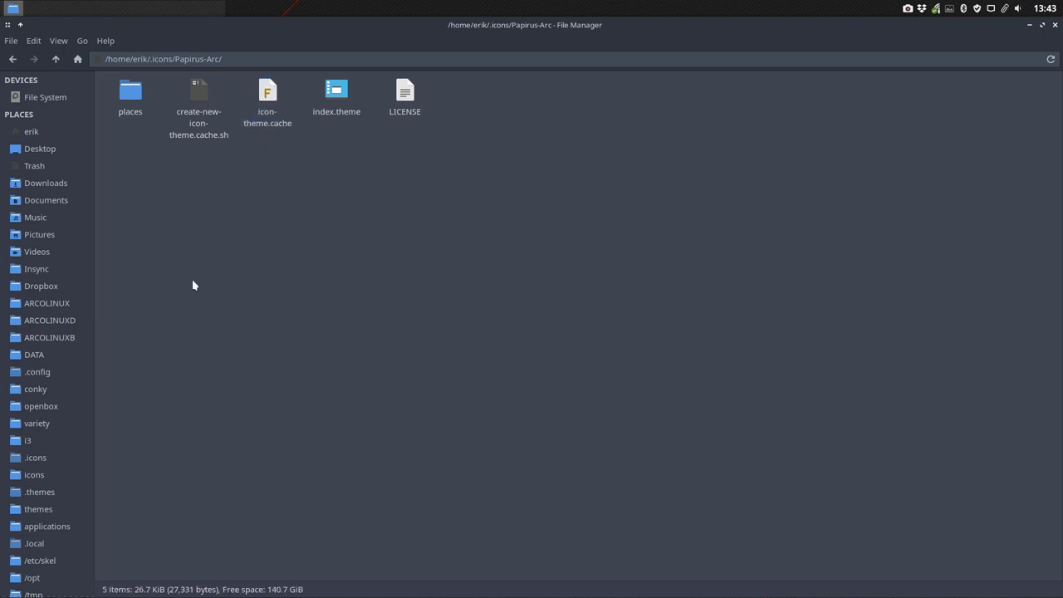
{"action": "mouse_move", "coordinate": [329, 412]}
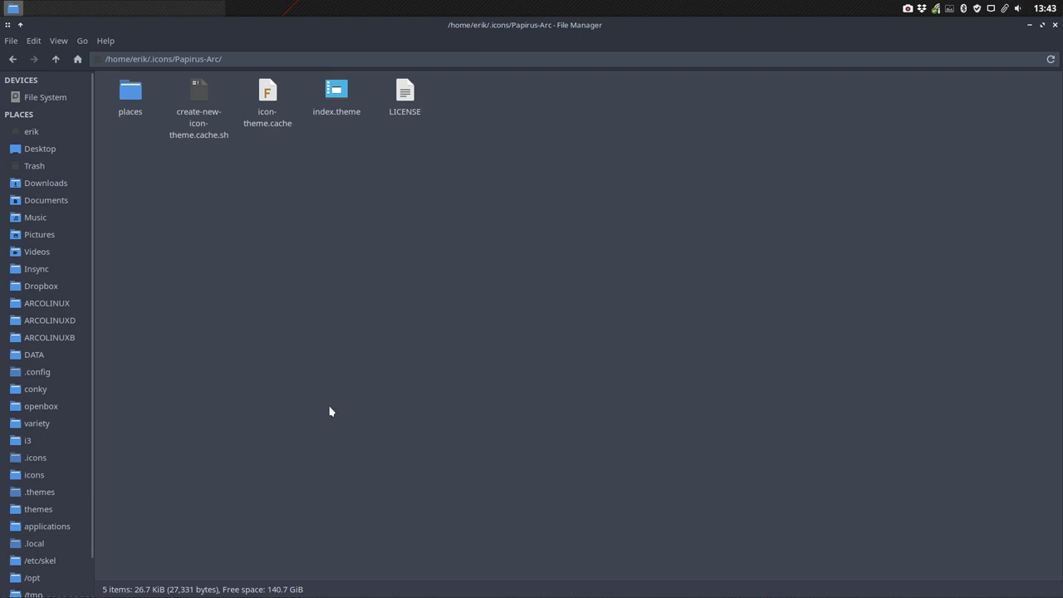
{"action": "left_click", "coordinate": [31, 131]}
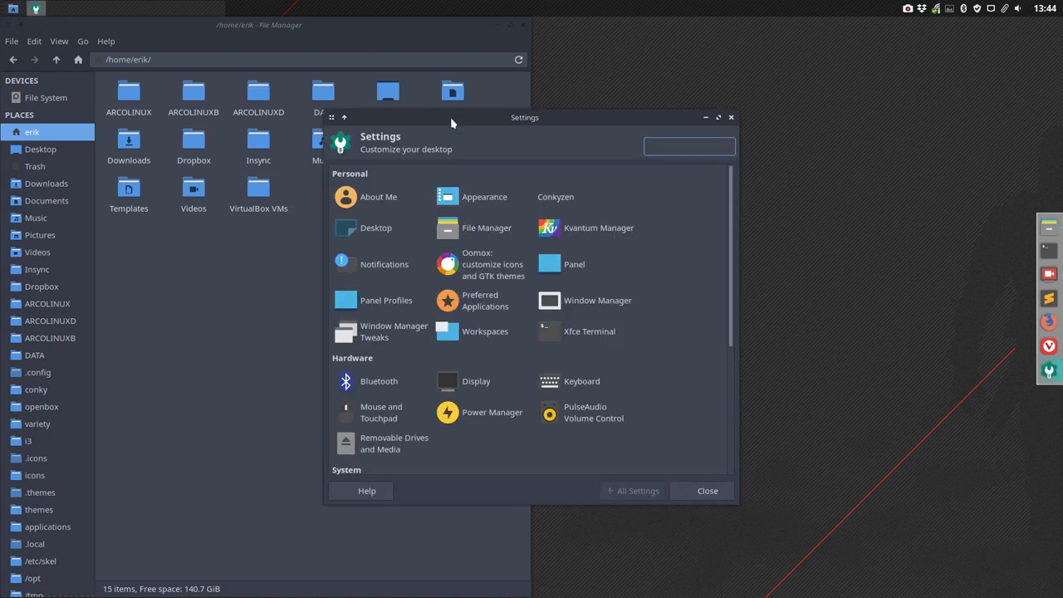
- Choose Papirus Arc in Appearance > Icons, browse /usr/share/applications' new icons, then return home
{"action": "left_click", "coordinate": [485, 196]}
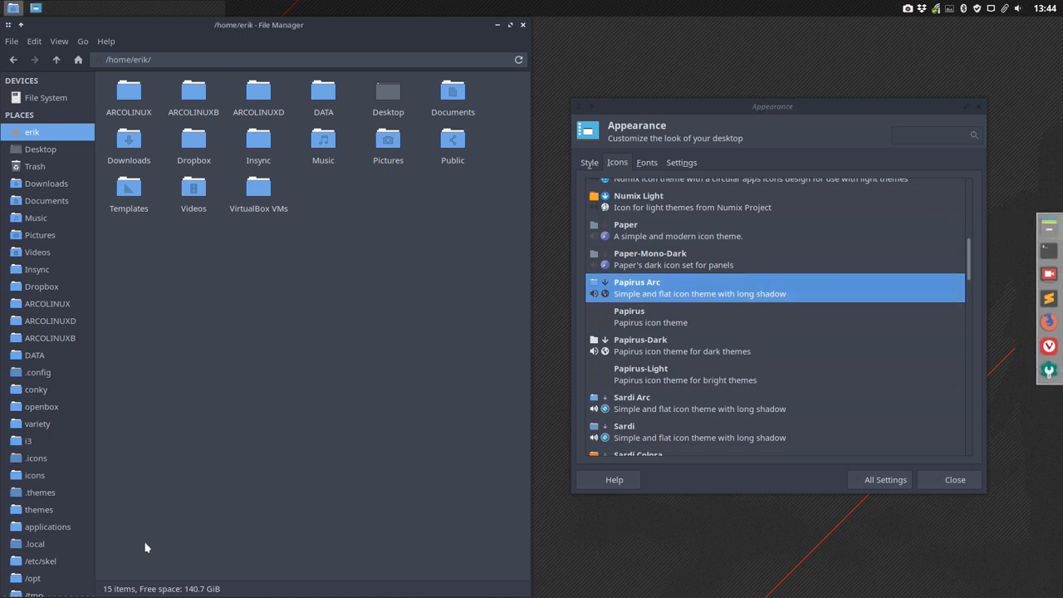
{"action": "left_click", "coordinate": [46, 527]}
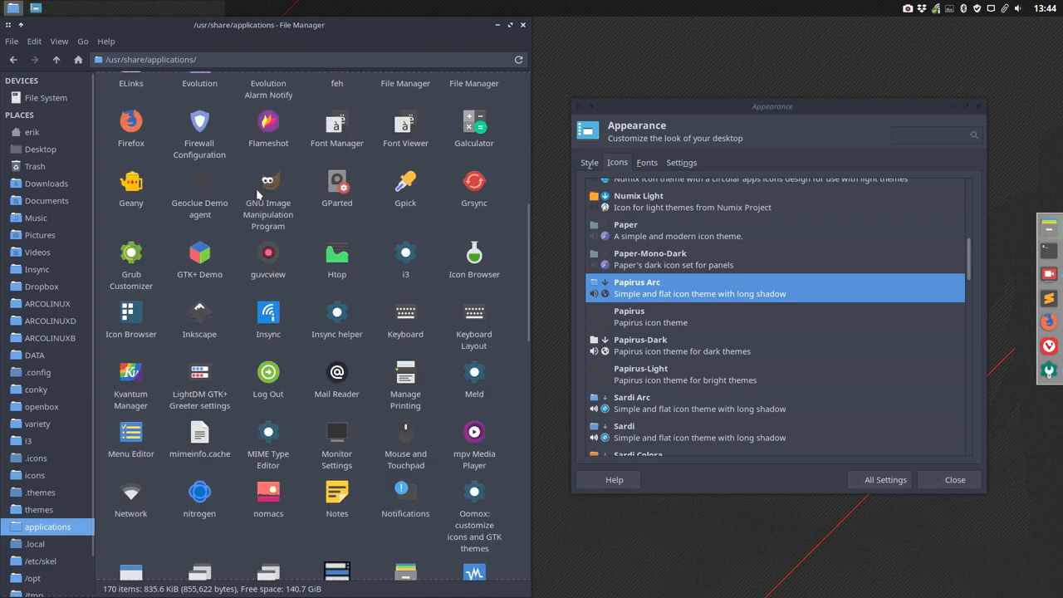
{"action": "scroll", "scroll_direction": "down", "scroll_amount": 3}
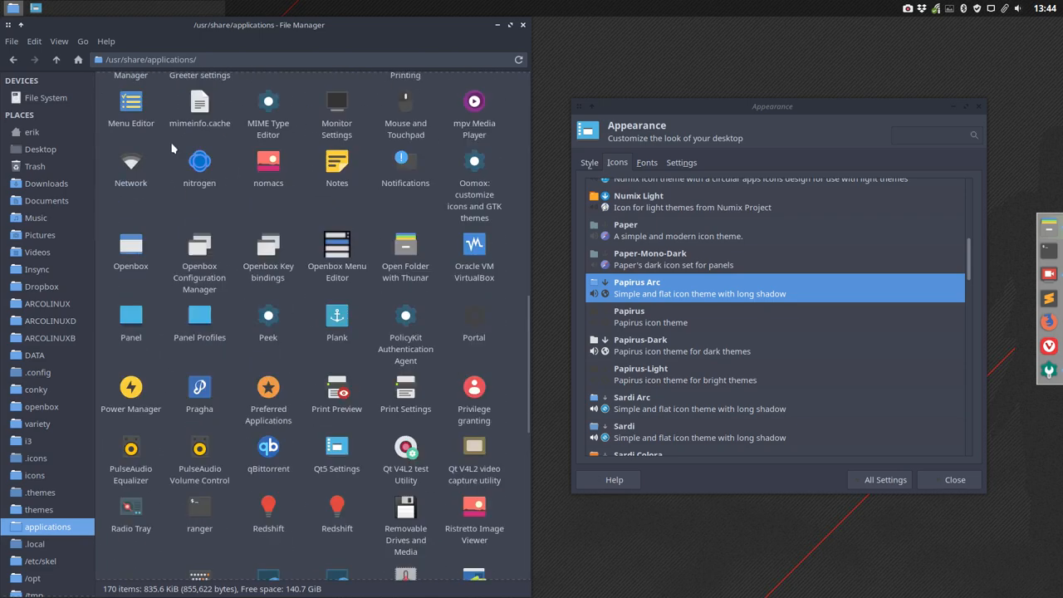
{"action": "left_click", "coordinate": [31, 133]}
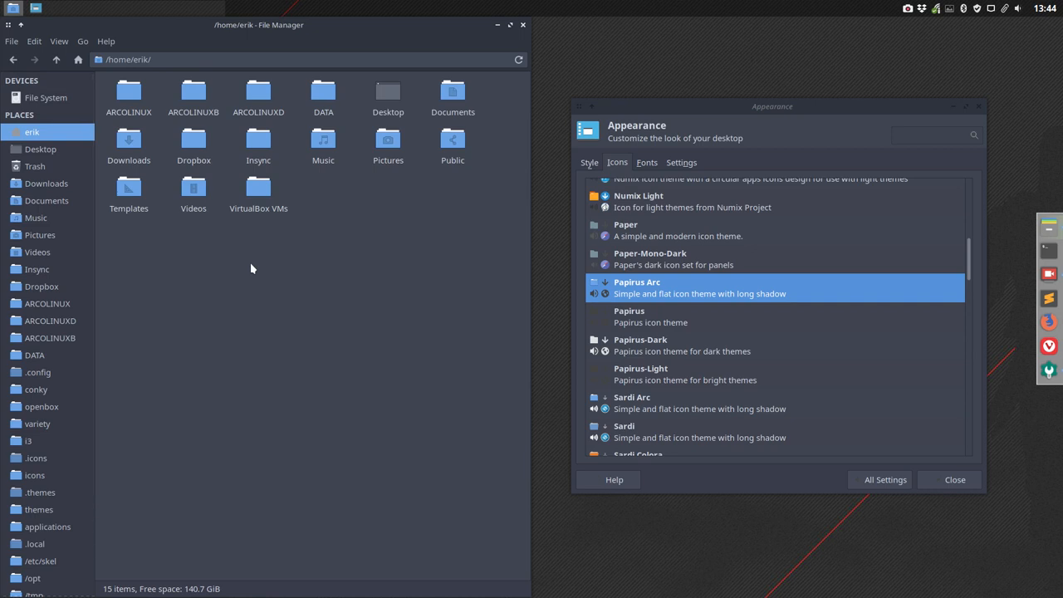
{"action": "mouse_move", "coordinate": [279, 255]}
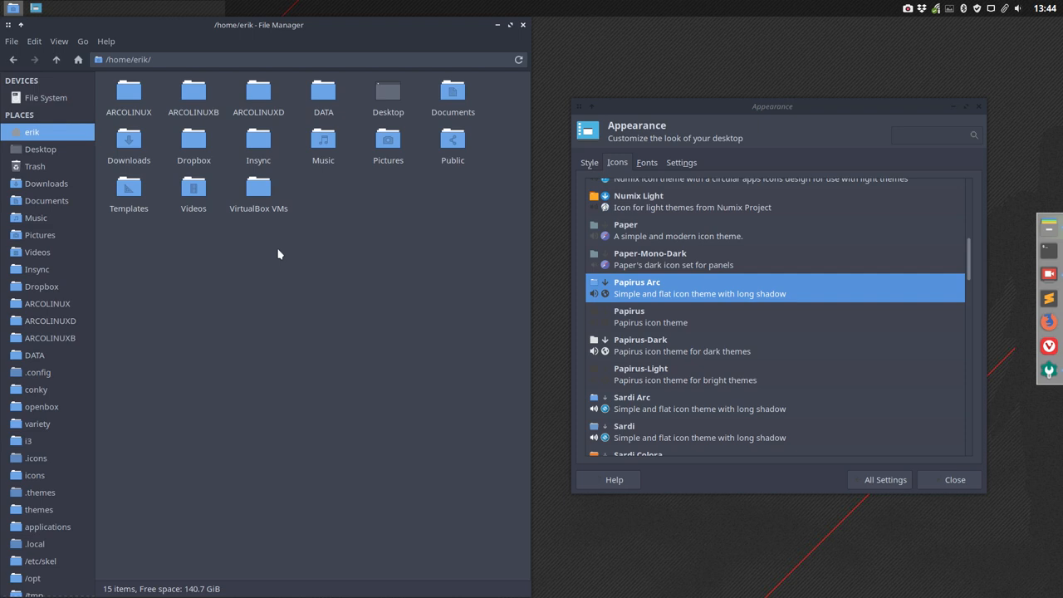
{"action": "mouse_move", "coordinate": [651, 315]}
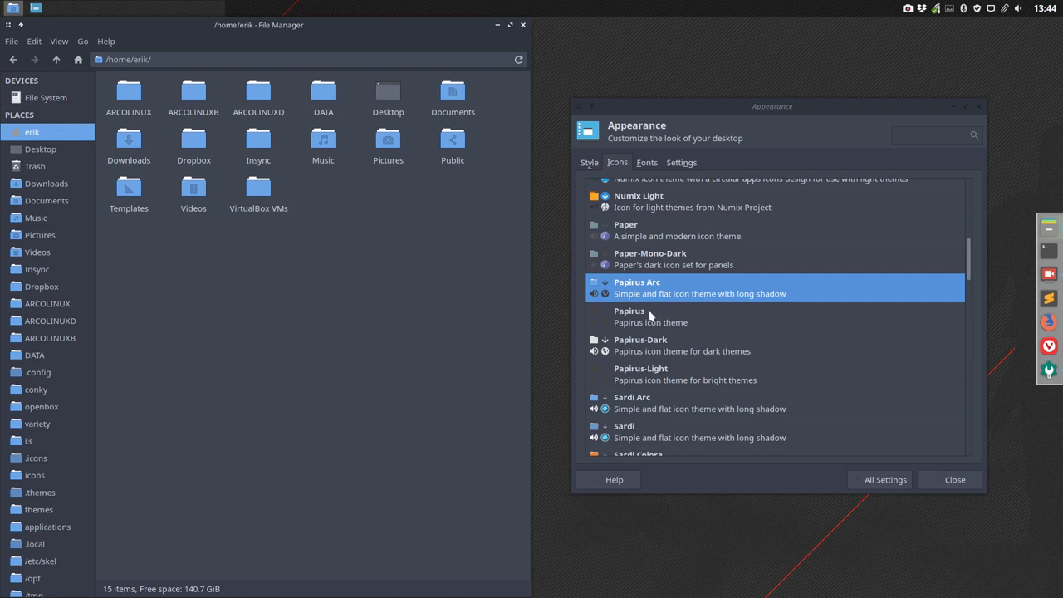
{"action": "mouse_move", "coordinate": [384, 319]}
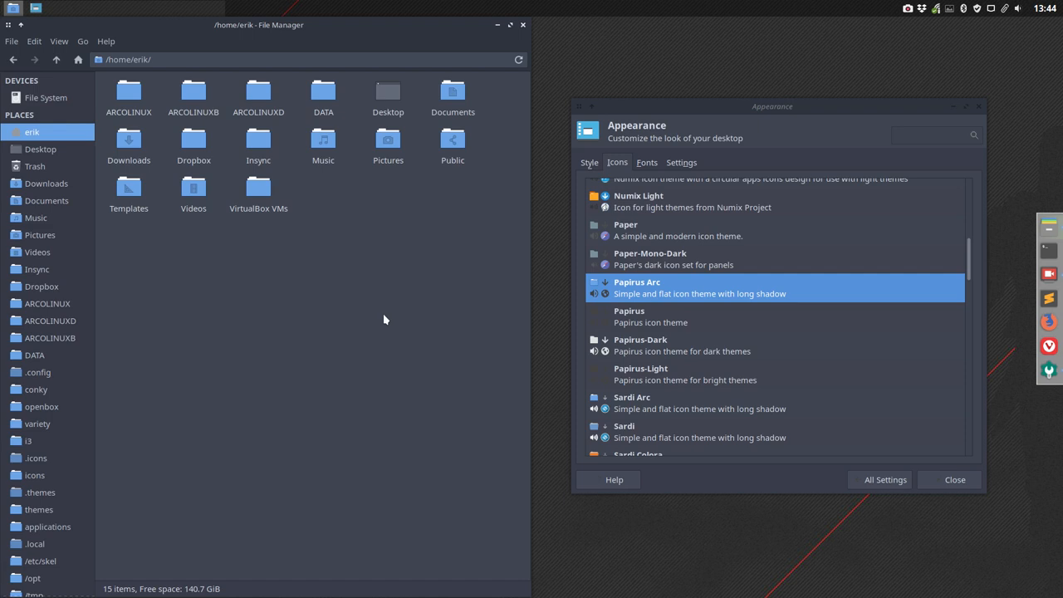
{"action": "mouse_move", "coordinate": [855, 475]}
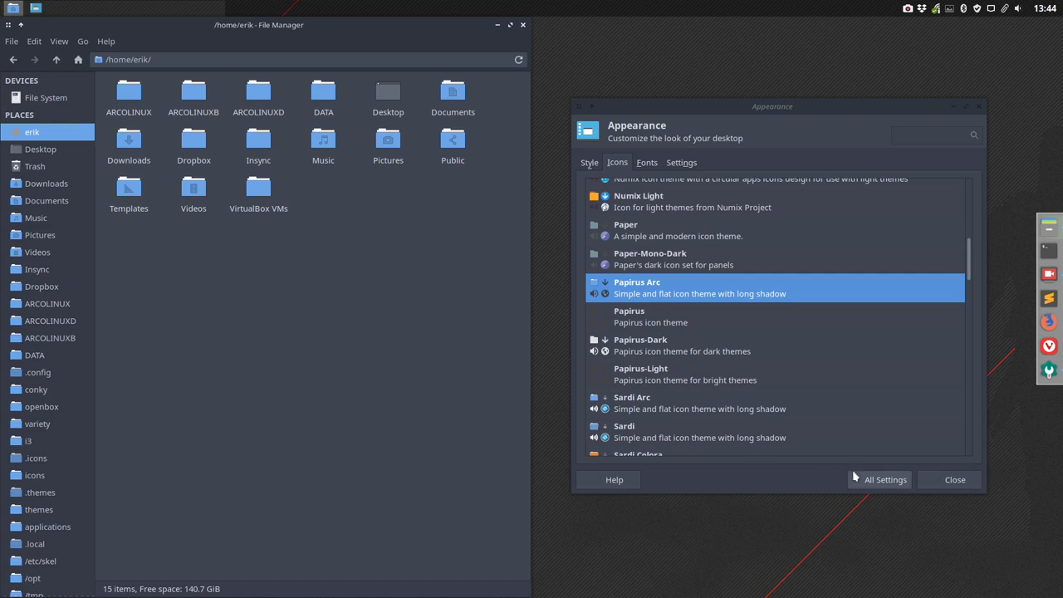
{"action": "mouse_move", "coordinate": [910, 482]}
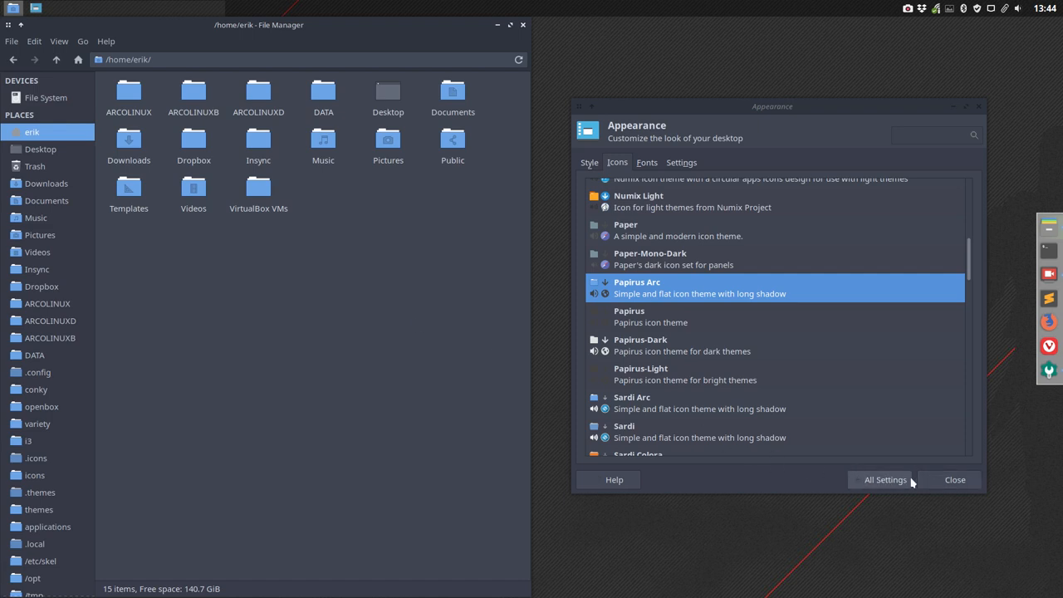
- Close Appearance and go into the system Sardi theme folder under /usr/share/icons
{"action": "left_click", "coordinate": [953, 478]}
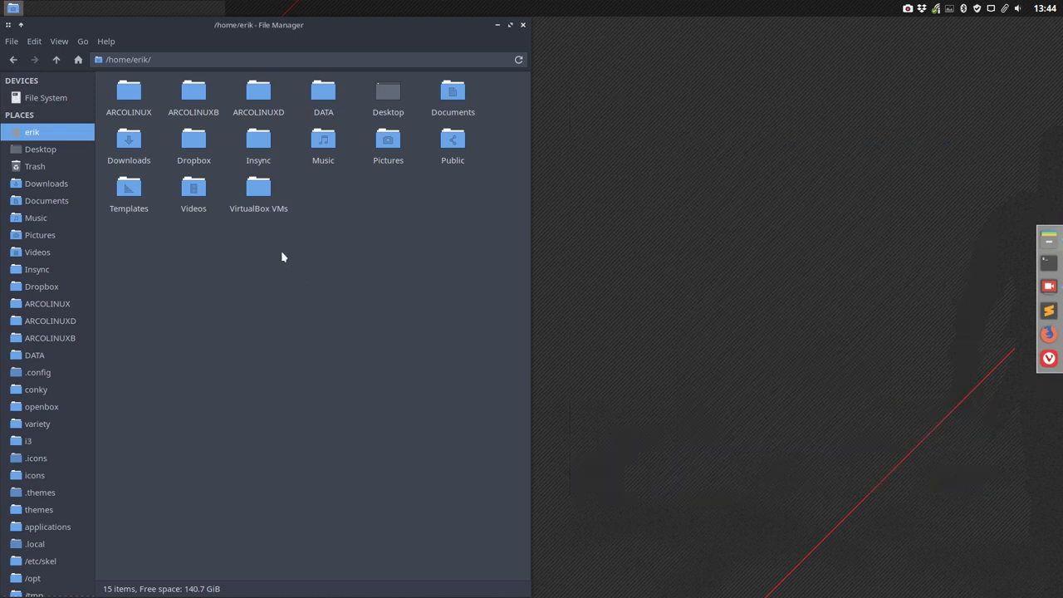
{"action": "left_click", "coordinate": [35, 475]}
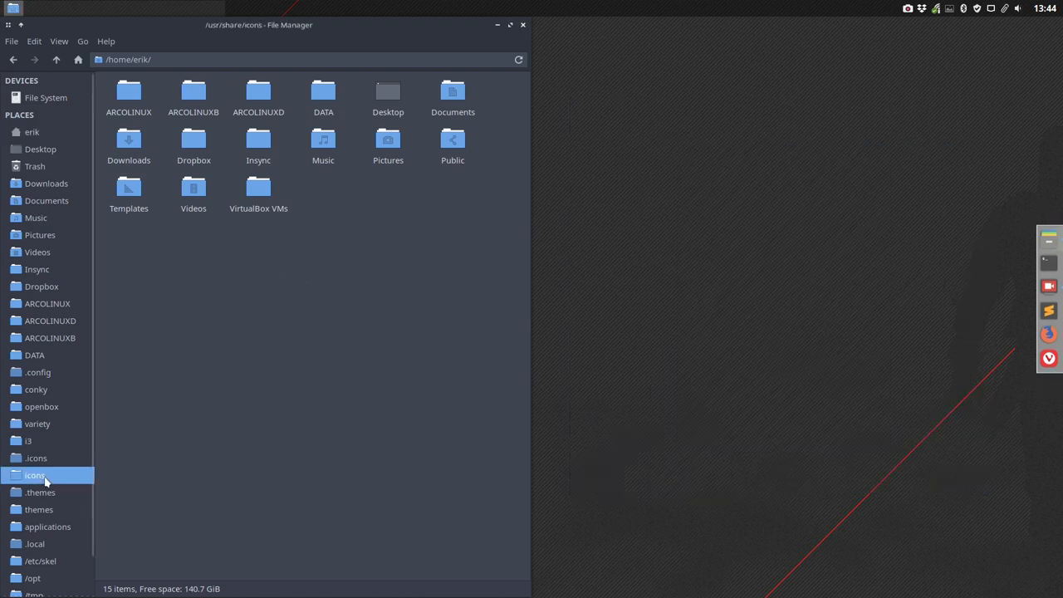
{"action": "double_click", "coordinate": [35, 475]}
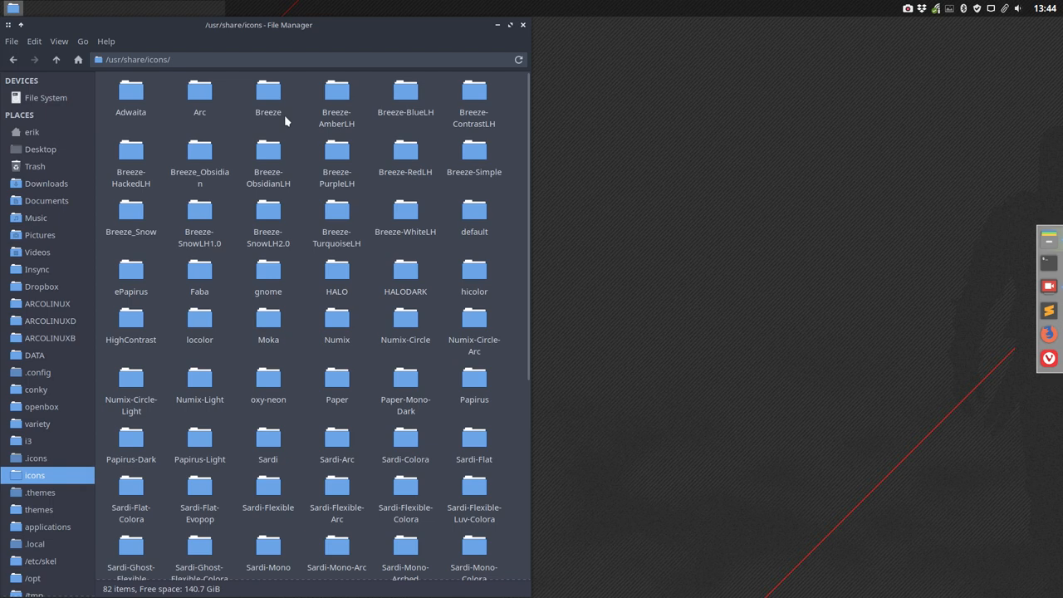
{"action": "mouse_move", "coordinate": [269, 379]}
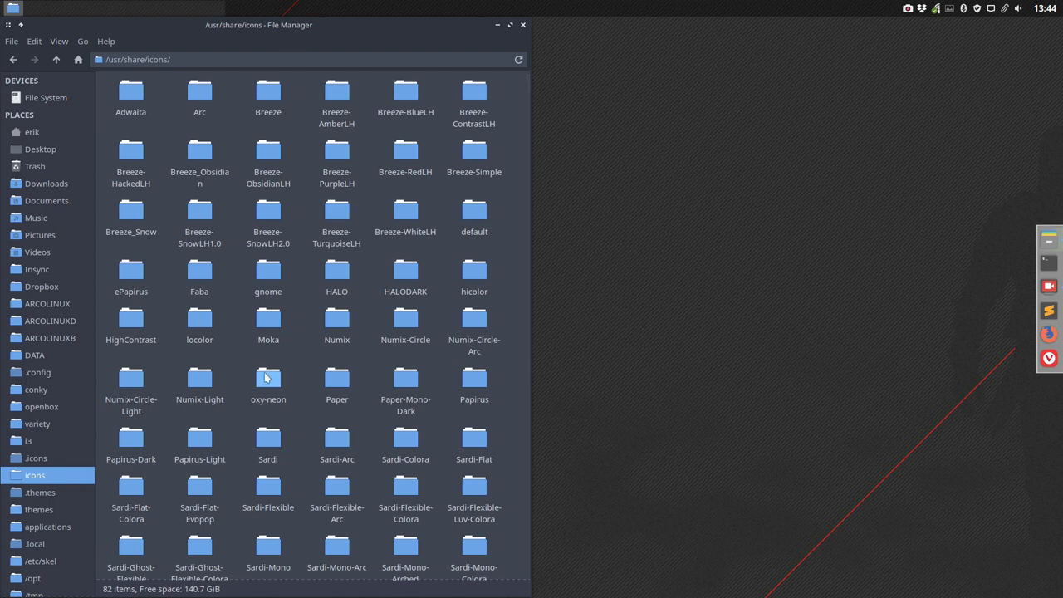
{"action": "scroll", "scroll_direction": "down", "scroll_amount": 3}
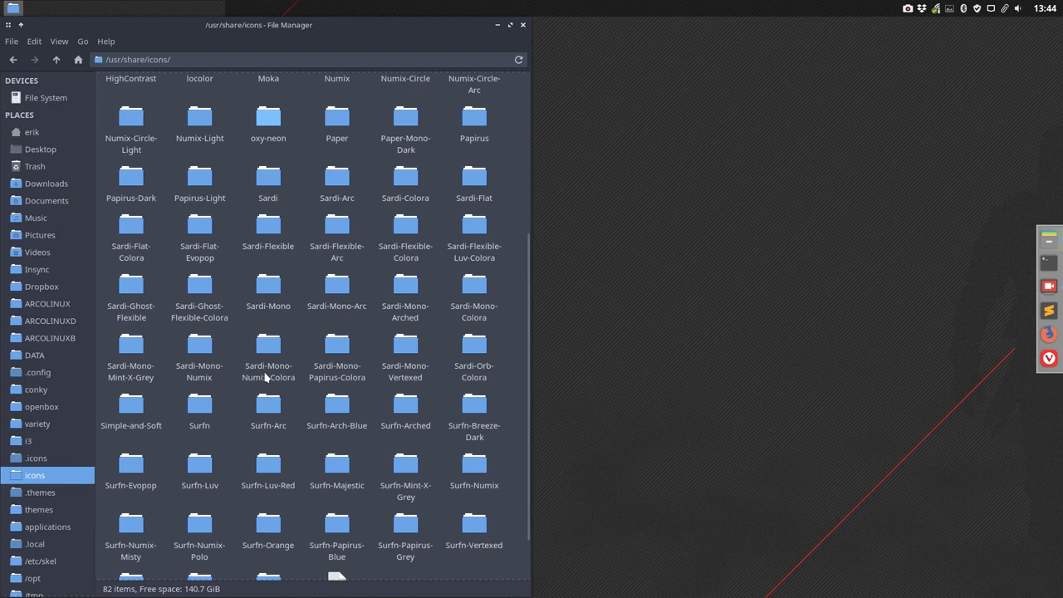
{"action": "scroll", "scroll_direction": "up", "scroll_amount": 3}
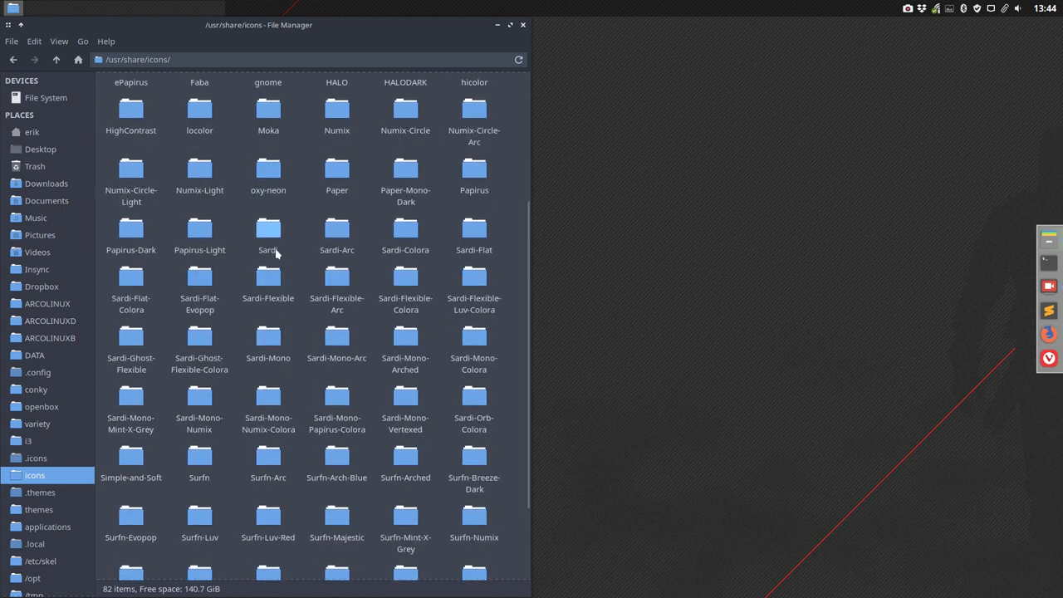
{"action": "double_click", "coordinate": [267, 229]}
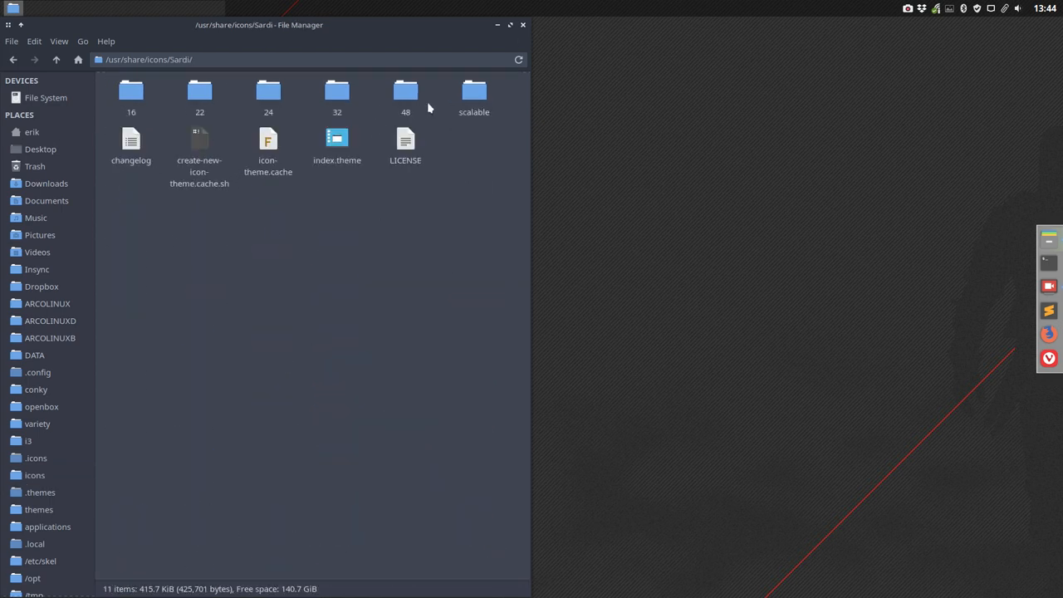
- Look into Sardi's 48 and scalable folders, select mimetypes, then return home
{"action": "double_click", "coordinate": [405, 91]}
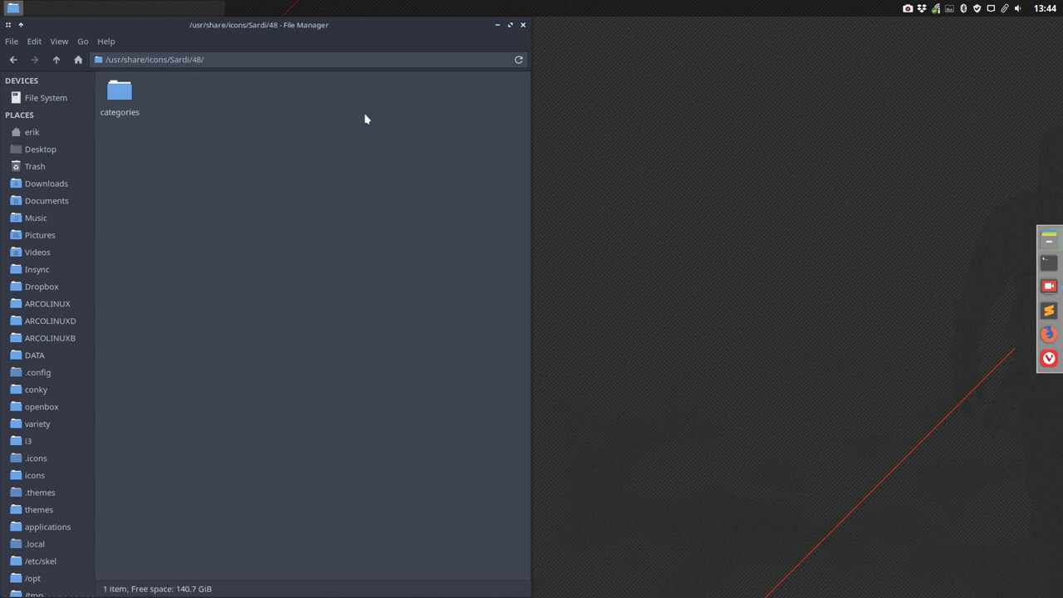
{"action": "left_click", "coordinate": [56, 60]}
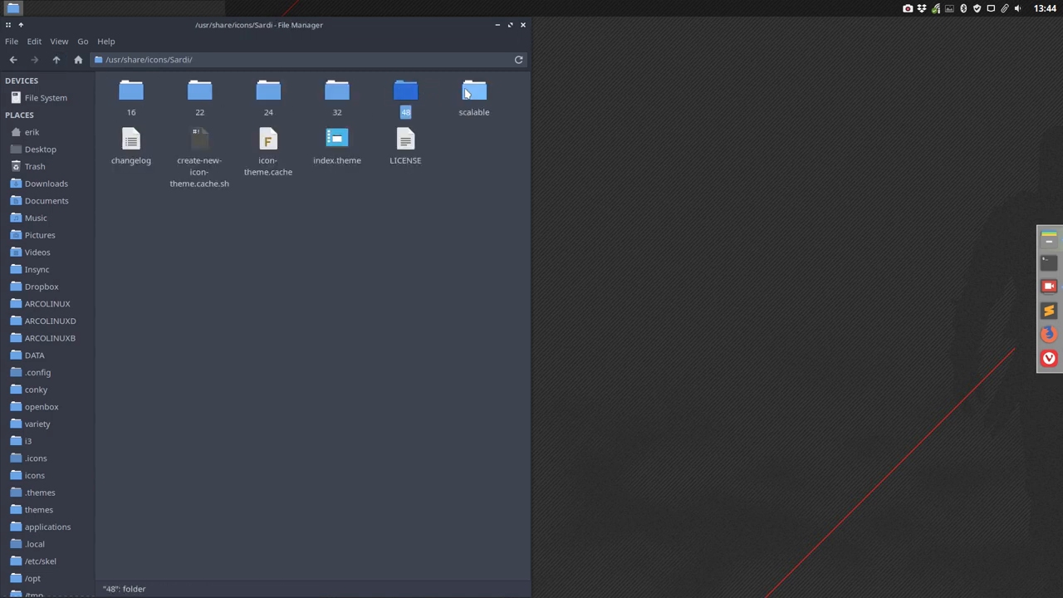
{"action": "double_click", "coordinate": [474, 91]}
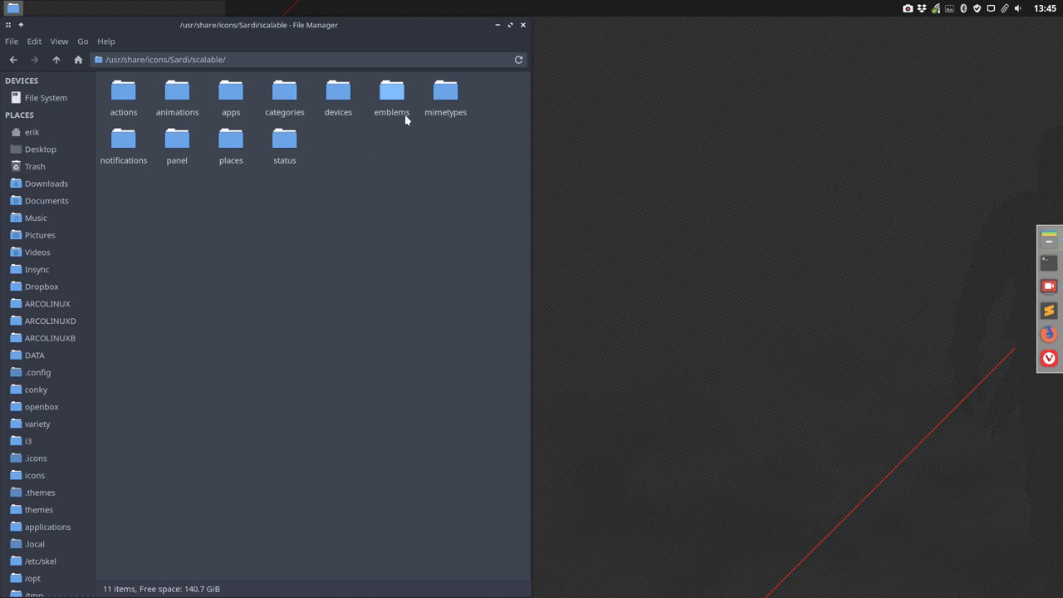
{"action": "left_click", "coordinate": [445, 92]}
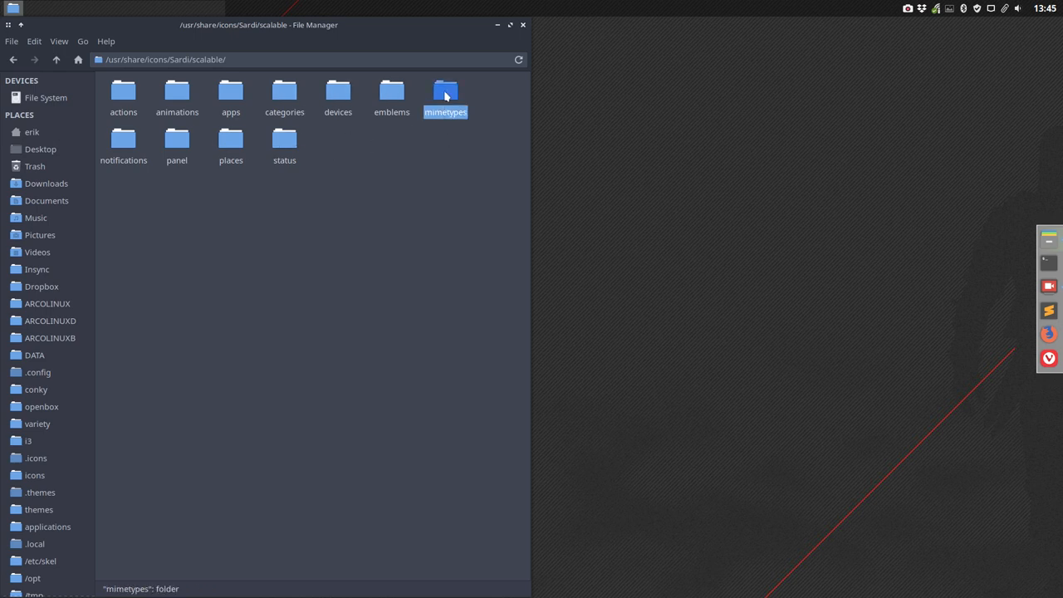
{"action": "mouse_move", "coordinate": [452, 251]}
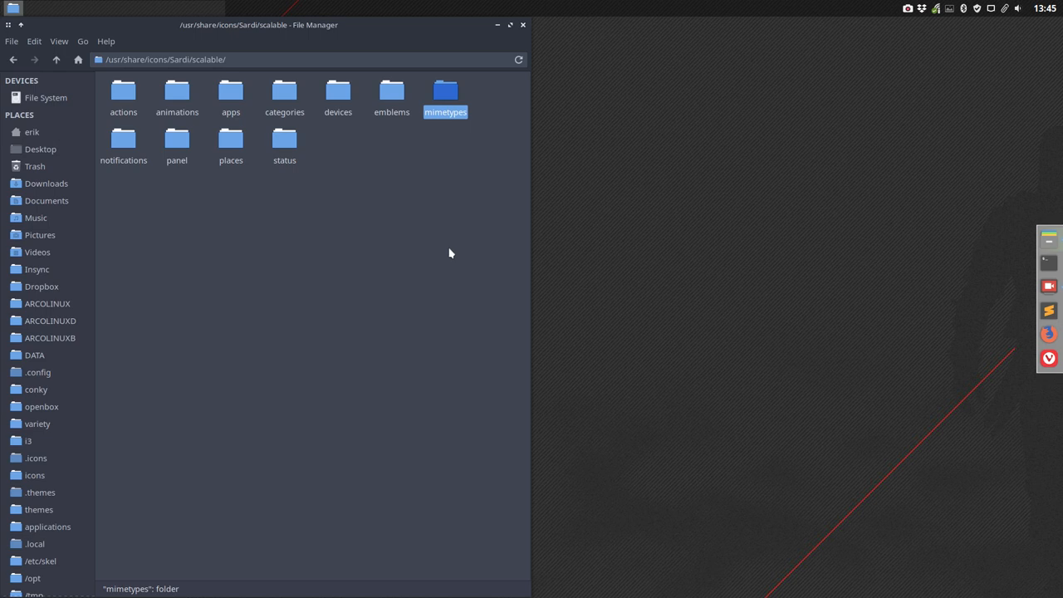
{"action": "mouse_move", "coordinate": [265, 165]}
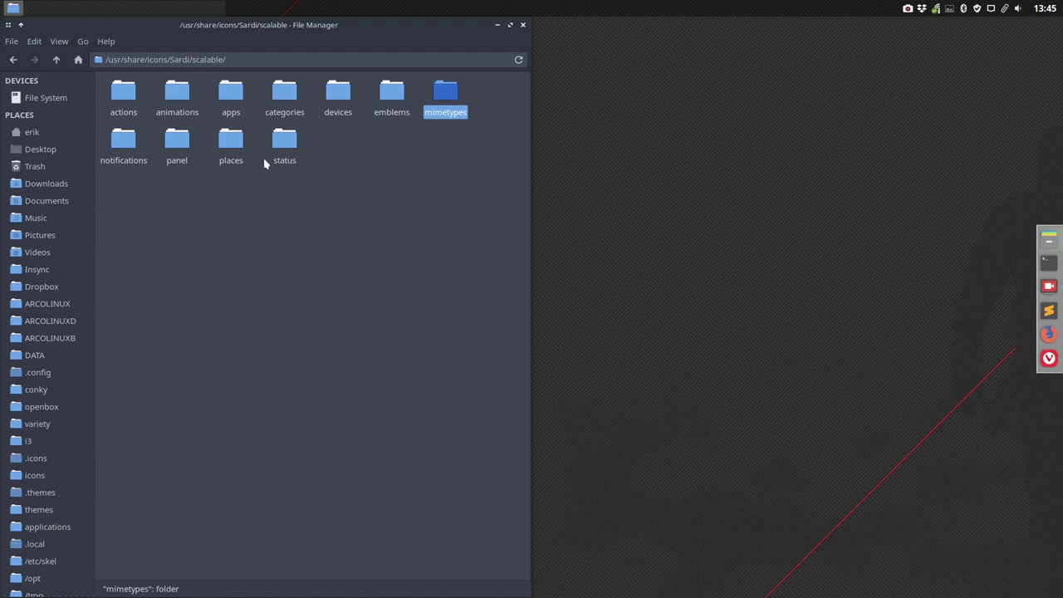
{"action": "left_click", "coordinate": [33, 133]}
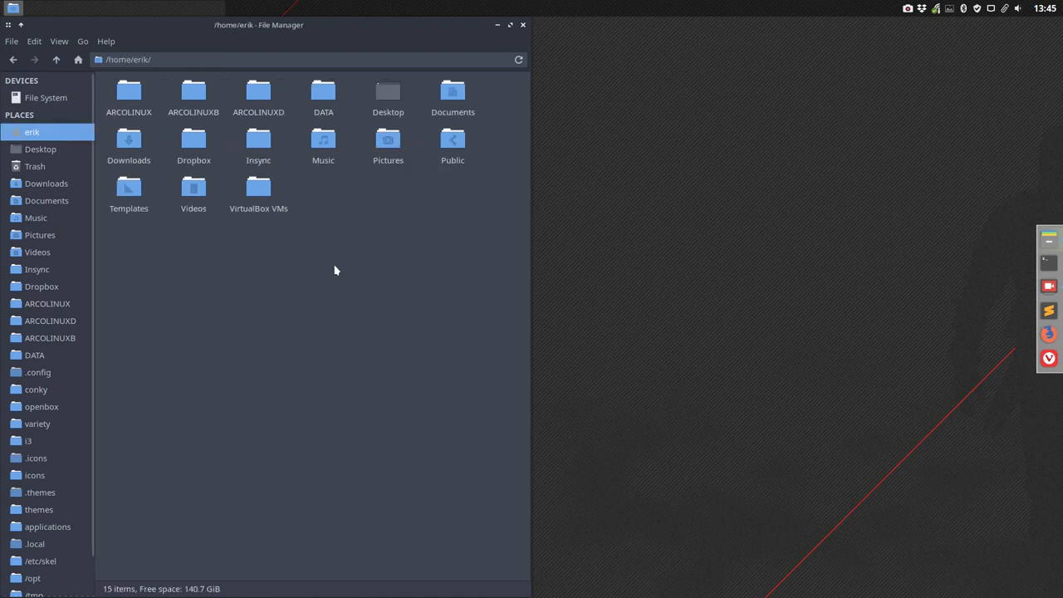
- Show hidden files, browse ~/.config, then go to the system-wide icons folder
{"action": "key", "text": "ctrl+h"}
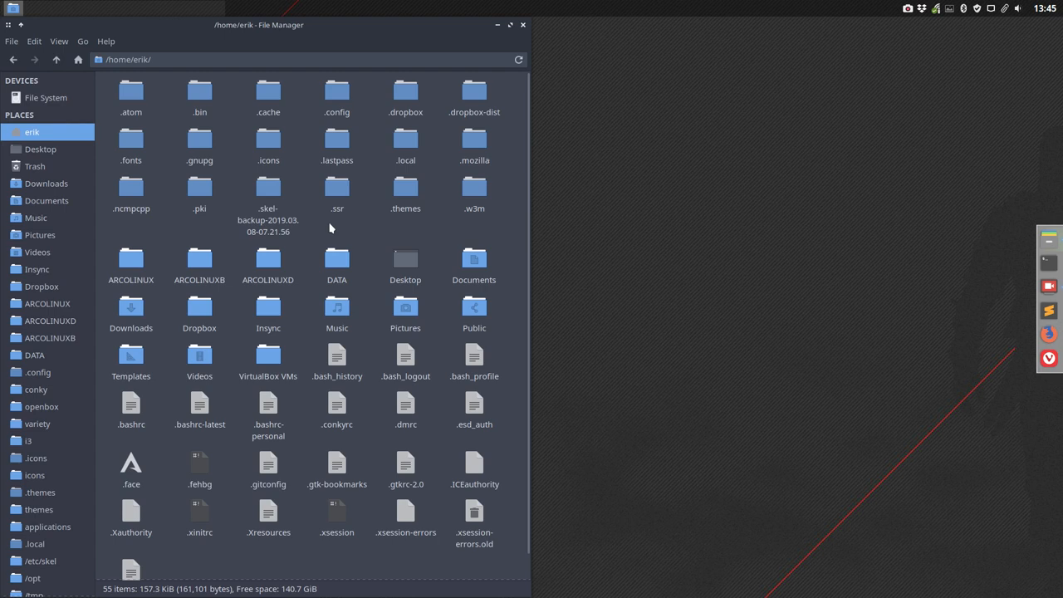
{"action": "double_click", "coordinate": [336, 91]}
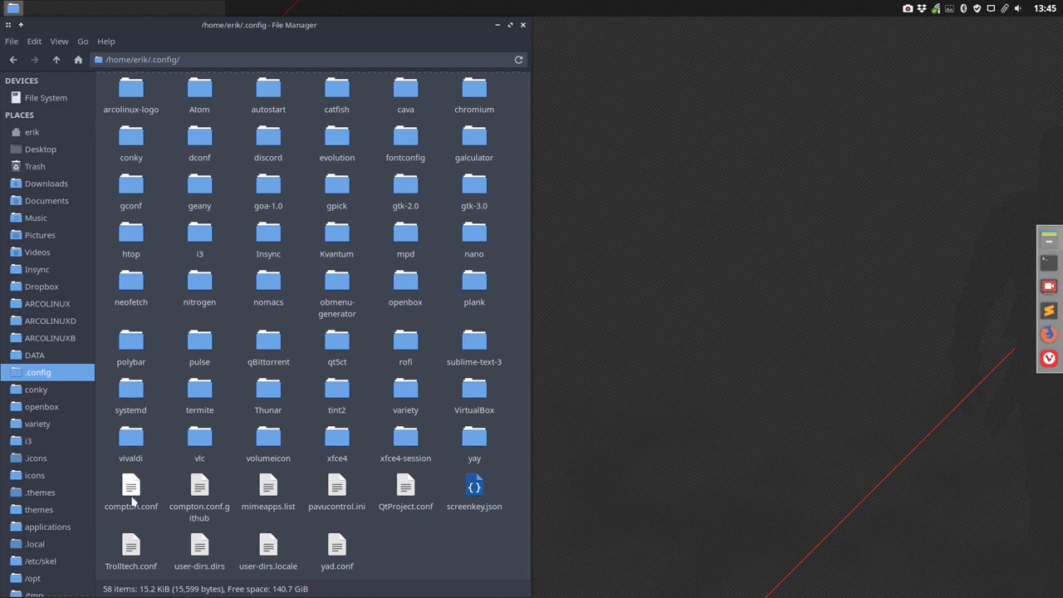
{"action": "mouse_move", "coordinate": [34, 475]}
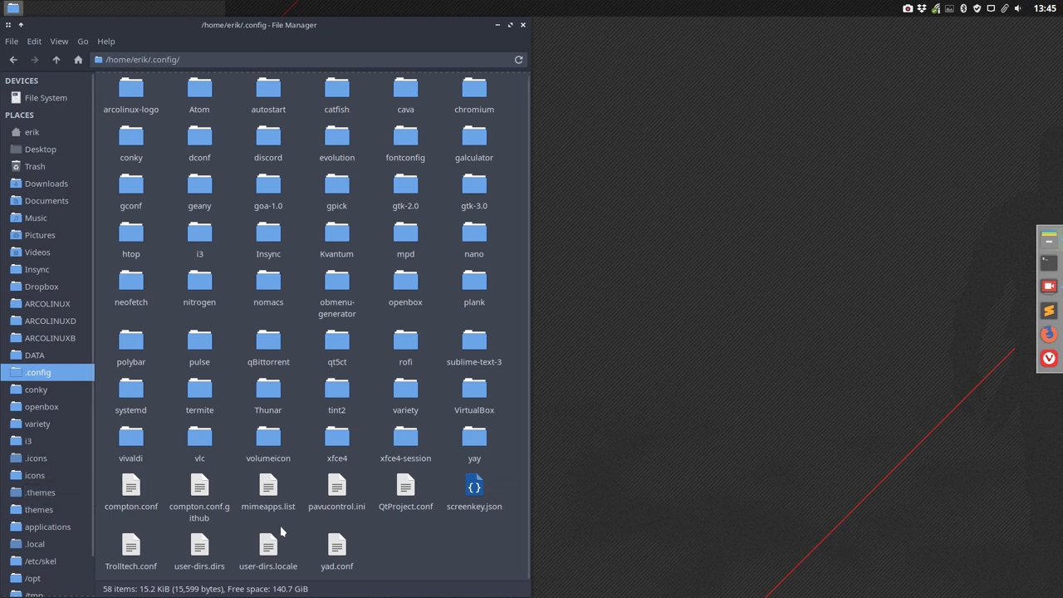
{"action": "mouse_move", "coordinate": [372, 521]}
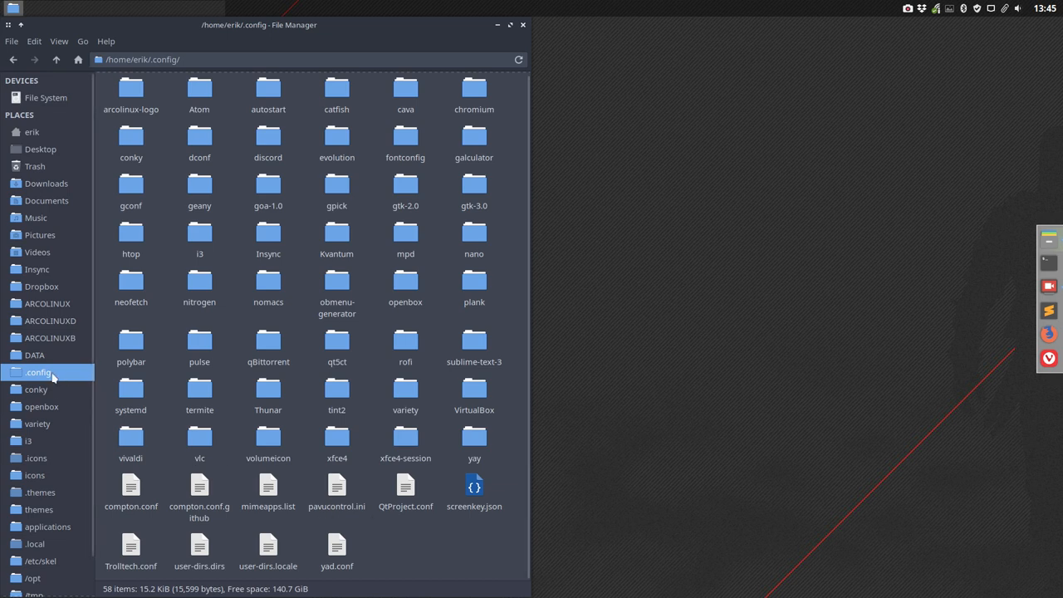
{"action": "left_click", "coordinate": [35, 475]}
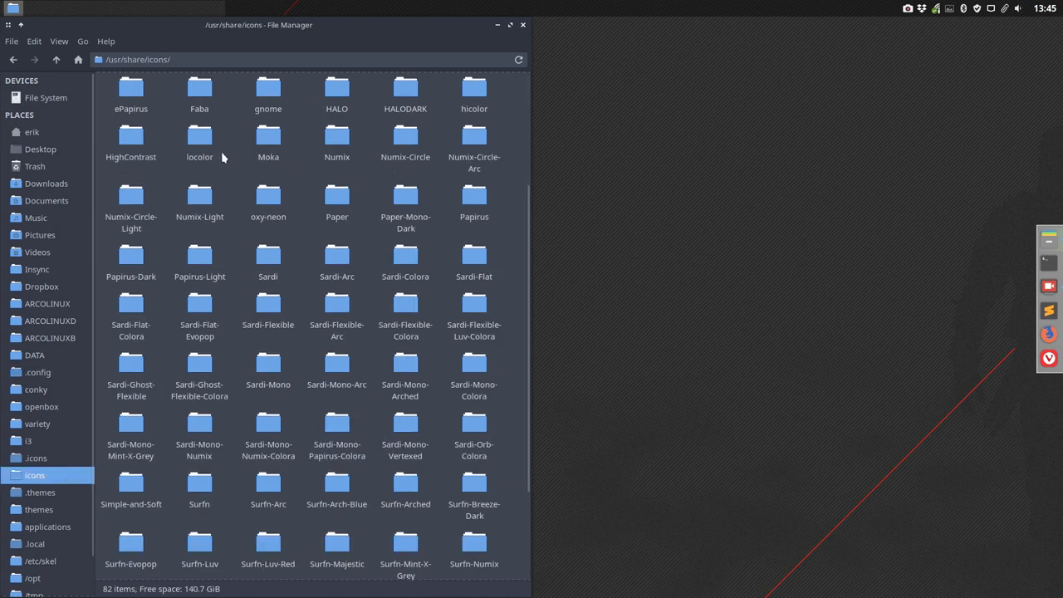
- Peek into the Breeze theme folder, return to /usr/share/icons and select Surfn-Luv-Red
{"action": "scroll", "scroll_direction": "up", "scroll_amount": 3}
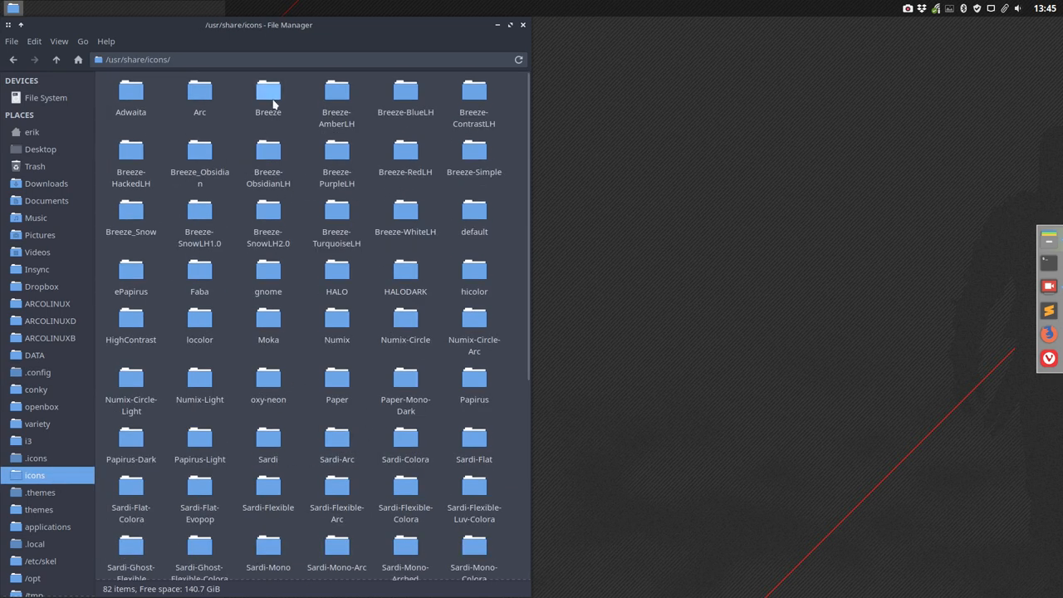
{"action": "double_click", "coordinate": [267, 92]}
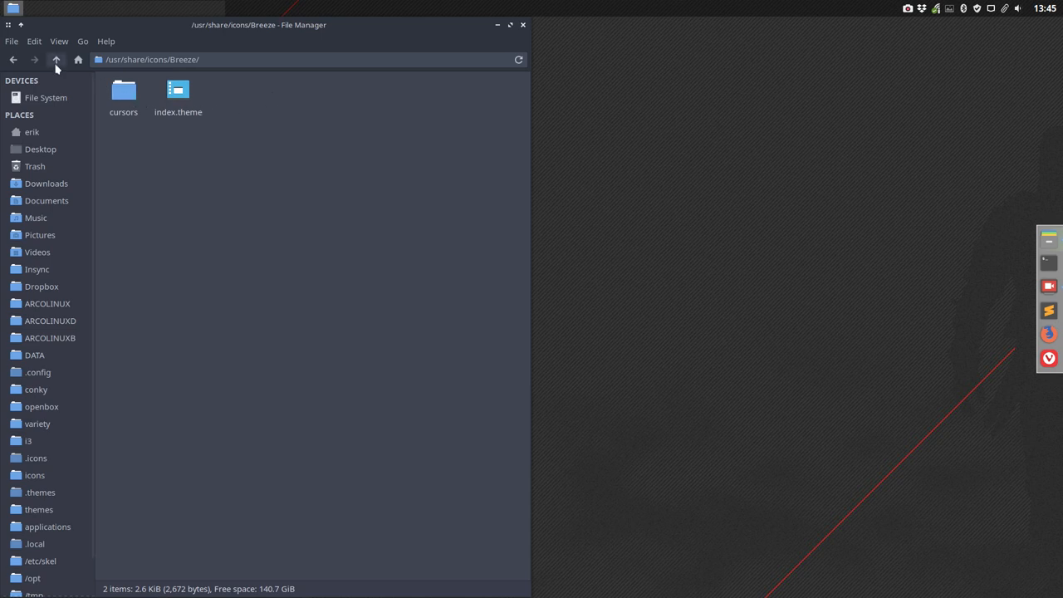
{"action": "left_click", "coordinate": [57, 60]}
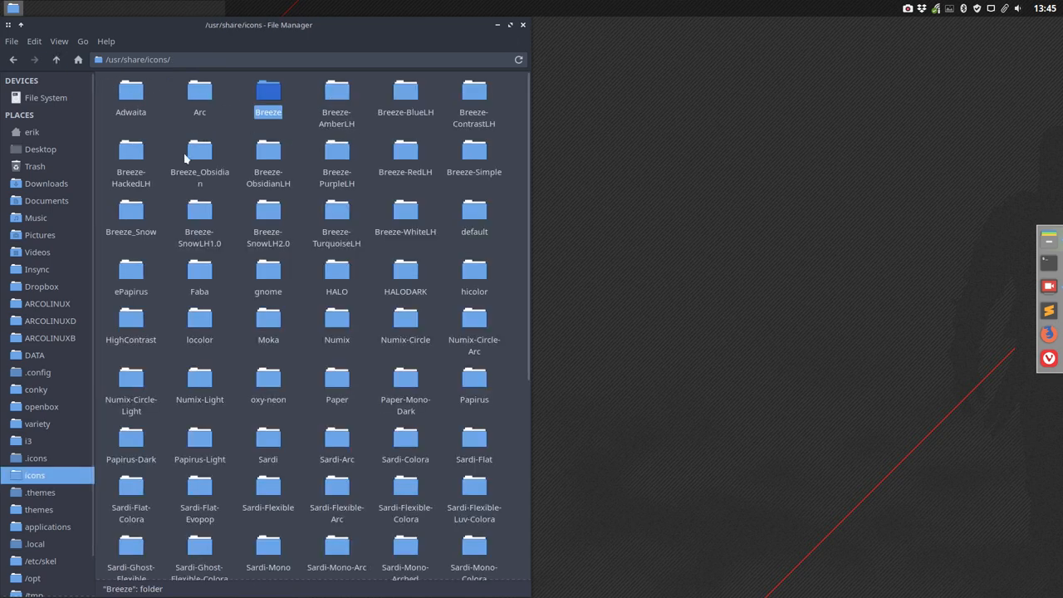
{"action": "mouse_move", "coordinate": [378, 216]}
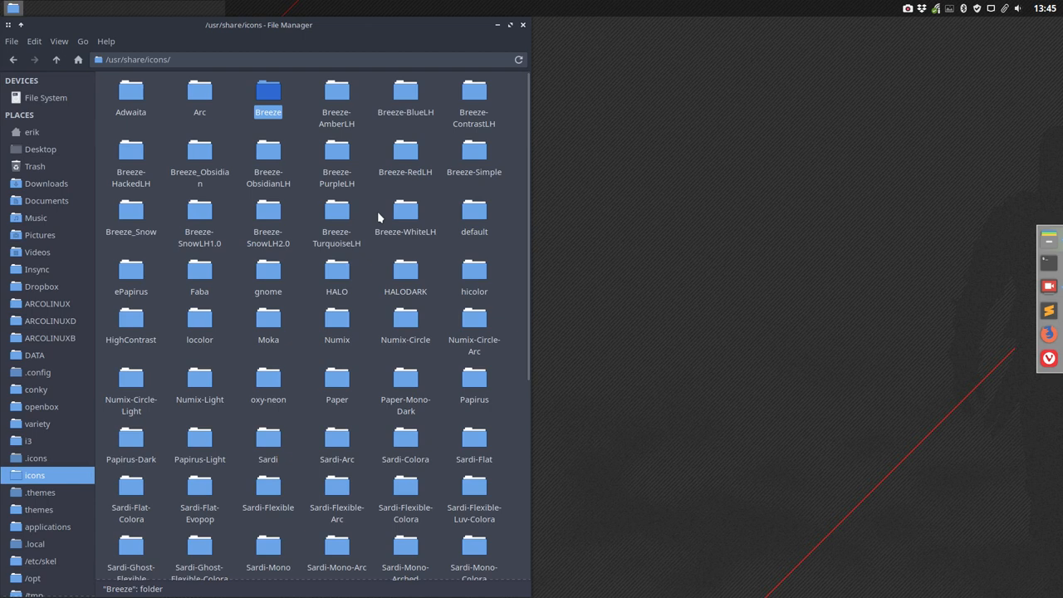
{"action": "mouse_move", "coordinate": [180, 221]}
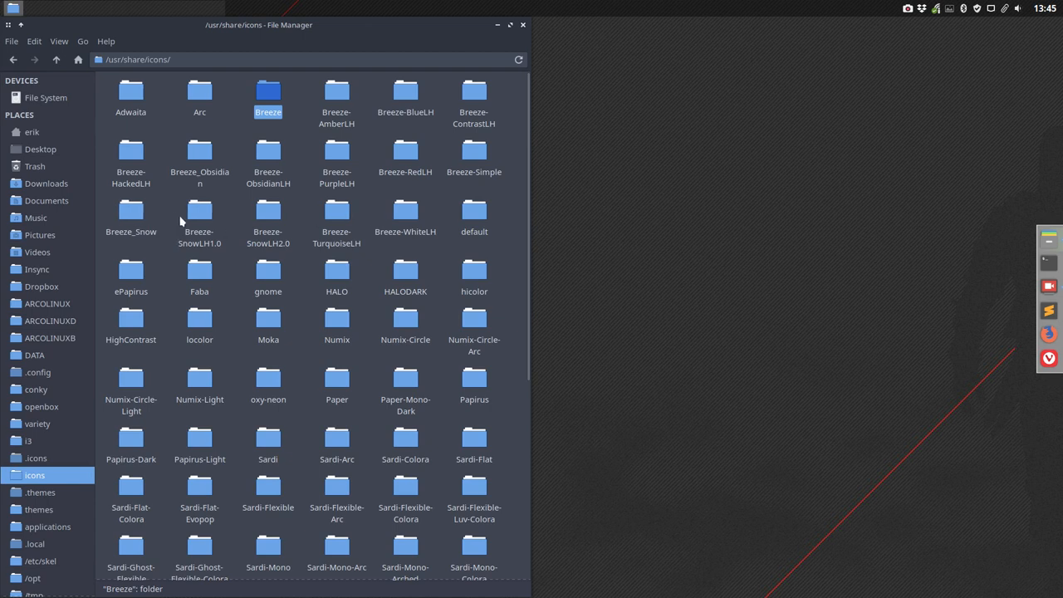
{"action": "mouse_move", "coordinate": [235, 236]}
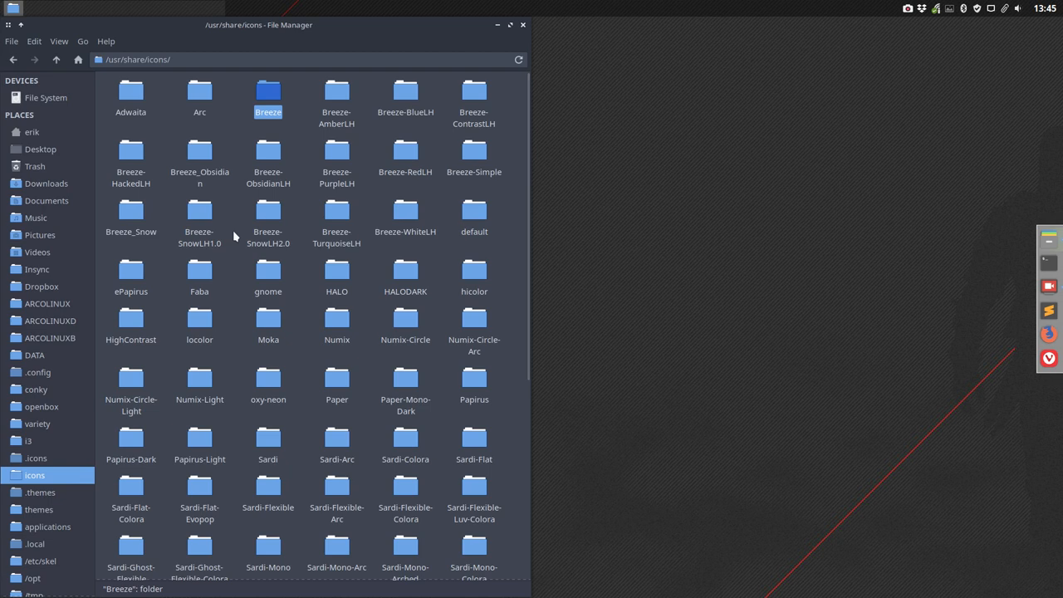
{"action": "scroll", "scroll_direction": "down", "scroll_amount": 3}
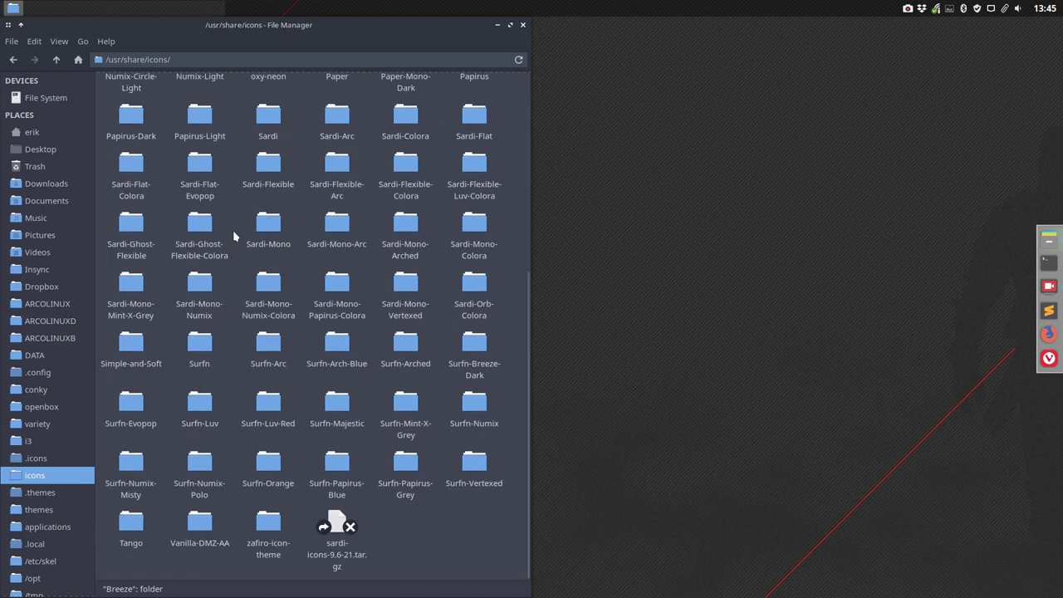
{"action": "left_click", "coordinate": [267, 401]}
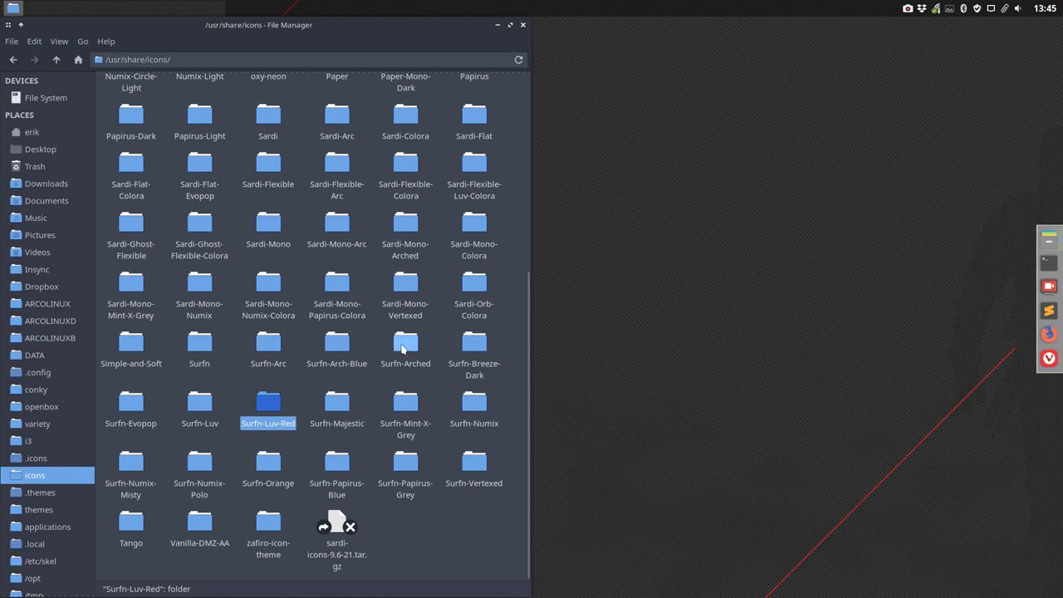
{"action": "double_click", "coordinate": [475, 348]}
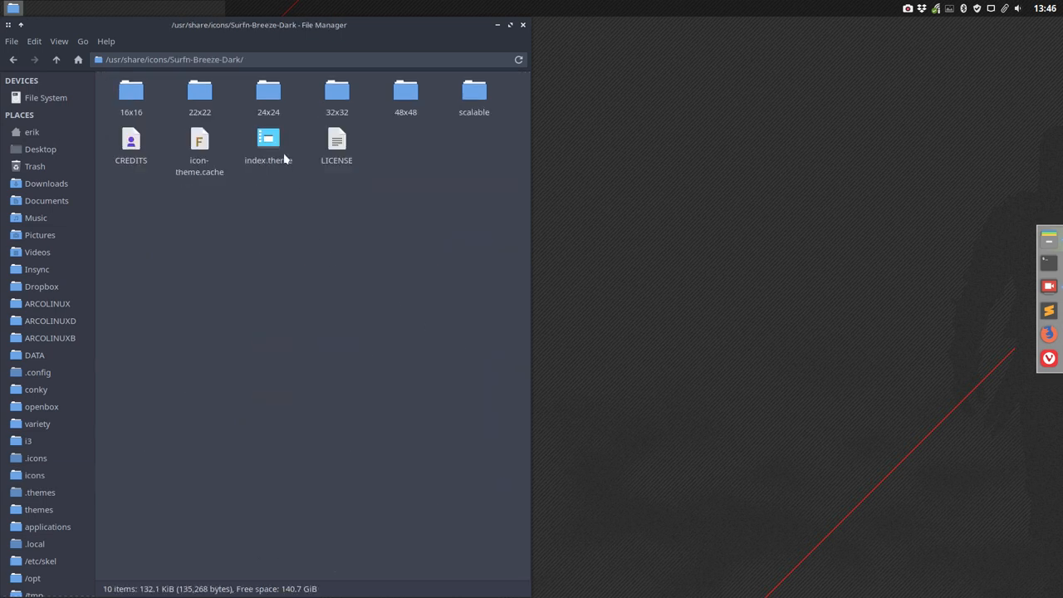
{"action": "double_click", "coordinate": [405, 91]}
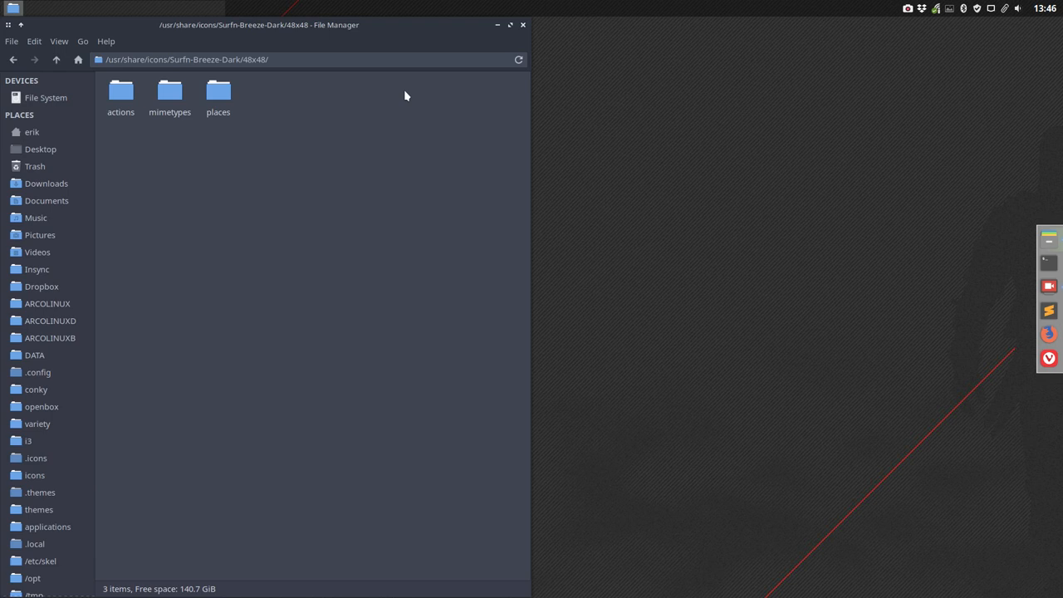
{"action": "double_click", "coordinate": [217, 94]}
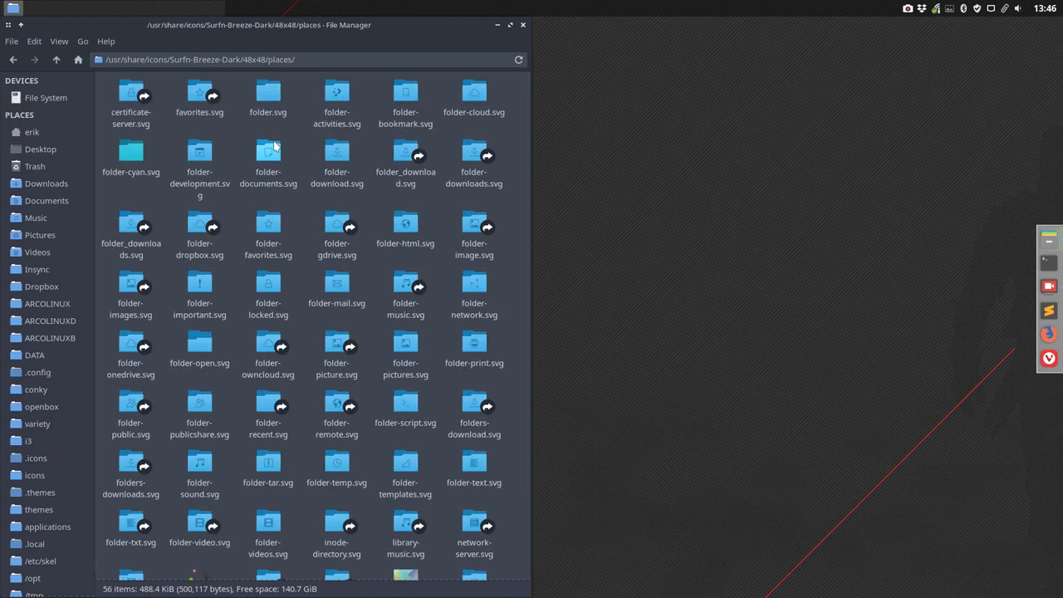
{"action": "mouse_move", "coordinate": [56, 59]}
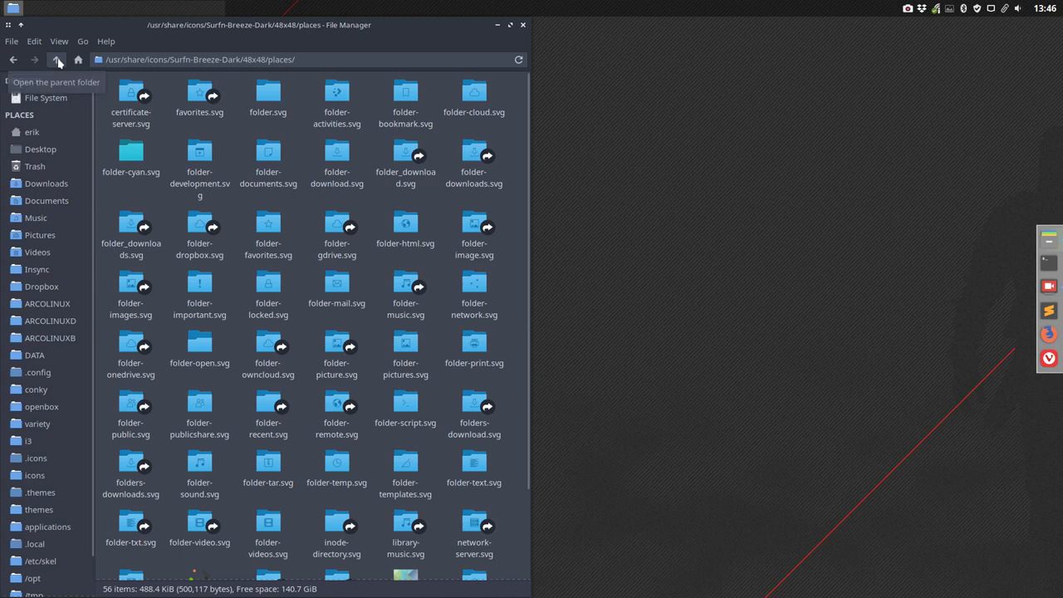
{"action": "left_click", "coordinate": [56, 60]}
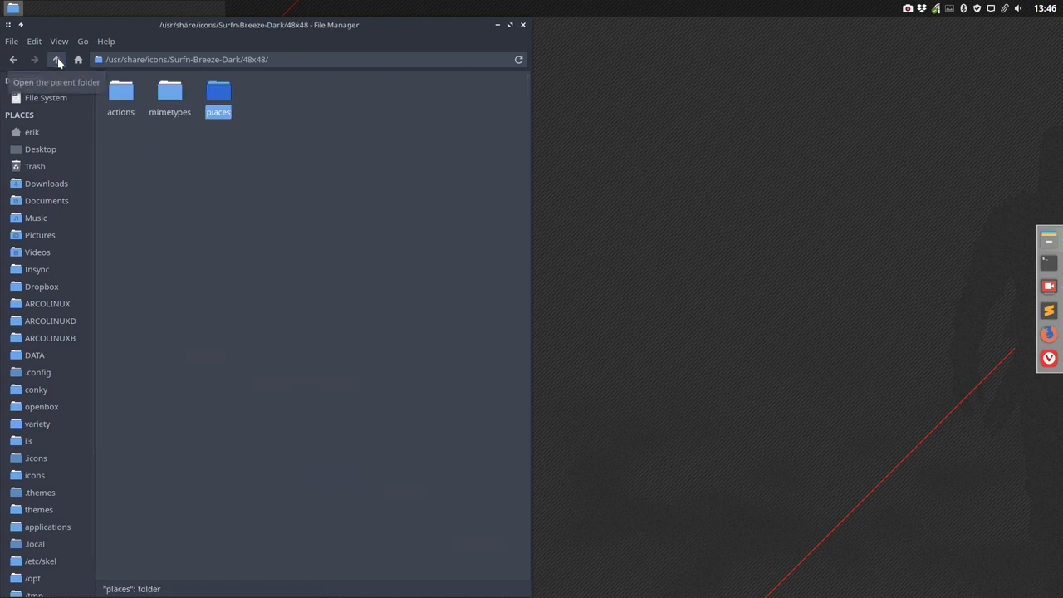
{"action": "left_click", "coordinate": [169, 94]}
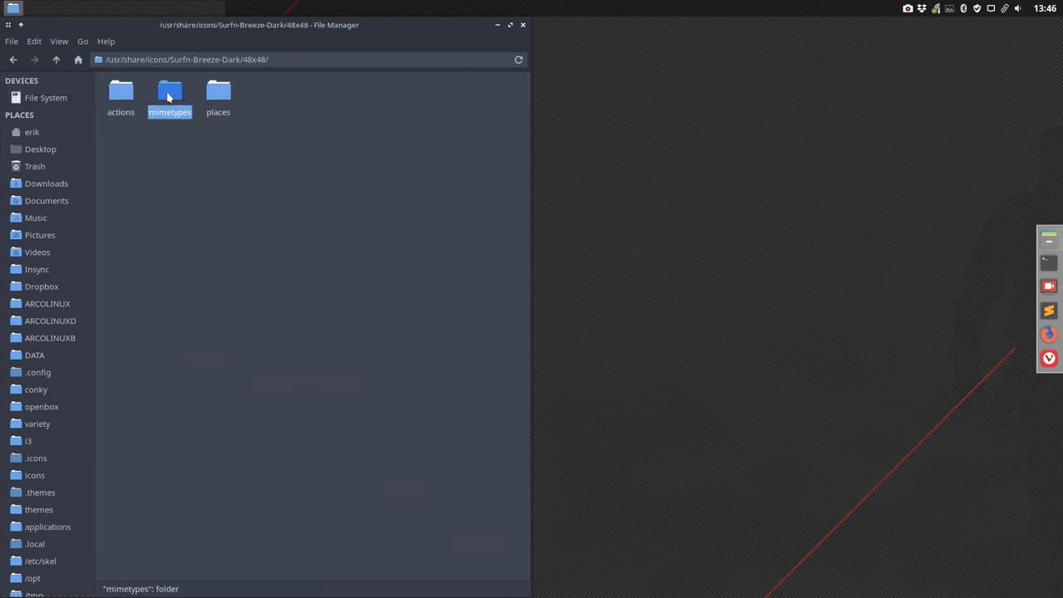
{"action": "double_click", "coordinate": [169, 91]}
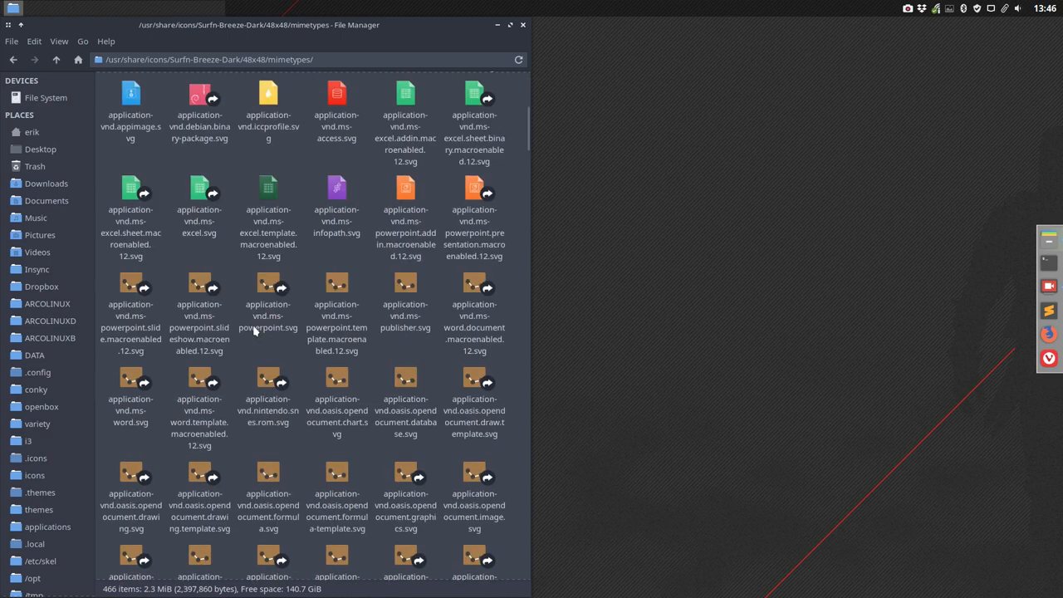
{"action": "scroll", "scroll_direction": "down", "scroll_amount": 3}
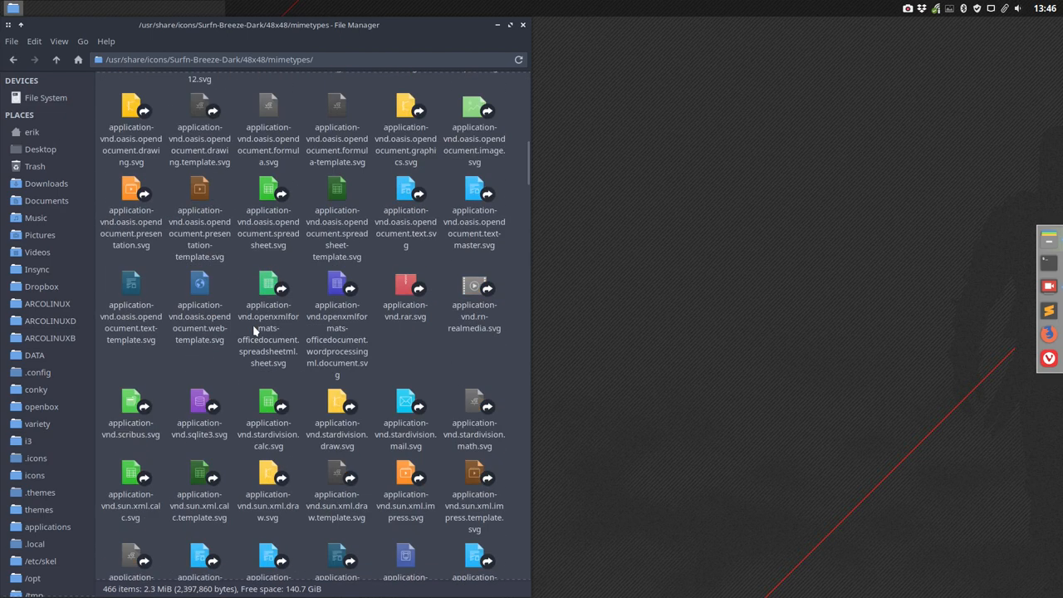
{"action": "scroll", "scroll_direction": "down", "scroll_amount": 3}
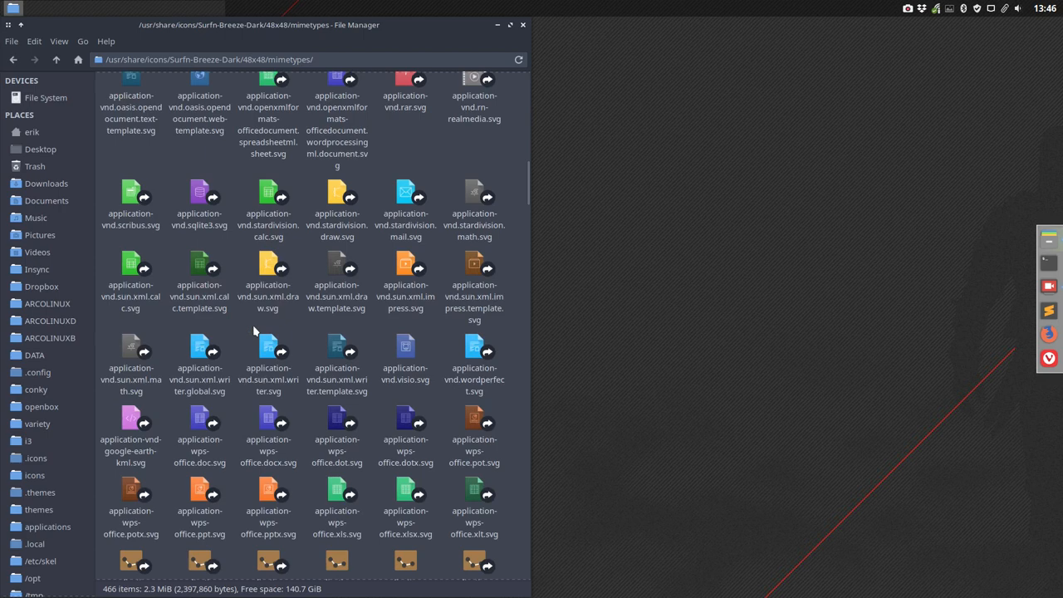
{"action": "scroll", "scroll_direction": "down", "scroll_amount": 3}
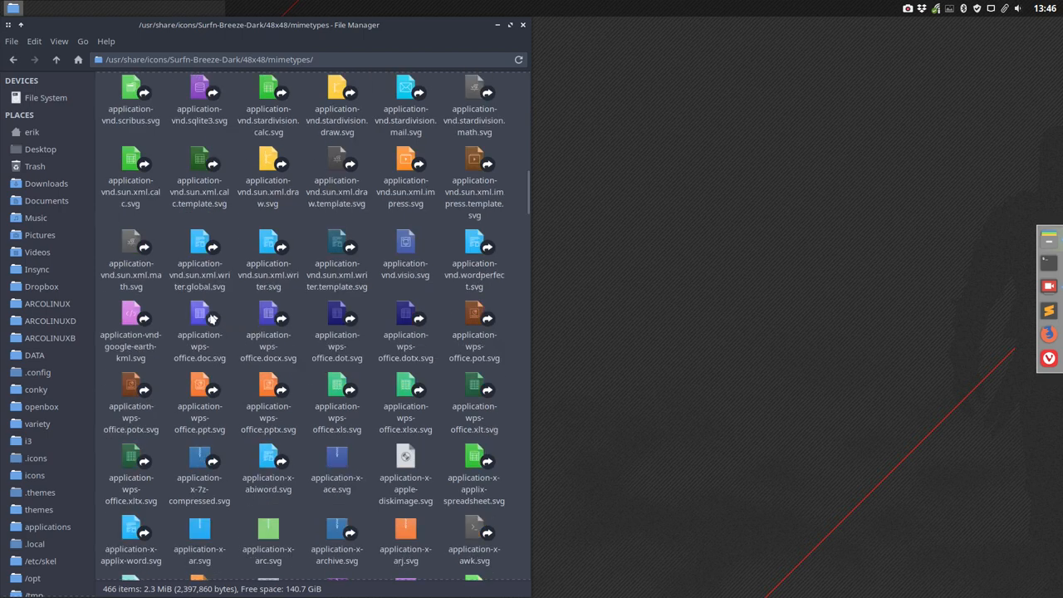
{"action": "scroll", "scroll_direction": "down", "scroll_amount": 3}
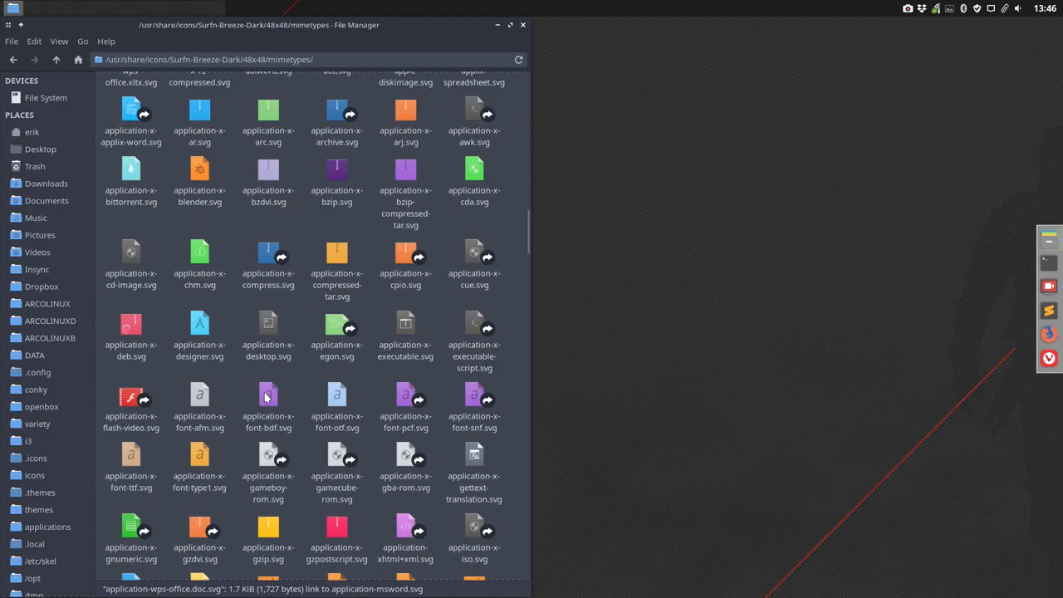
{"action": "left_click", "coordinate": [56, 60]}
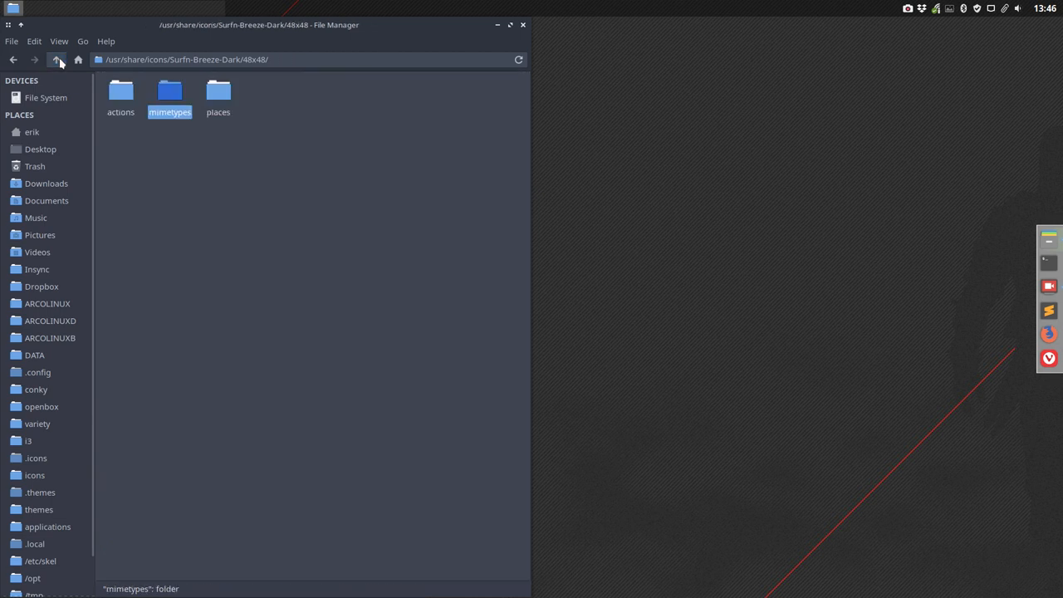
{"action": "left_click", "coordinate": [57, 59]}
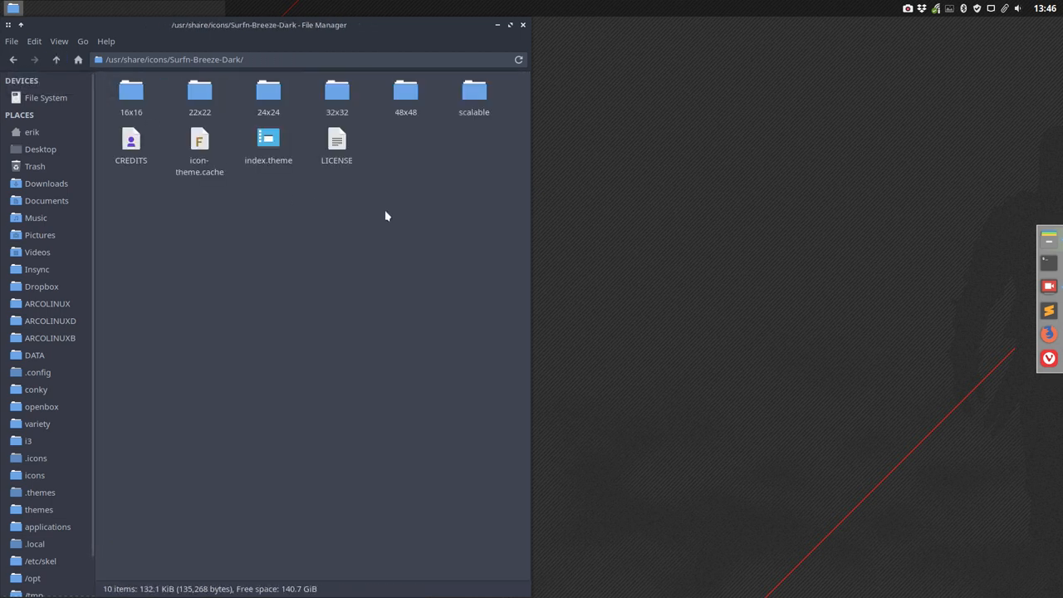
{"action": "mouse_move", "coordinate": [289, 27]}
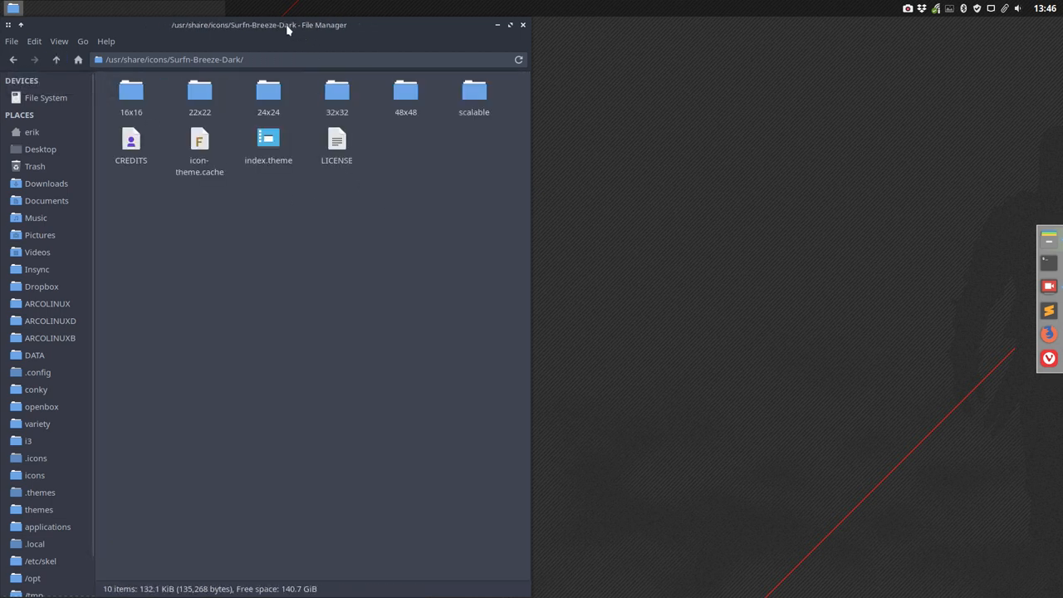
{"action": "left_click_drag", "start_coordinate": [285, 24], "coordinate": [613, 50]}
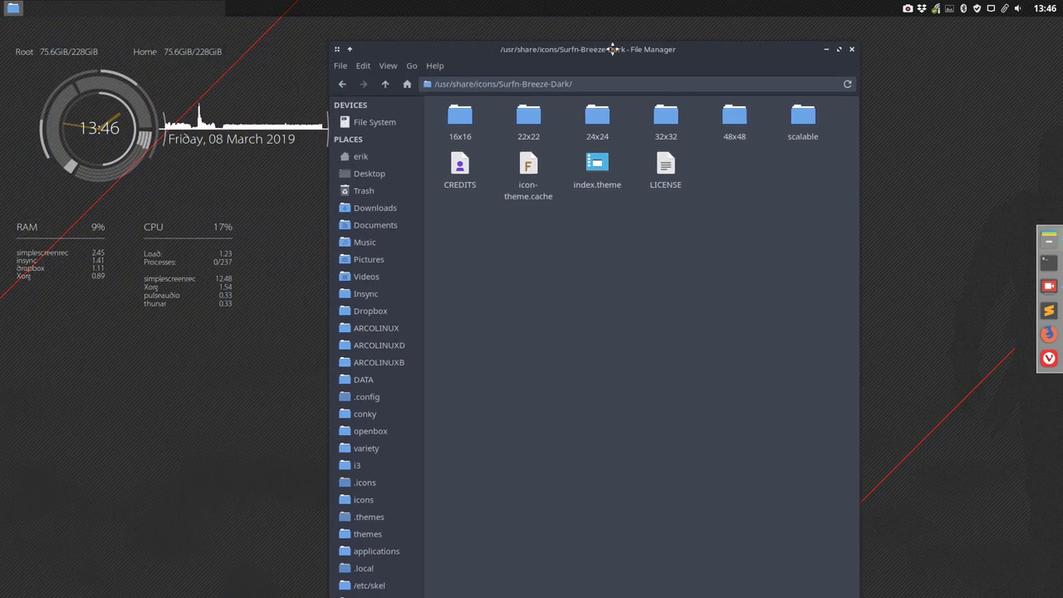
- Go to ~/.icons/Papirus-Arc and into its places/16 folder
{"action": "left_click", "coordinate": [365, 481]}
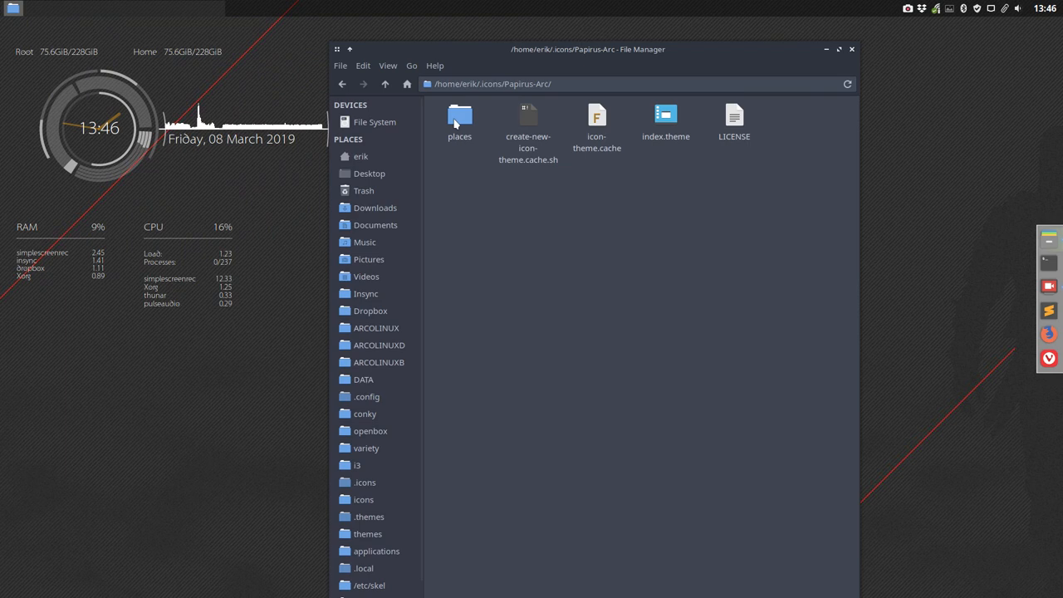
{"action": "left_click", "coordinate": [458, 116]}
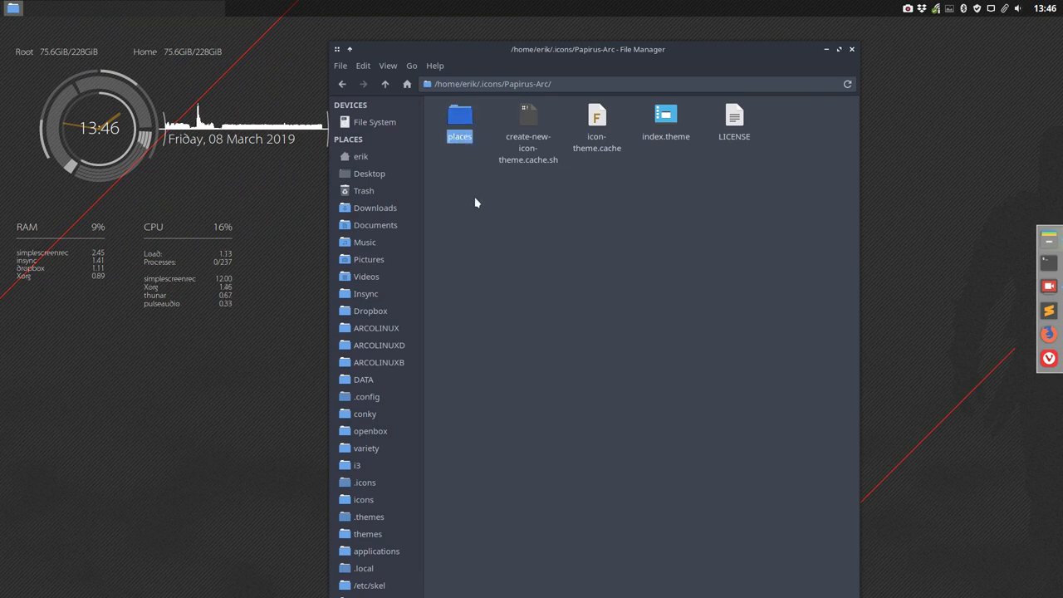
{"action": "double_click", "coordinate": [458, 116]}
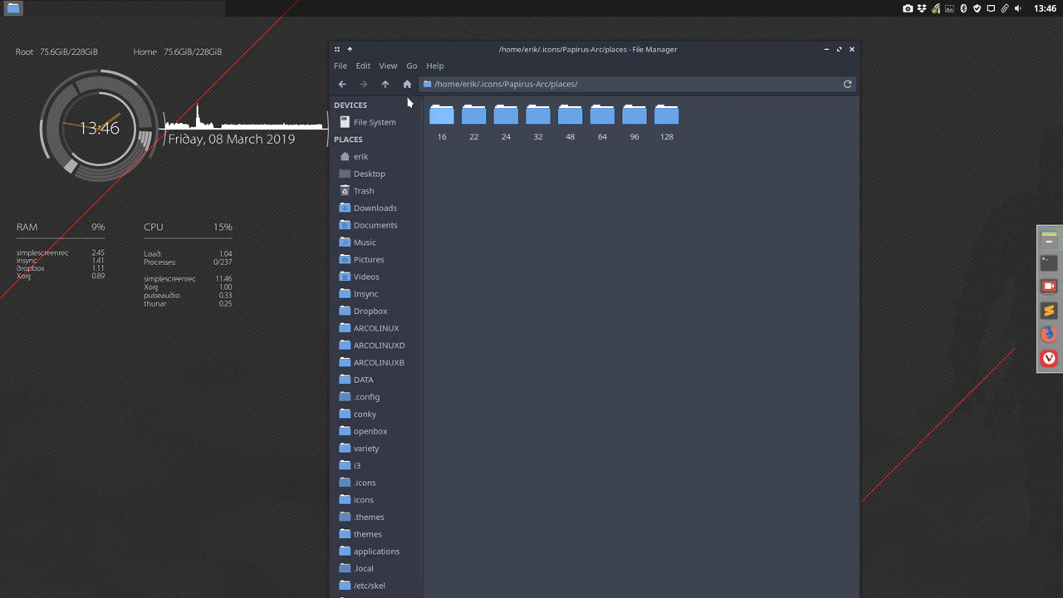
{"action": "left_click", "coordinate": [385, 83]}
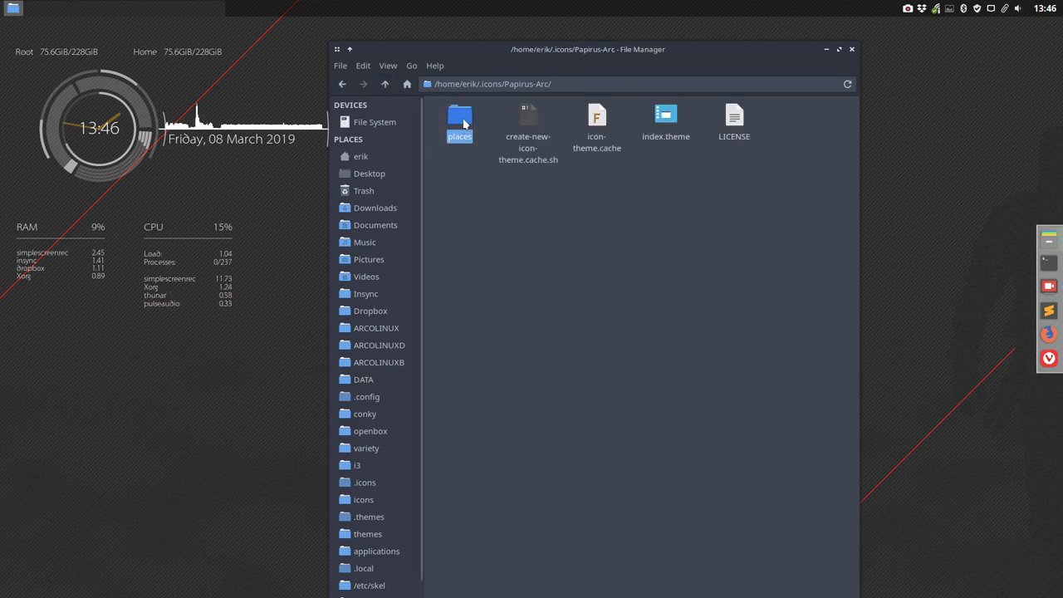
{"action": "double_click", "coordinate": [459, 117]}
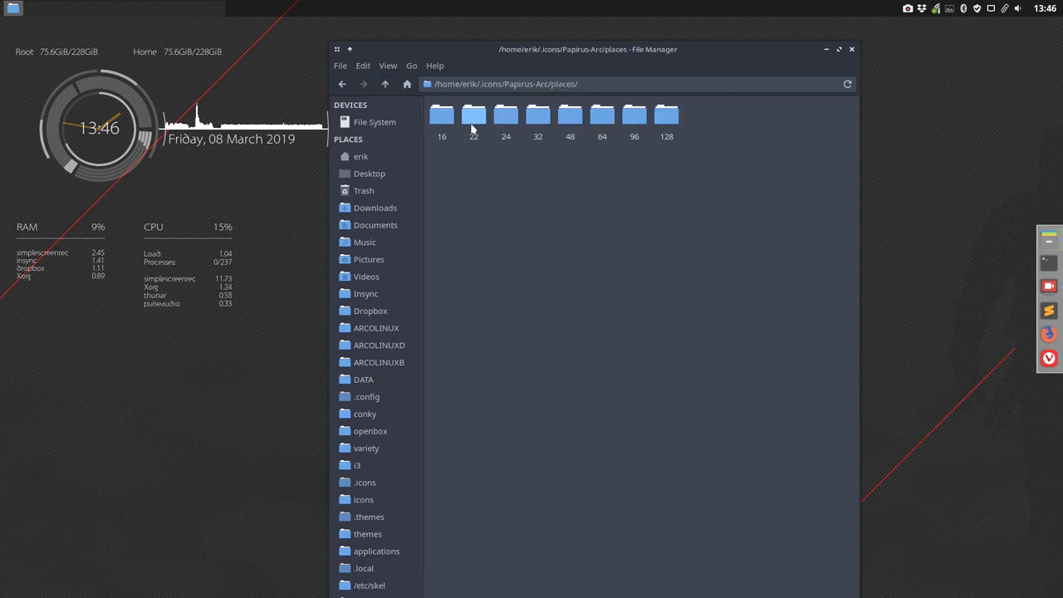
{"action": "double_click", "coordinate": [442, 115]}
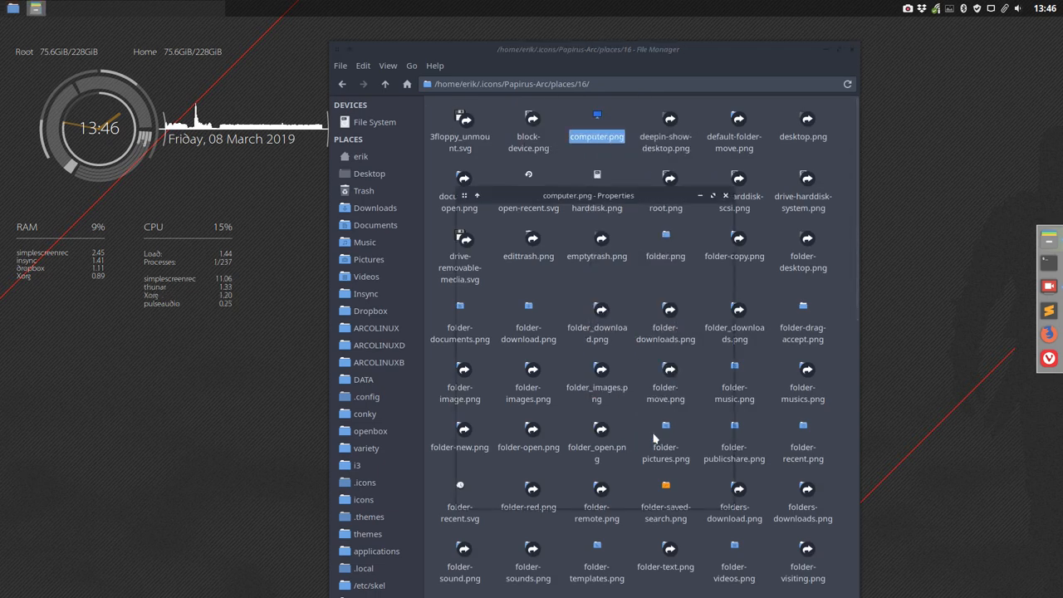
- Verify computer.png is a 16x16 PNG in Properties, then go back up to Papirus-Arc
{"action": "left_click", "coordinate": [625, 216]}
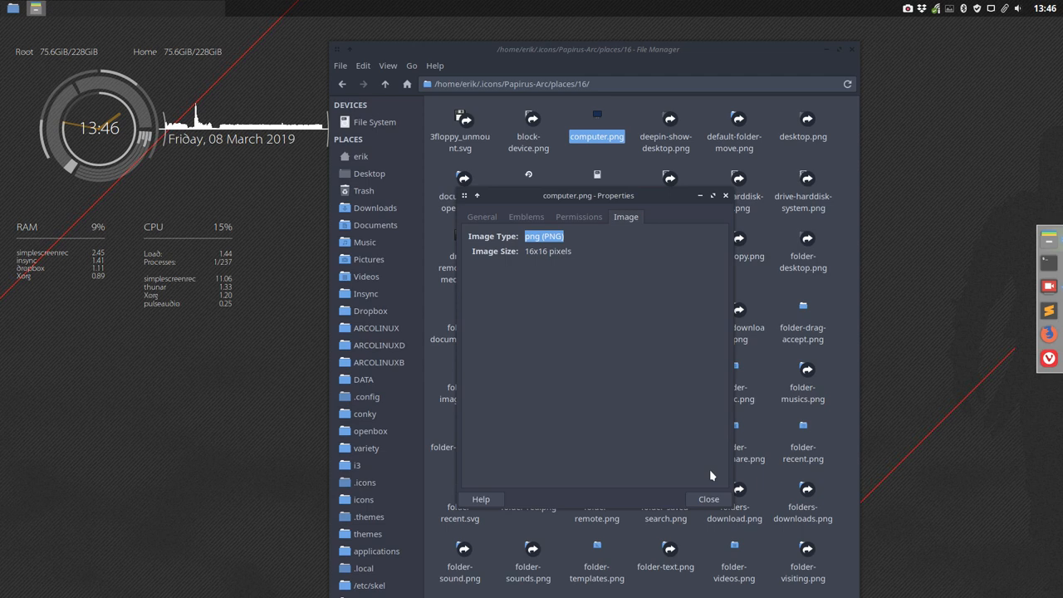
{"action": "left_click", "coordinate": [707, 498]}
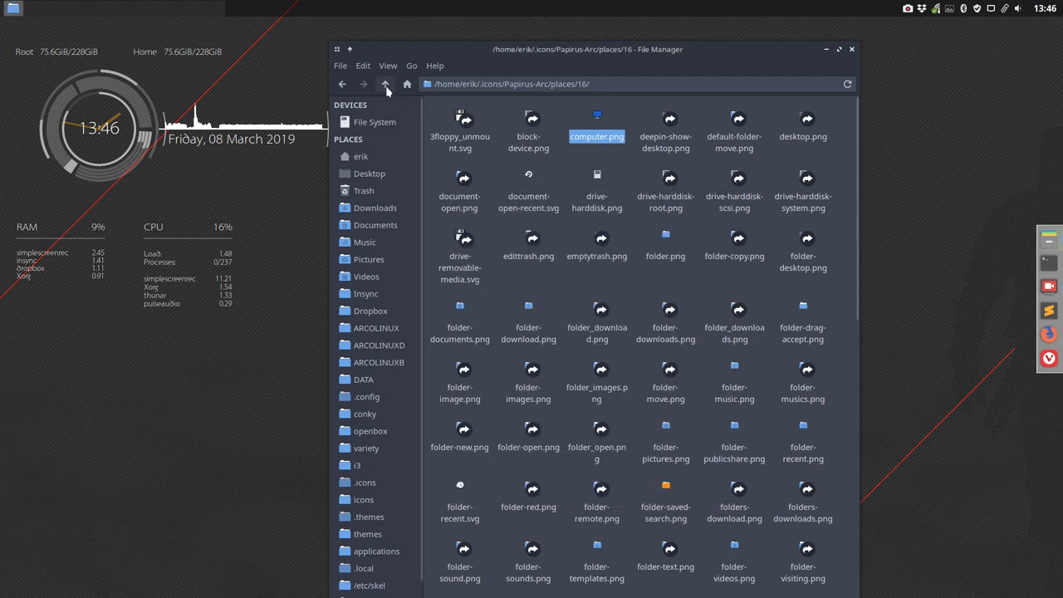
{"action": "left_click", "coordinate": [385, 83]}
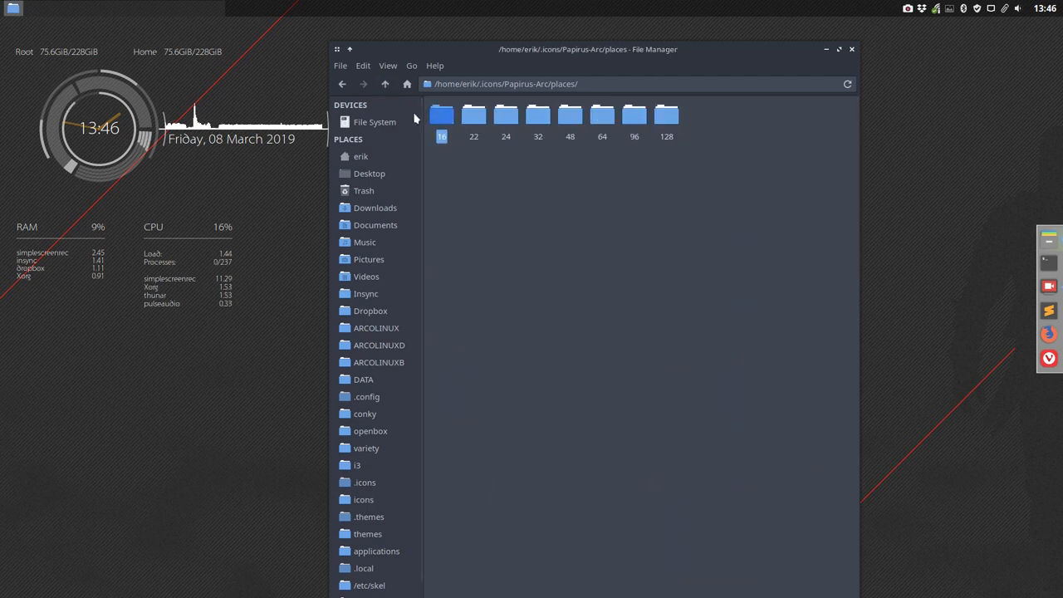
{"action": "left_click", "coordinate": [386, 83]}
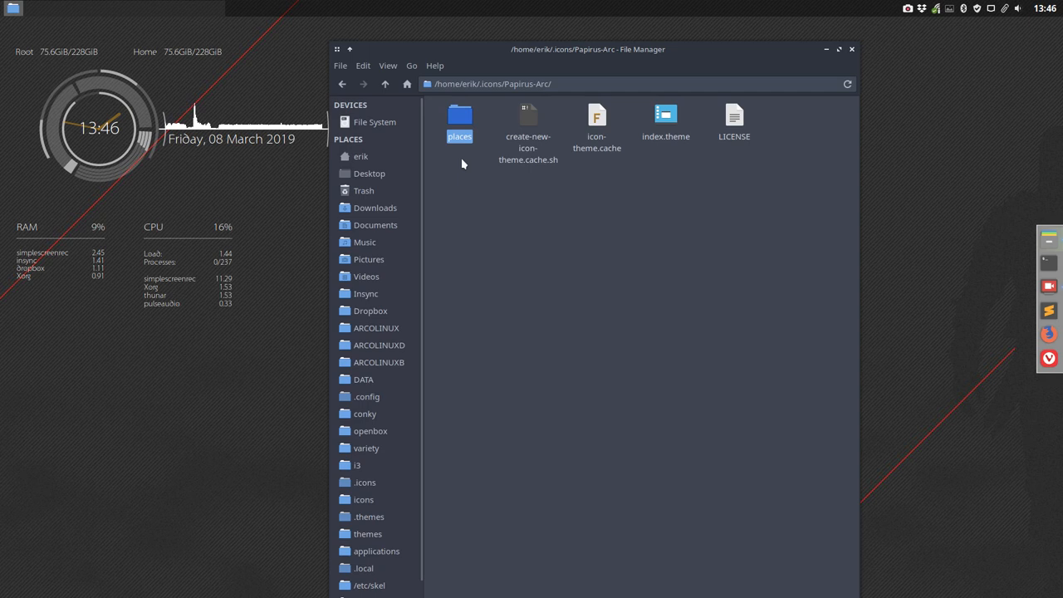
{"action": "mouse_move", "coordinate": [491, 50]}
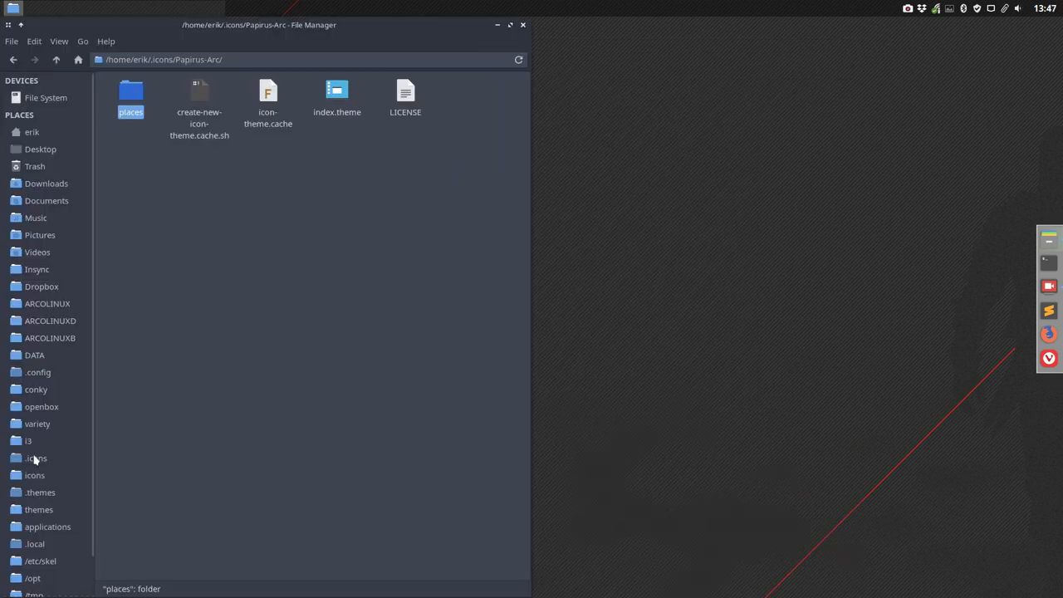
- Open /usr/share/icons in a second window and go into the HALO theme folder
{"action": "right_click", "coordinate": [35, 475]}
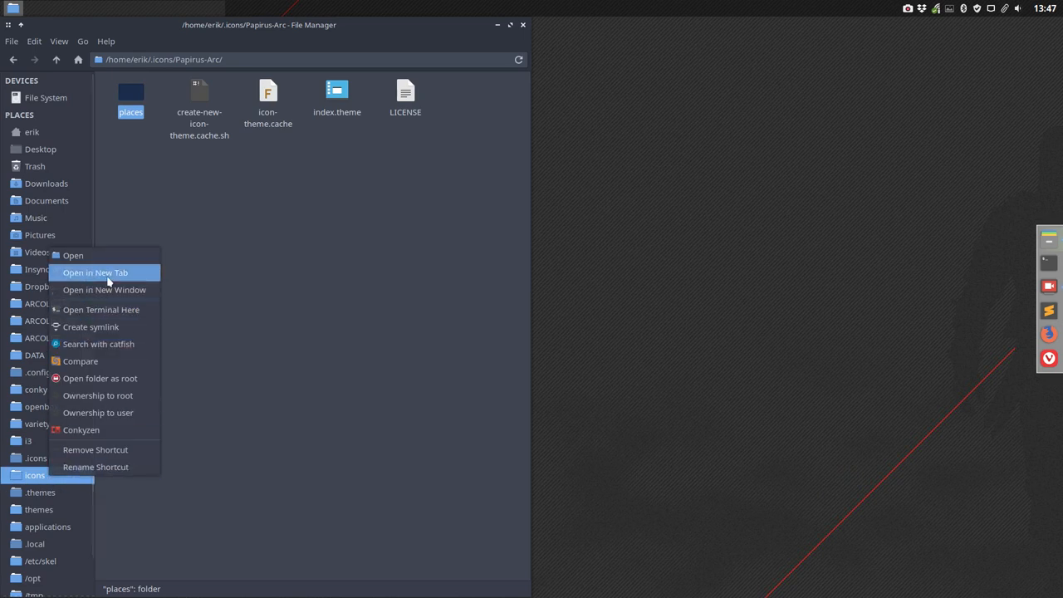
{"action": "left_click", "coordinate": [73, 256]}
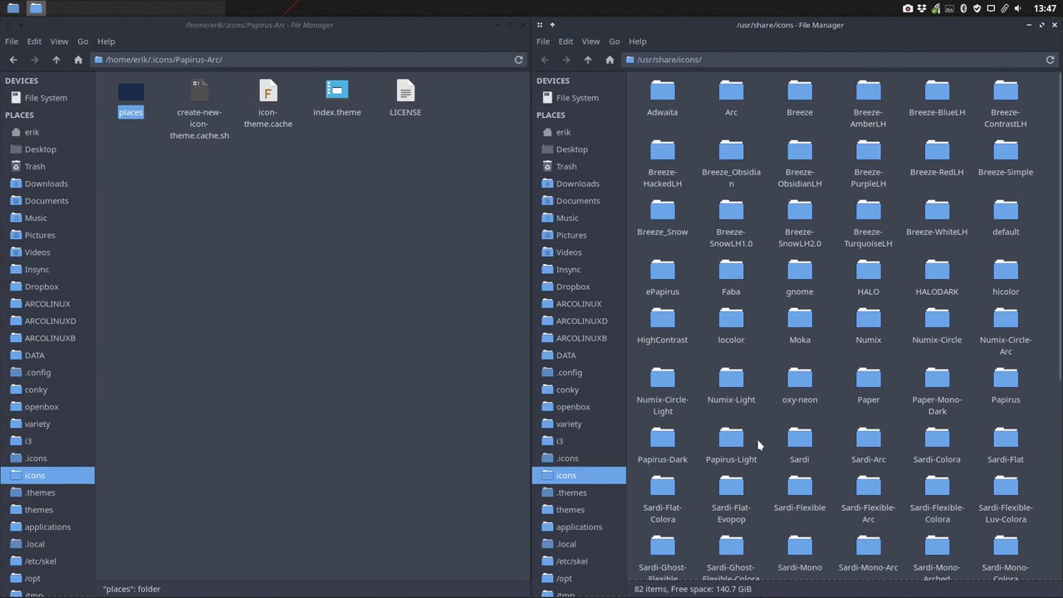
{"action": "scroll", "scroll_direction": "down", "scroll_amount": 3}
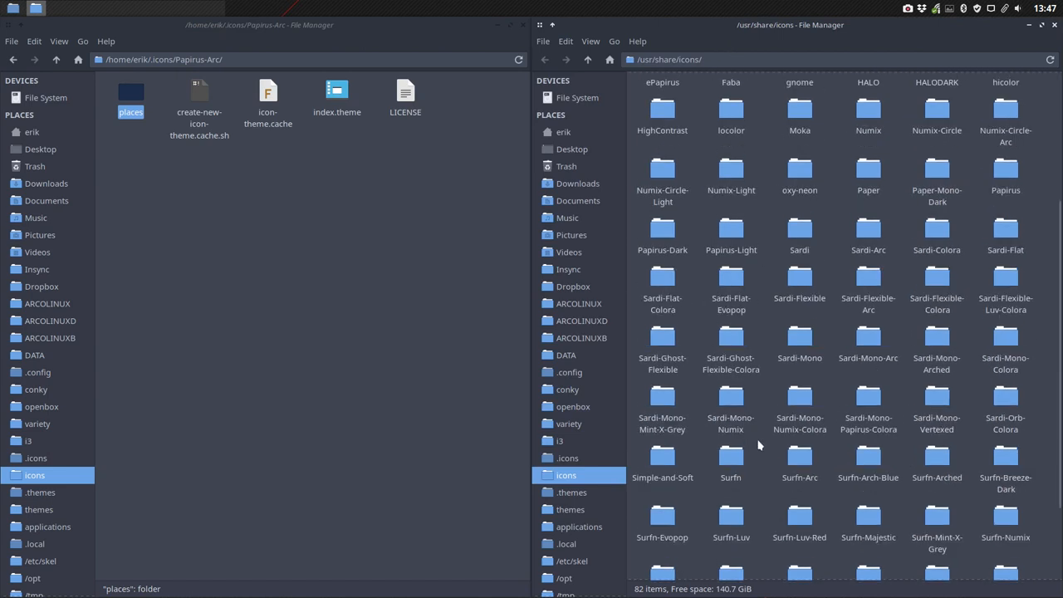
{"action": "scroll", "scroll_direction": "down", "scroll_amount": 3}
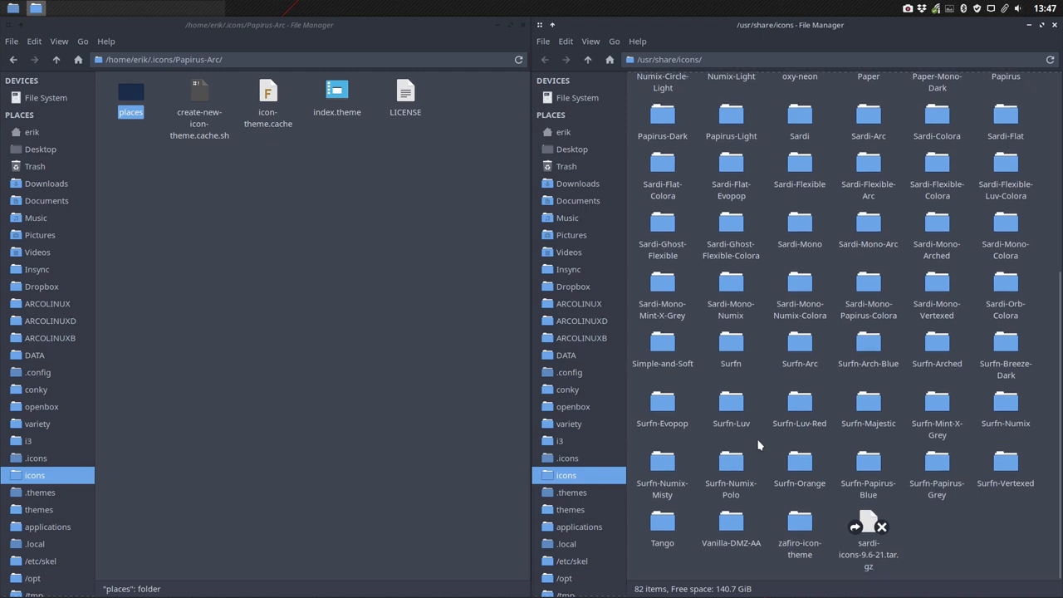
{"action": "scroll", "scroll_direction": "up", "scroll_amount": 3}
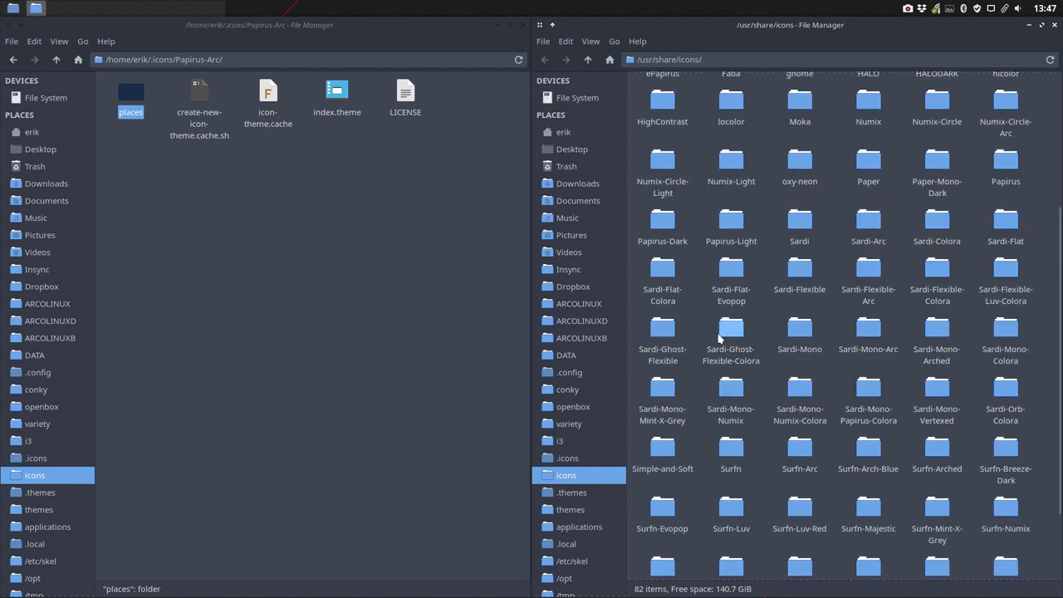
{"action": "scroll", "scroll_direction": "up", "scroll_amount": 3}
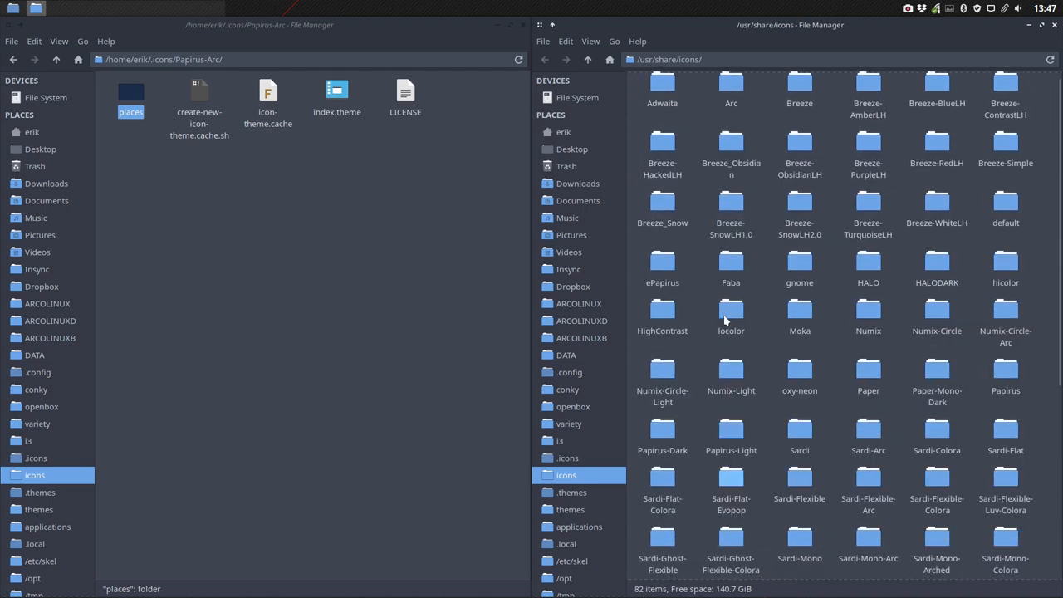
{"action": "double_click", "coordinate": [867, 266]}
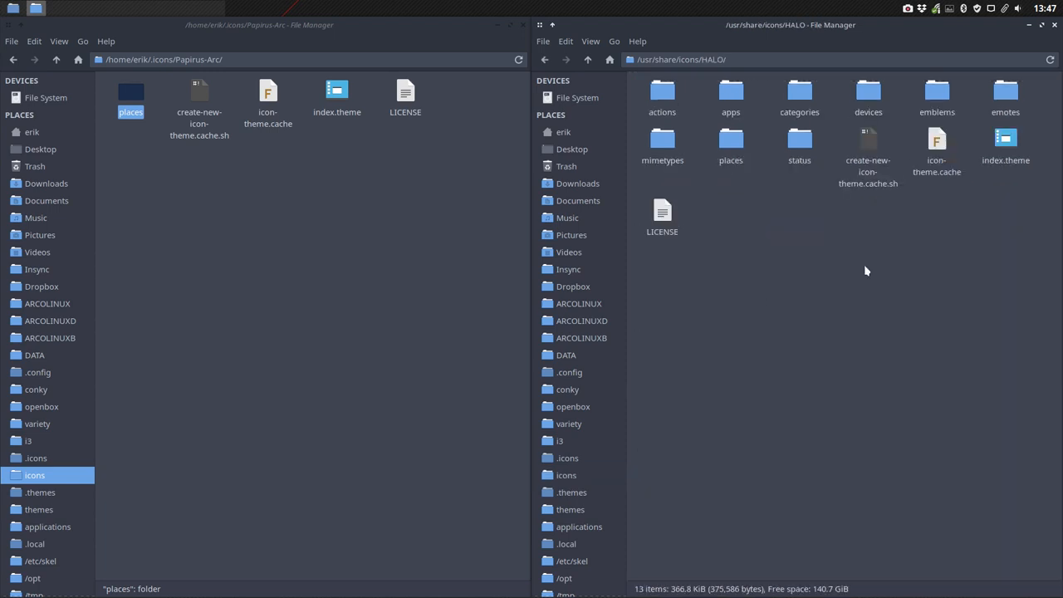
{"action": "mouse_move", "coordinate": [756, 199]}
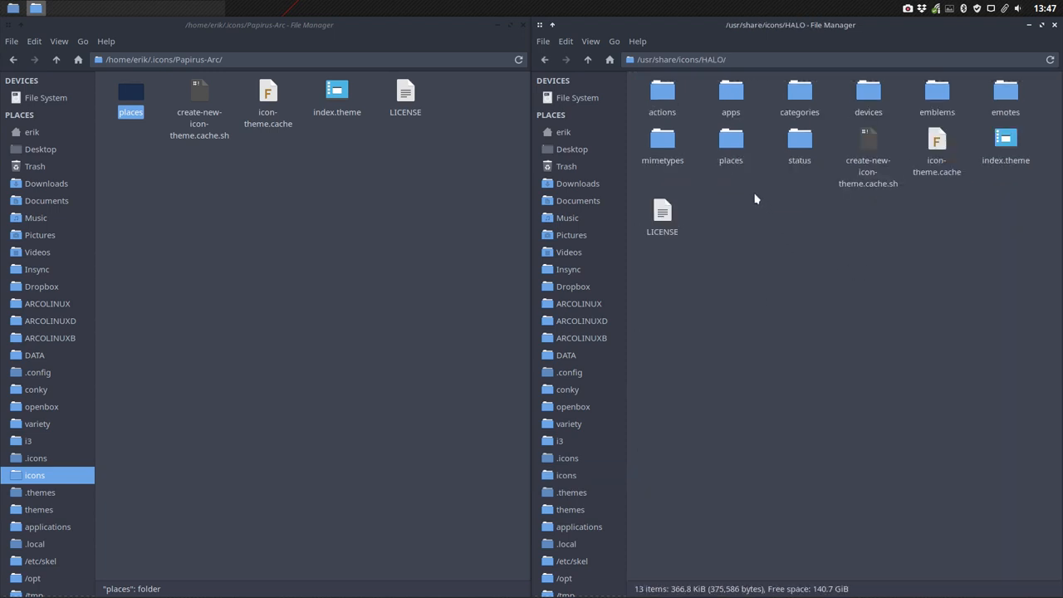
{"action": "mouse_move", "coordinate": [708, 141]}
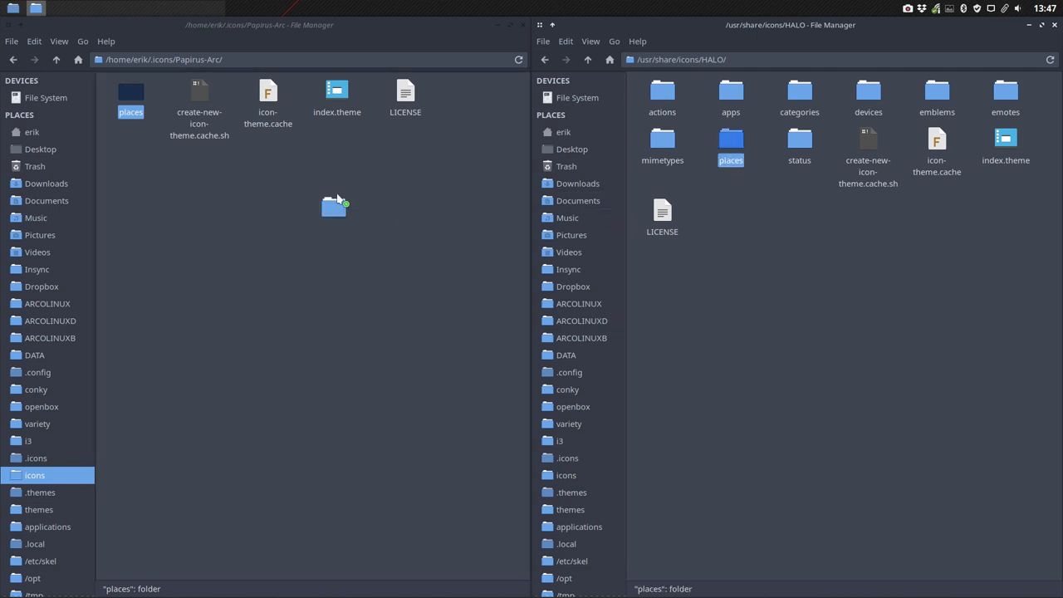
- Enter HALO's places/64 folder while viewing Papirus-Arc's index.theme
{"action": "double_click", "coordinate": [731, 141]}
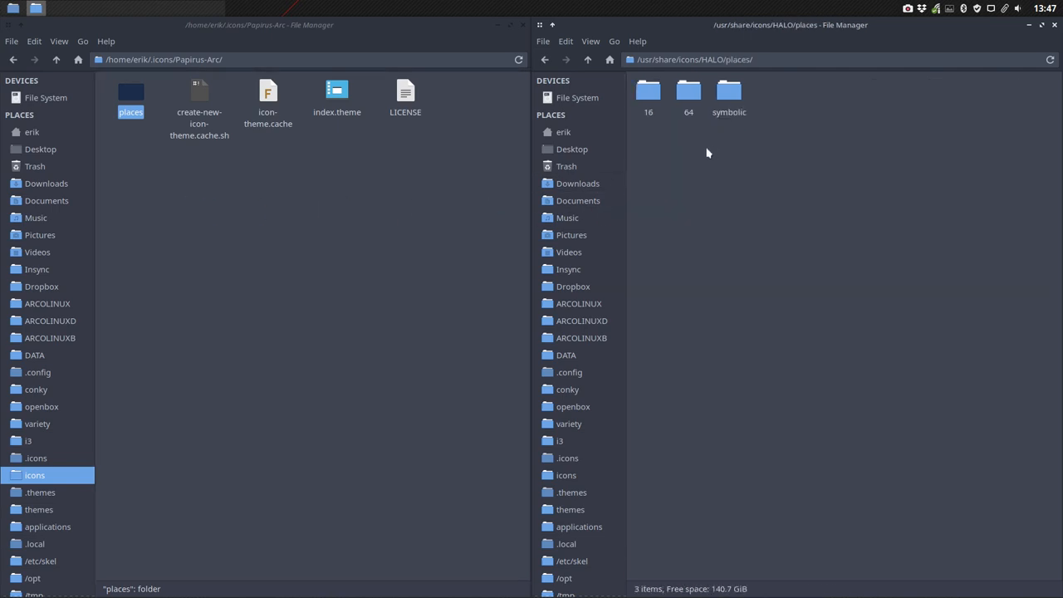
{"action": "mouse_move", "coordinate": [651, 153]}
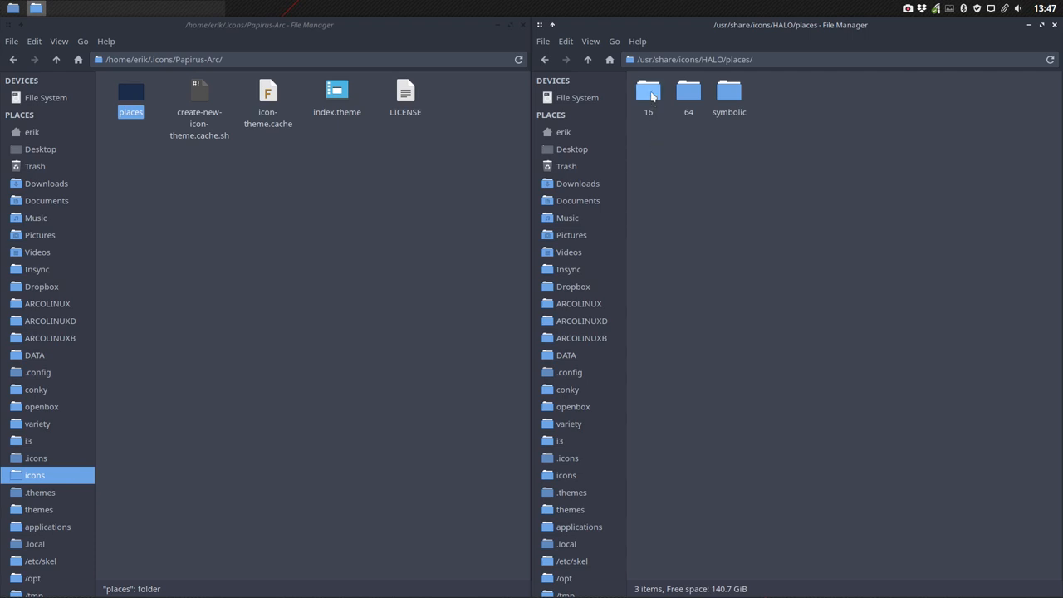
{"action": "left_click", "coordinate": [335, 90]}
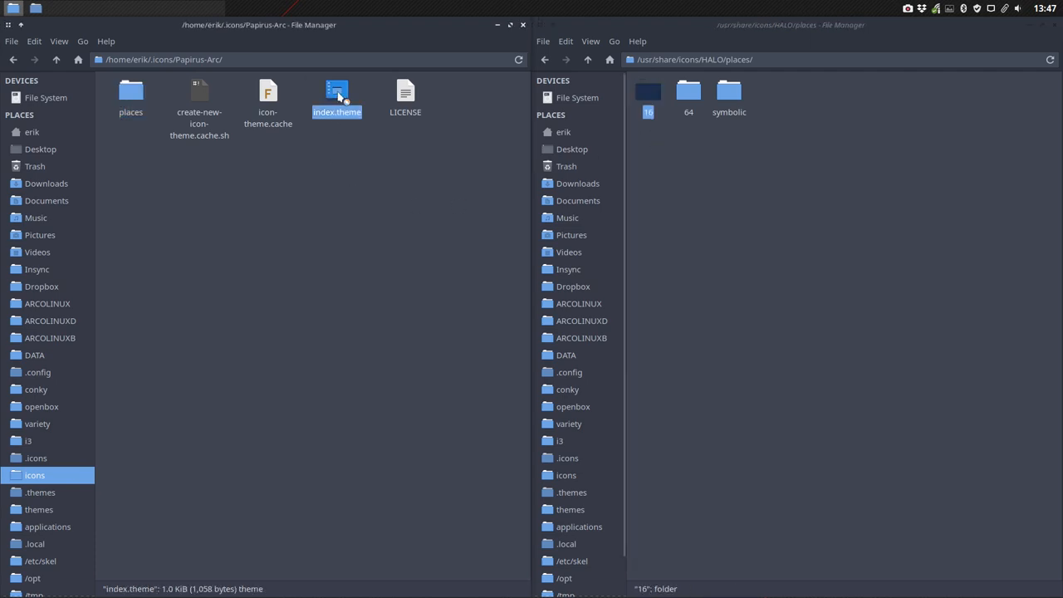
{"action": "double_click", "coordinate": [336, 91]}
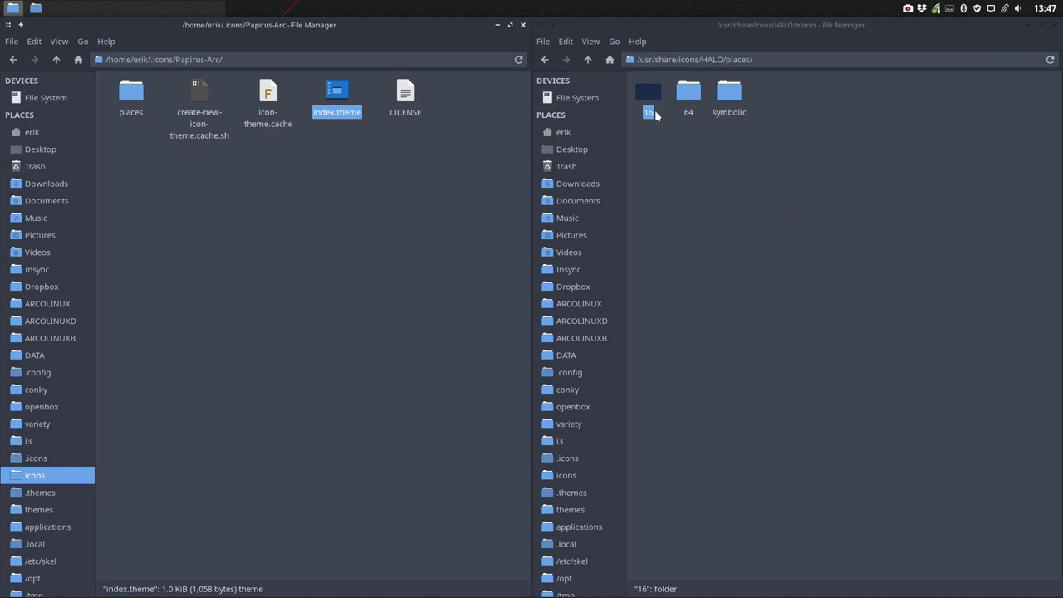
{"action": "double_click", "coordinate": [648, 91]}
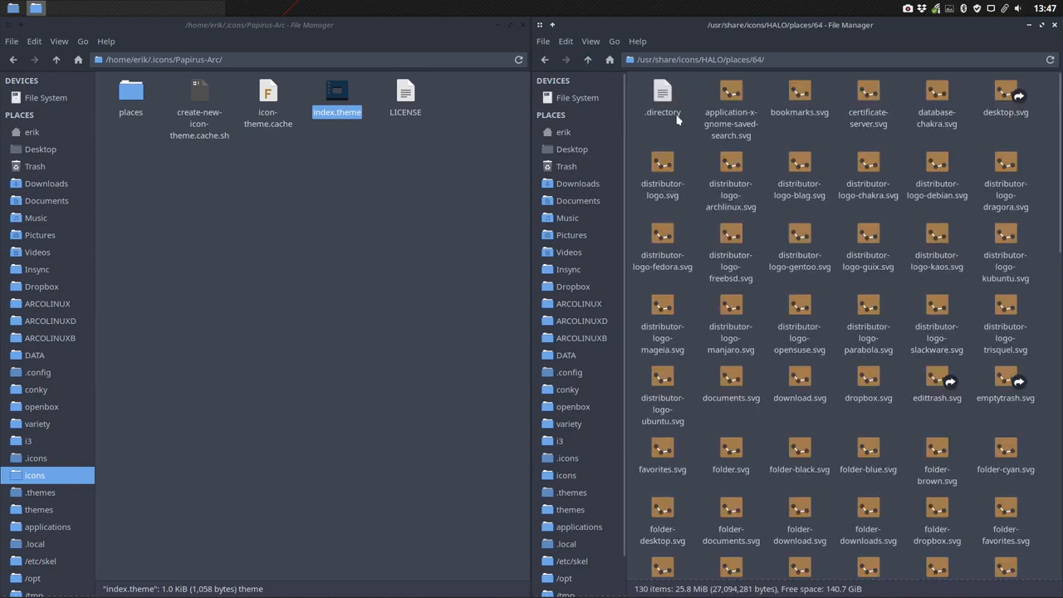
- Browse HALO's status and actions folders, returning to HALO each time
{"action": "left_click", "coordinate": [588, 60]}
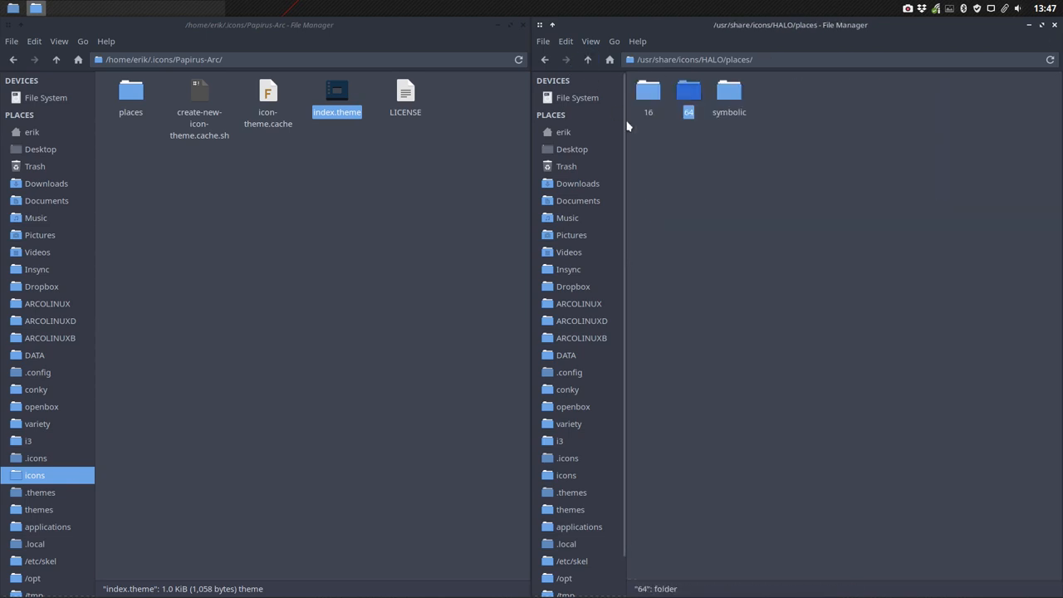
{"action": "left_click", "coordinate": [588, 59]}
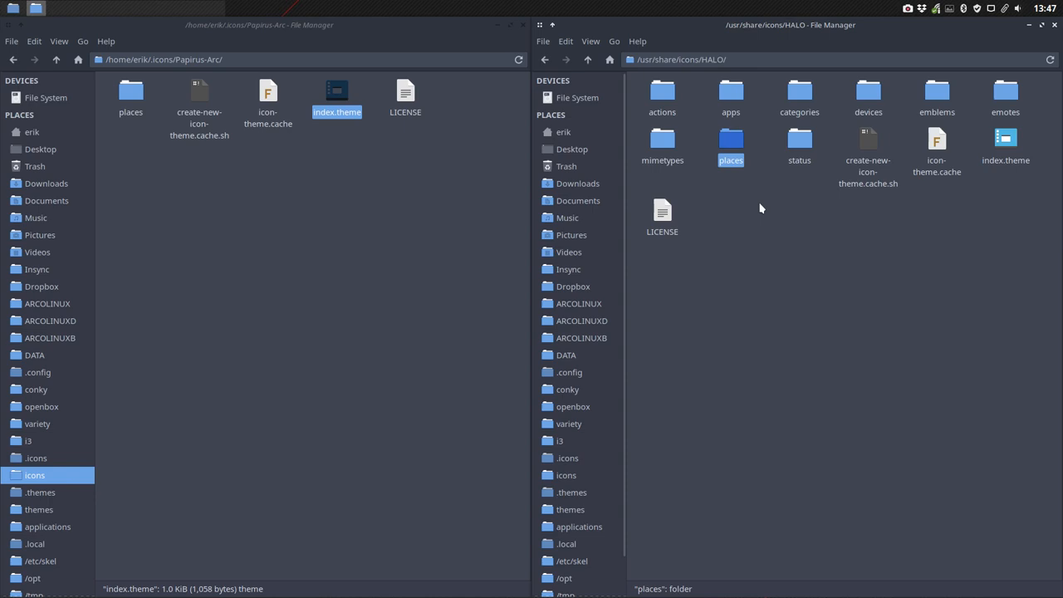
{"action": "mouse_move", "coordinate": [689, 209]}
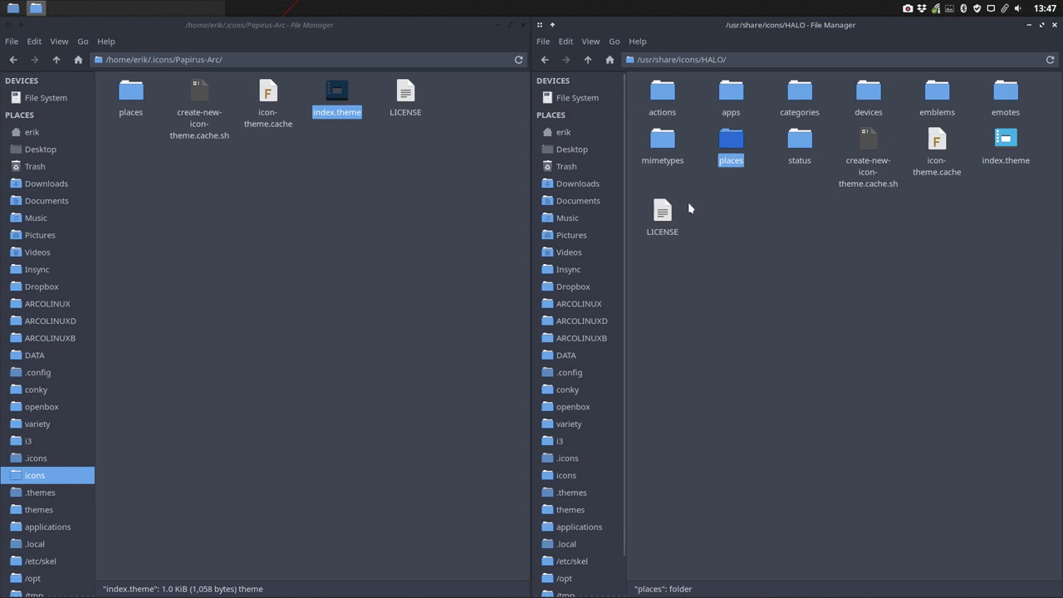
{"action": "double_click", "coordinate": [799, 141]}
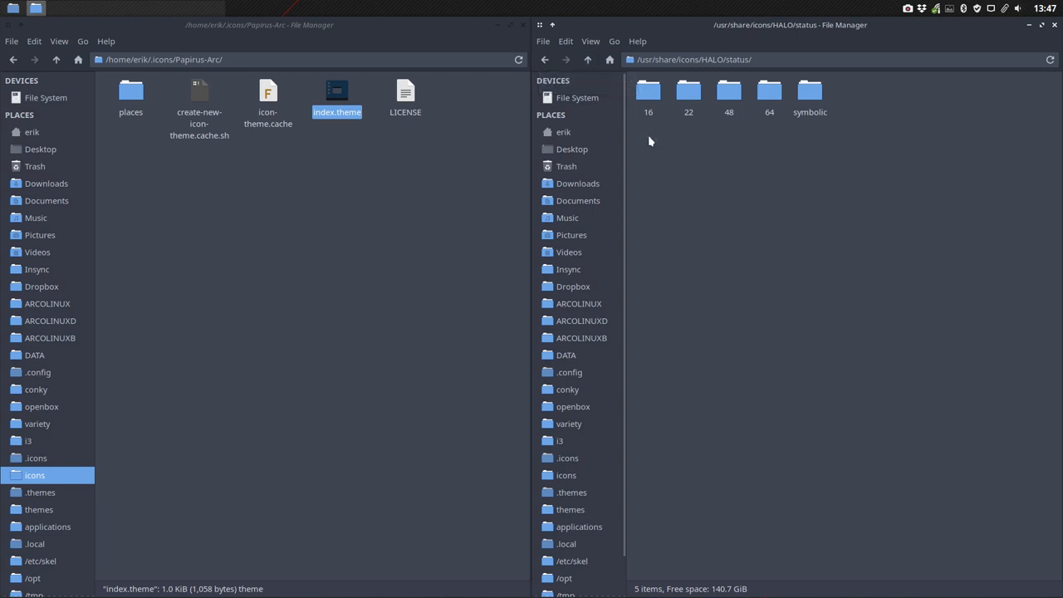
{"action": "left_click", "coordinate": [588, 60]}
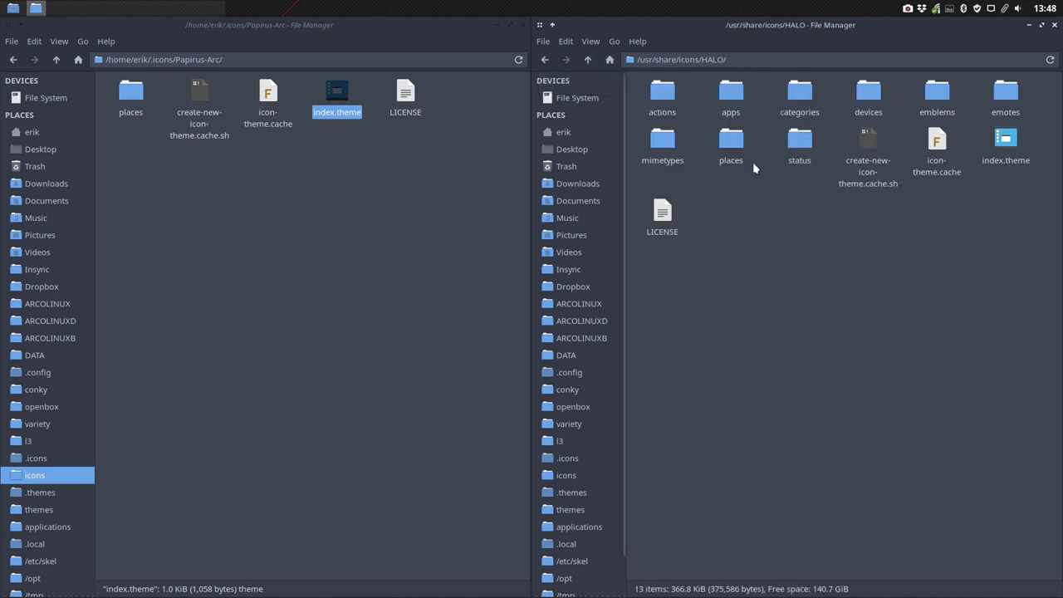
{"action": "double_click", "coordinate": [661, 95]}
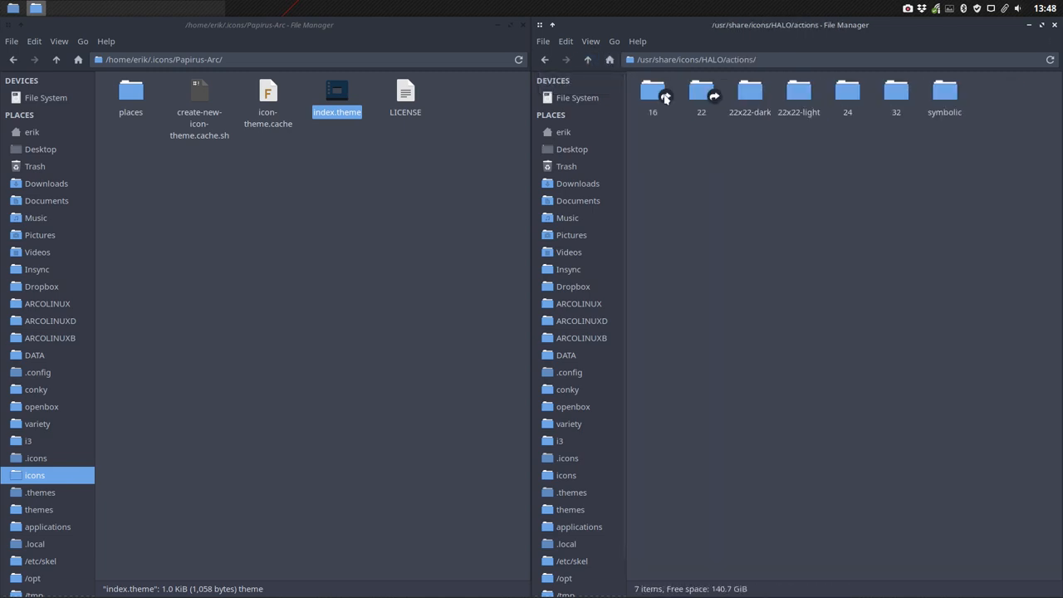
{"action": "left_click", "coordinate": [588, 59]}
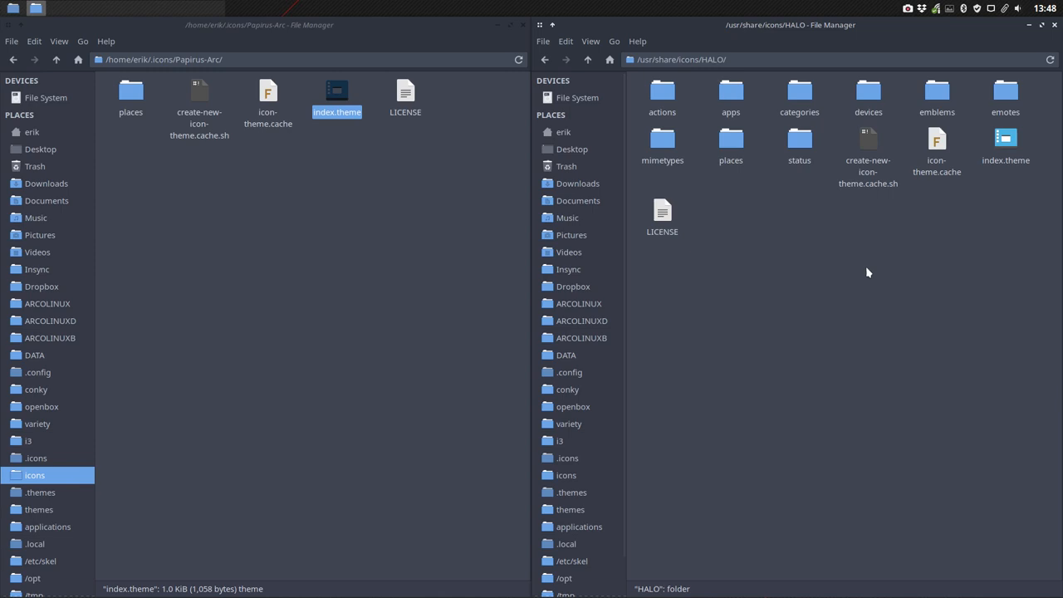
- Look into HALO's devices/16 icons and return to the HALO folder
{"action": "double_click", "coordinate": [867, 91]}
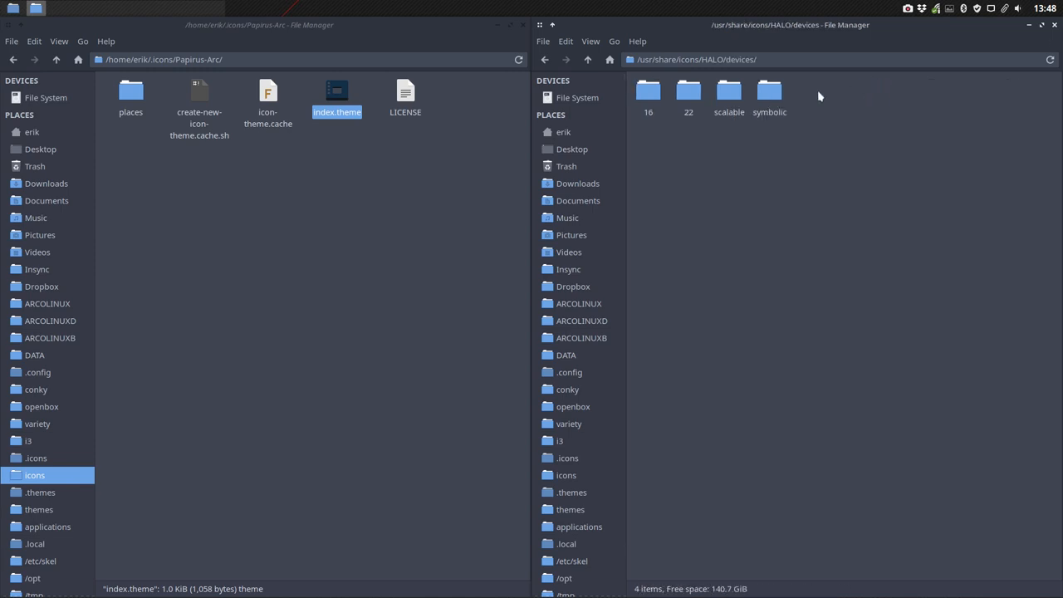
{"action": "double_click", "coordinate": [648, 91]}
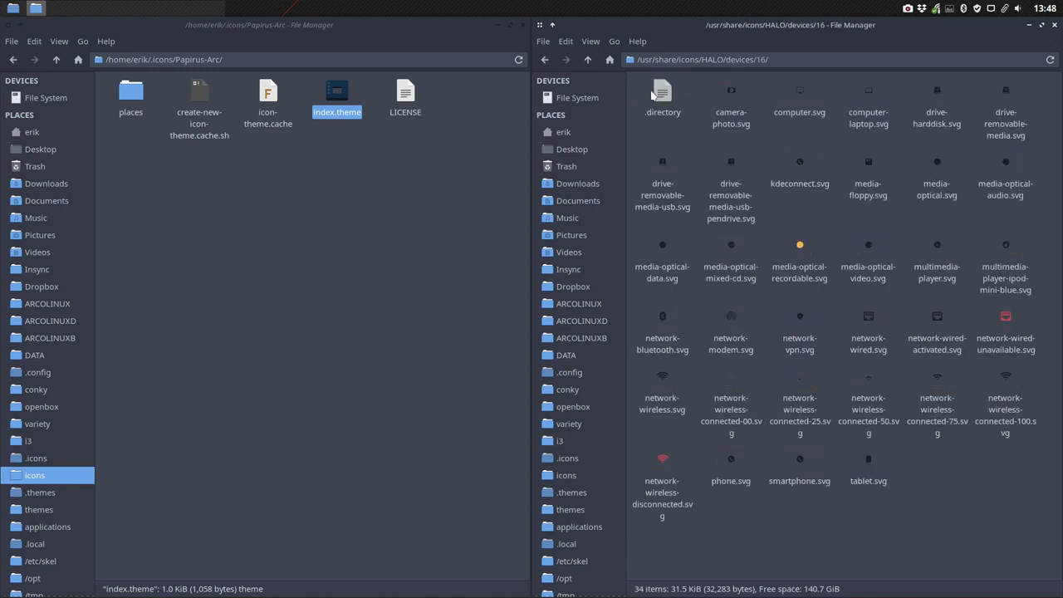
{"action": "left_click", "coordinate": [588, 60]}
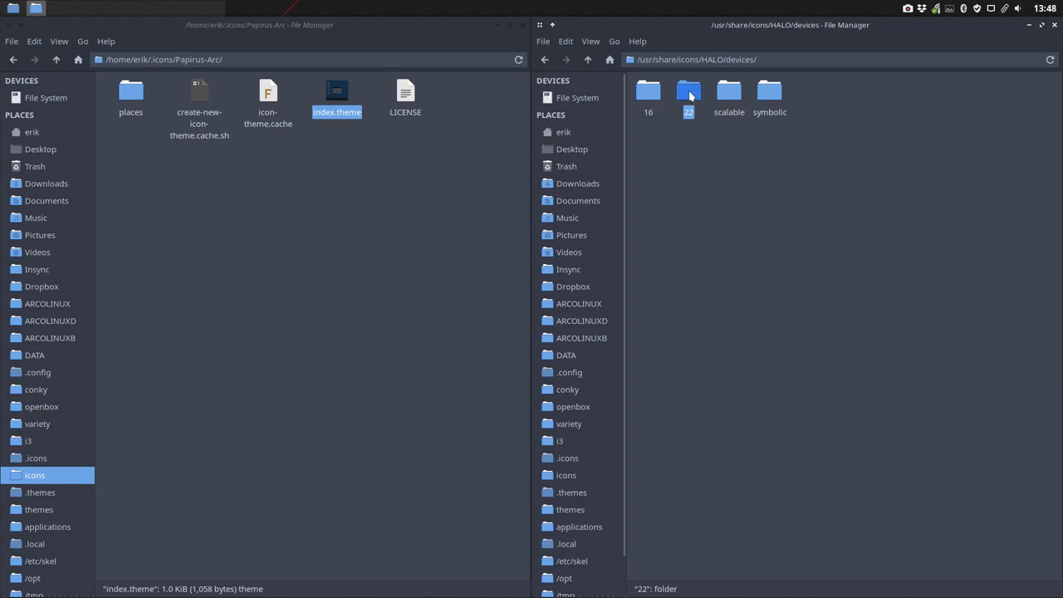
{"action": "left_click", "coordinate": [588, 59]}
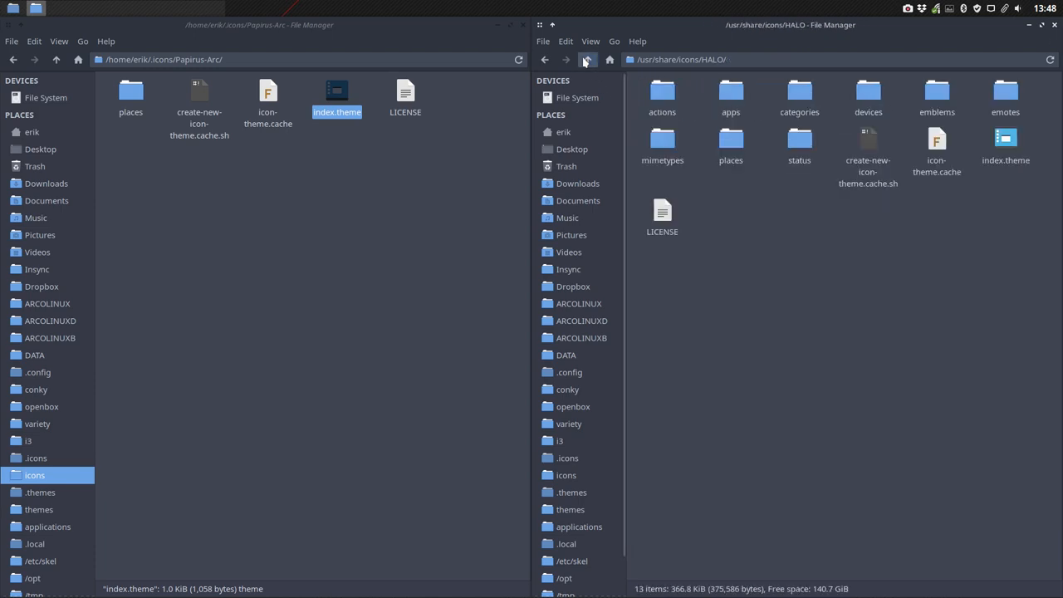
{"action": "mouse_move", "coordinate": [972, 93]}
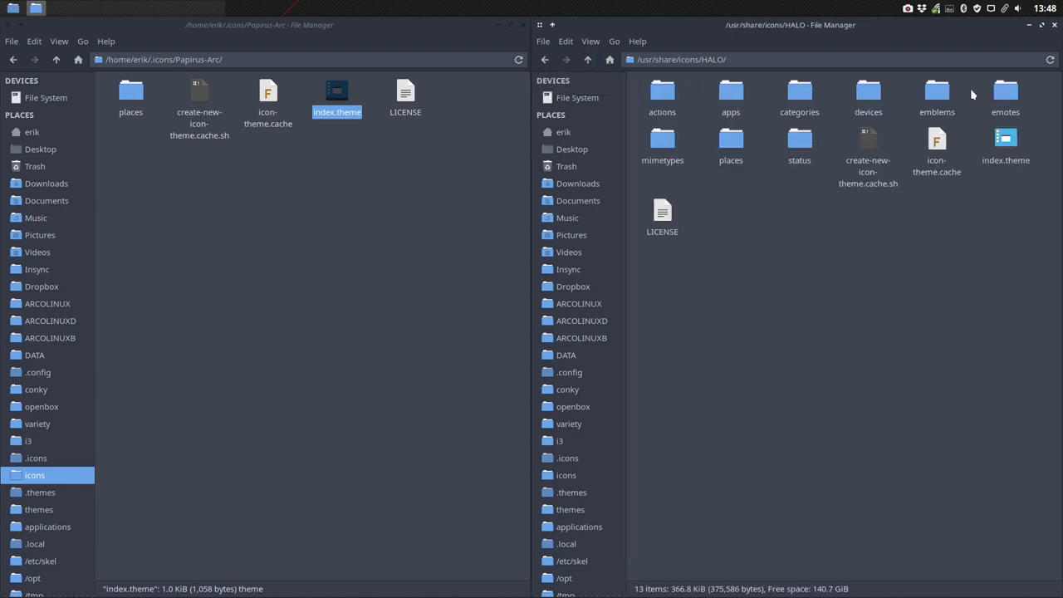
- Look into HALO's mimetypes/scalable icons, return to HALO and select mimetypes
{"action": "double_click", "coordinate": [936, 95]}
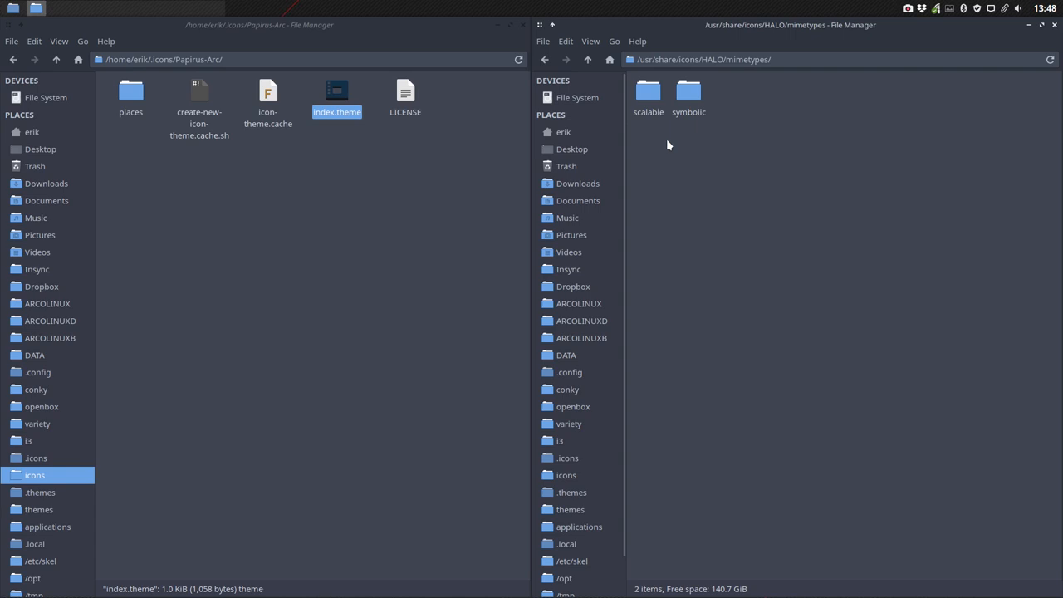
{"action": "double_click", "coordinate": [647, 91]}
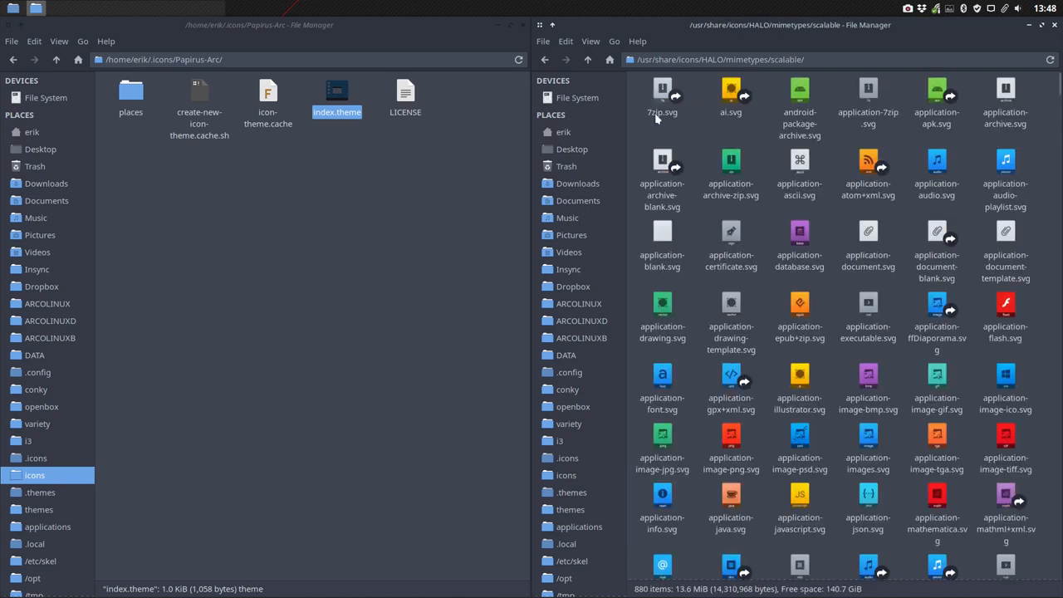
{"action": "left_click", "coordinate": [588, 60]}
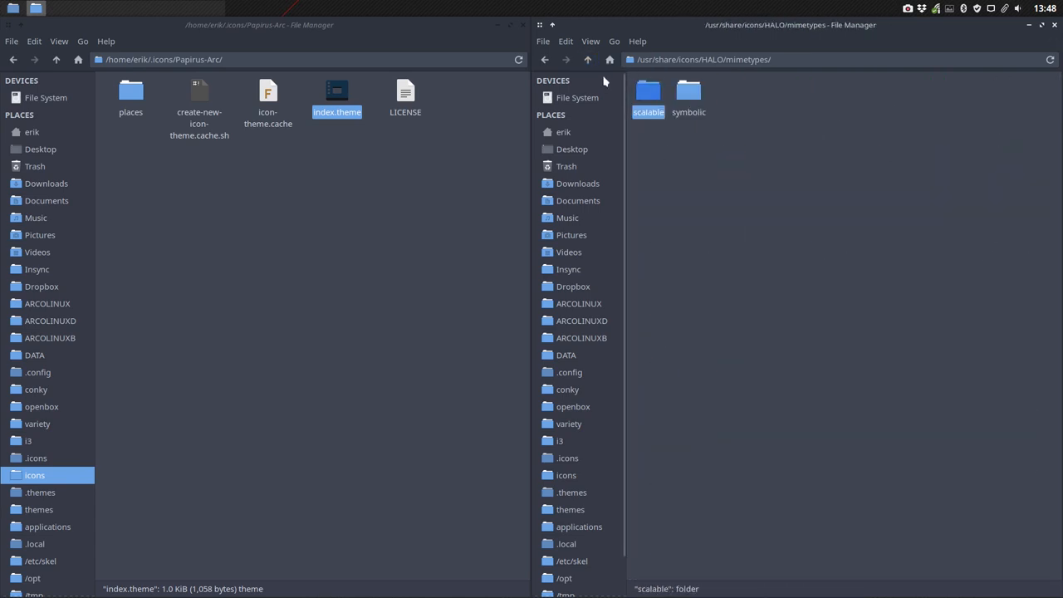
{"action": "left_click", "coordinate": [588, 59]}
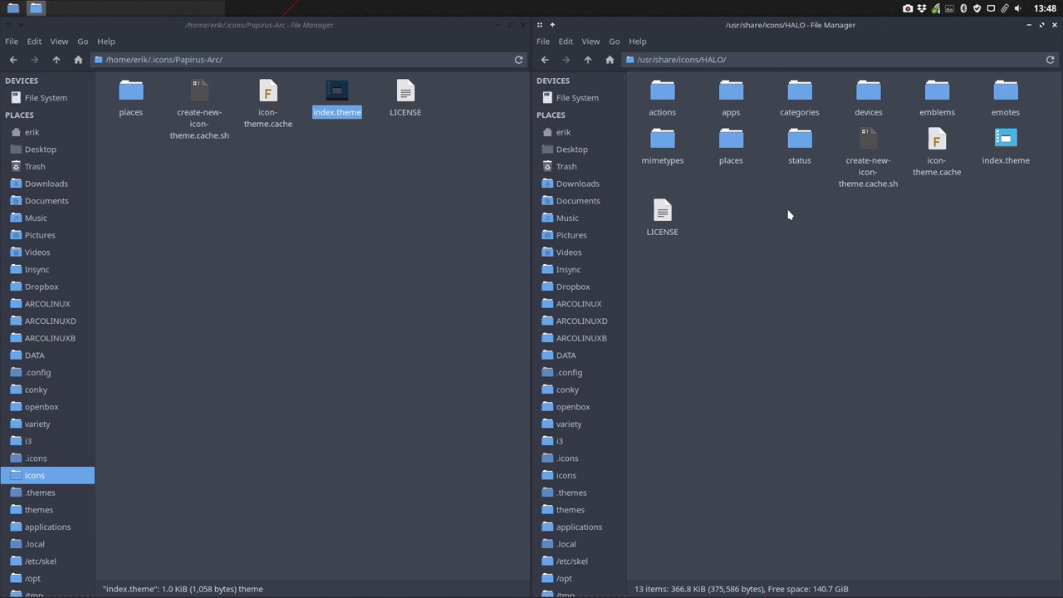
{"action": "left_click", "coordinate": [661, 141]}
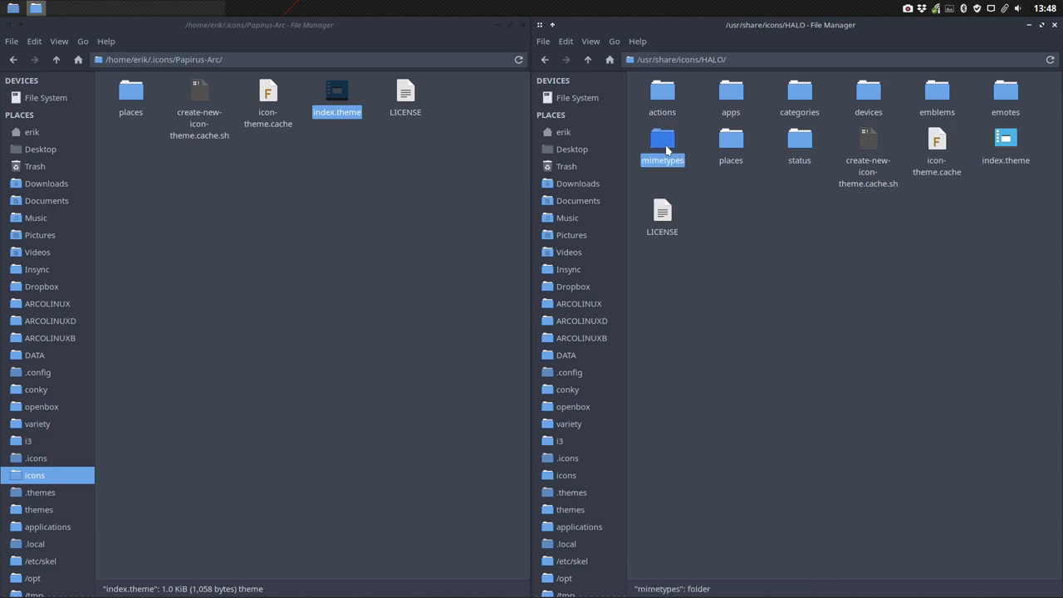
- Copy HALO's mimetypes folder into Papirus-Arc, keeping only its scalable subfolder
{"action": "left_click", "coordinate": [301, 240]}
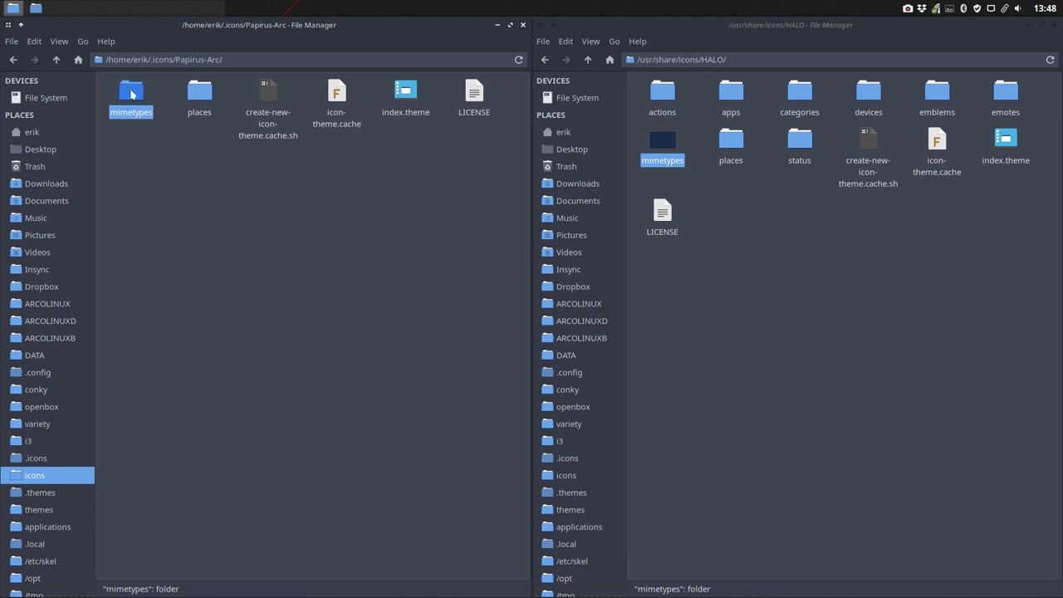
{"action": "double_click", "coordinate": [129, 91]}
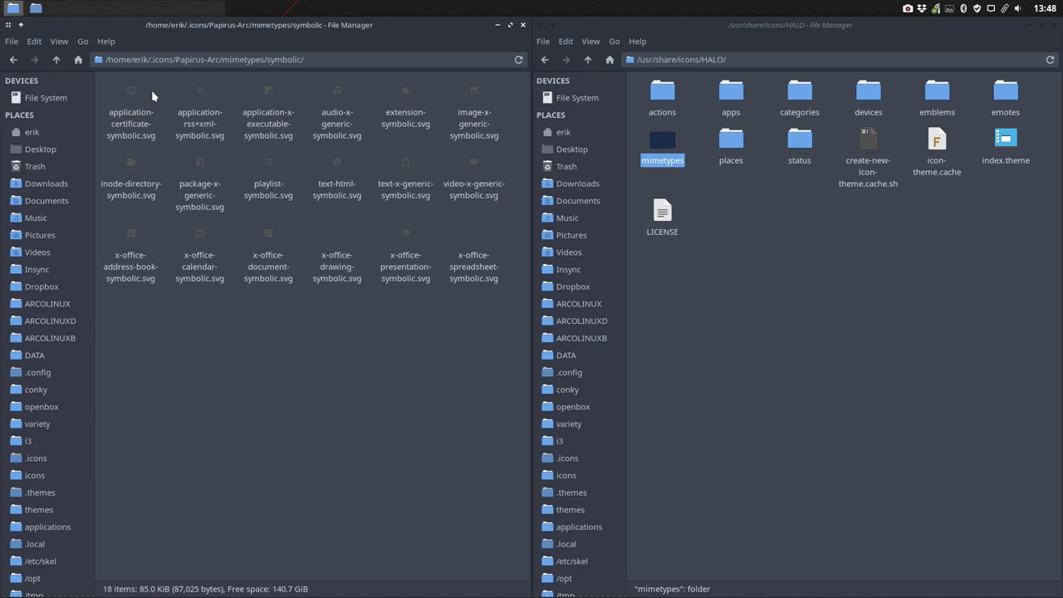
{"action": "left_click", "coordinate": [56, 60]}
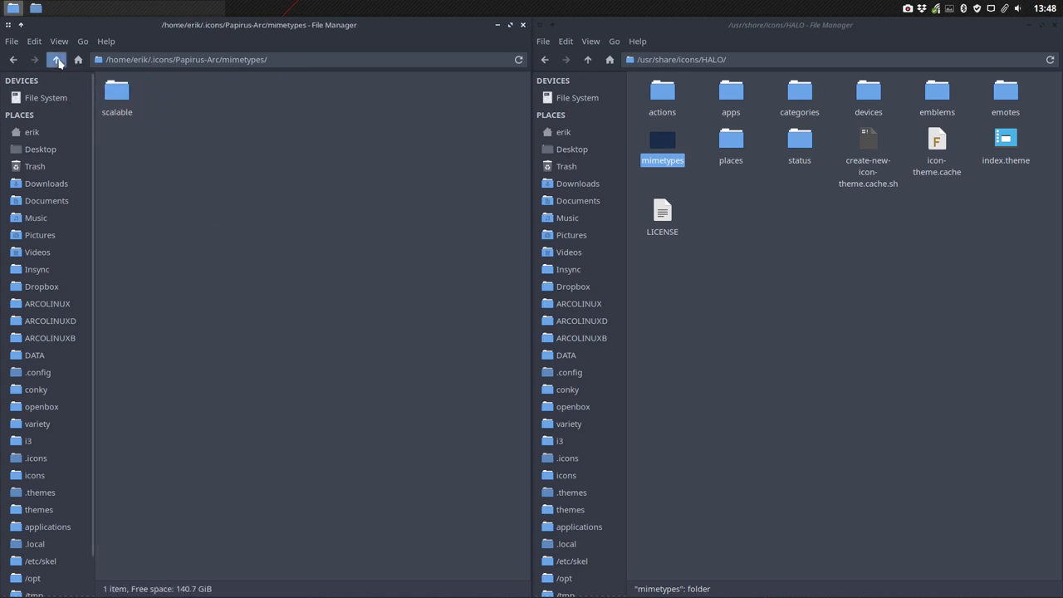
{"action": "left_click", "coordinate": [56, 60]}
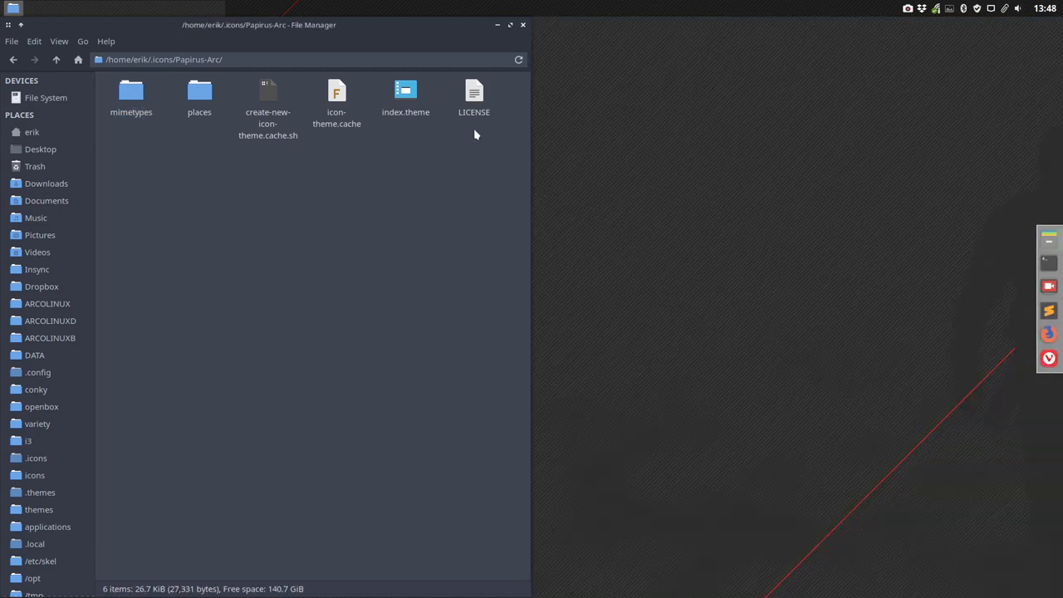
- Paste a copy of the [places/128] section below the last places section of index.theme
{"action": "left_click", "coordinate": [130, 94]}
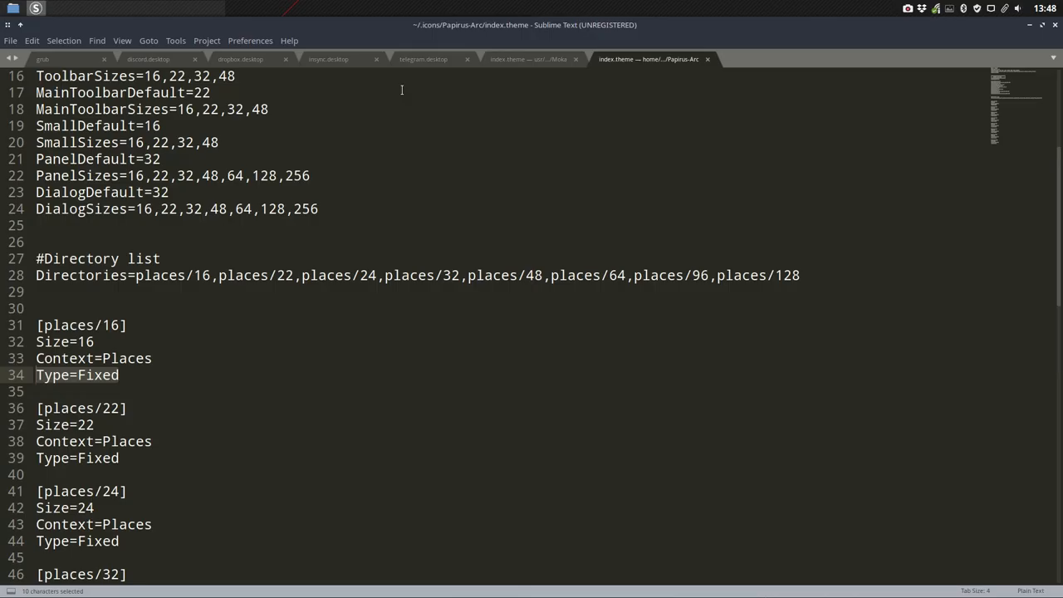
{"action": "mouse_move", "coordinate": [276, 311]}
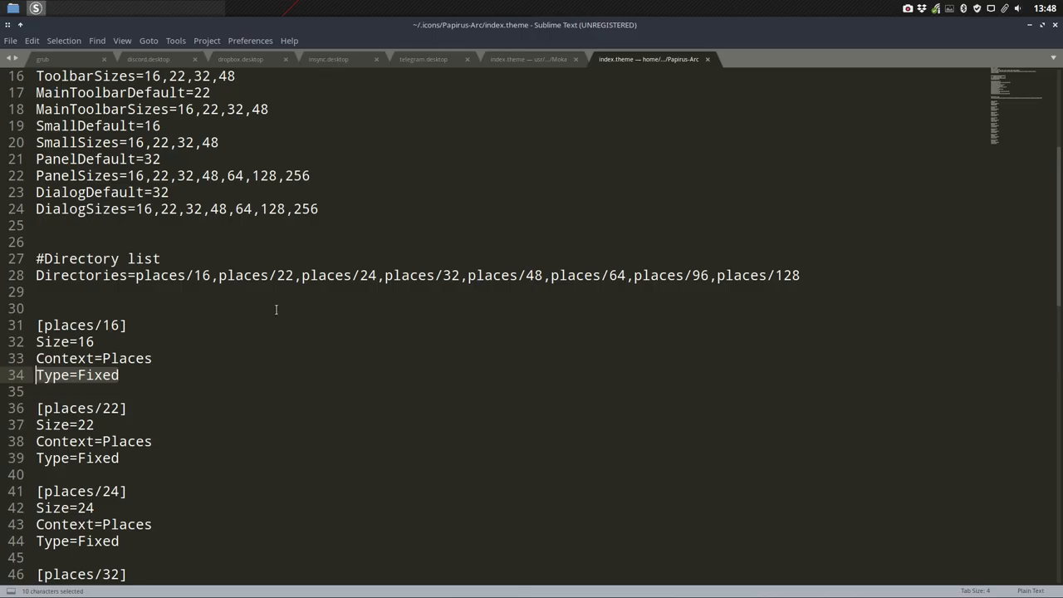
{"action": "scroll", "scroll_direction": "down", "scroll_amount": 3}
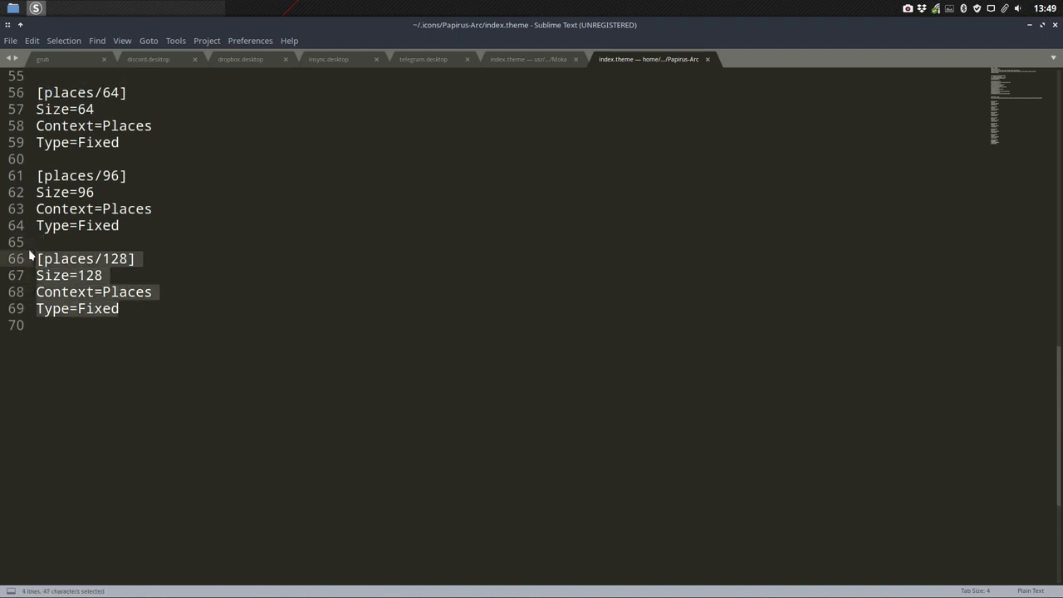
{"action": "left_click", "coordinate": [120, 307]}
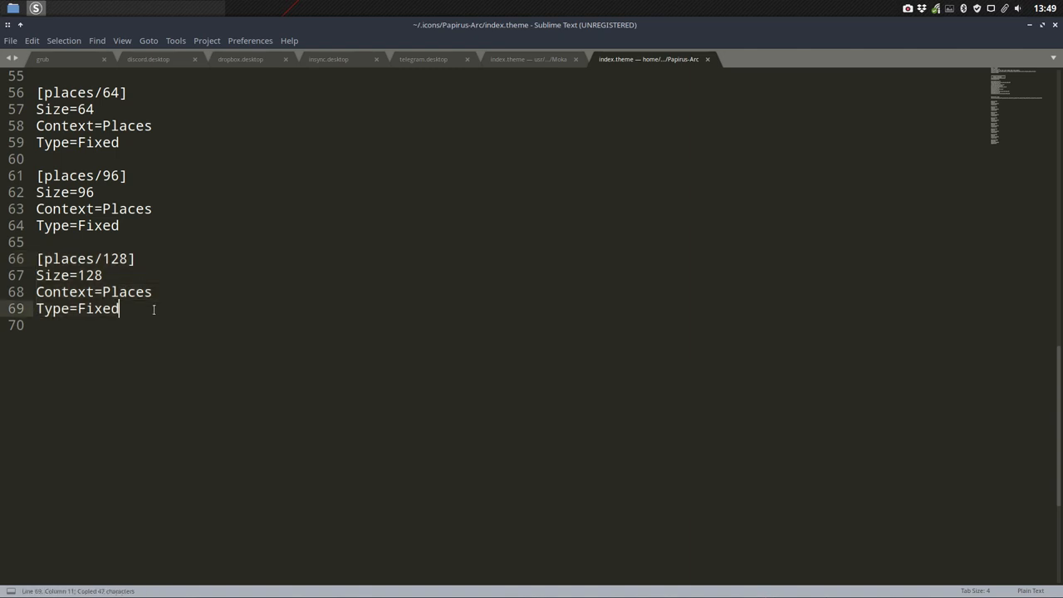
{"action": "key", "text": "ctrl+v"}
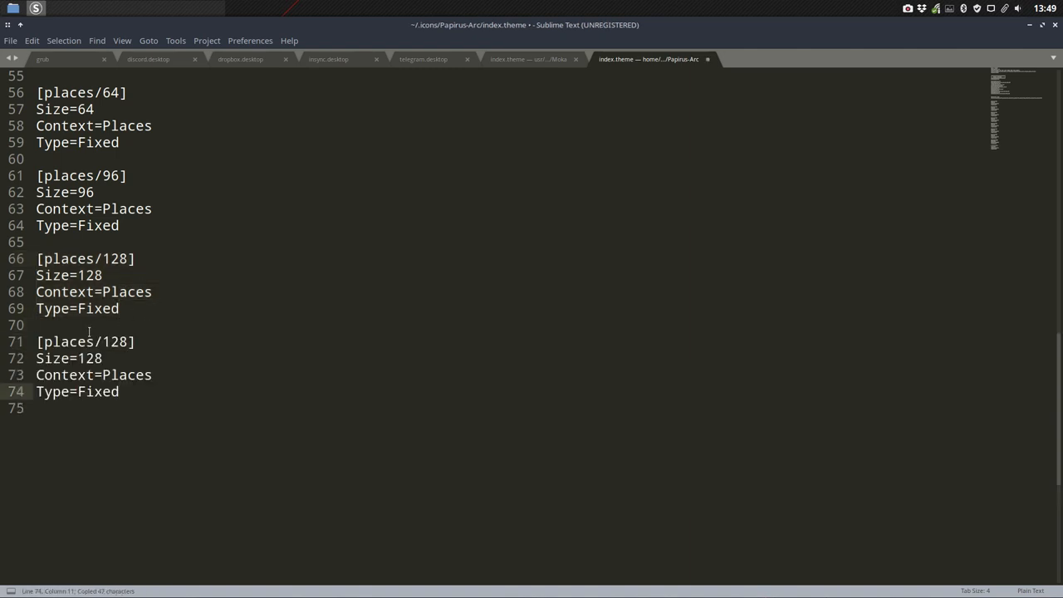
- Rewrite the pasted block as [mimetypes/scalable] with Context=Mimetypes and Type=Scalable
{"action": "type", "text": "mime"}
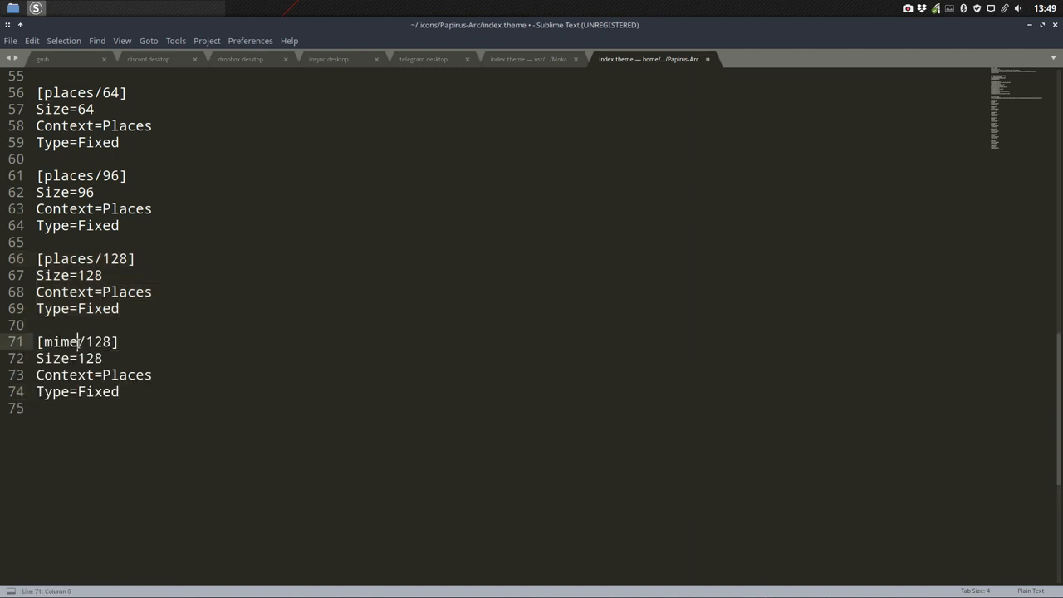
{"action": "type", "text": "types"}
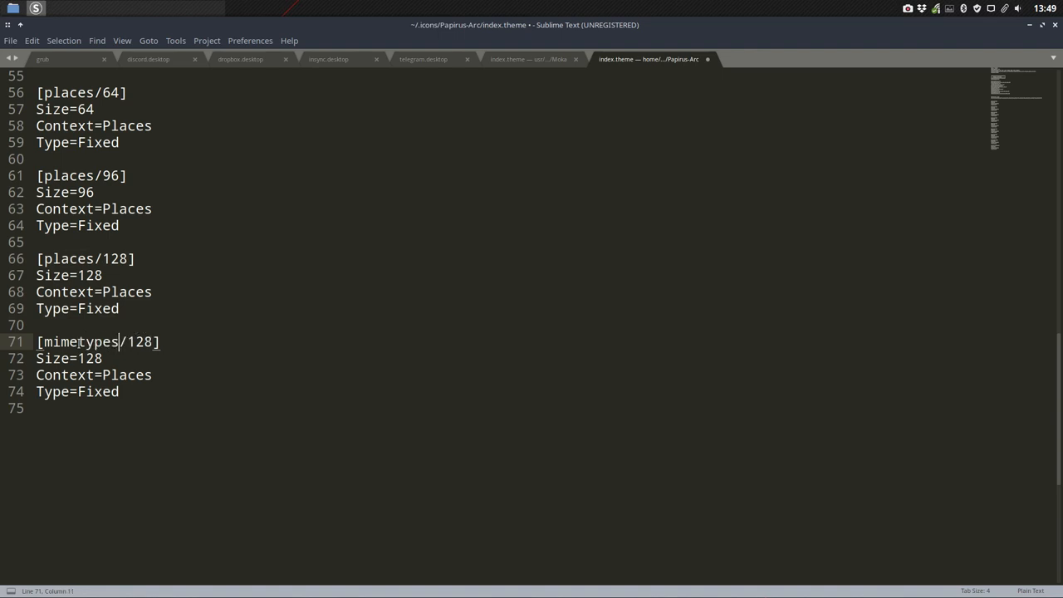
{"action": "type", "text": "sc"}
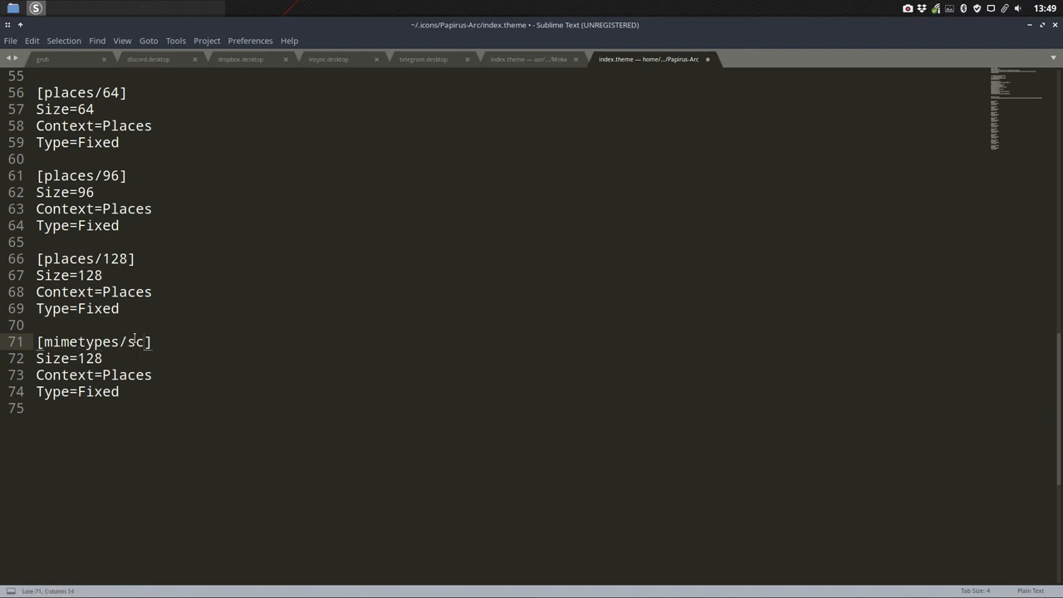
{"action": "type", "text": "alable"}
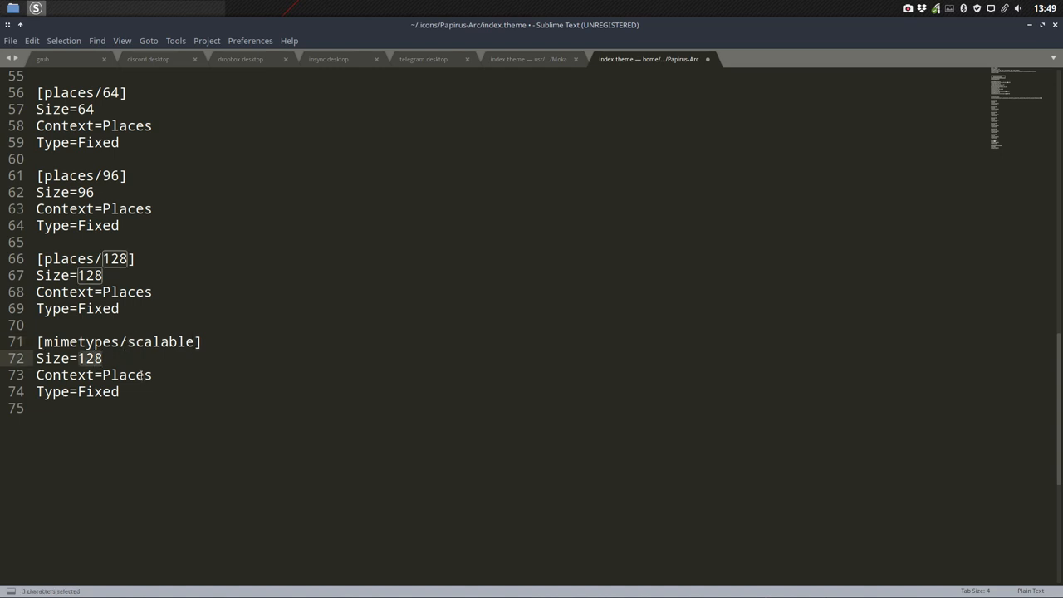
{"action": "double_click", "coordinate": [126, 376]}
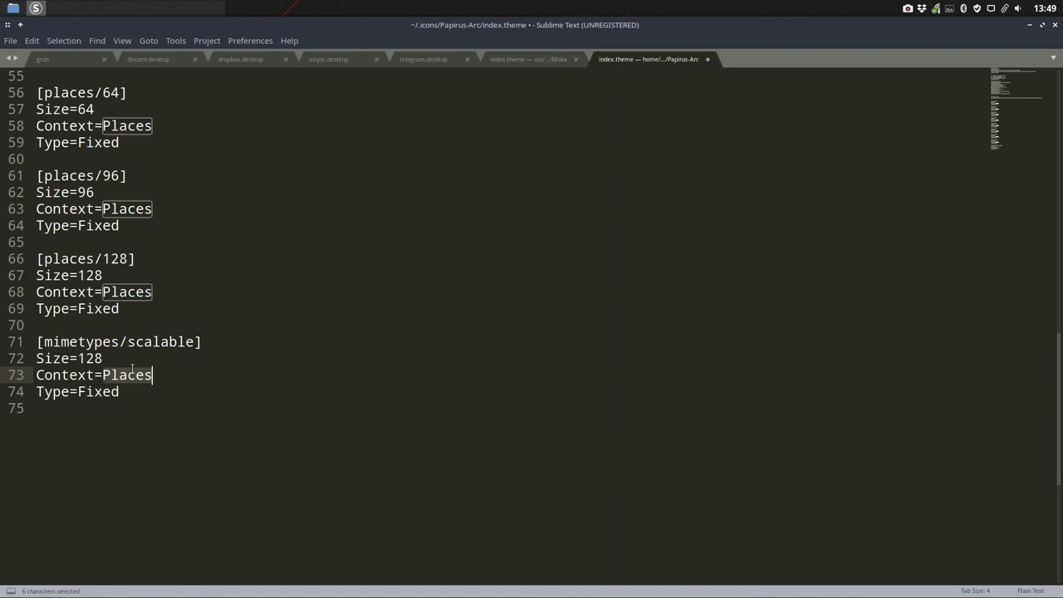
{"action": "type", "text": "Mime"}
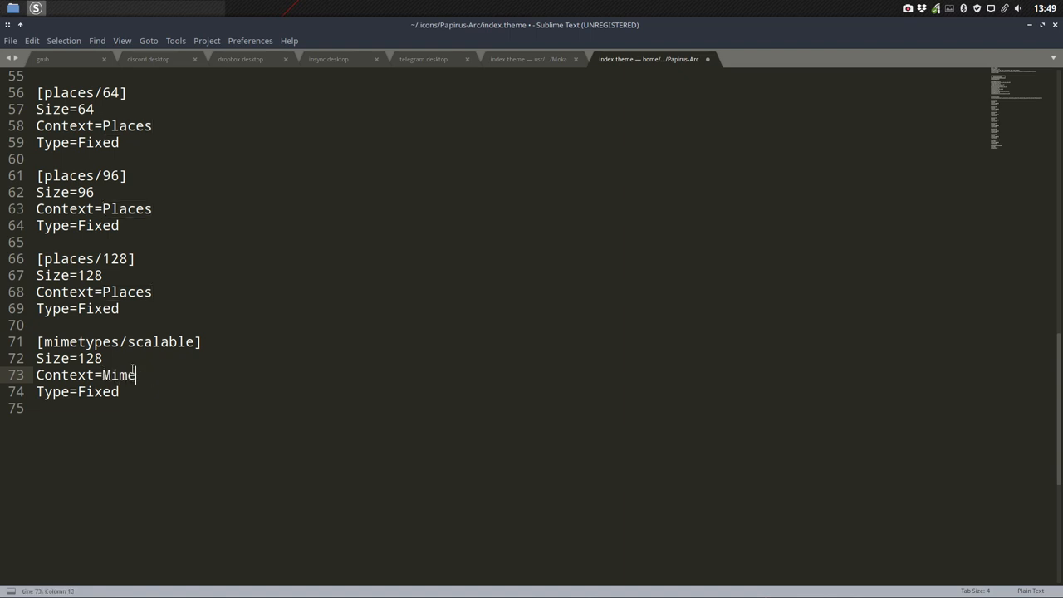
{"action": "type", "text": "types"}
{"action": "left_click", "coordinate": [490, 392]}
{"action": "type", "text": "Sca"}
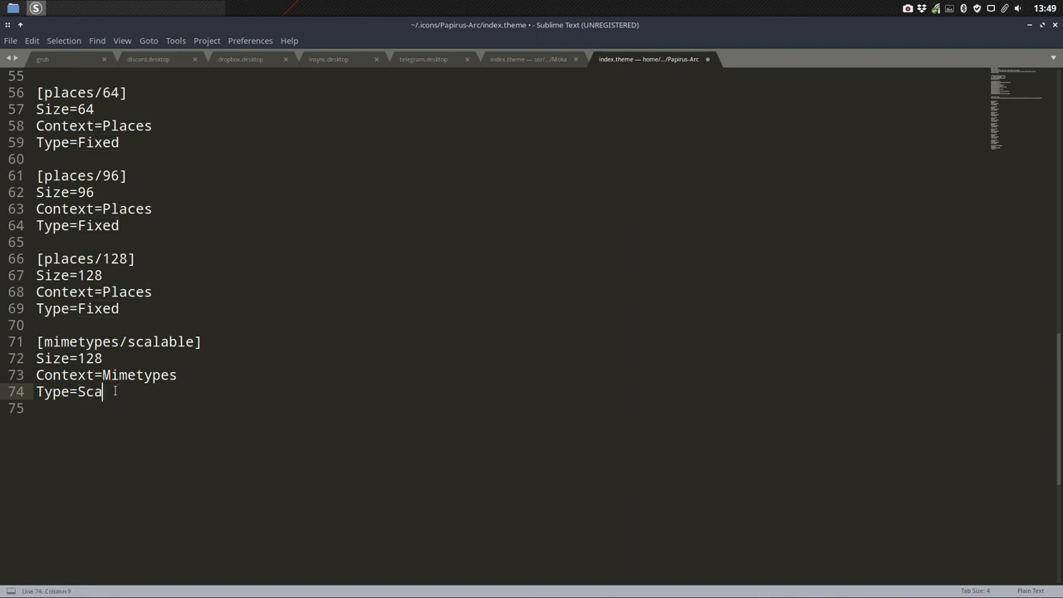
{"action": "type", "text": "lable"}
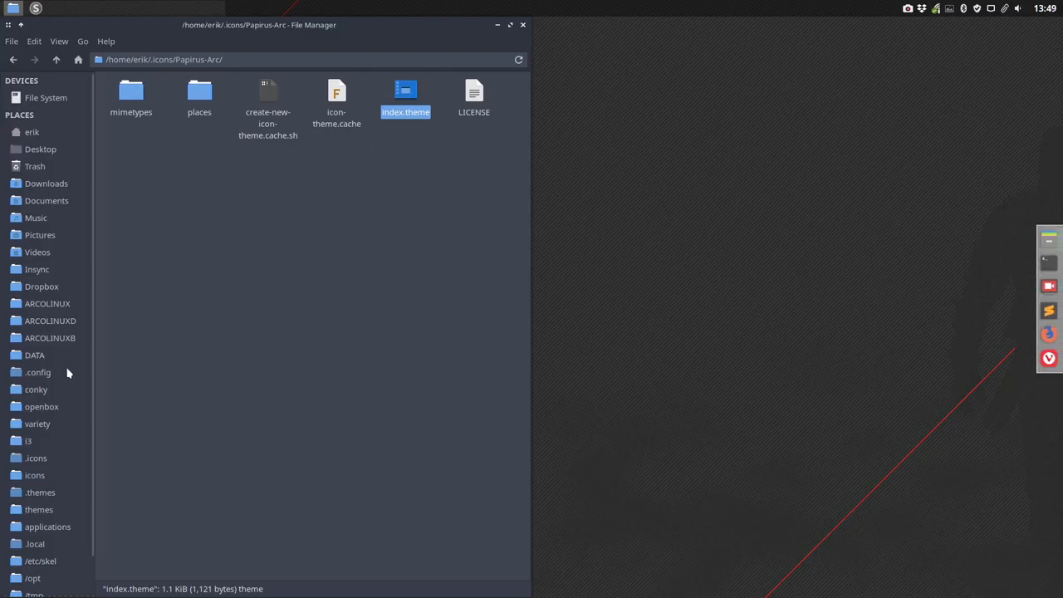
- Open Sardi's index.theme from /usr/share/icons in Sublime Text
{"action": "left_click", "coordinate": [35, 475]}
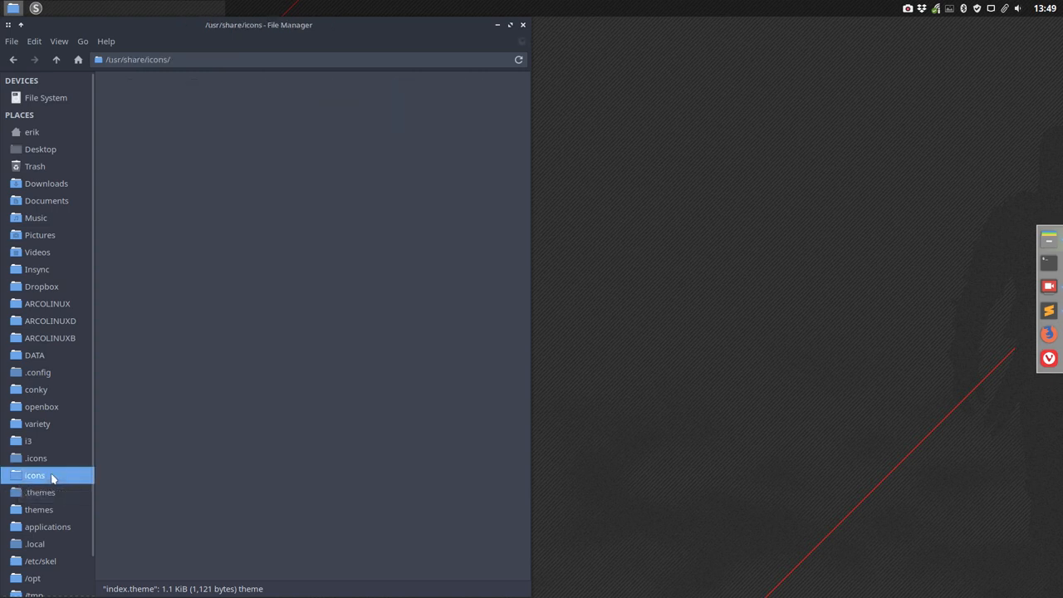
{"action": "double_click", "coordinate": [35, 475]}
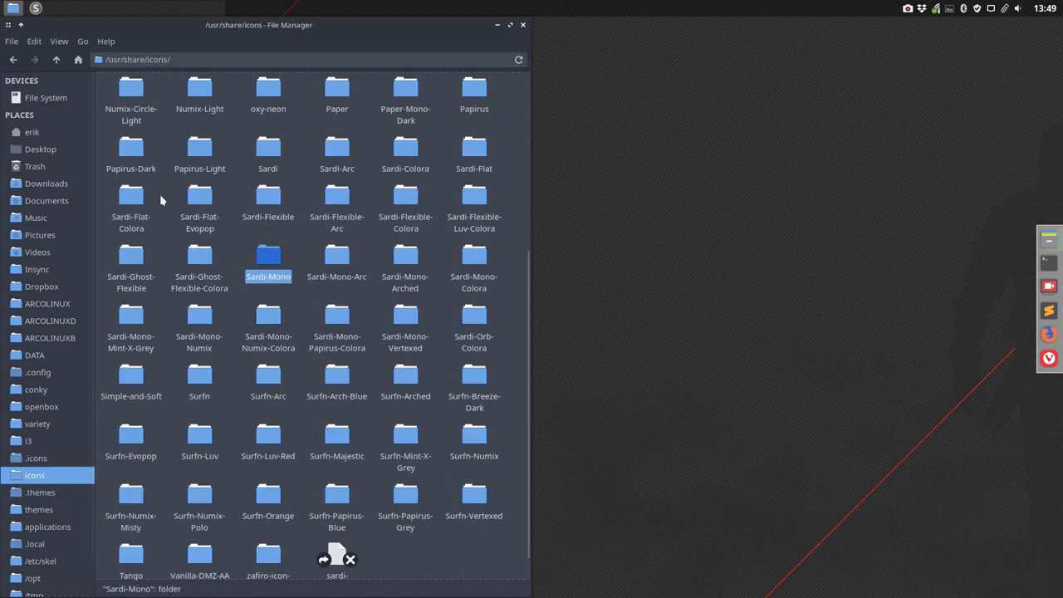
{"action": "double_click", "coordinate": [269, 148]}
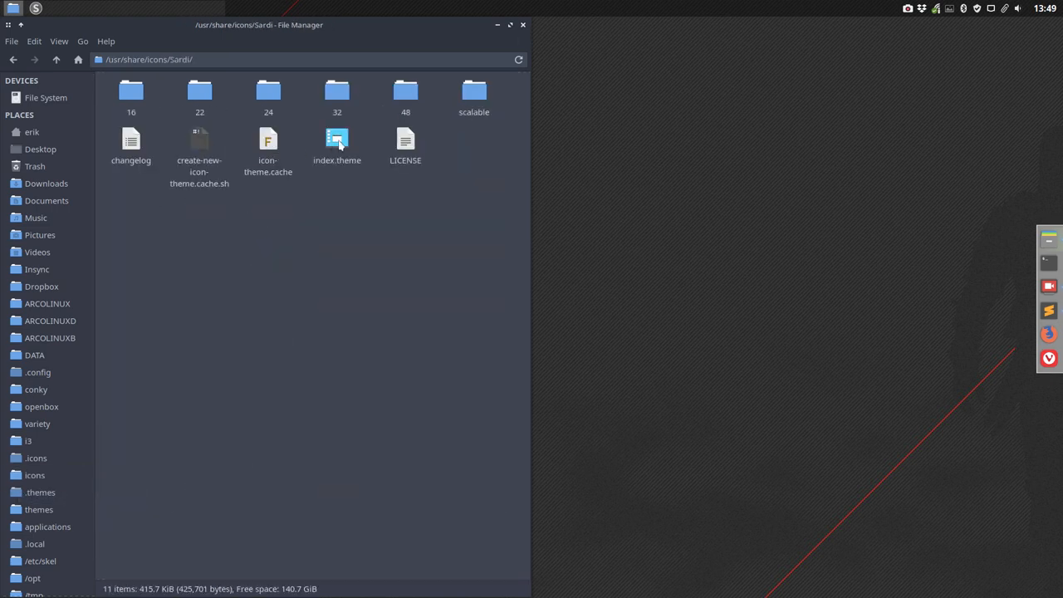
{"action": "double_click", "coordinate": [336, 147]}
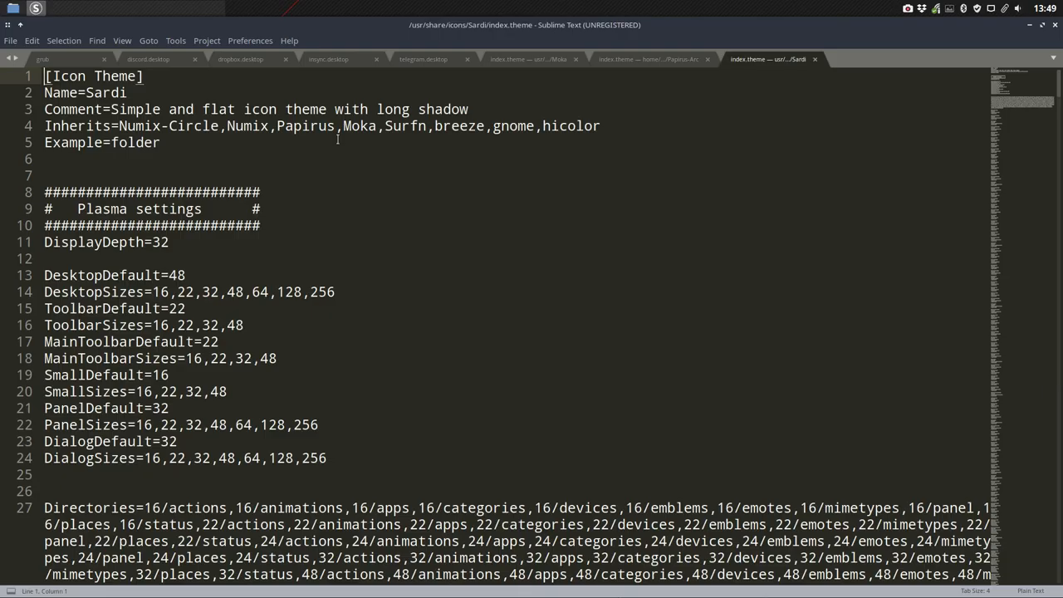
- Copy Sardi's [scalable/mimetypes] section and return to the Papirus-Arc index.theme
{"action": "scroll", "scroll_direction": "down", "scroll_amount": 3}
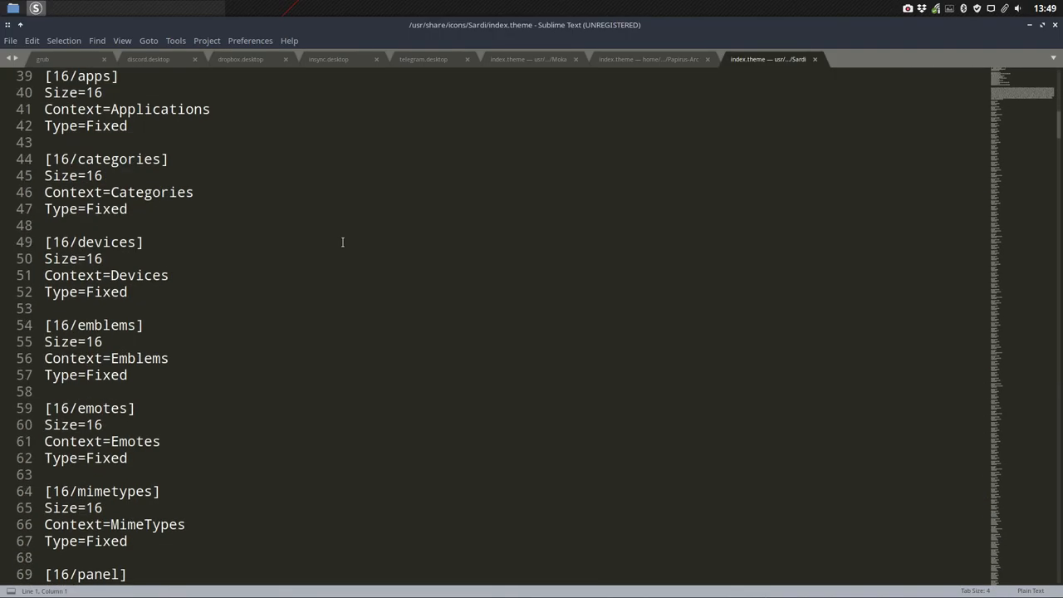
{"action": "scroll", "scroll_direction": "down", "scroll_amount": 3}
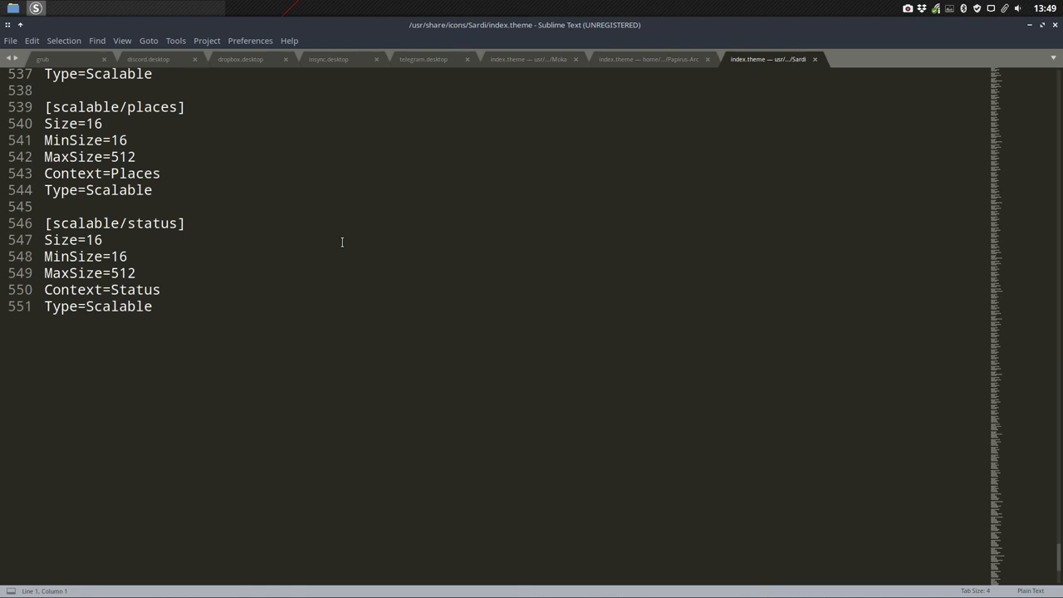
{"action": "scroll", "scroll_direction": "up", "scroll_amount": 3}
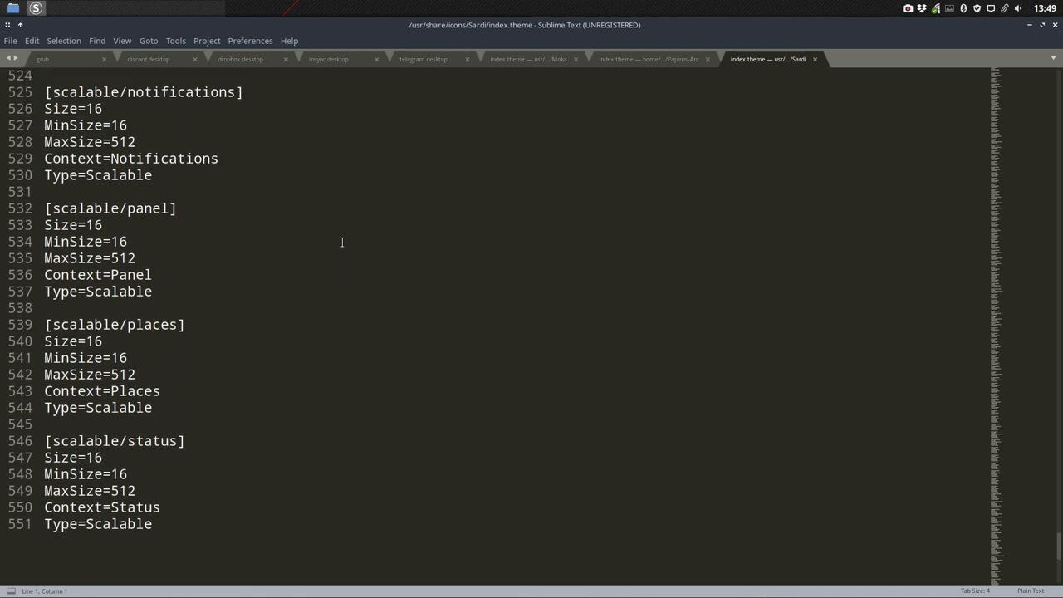
{"action": "mouse_move", "coordinate": [77, 446]}
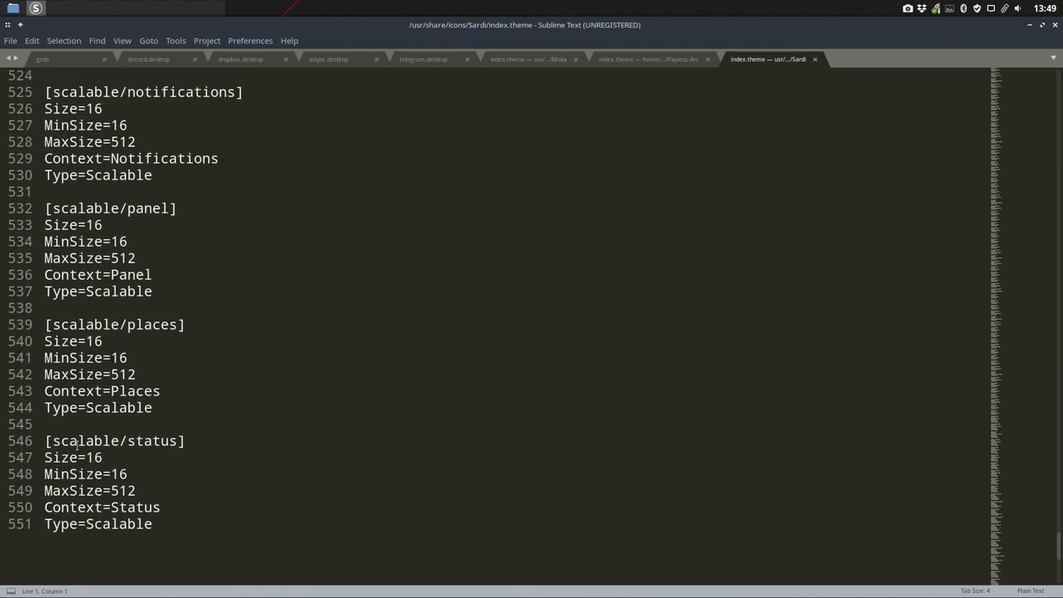
{"action": "left_click", "coordinate": [152, 407]}
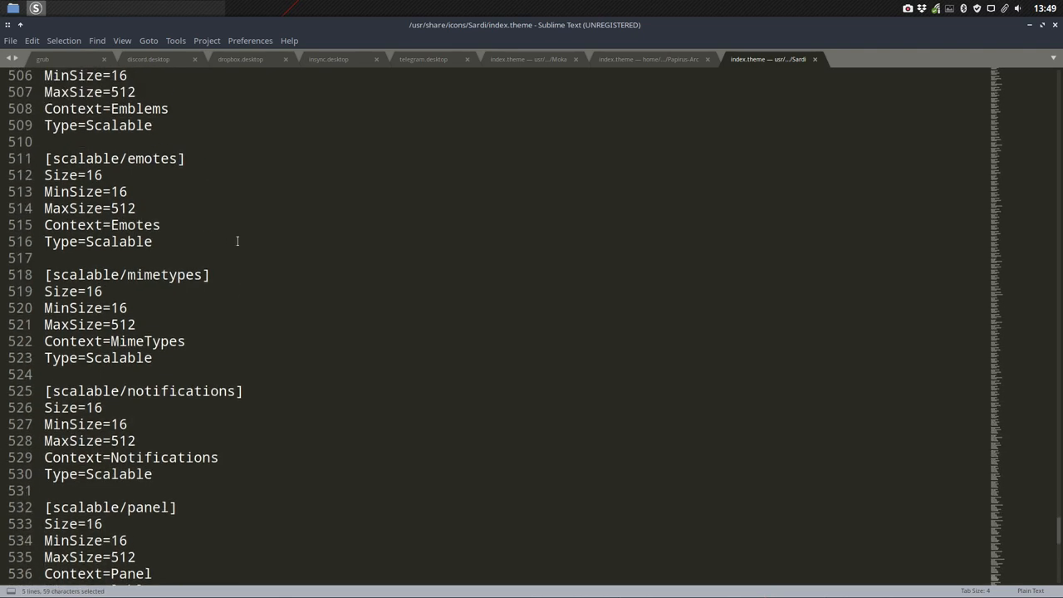
{"action": "scroll", "scroll_direction": "down", "scroll_amount": 3}
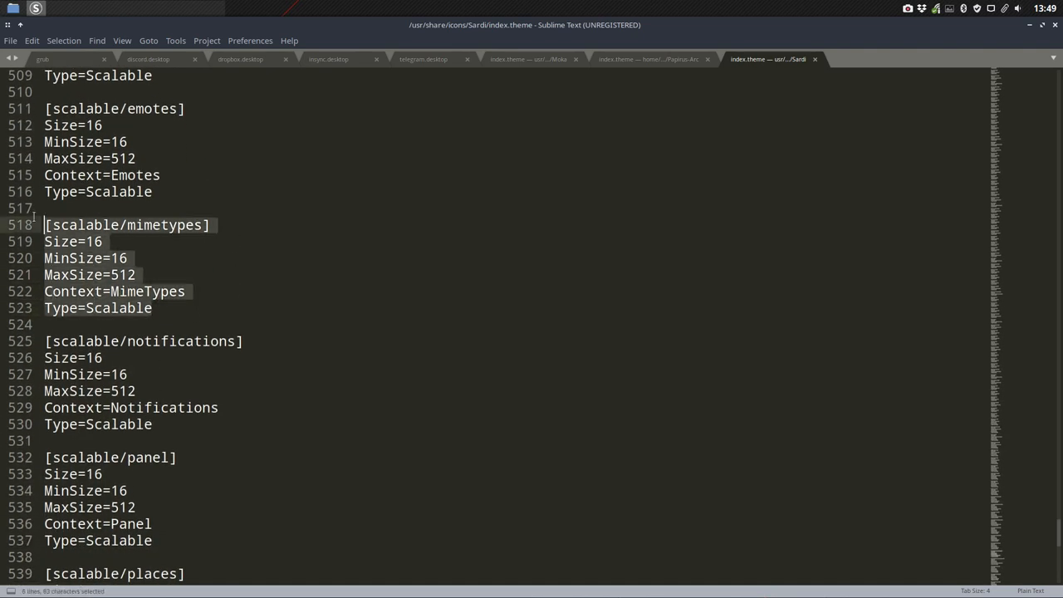
{"action": "key", "text": "ctrl+c"}
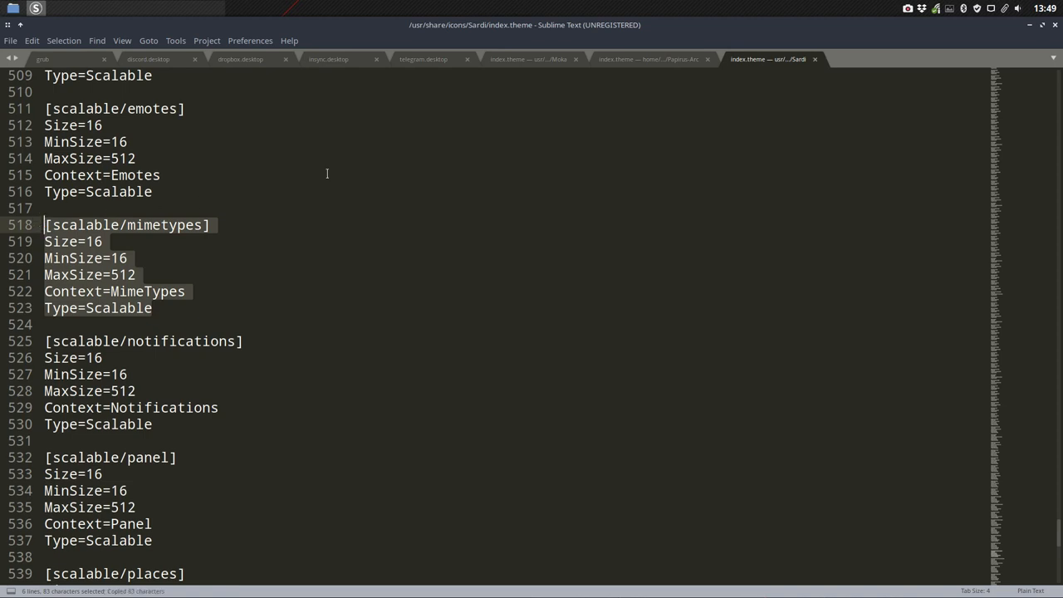
{"action": "left_click", "coordinate": [651, 60]}
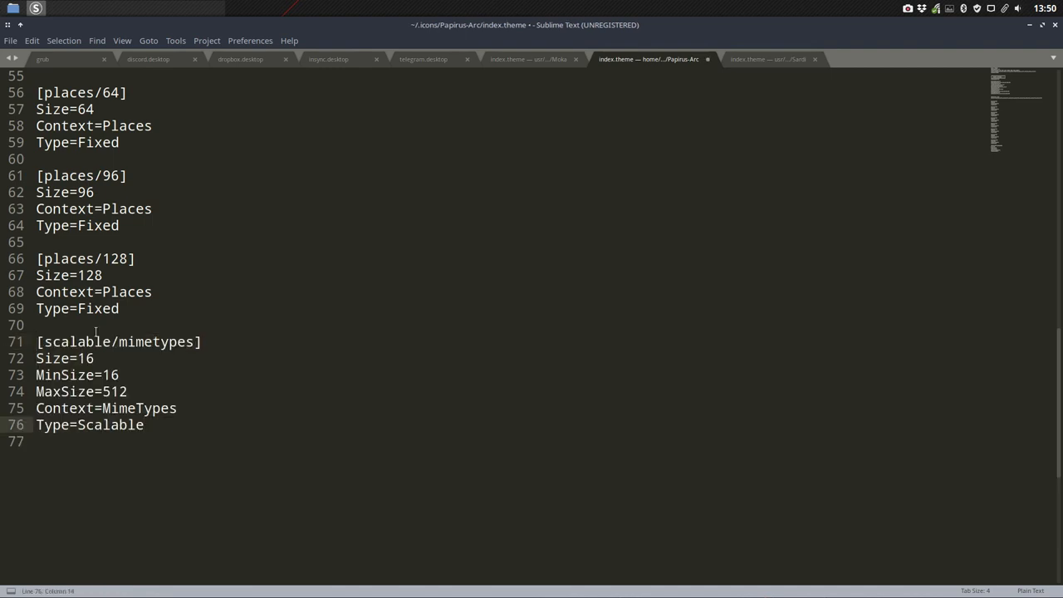
- Remove 'scalable' from the pasted header and check the Papirus-Arc folder layout in Thunar
{"action": "double_click", "coordinate": [79, 343]}
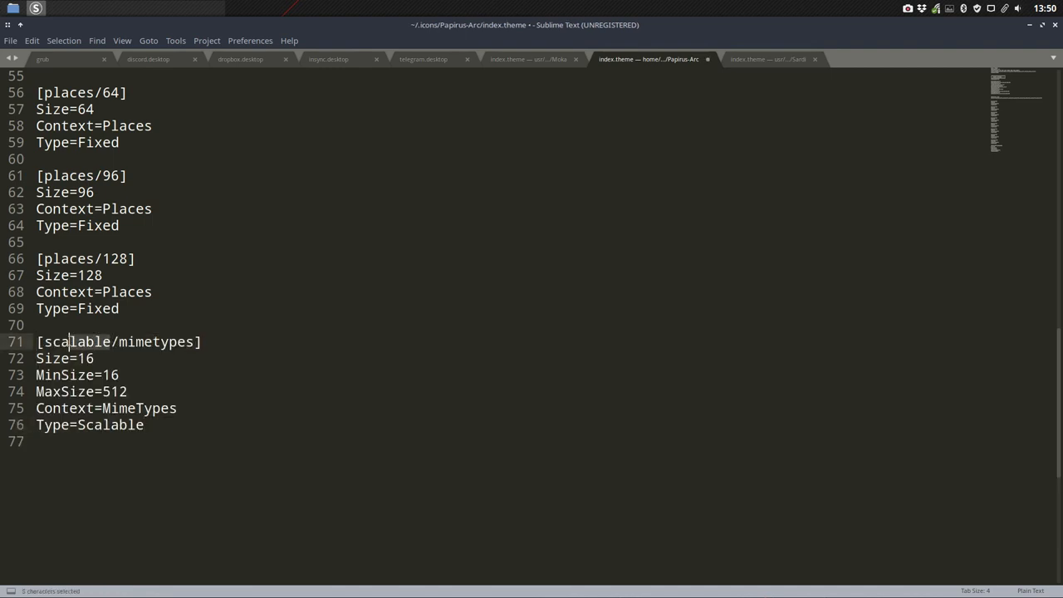
{"action": "key", "text": "Delete"}
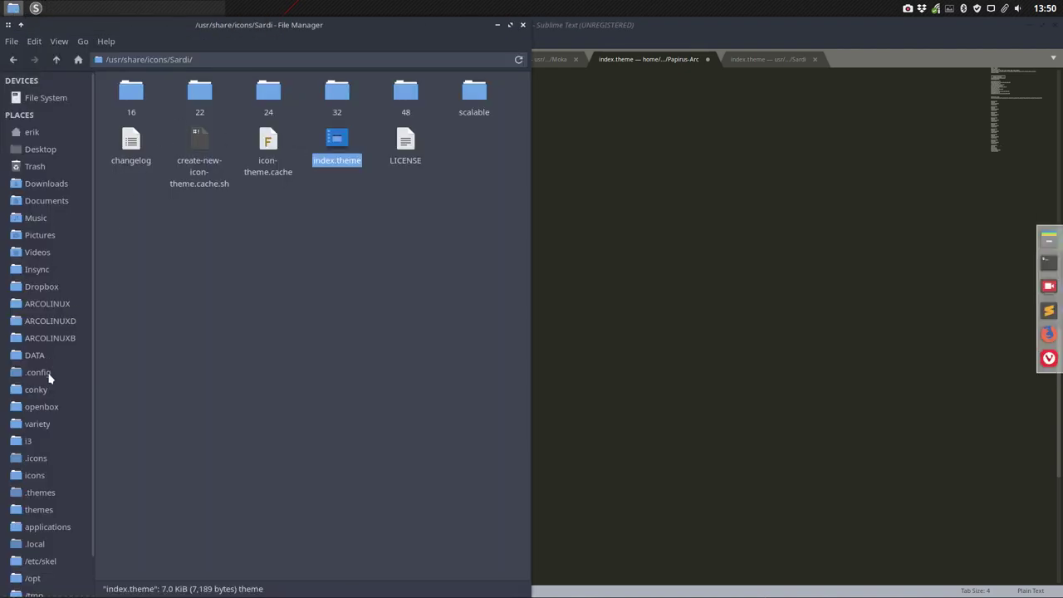
{"action": "left_click", "coordinate": [37, 458]}
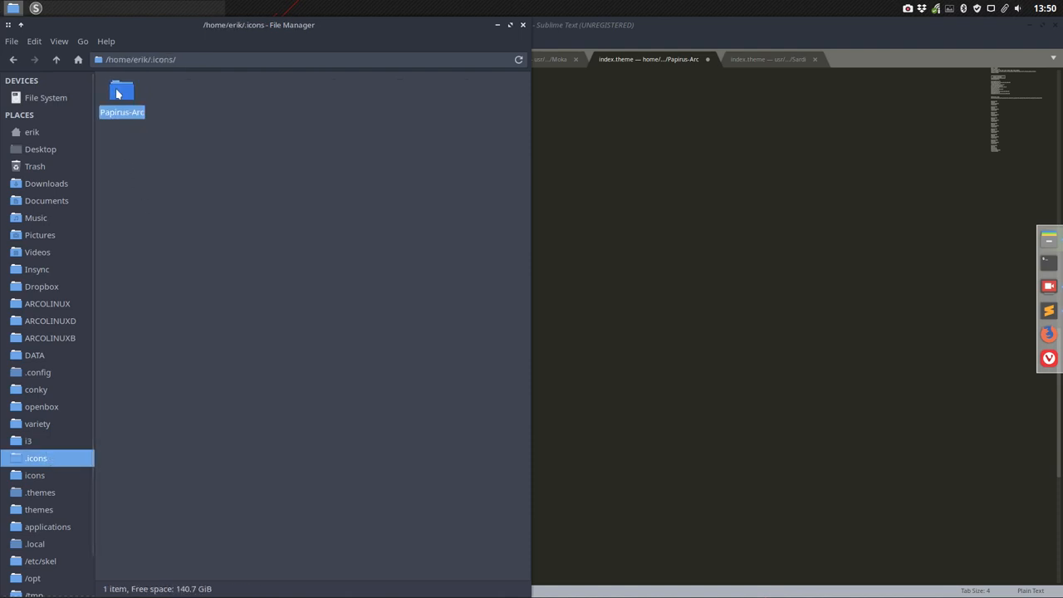
{"action": "double_click", "coordinate": [121, 91]}
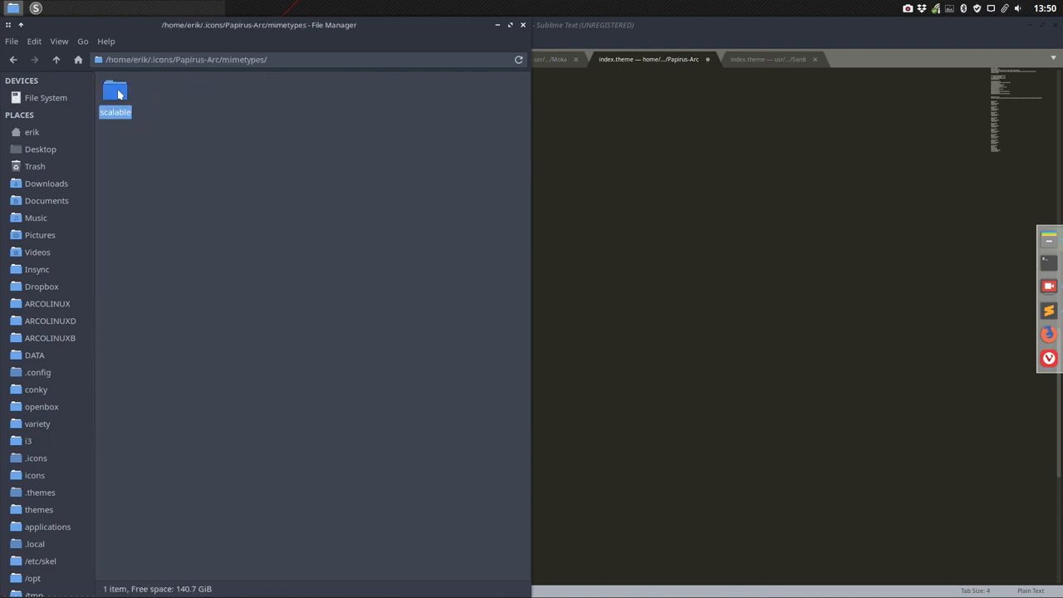
{"action": "left_click", "coordinate": [57, 59]}
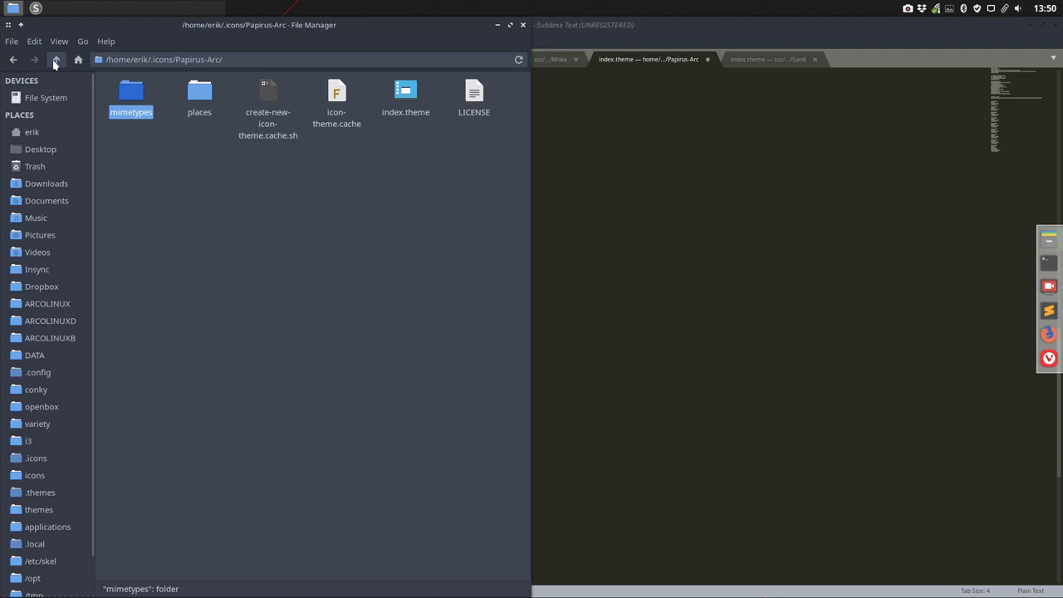
{"action": "left_click", "coordinate": [648, 60]}
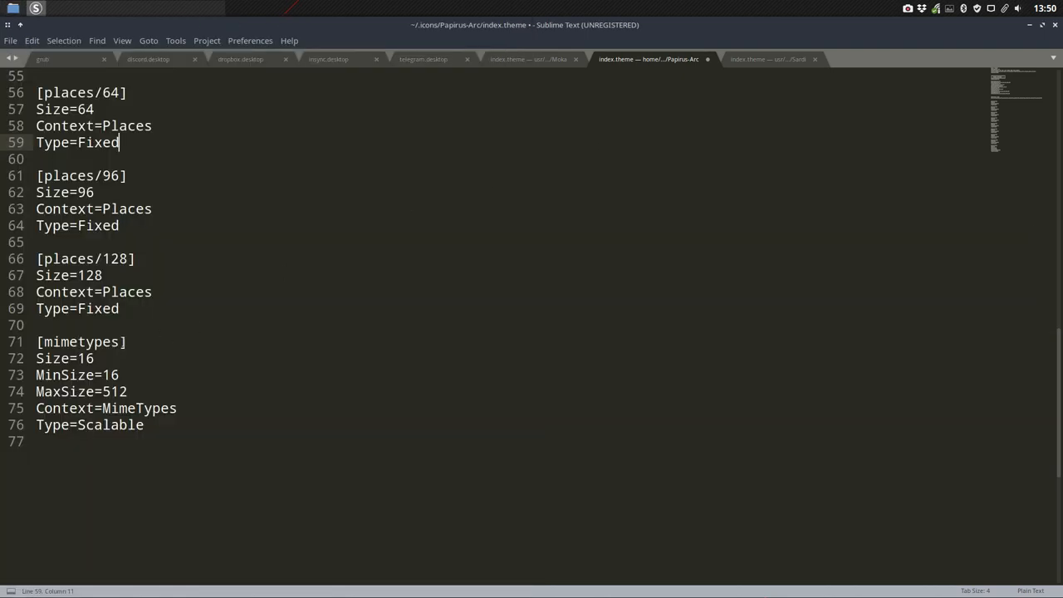
- Complete the header as [mimetypes/scalable], check the Size/MinSize lines and save index.theme
{"action": "type", "text": "/s"}
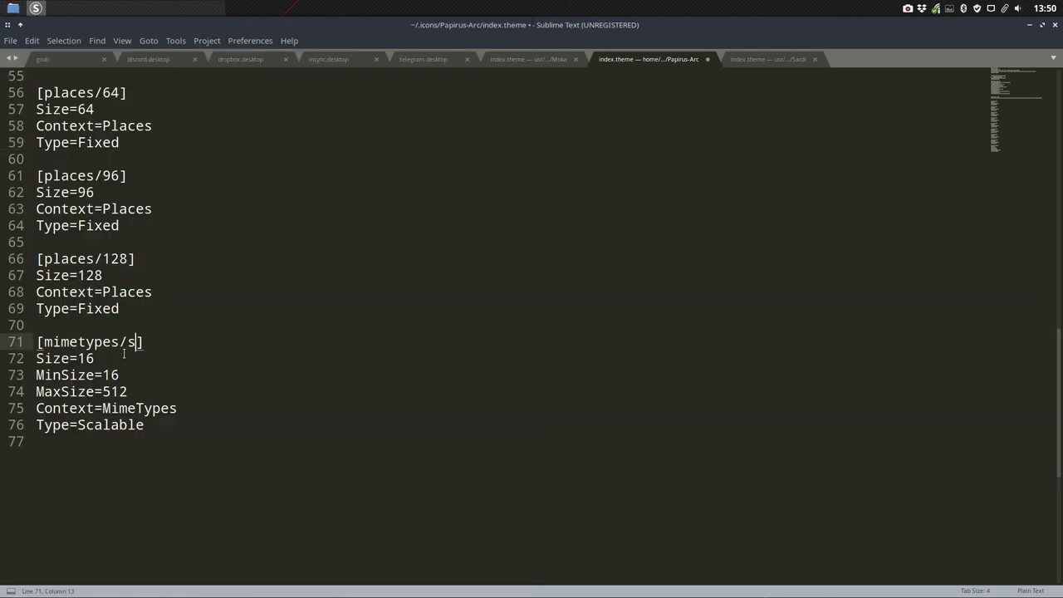
{"action": "type", "text": "cl"}
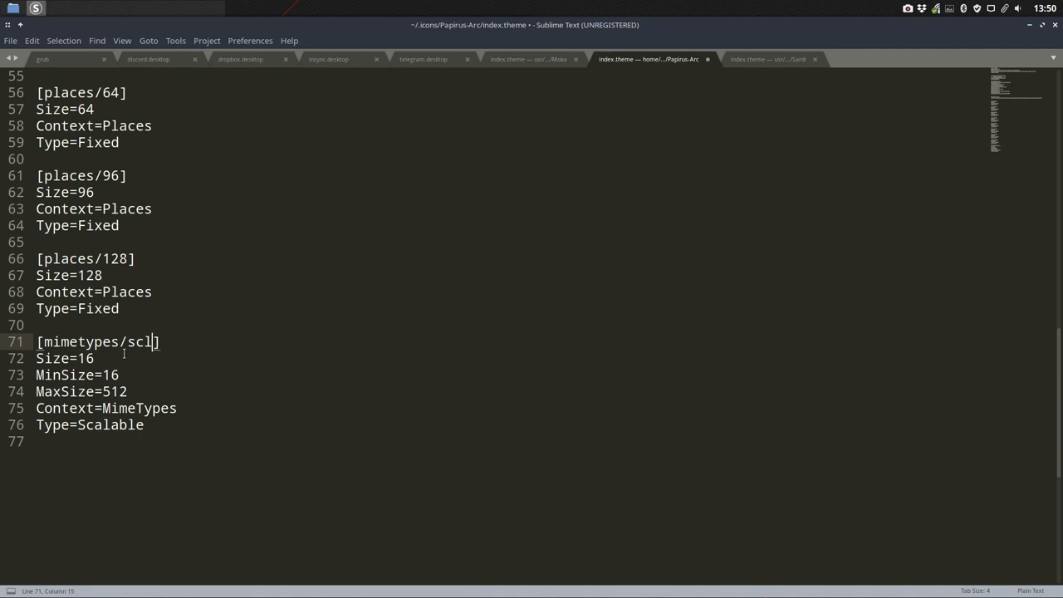
{"action": "type", "text": "ala"}
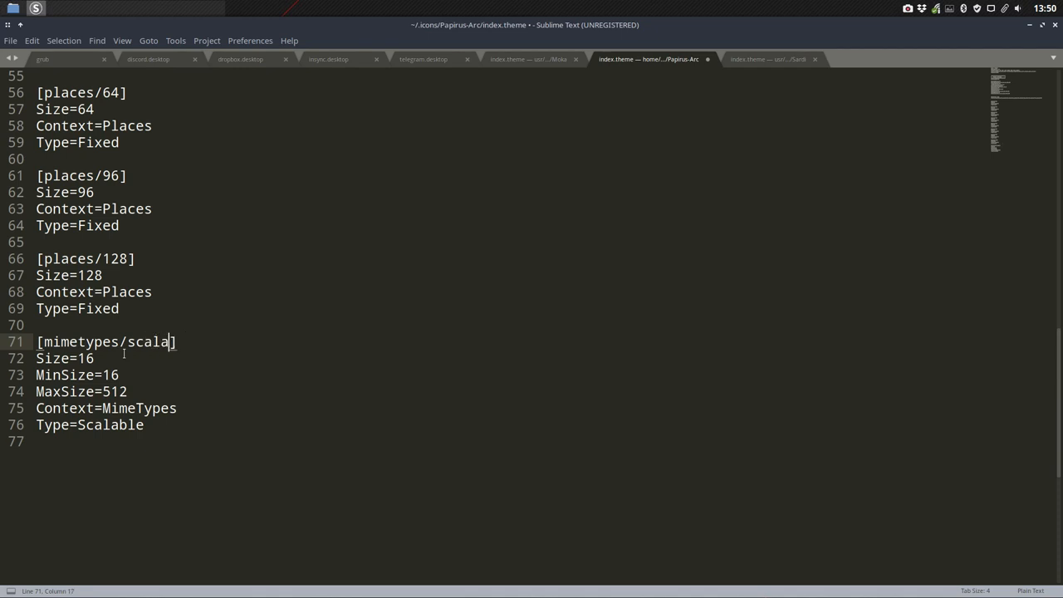
{"action": "type", "text": "ble"}
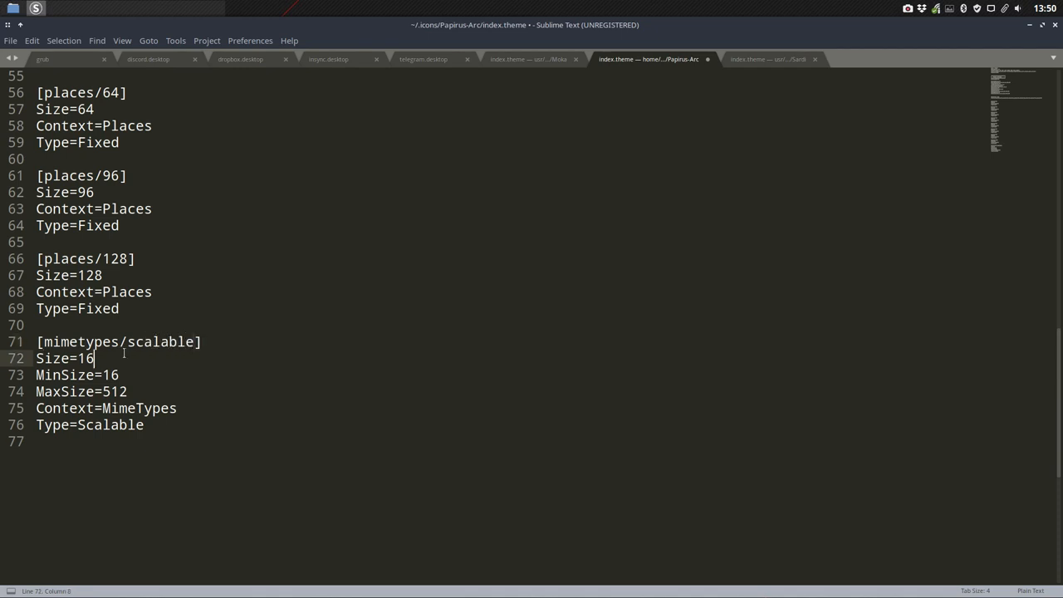
{"action": "mouse_move", "coordinate": [116, 359]}
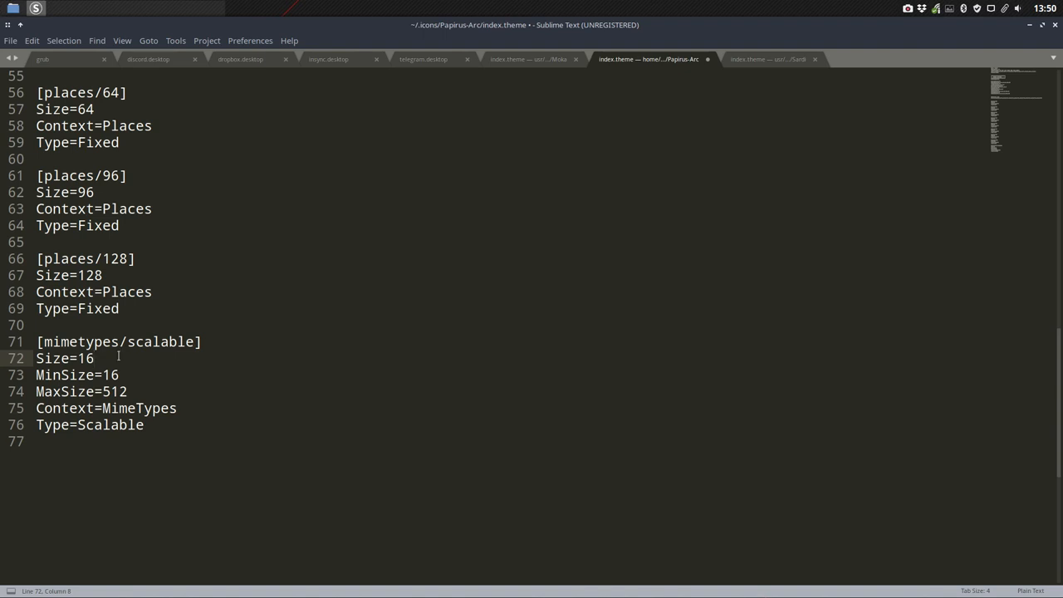
{"action": "left_click", "coordinate": [120, 376]}
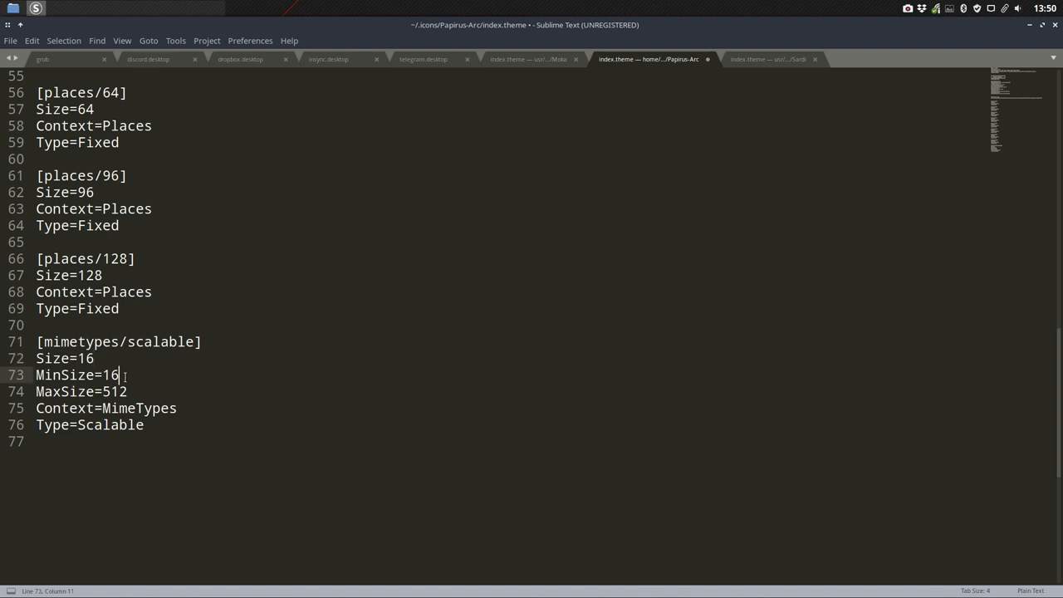
{"action": "left_click", "coordinate": [133, 392]}
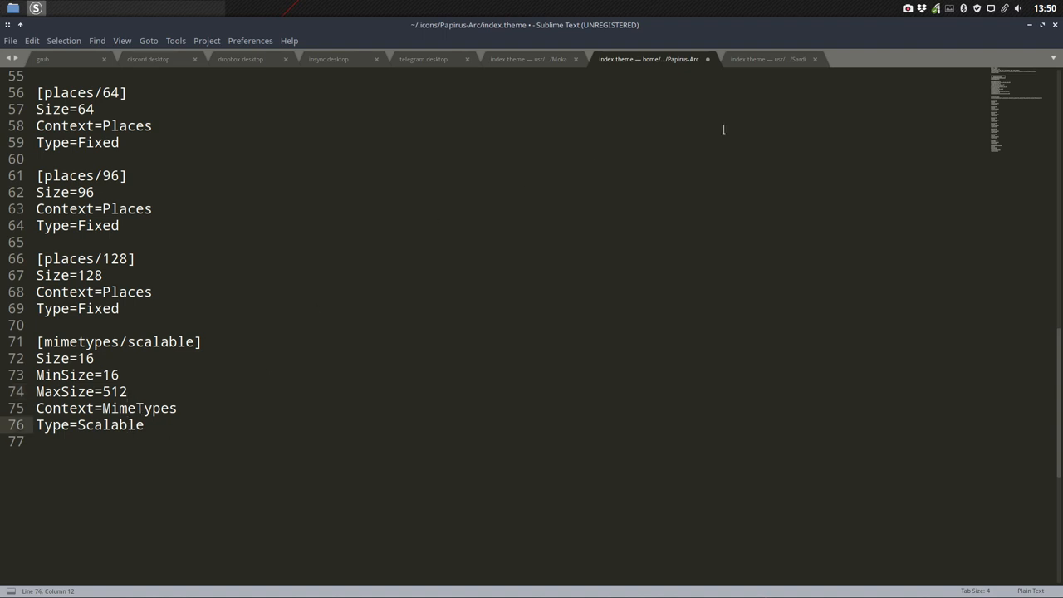
{"action": "key", "text": "ctrl+s"}
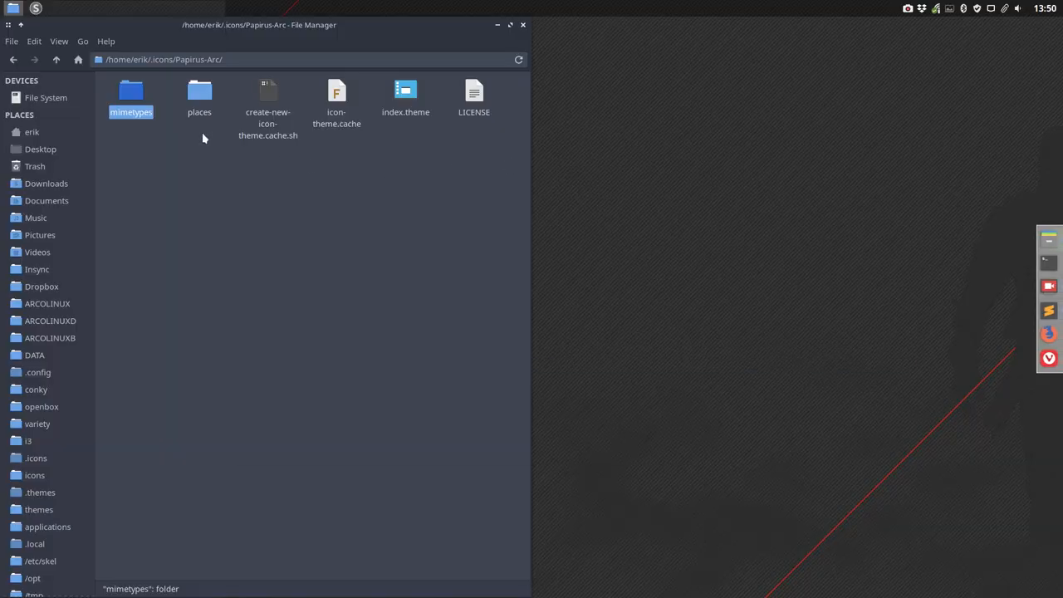
{"action": "double_click", "coordinate": [129, 92]}
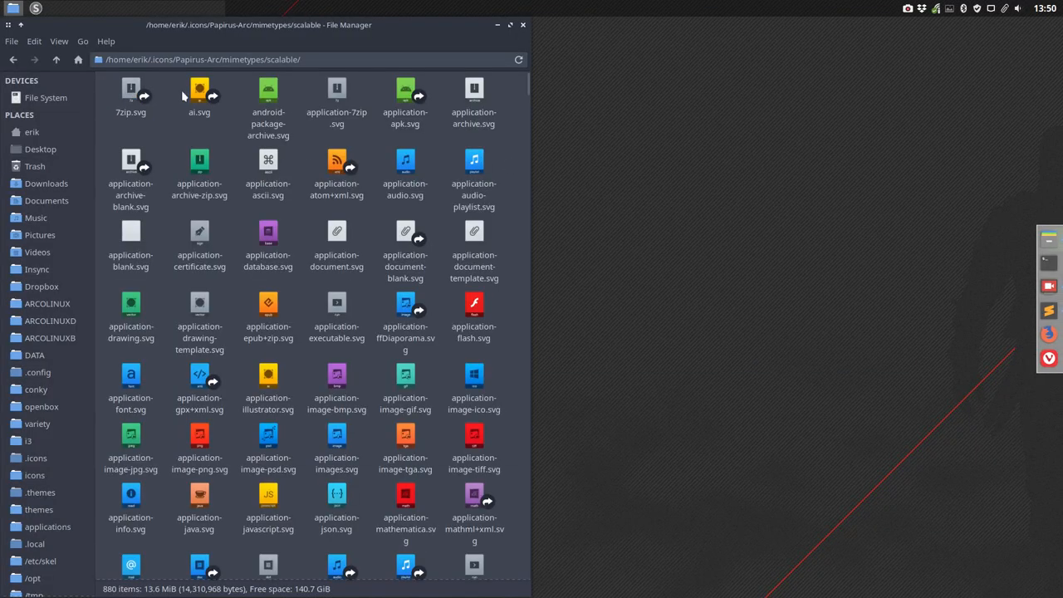
{"action": "right_click", "coordinate": [200, 174]}
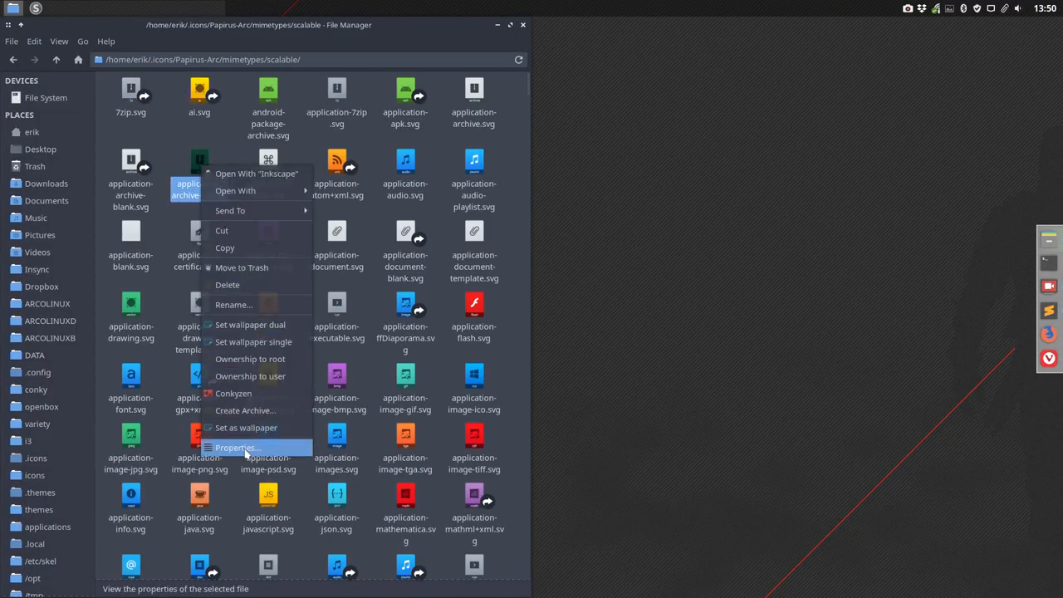
{"action": "left_click", "coordinate": [236, 448]}
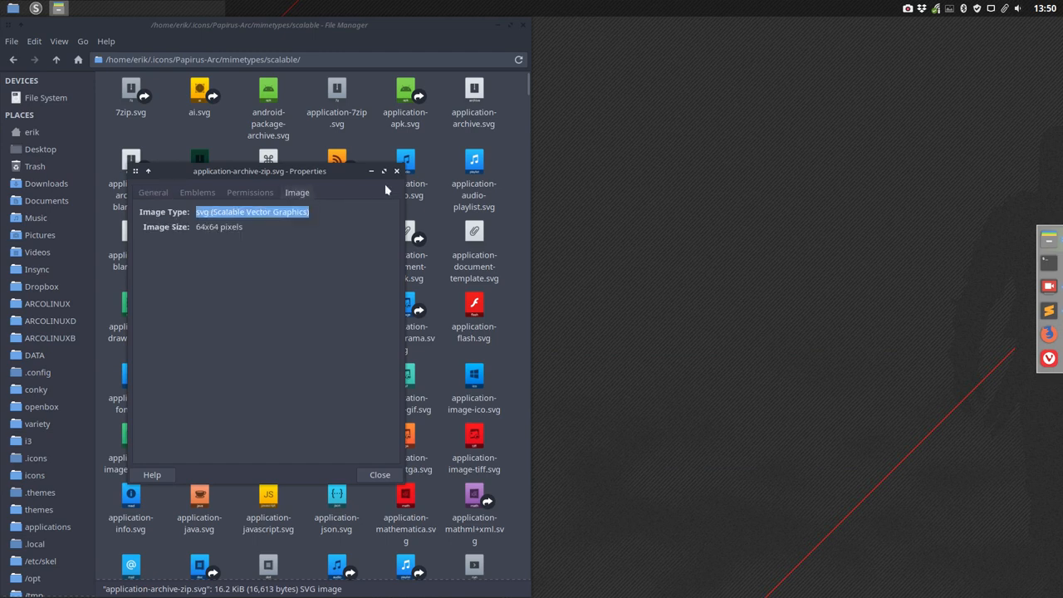
{"action": "left_click", "coordinate": [379, 475]}
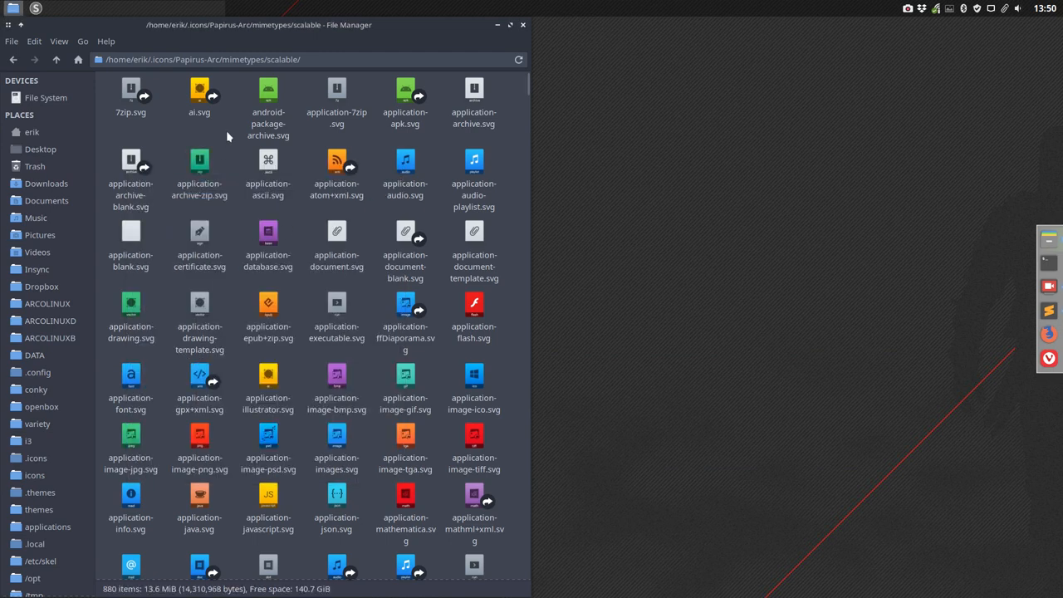
{"action": "left_click", "coordinate": [56, 60]}
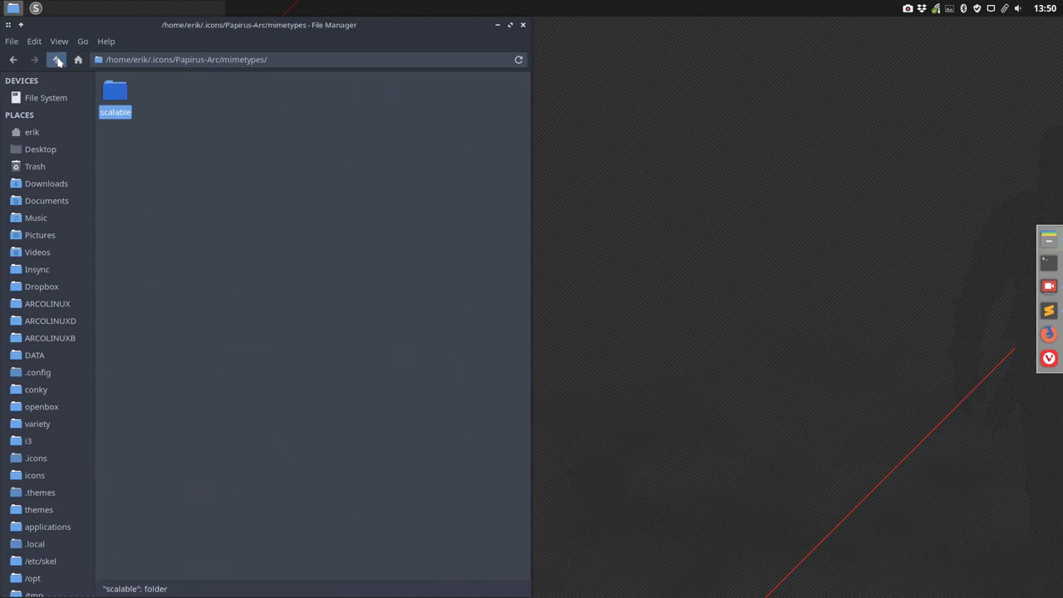
{"action": "left_click", "coordinate": [56, 60]}
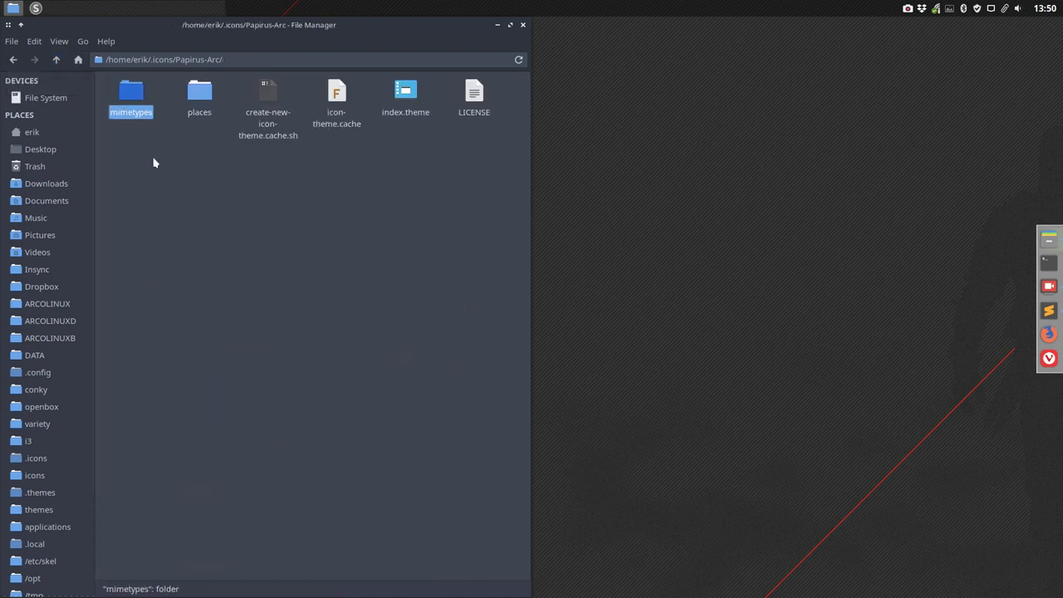
{"action": "mouse_move", "coordinate": [518, 111]}
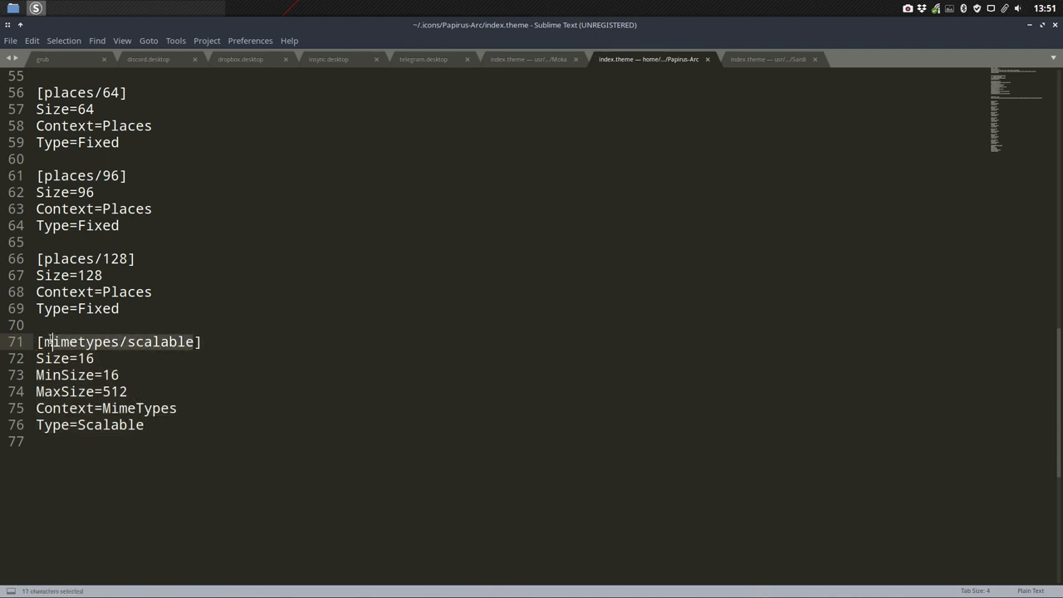
- Append ',mimetypes/scalable' to the Directories= line and save index.theme
{"action": "key", "text": "ctrl+c"}
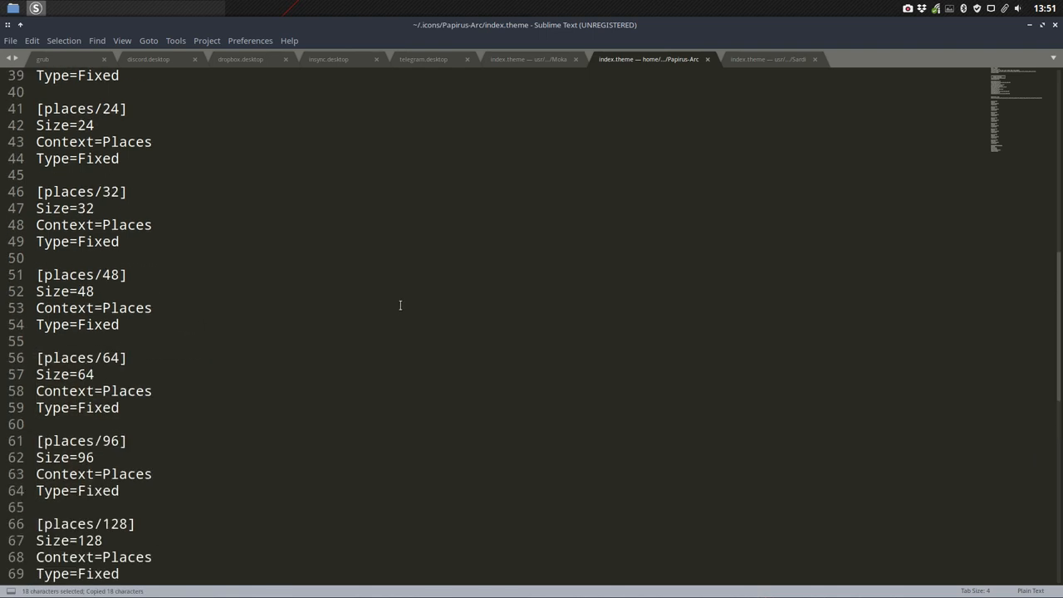
{"action": "scroll", "scroll_direction": "up", "scroll_amount": 3}
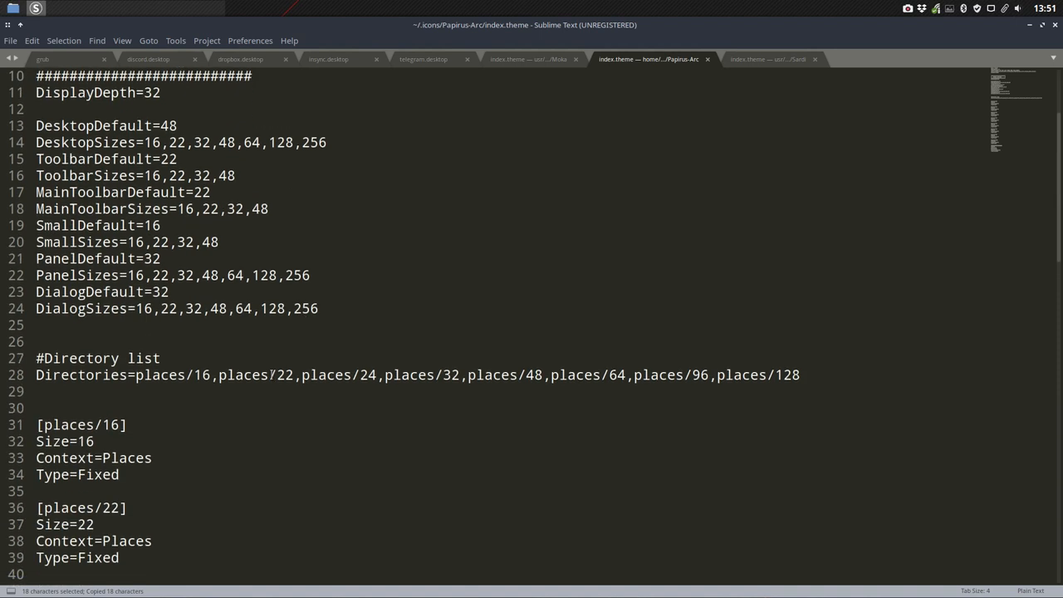
{"action": "left_click", "coordinate": [862, 375]}
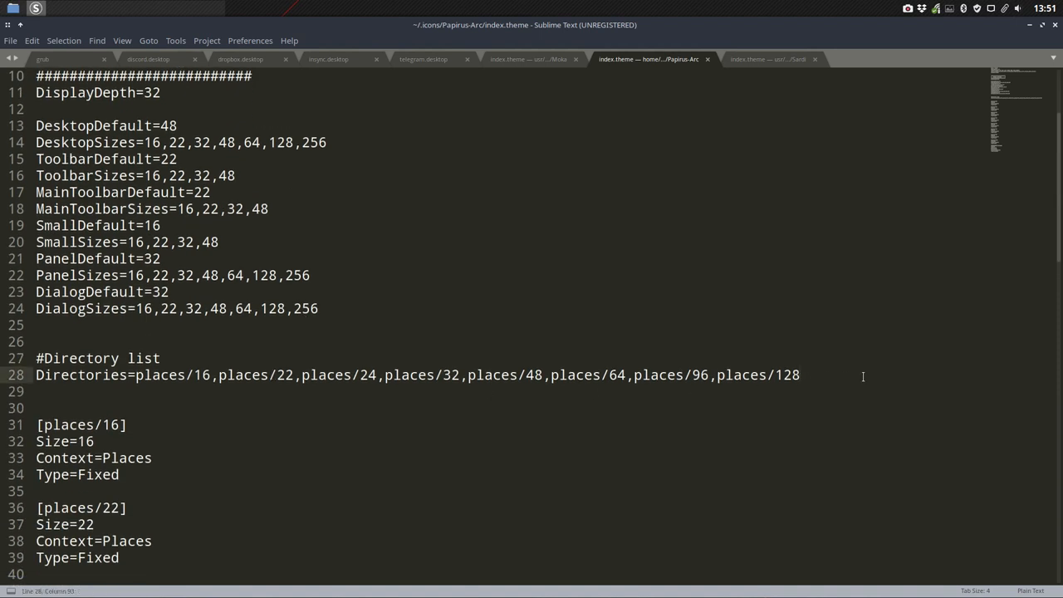
{"action": "type", "text": ",mimetypes/scalable"}
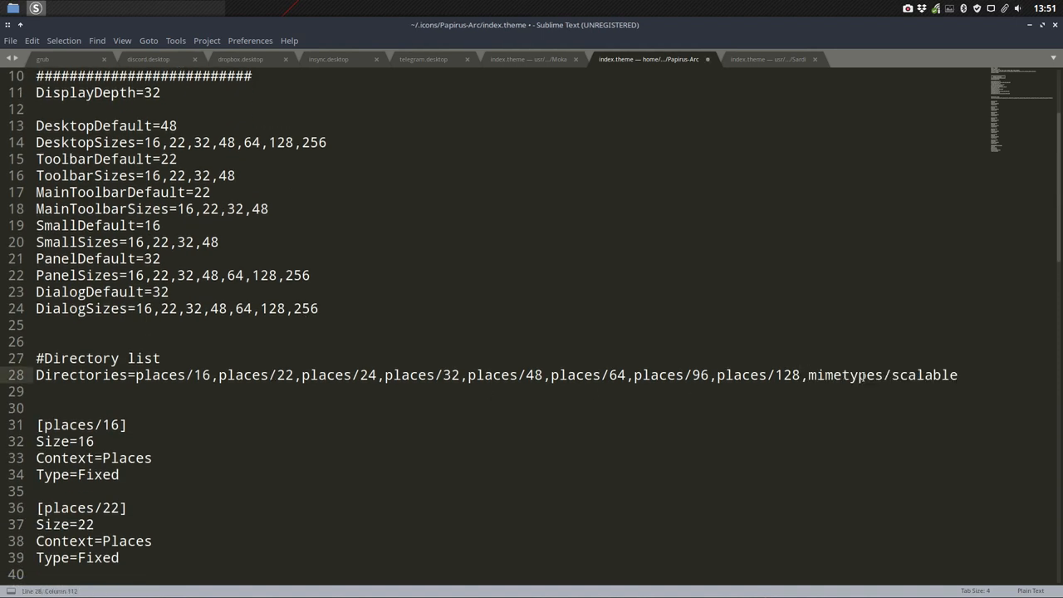
{"action": "left_click", "coordinate": [787, 375]}
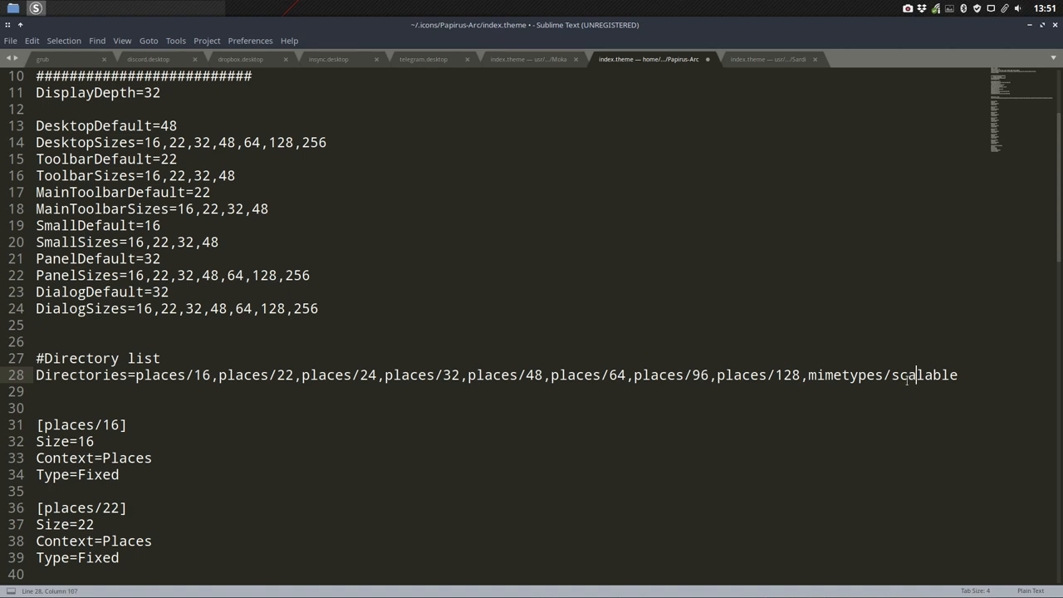
{"action": "key", "text": "ctrl+s"}
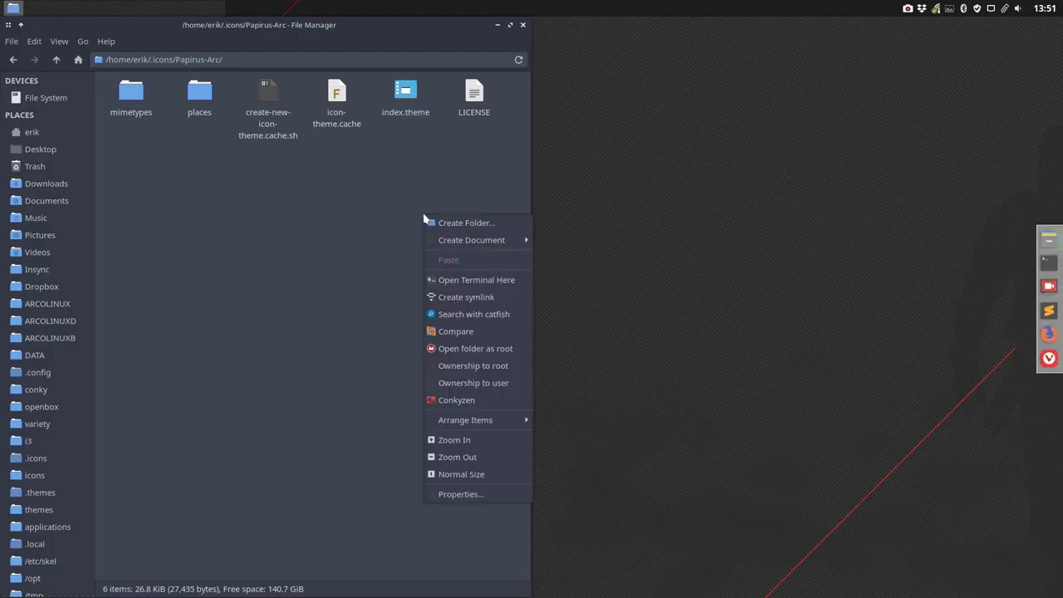
- Run ./create-new-icon-theme.cache.sh in a terminal from the Papirus-Arc folder, then close it
{"action": "left_click", "coordinate": [476, 279]}
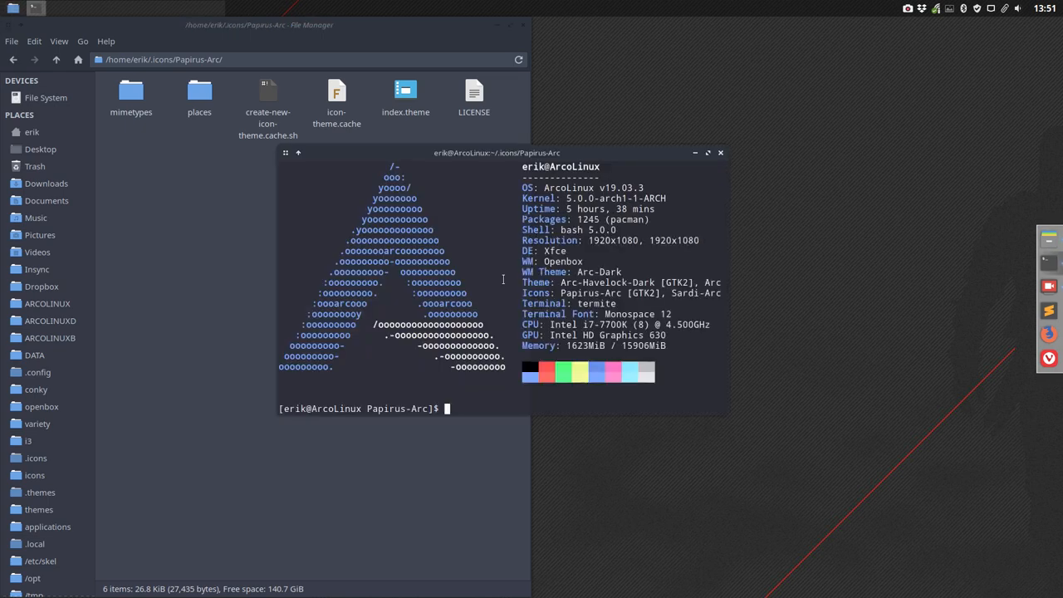
{"action": "type", "text": ".c"}
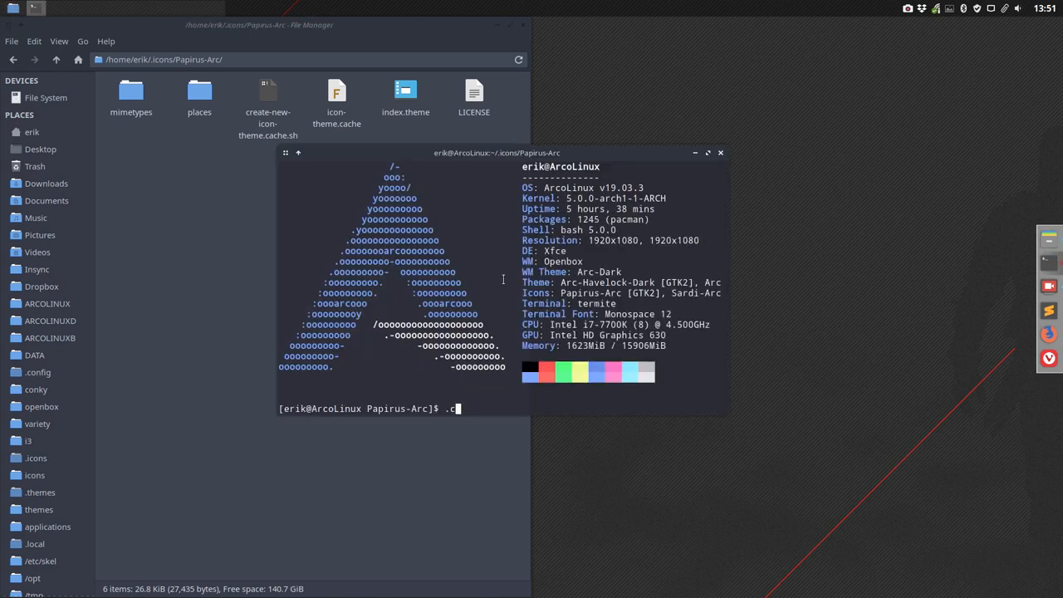
{"action": "key", "text": "Return"}
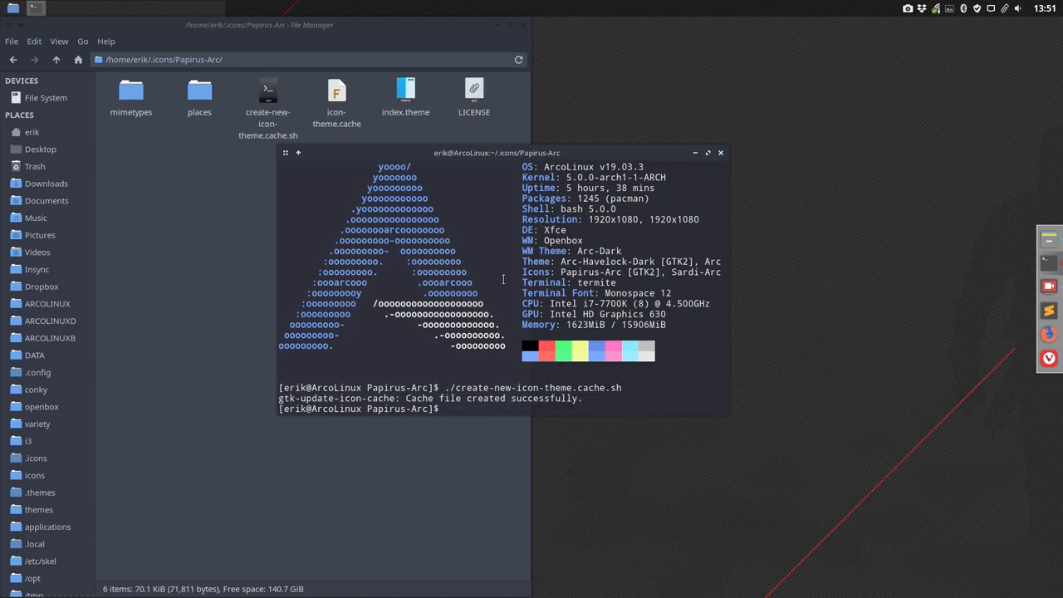
{"action": "left_click", "coordinate": [721, 153]}
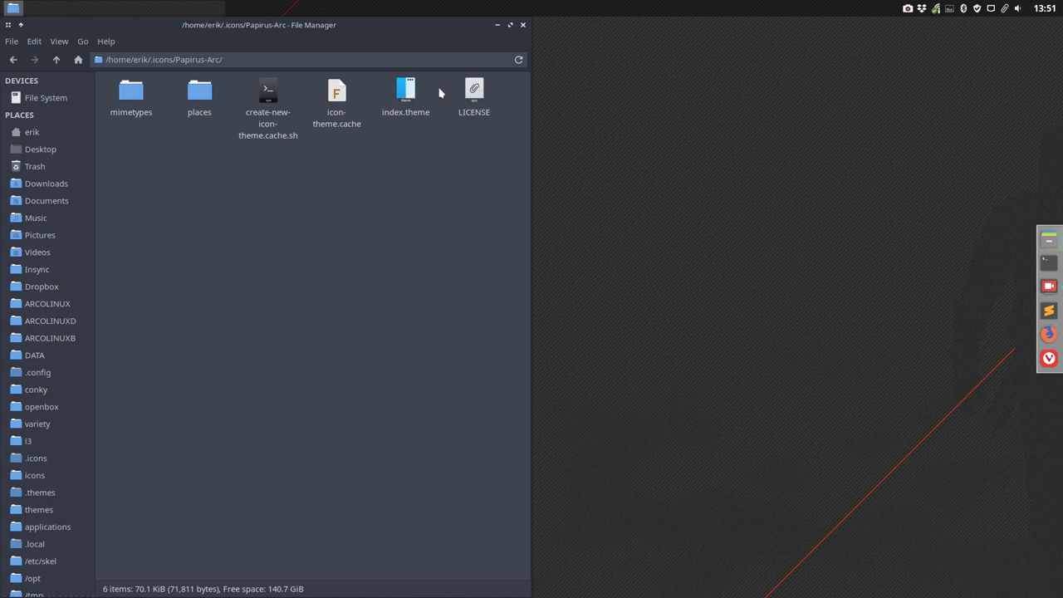
{"action": "mouse_move", "coordinate": [412, 140]}
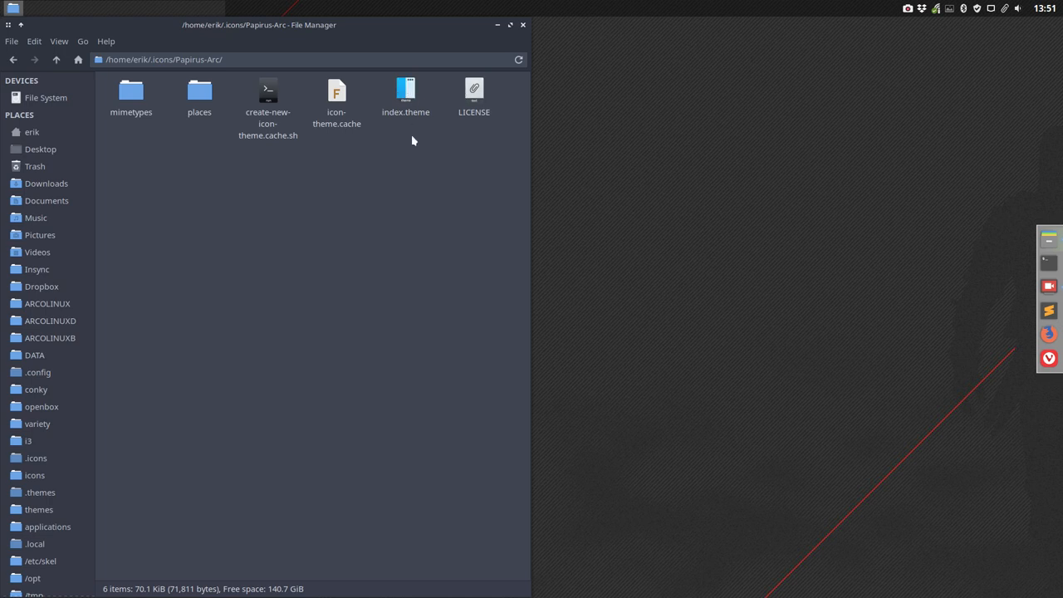
- Go to /home/erik and scroll through its hidden files and folders
{"action": "left_click", "coordinate": [32, 133]}
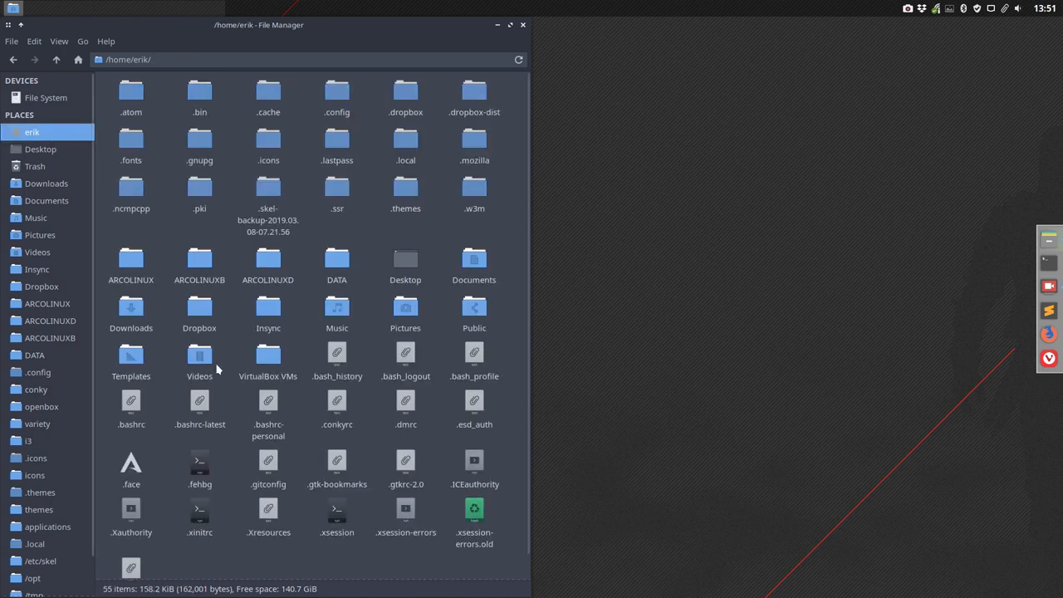
{"action": "scroll", "scroll_direction": "down", "scroll_amount": 3}
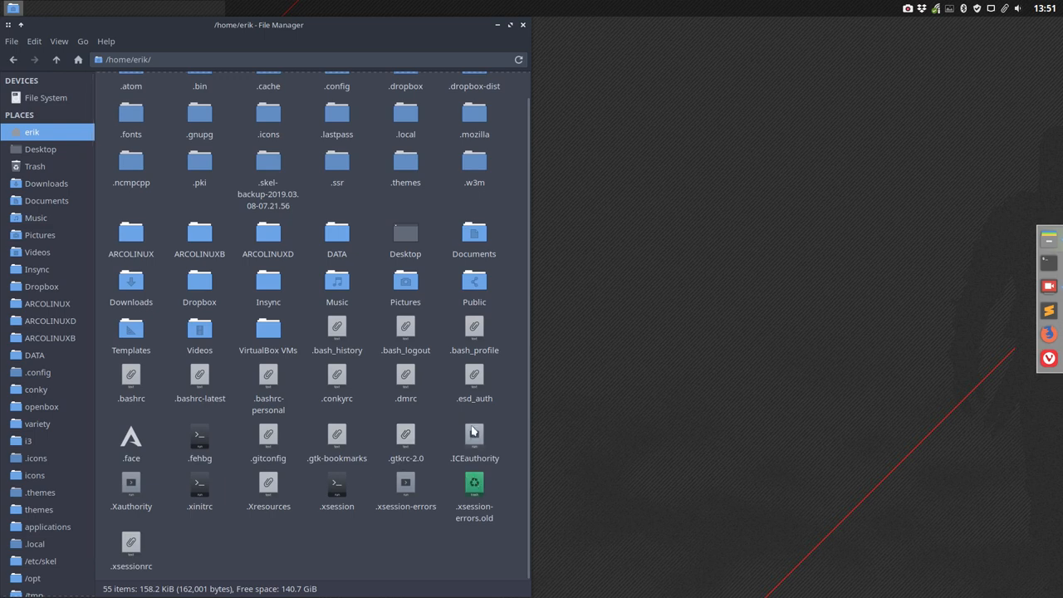
{"action": "mouse_move", "coordinate": [325, 531]}
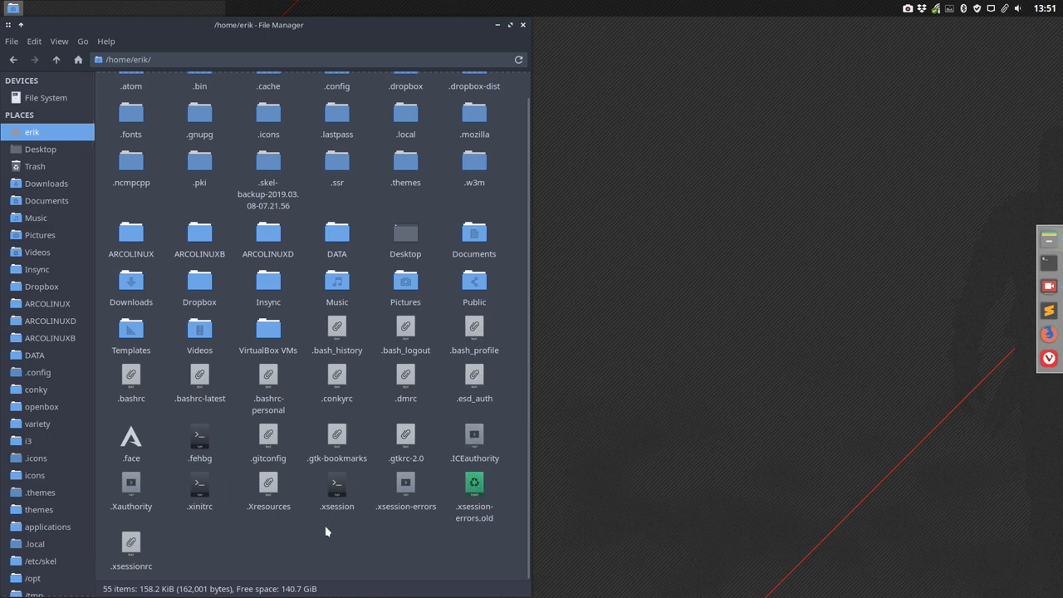
{"action": "mouse_move", "coordinate": [314, 528]}
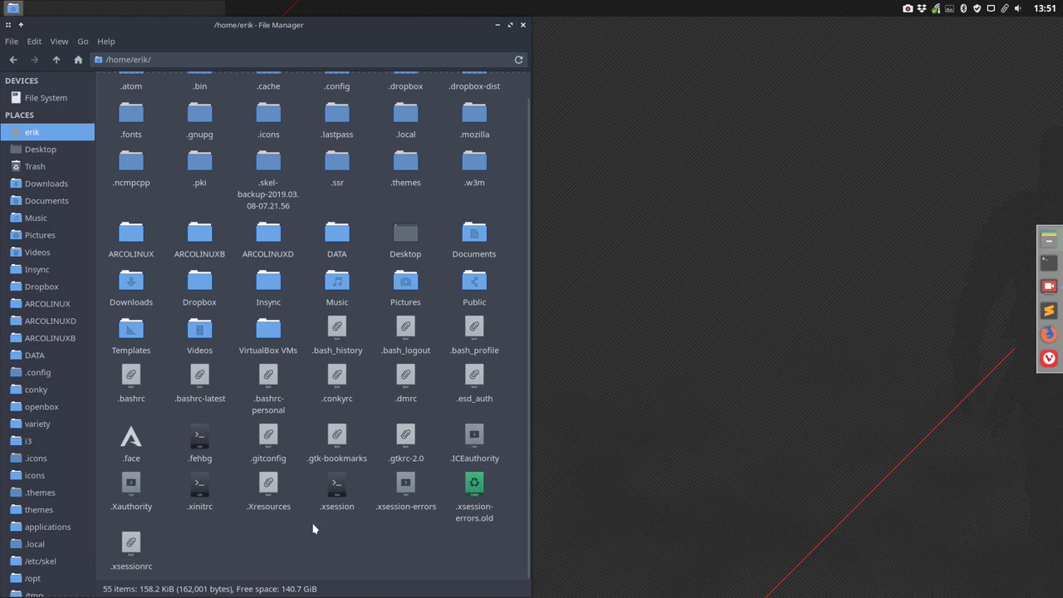
{"action": "mouse_move", "coordinate": [60, 279]}
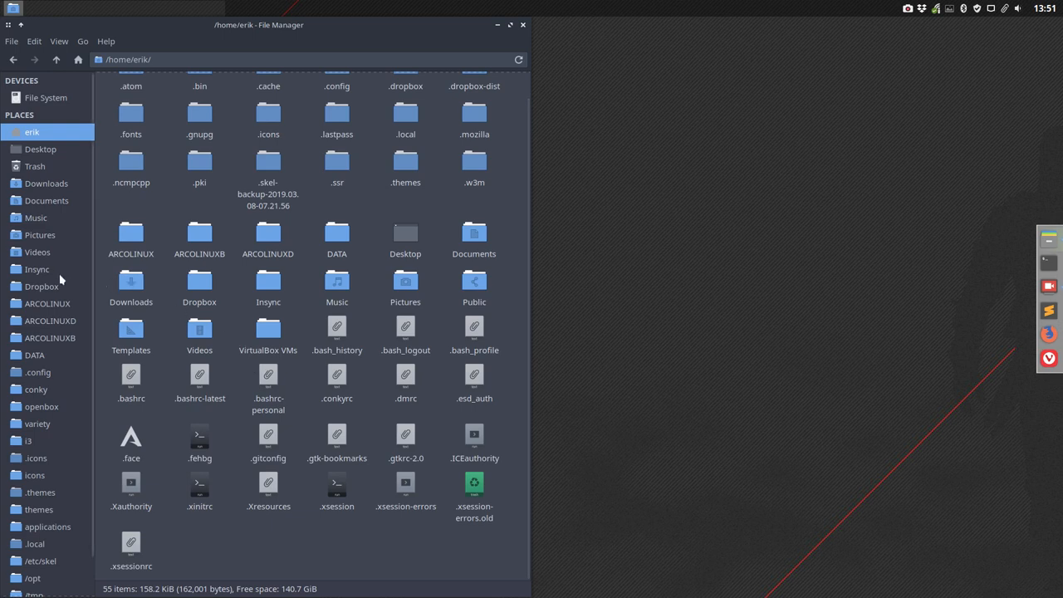
{"action": "mouse_move", "coordinate": [42, 286]}
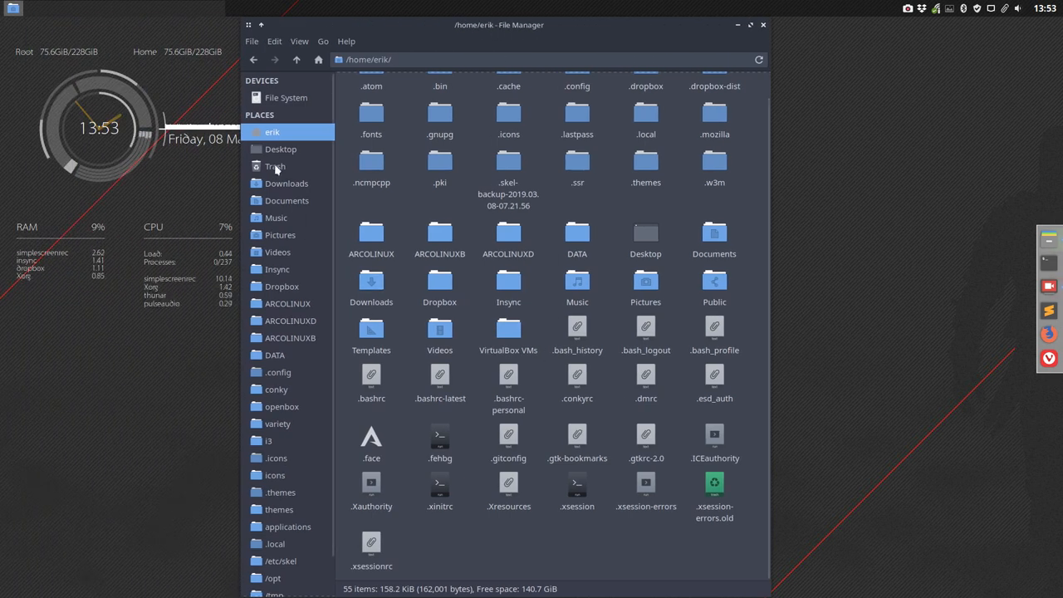
{"action": "mouse_move", "coordinate": [539, 495]}
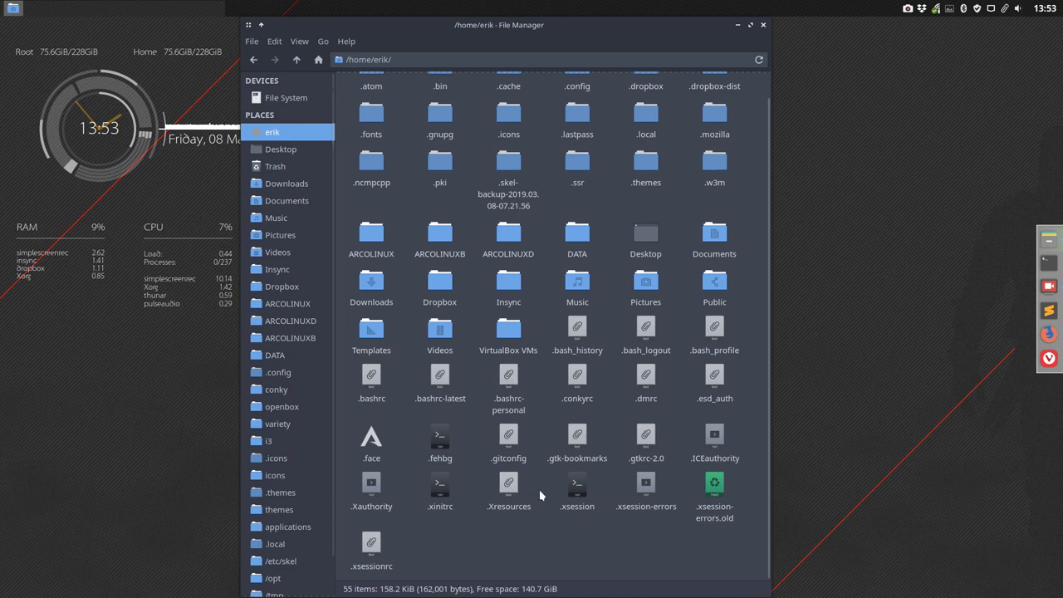
{"action": "mouse_move", "coordinate": [704, 334]}
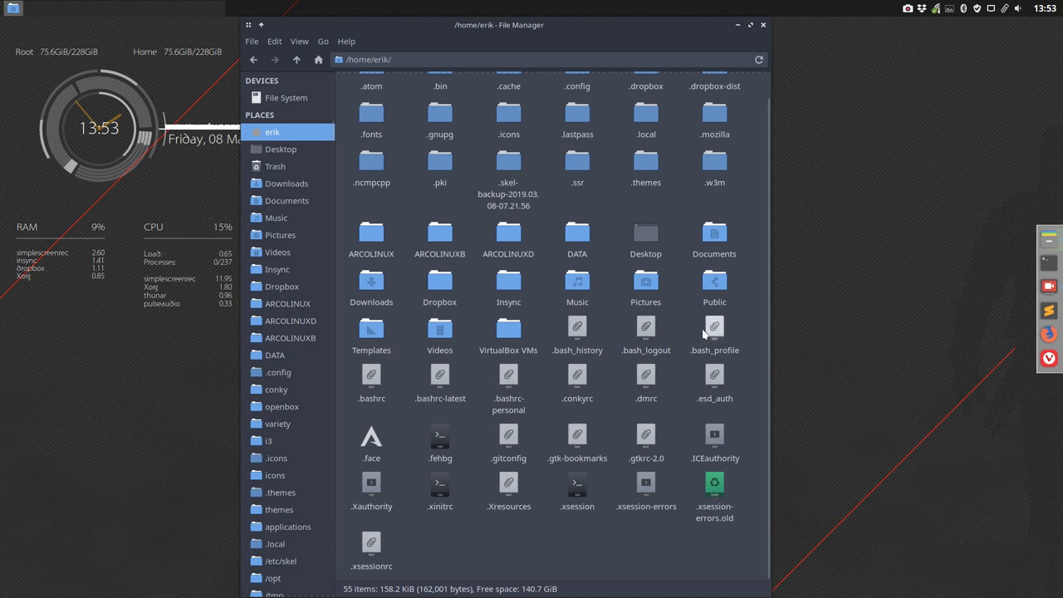
{"action": "mouse_move", "coordinate": [442, 554]}
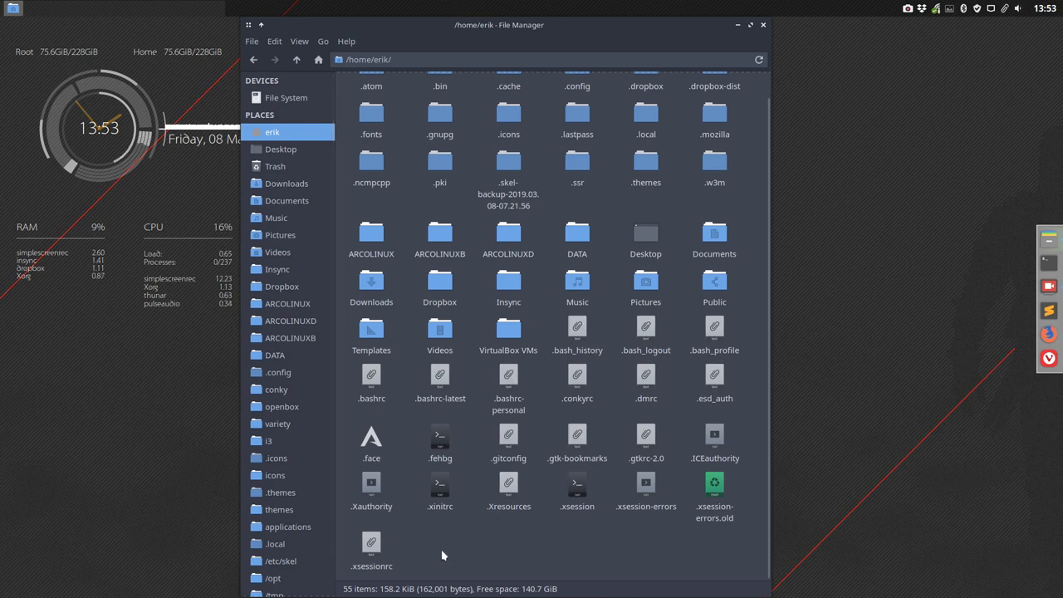
- Browse the conky, arcolinux-logo, catfish and variety folders inside .config
{"action": "left_click", "coordinate": [275, 389]}
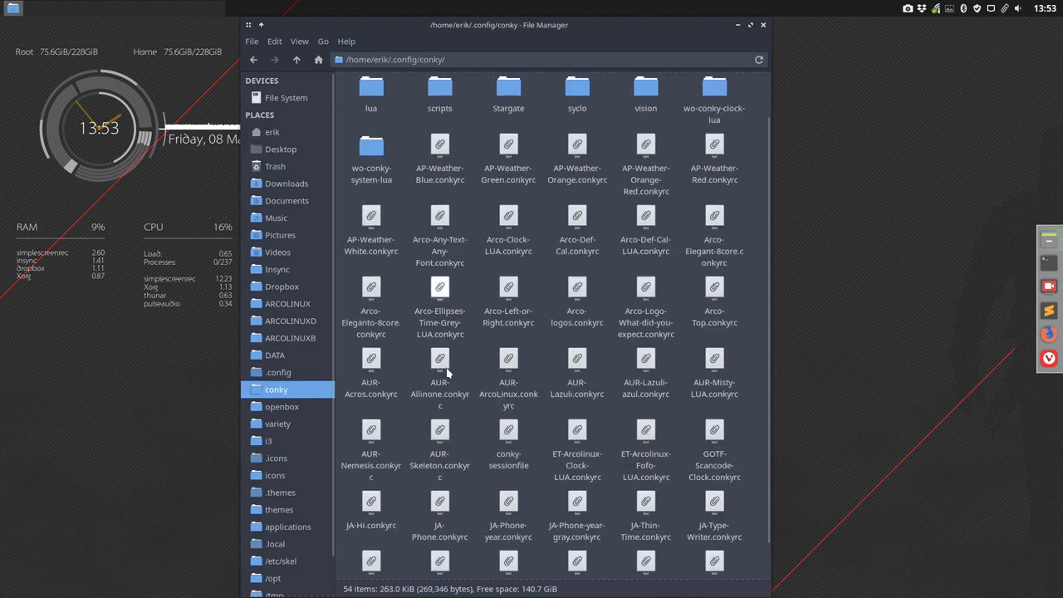
{"action": "left_click", "coordinate": [279, 372]}
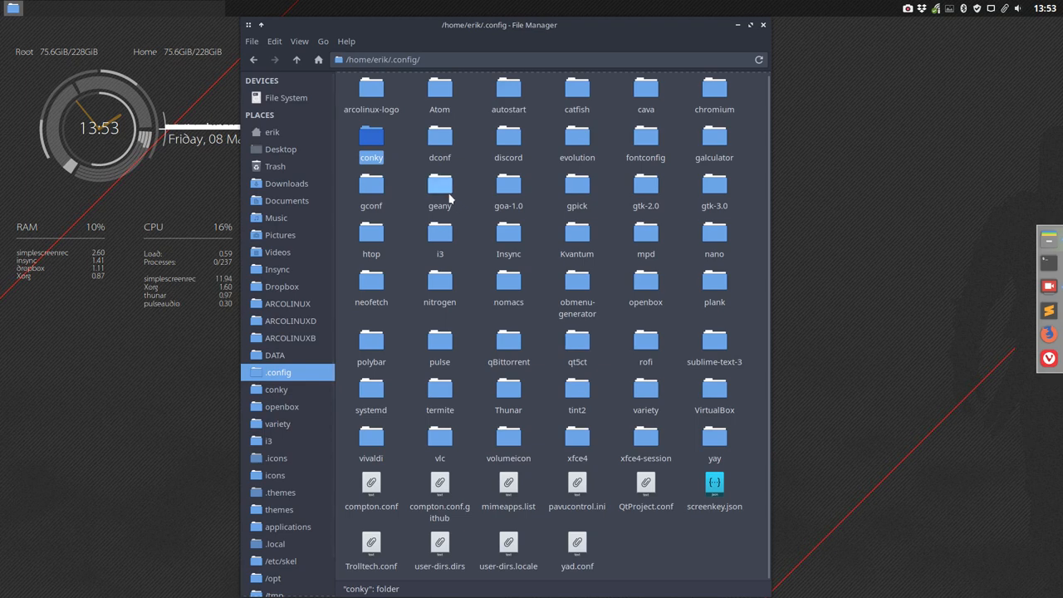
{"action": "left_click", "coordinate": [372, 91]}
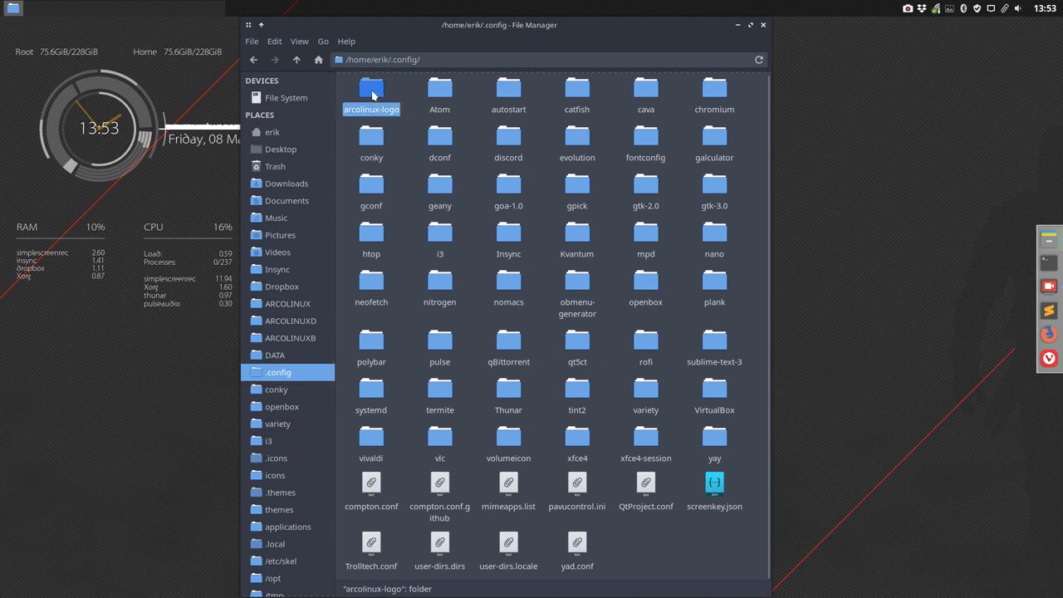
{"action": "double_click", "coordinate": [372, 86]}
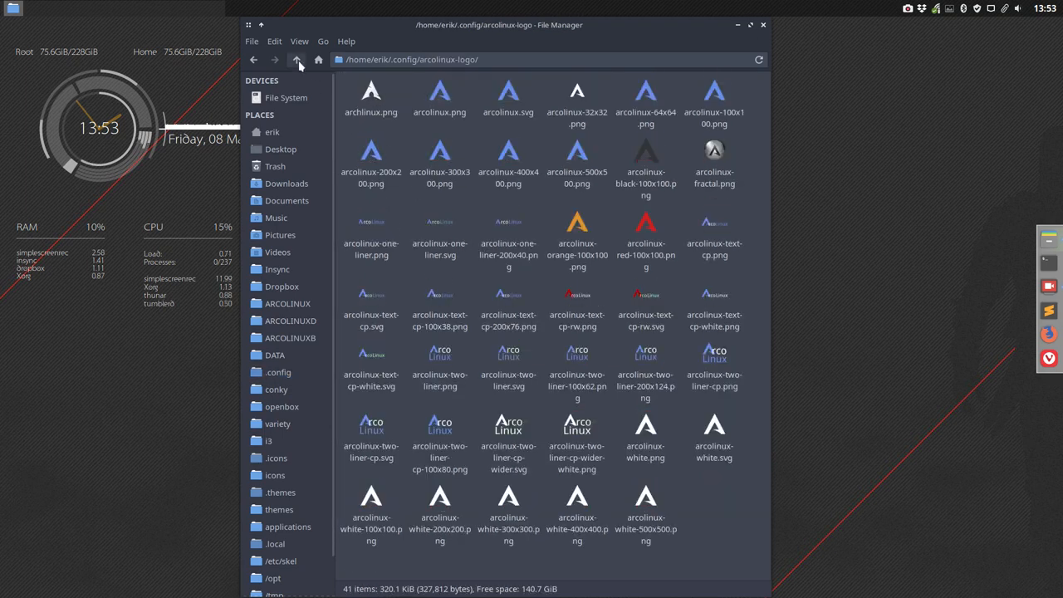
{"action": "left_click", "coordinate": [296, 60]}
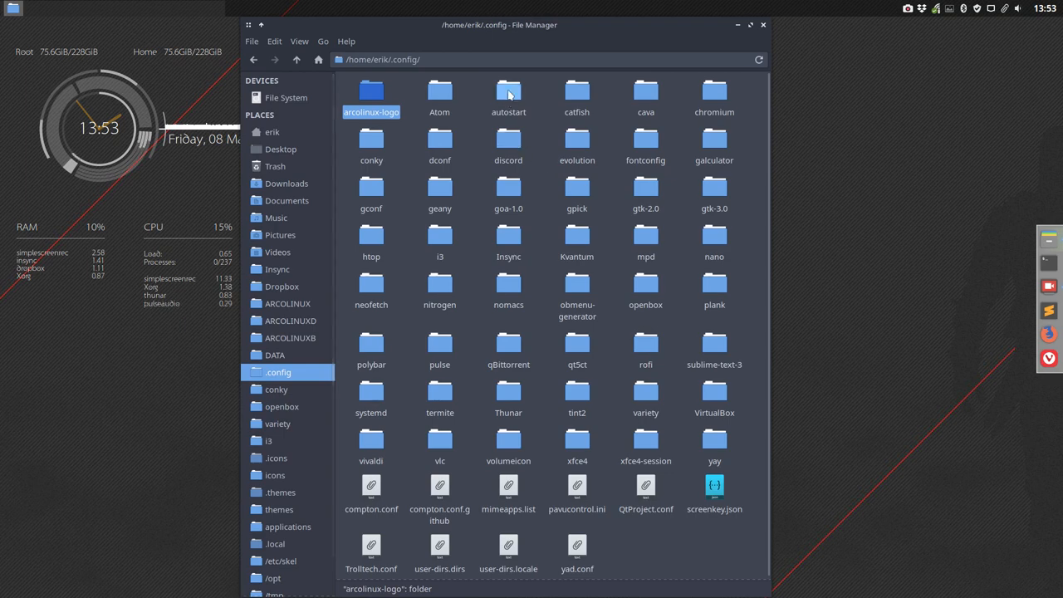
{"action": "left_click", "coordinate": [509, 95]}
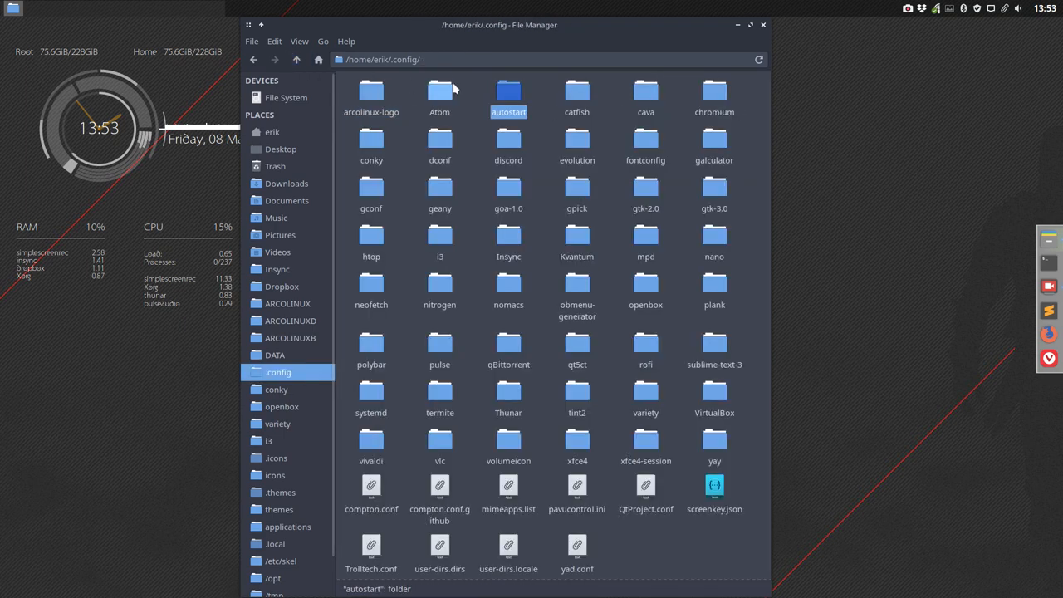
{"action": "double_click", "coordinate": [577, 91]}
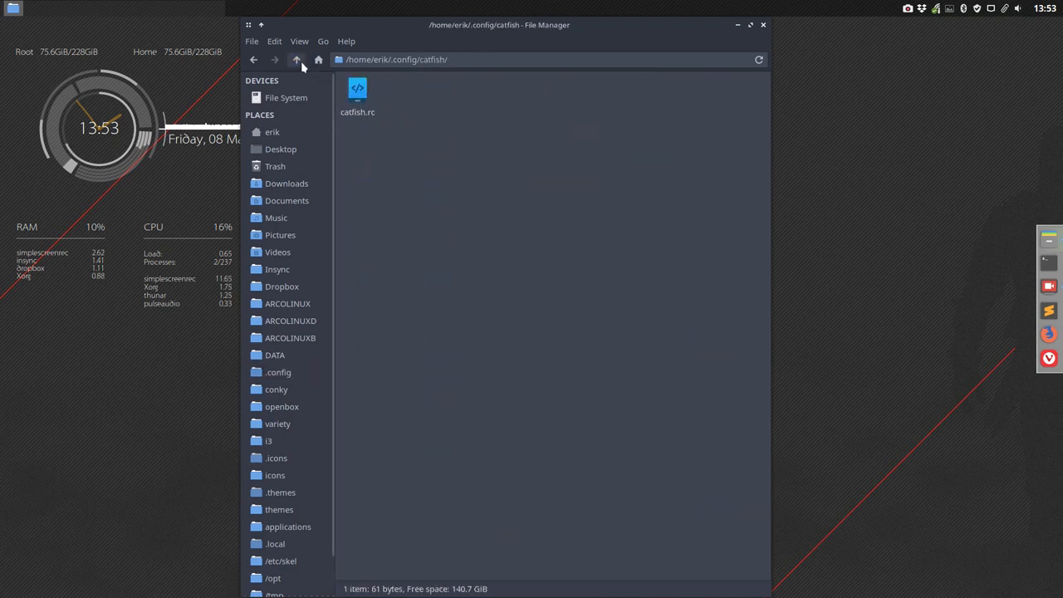
{"action": "left_click", "coordinate": [296, 59]}
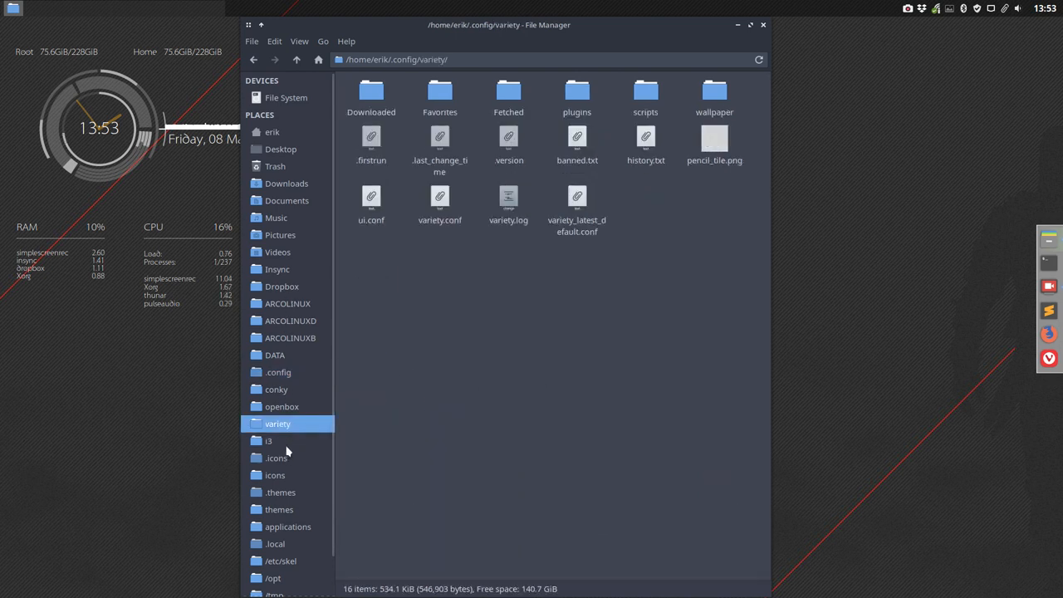
- Visit .themes and .config, then enter .icons/Papirus-Arc and select index.theme
{"action": "left_click", "coordinate": [289, 527]}
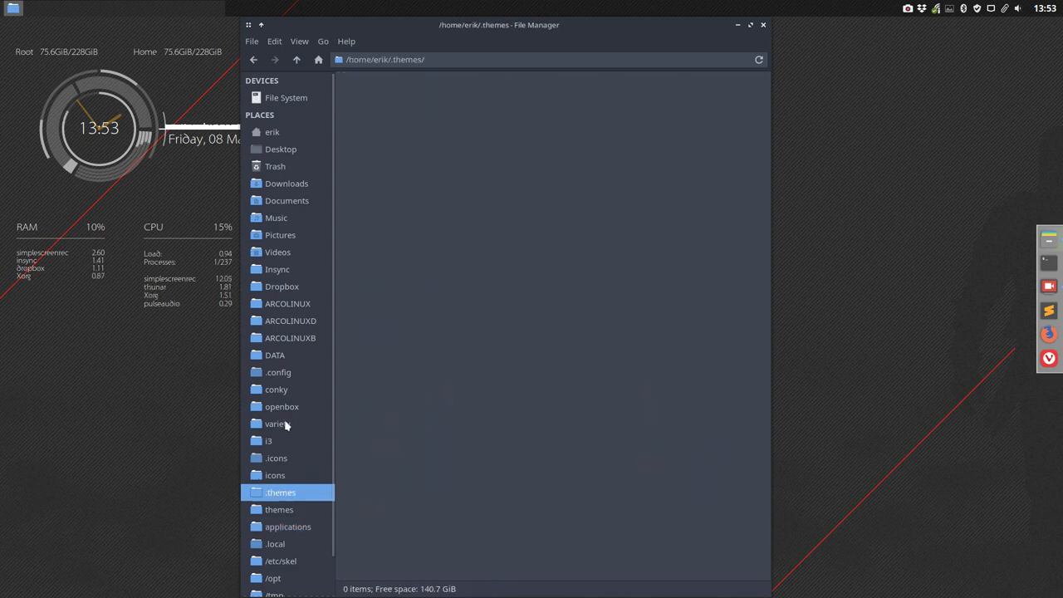
{"action": "left_click", "coordinate": [279, 372]}
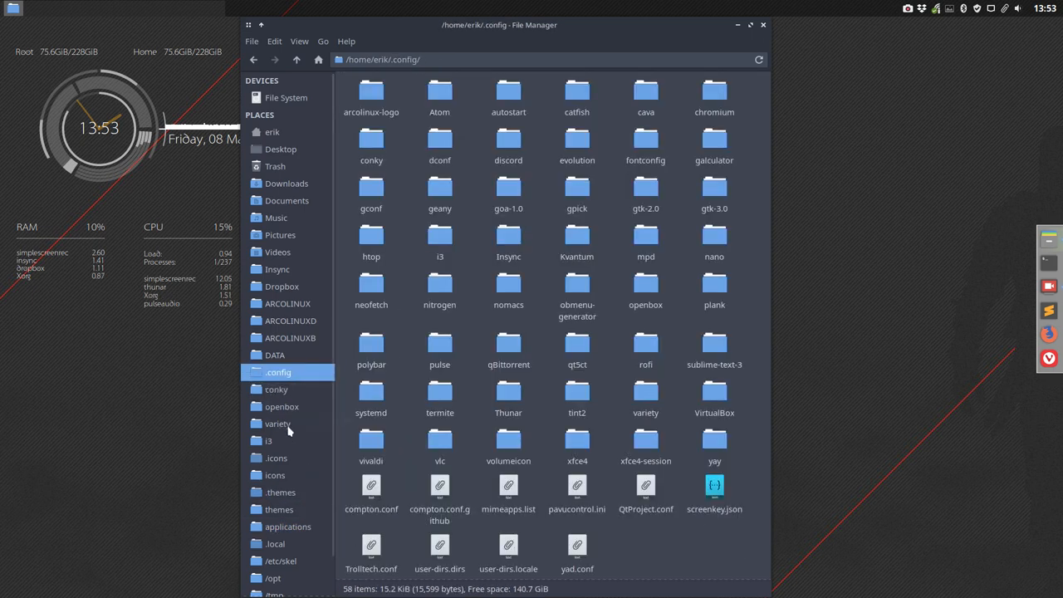
{"action": "left_click", "coordinate": [275, 458]}
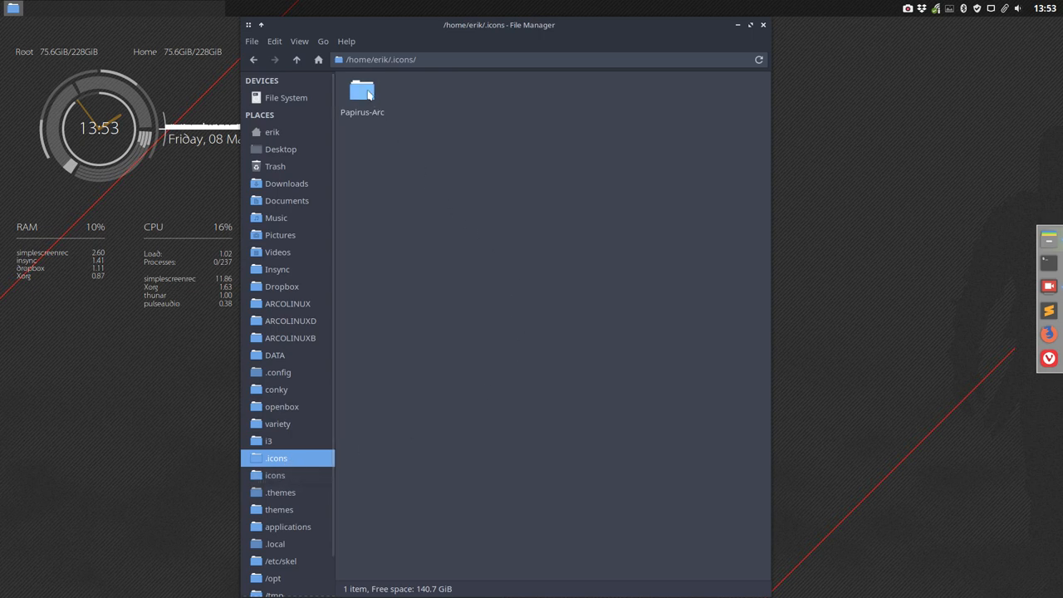
{"action": "double_click", "coordinate": [363, 93]}
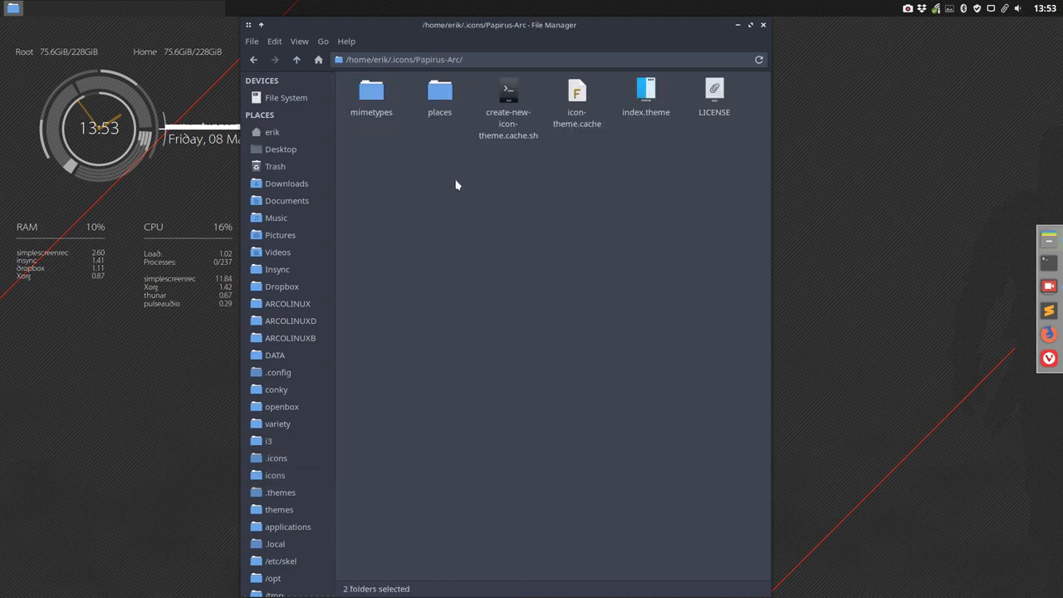
{"action": "left_click", "coordinate": [455, 185]}
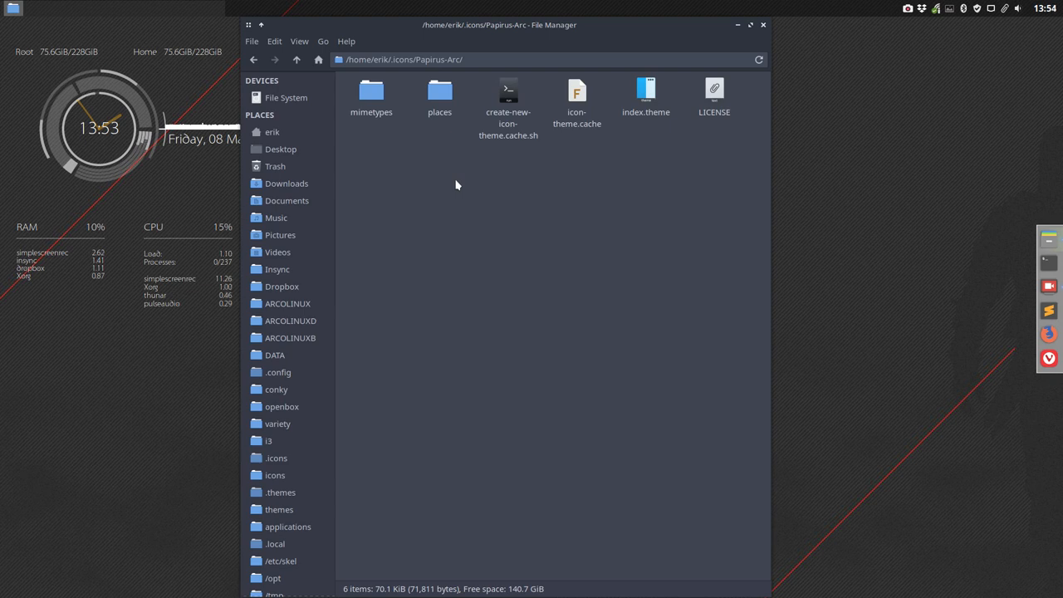
{"action": "mouse_move", "coordinate": [501, 185]}
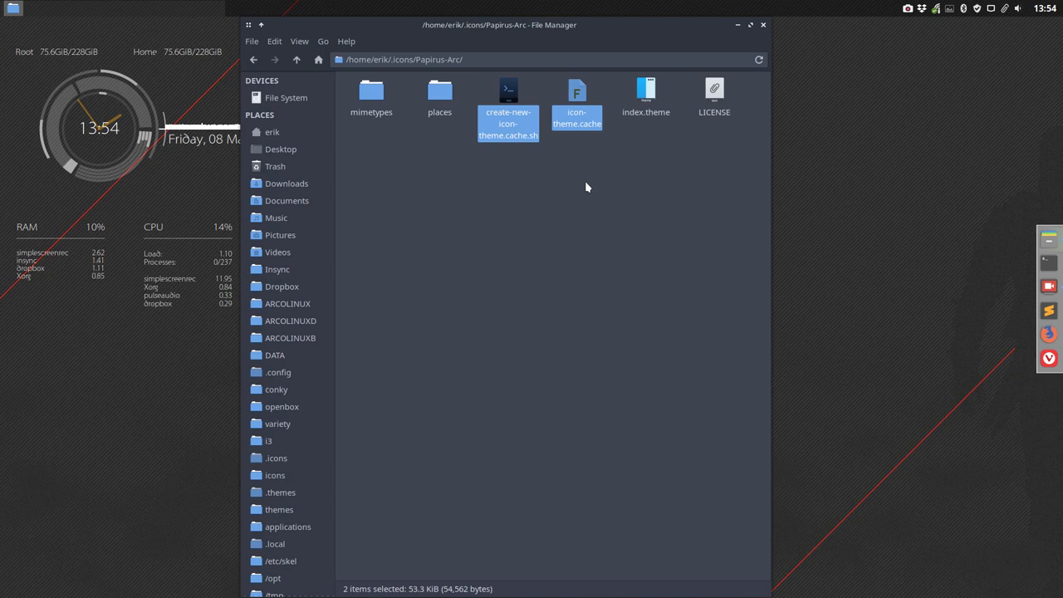
{"action": "left_click", "coordinate": [644, 95]}
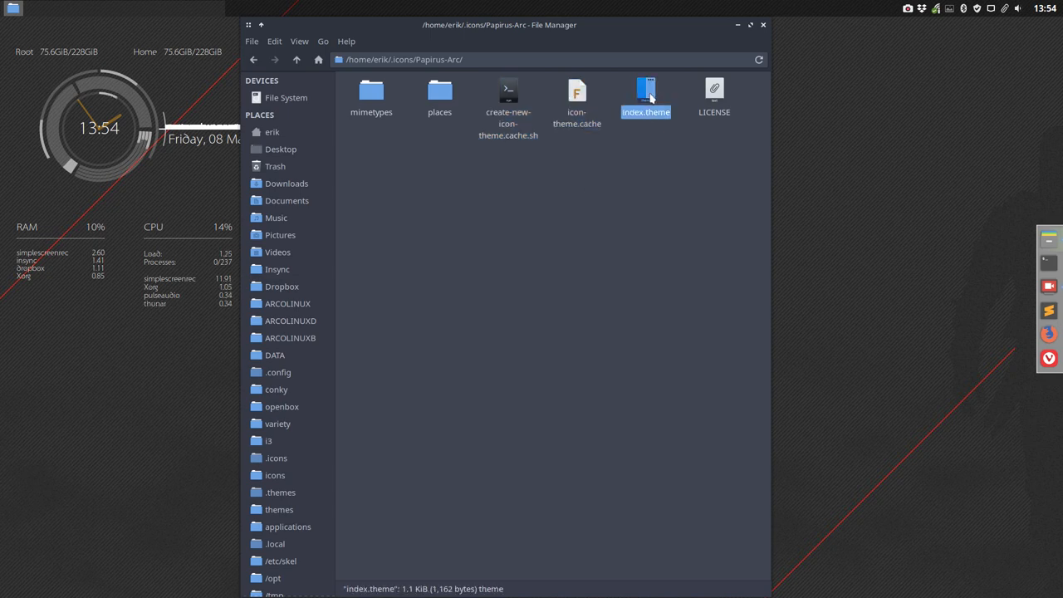
- Open Papirus-Arc's index.theme and review its Directories line and mimetypes/scalable section
{"action": "double_click", "coordinate": [646, 89]}
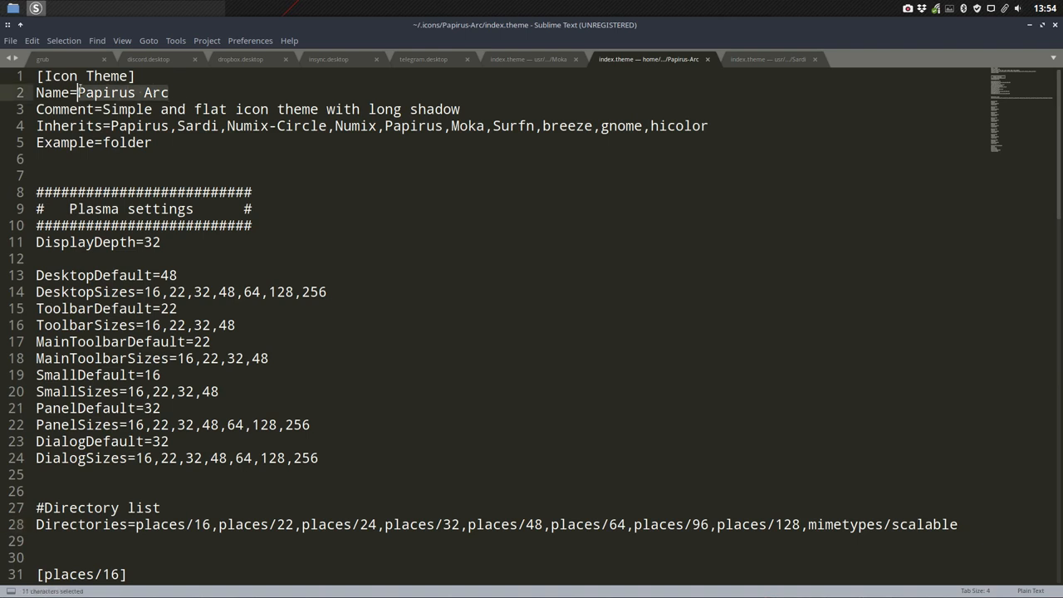
{"action": "double_click", "coordinate": [140, 126]}
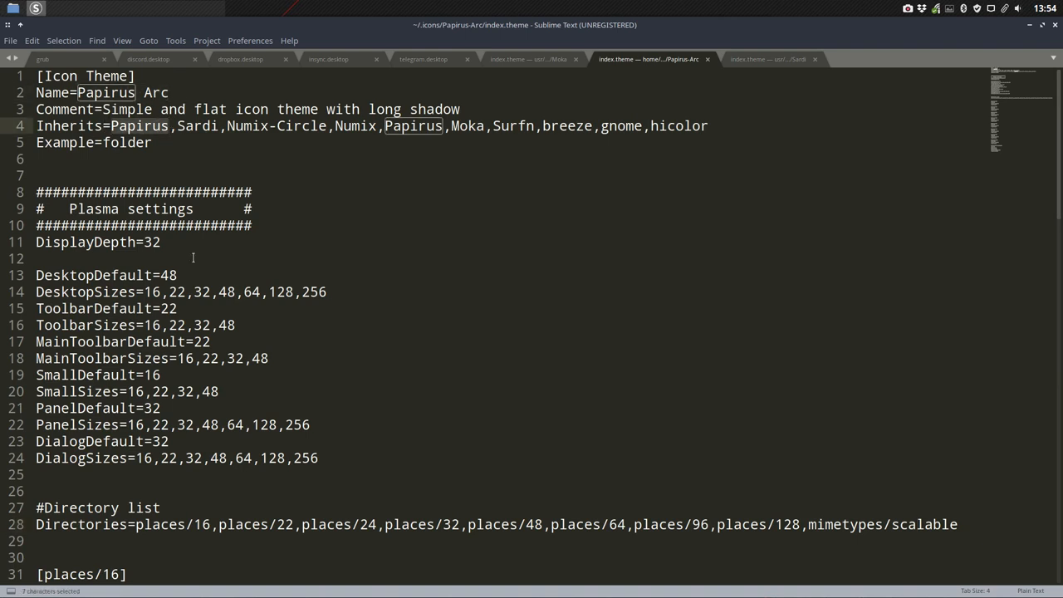
{"action": "mouse_move", "coordinate": [528, 159]}
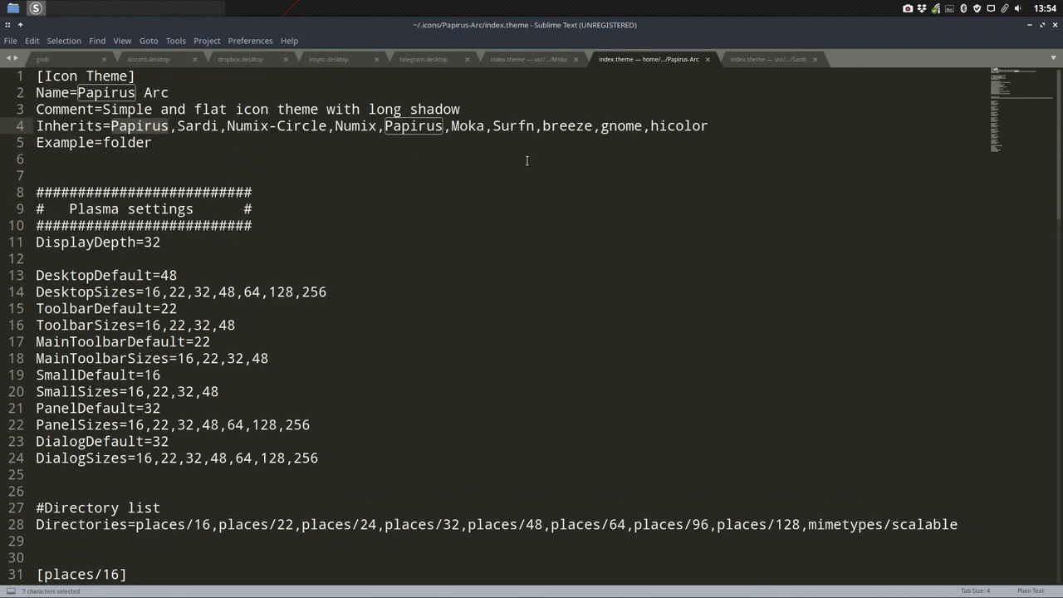
{"action": "scroll", "scroll_direction": "down", "scroll_amount": 3}
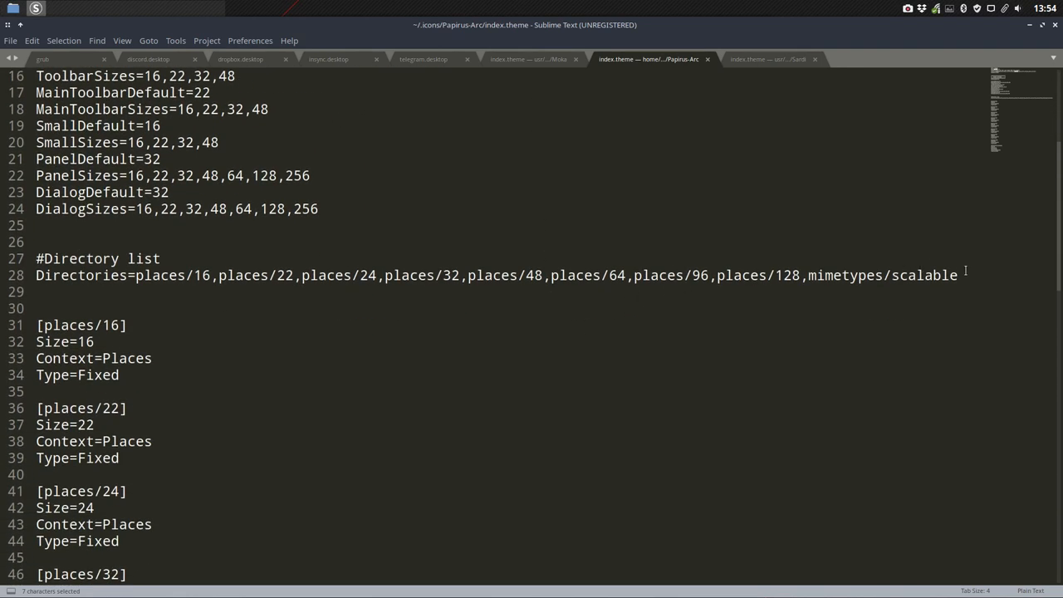
{"action": "left_click_drag", "start_coordinate": [36, 259], "coordinate": [955, 276]}
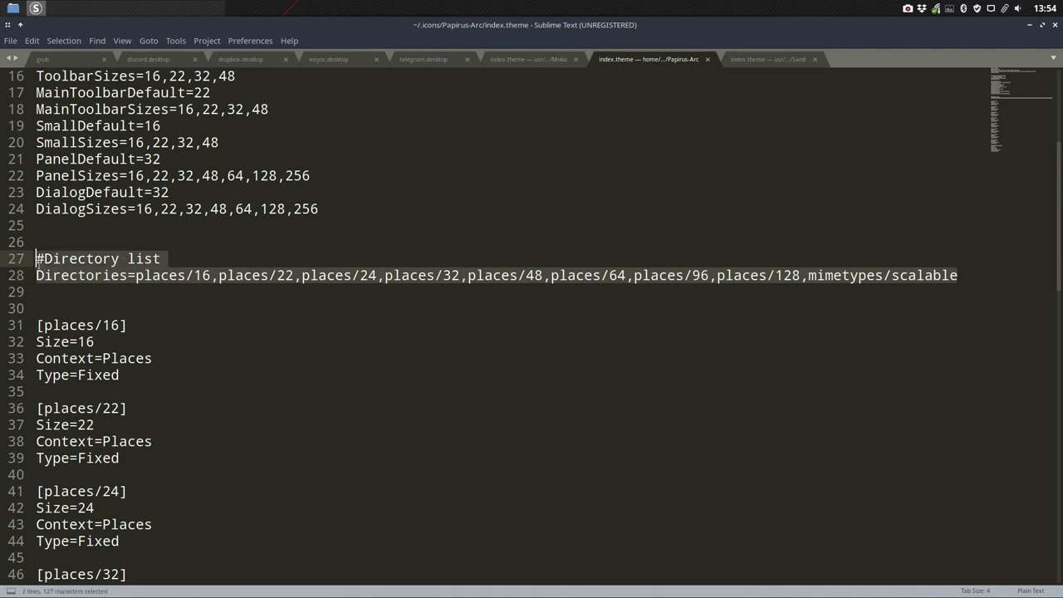
{"action": "left_click", "coordinate": [391, 290]}
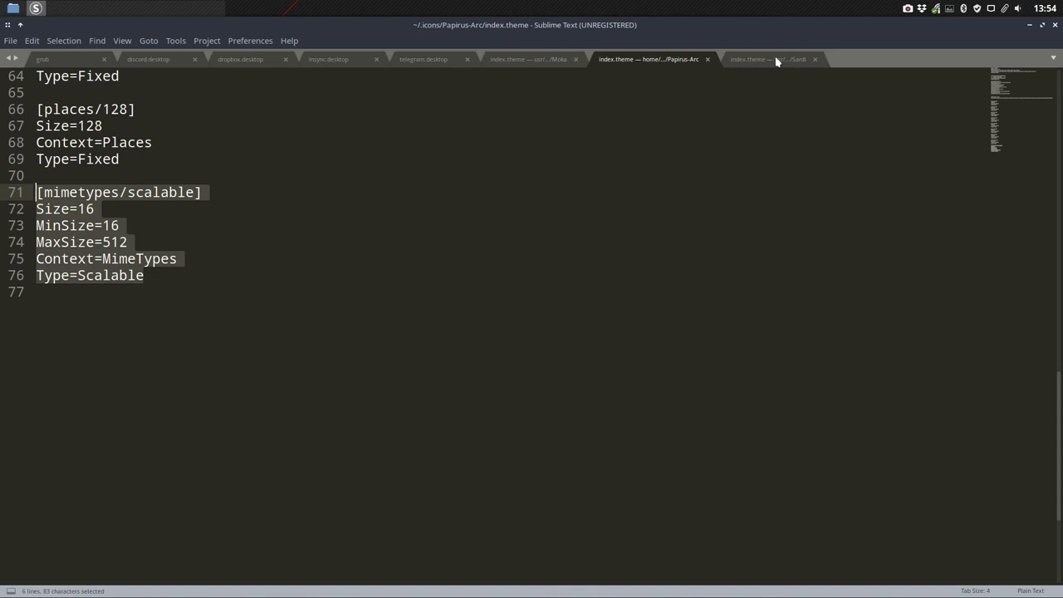
- Switch to Sardi's index.theme and scroll through it for comparison
{"action": "left_click", "coordinate": [768, 60]}
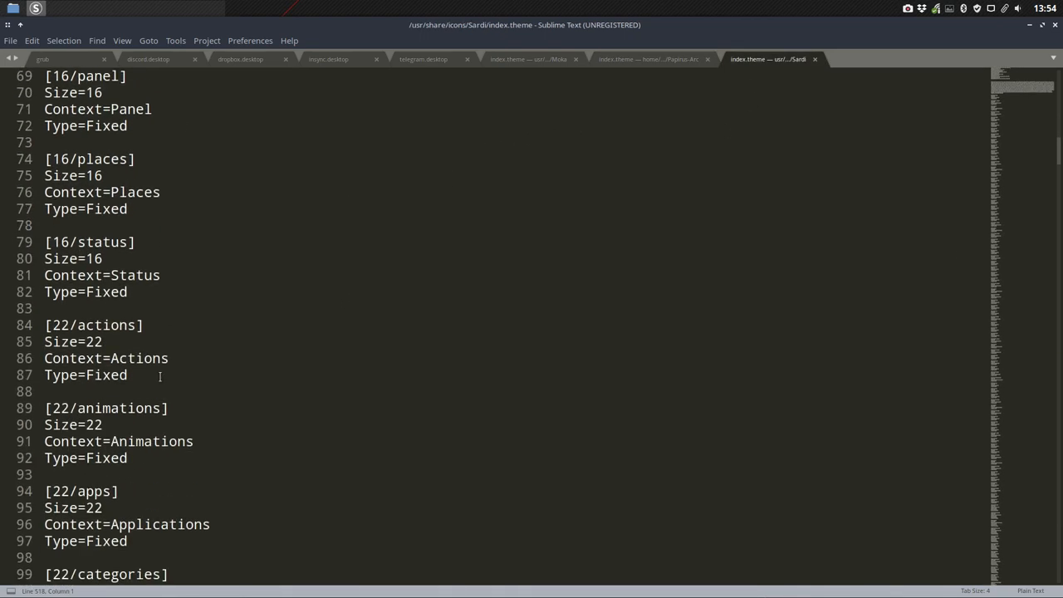
{"action": "scroll", "scroll_direction": "down", "scroll_amount": 3}
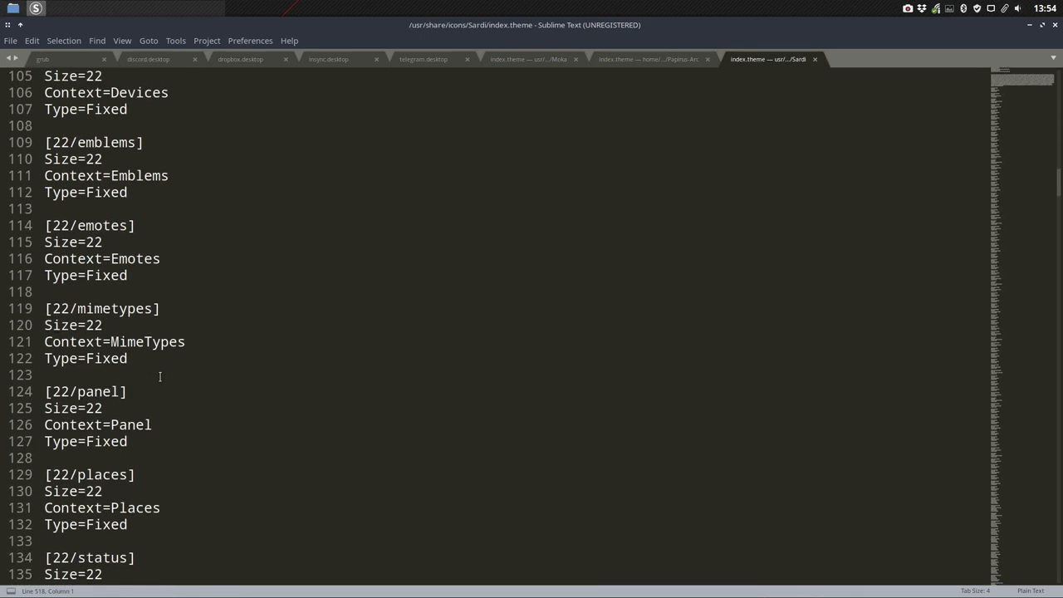